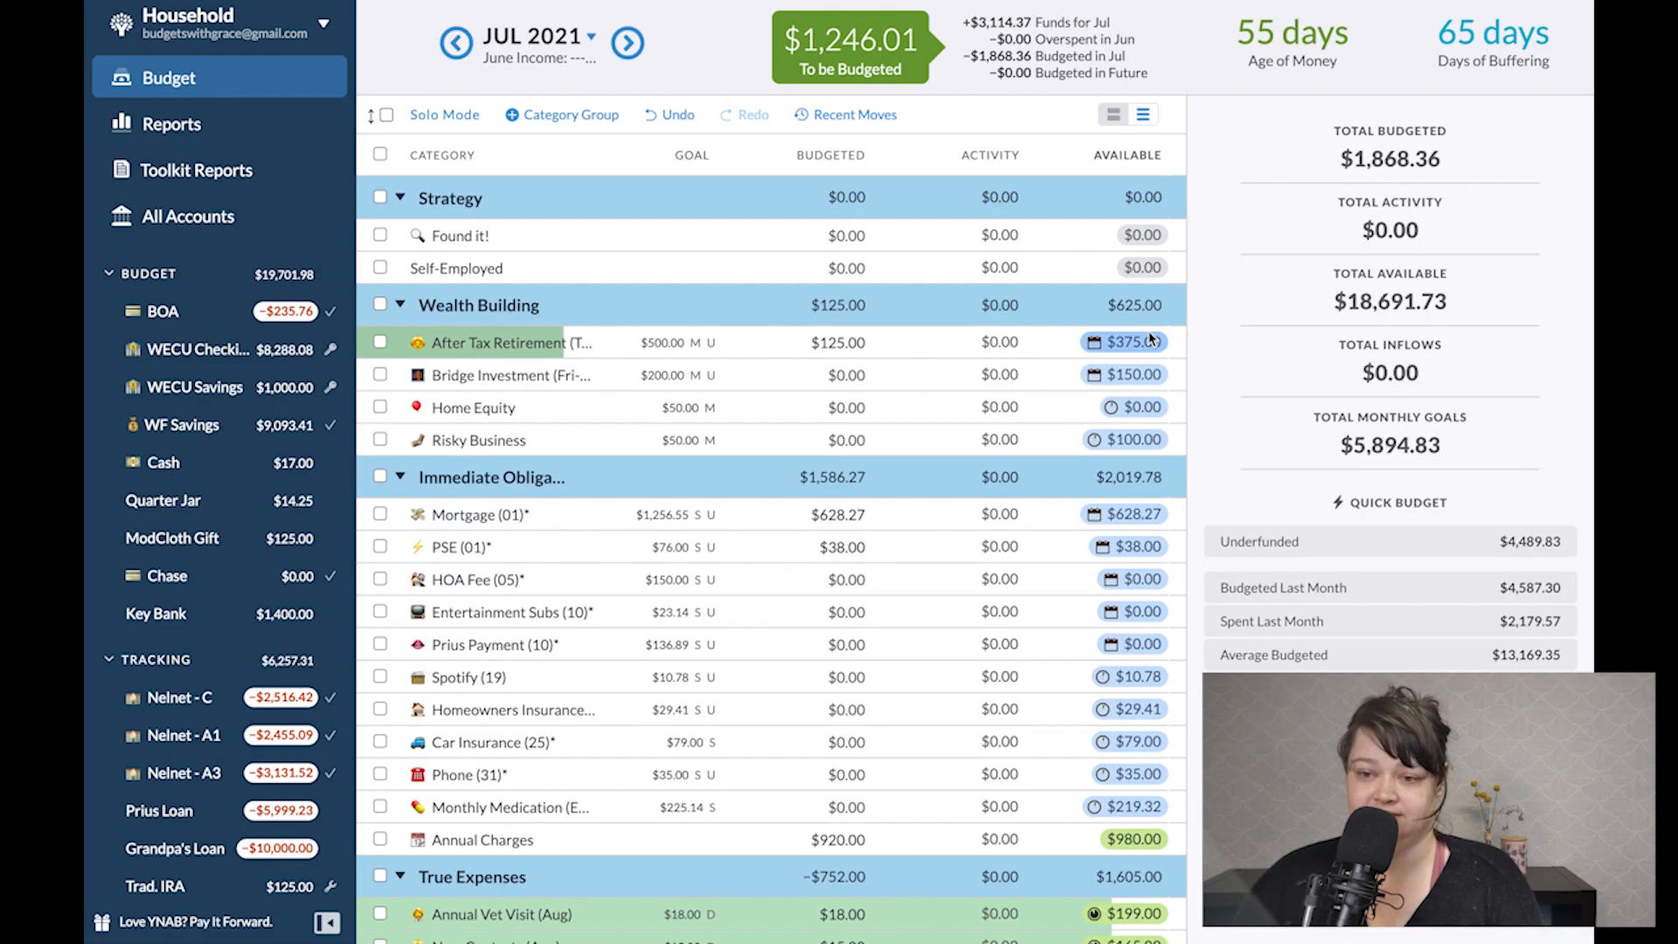
Add 125 to After Tax Retirement (now $250) and budget $50 to Home Equity for July.
click(401, 198)
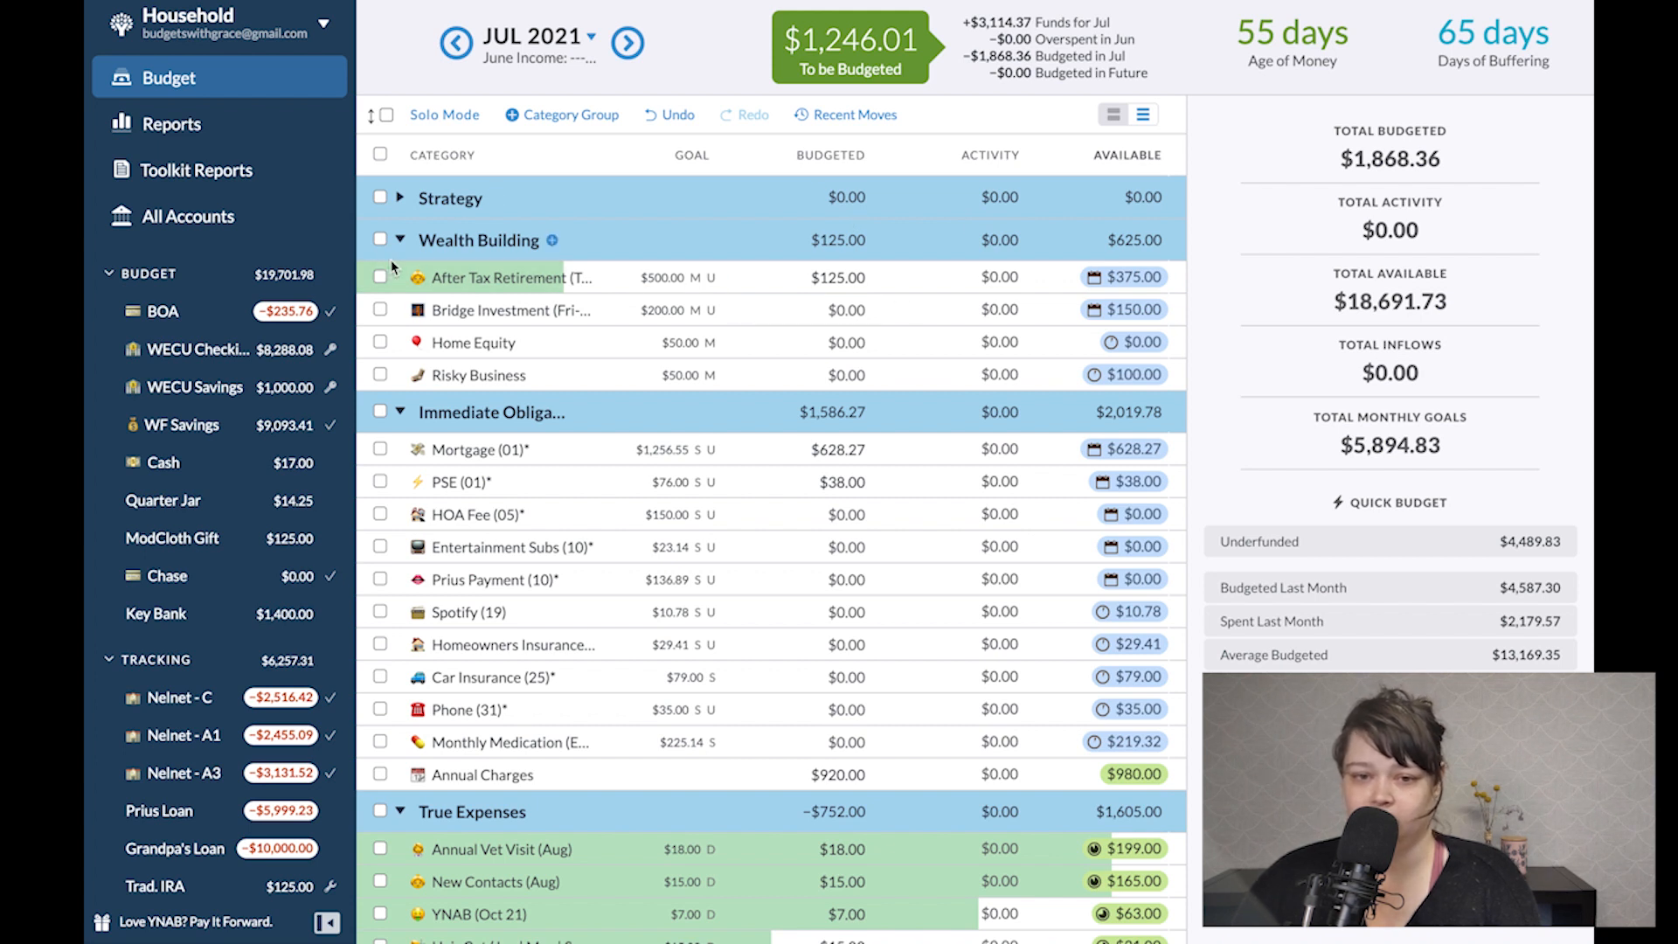
click(828, 278)
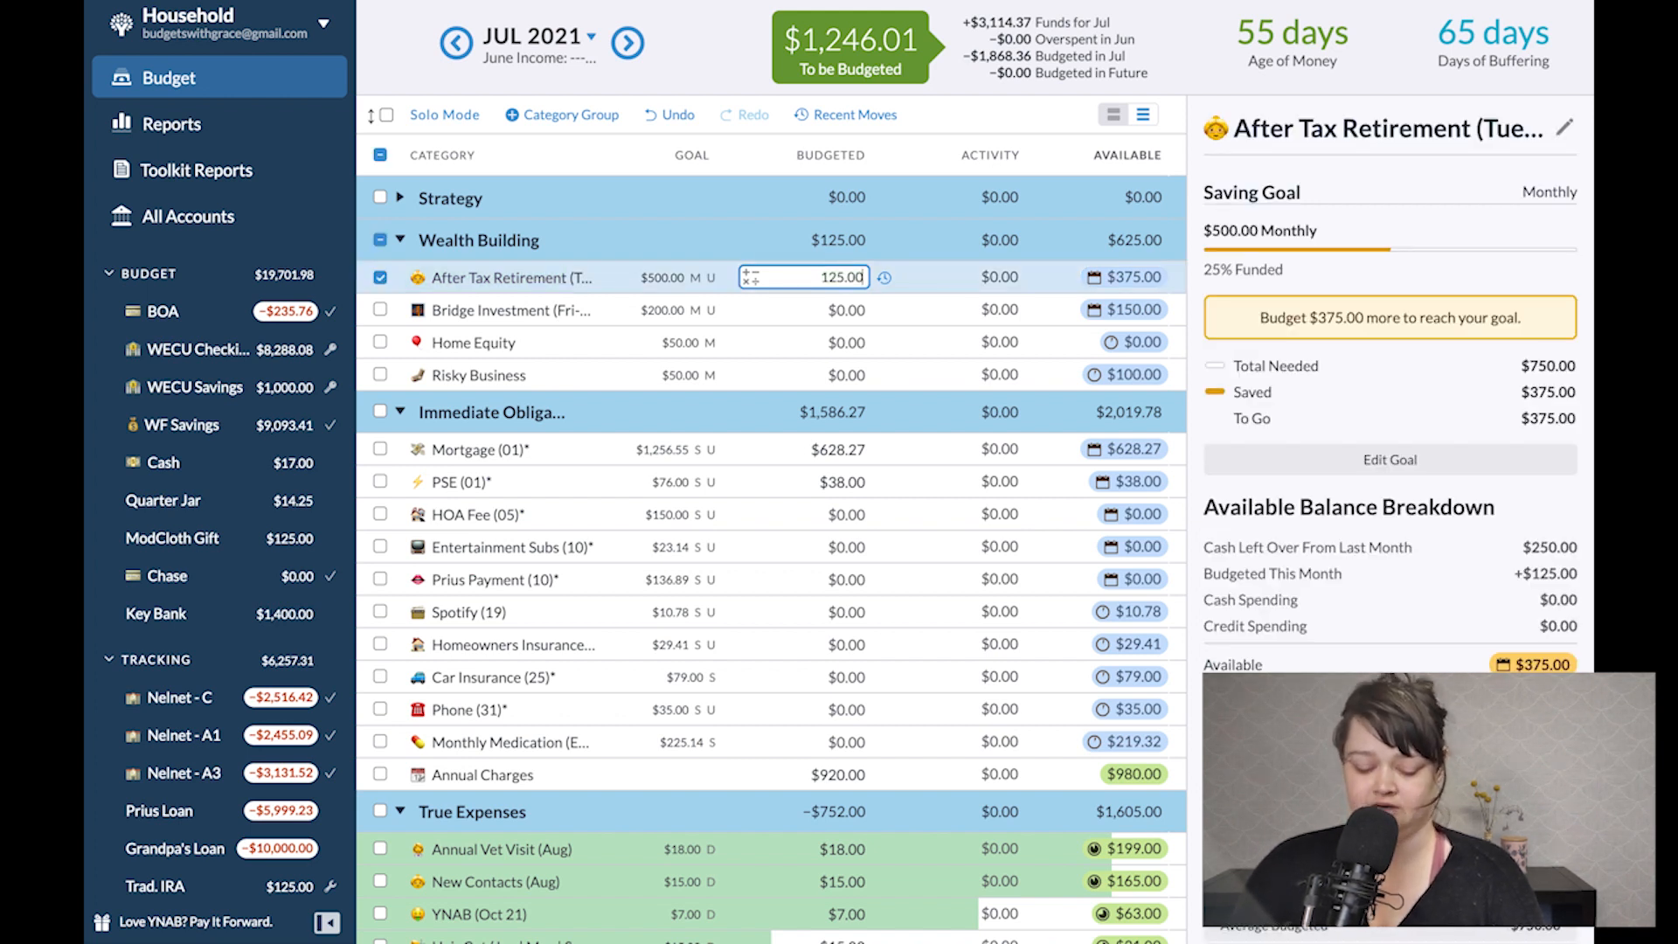
text(_125)
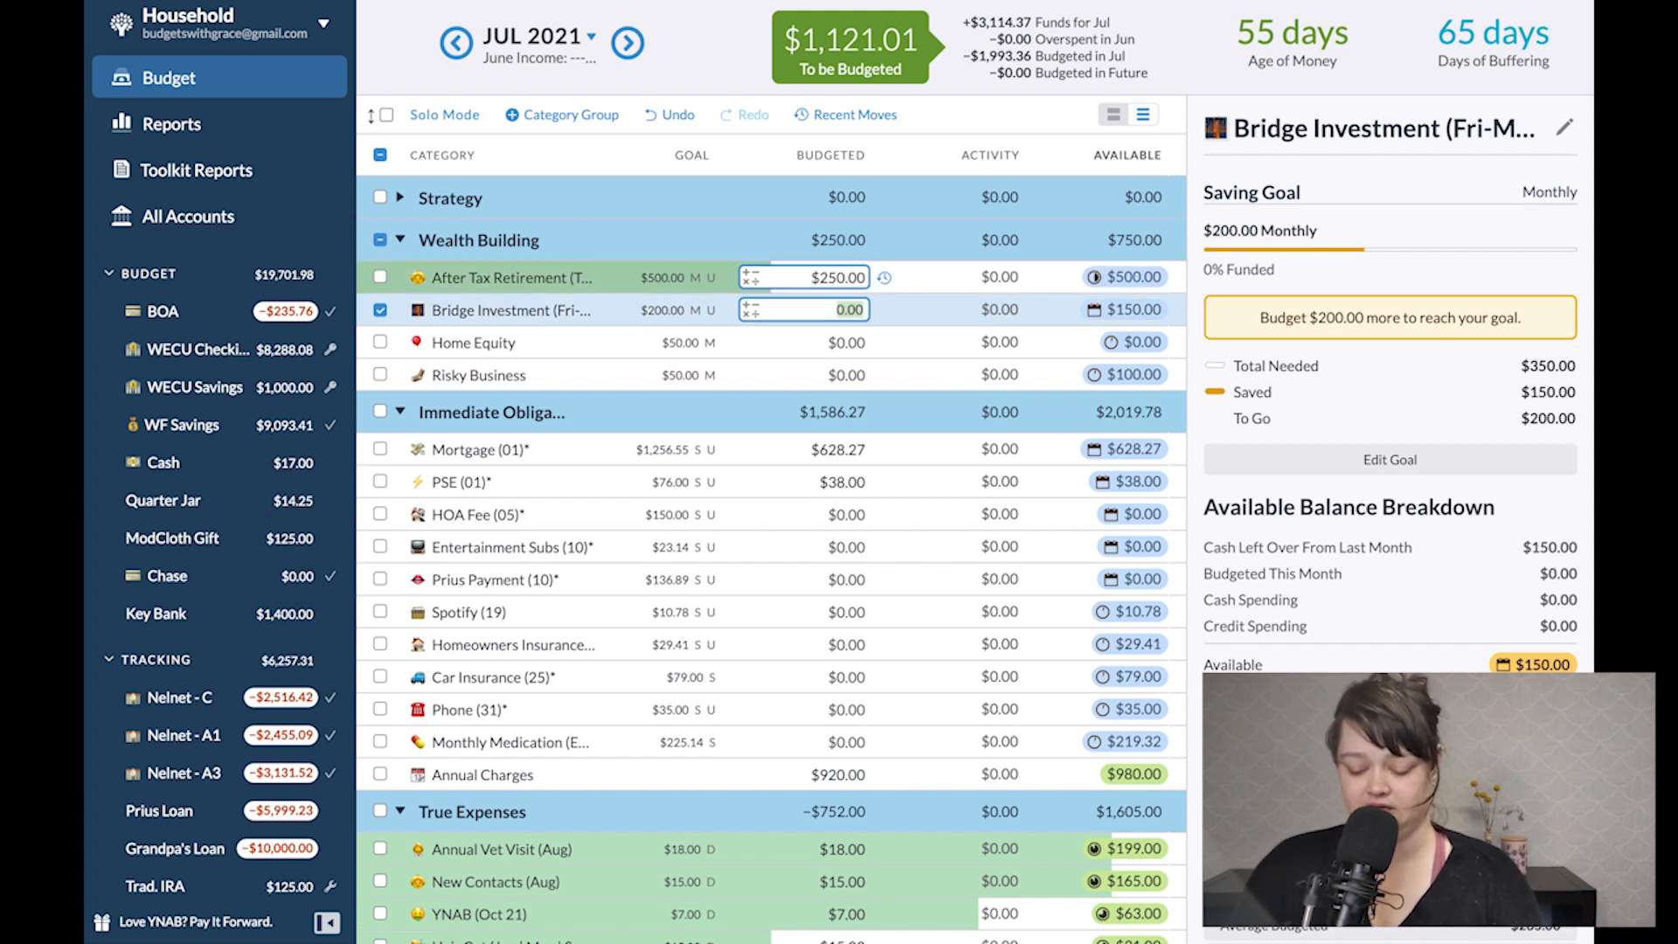
text(50)
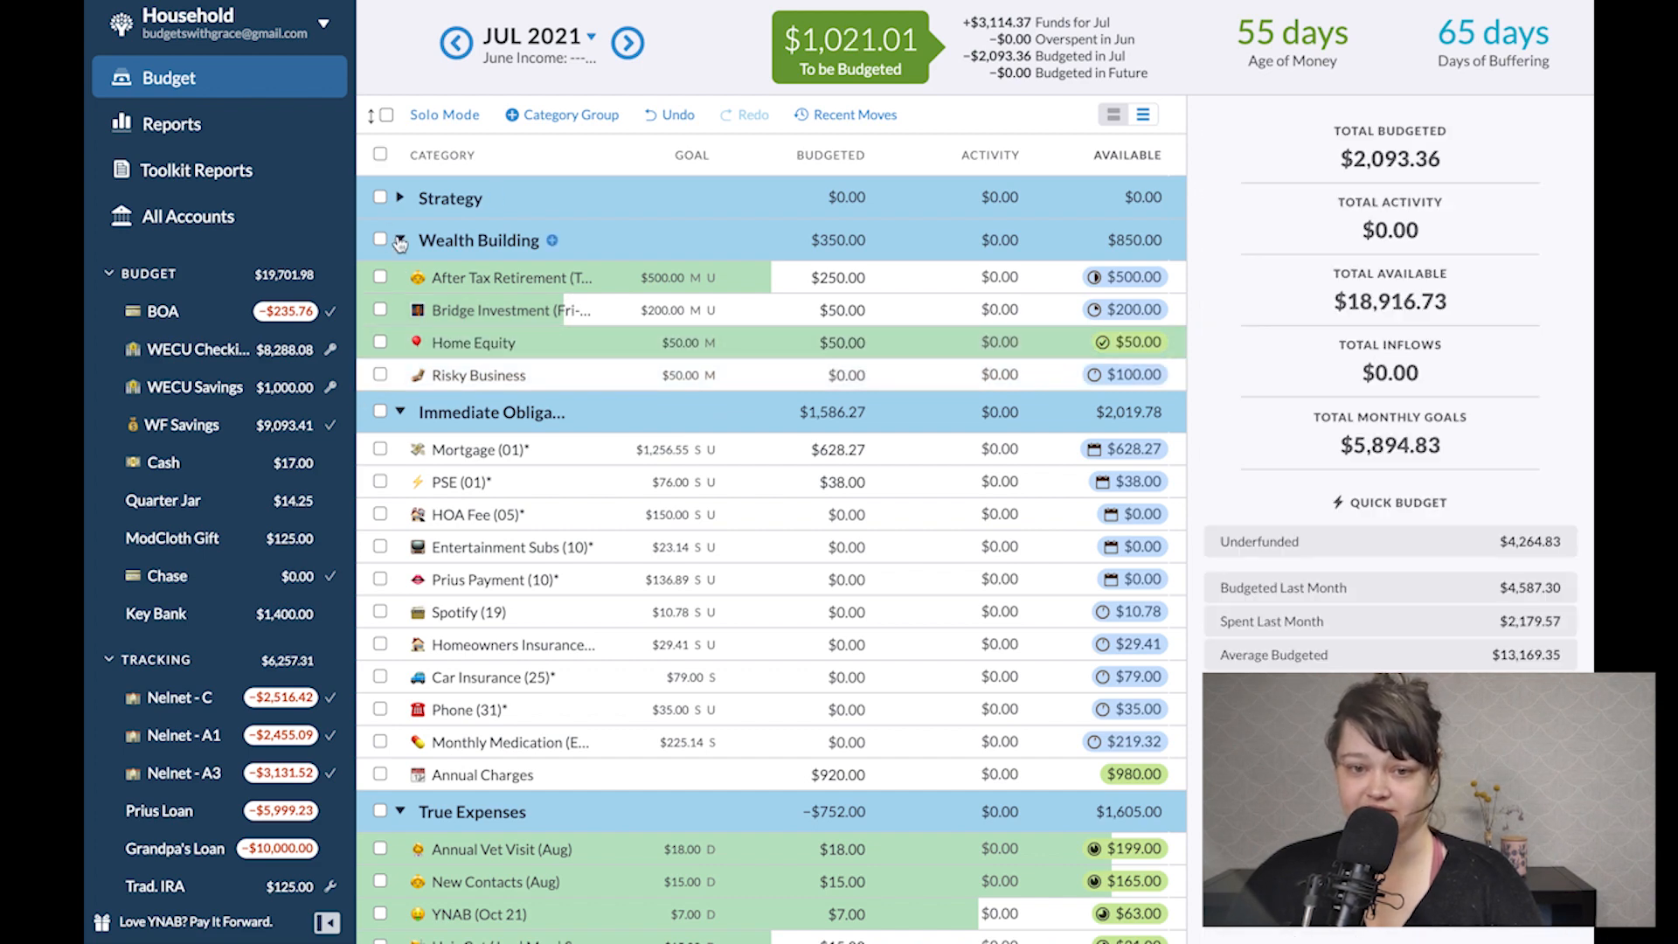
Quick-budget HOA Fee and Prius Payment, then halve HOA Fee with /2.
click(399, 239)
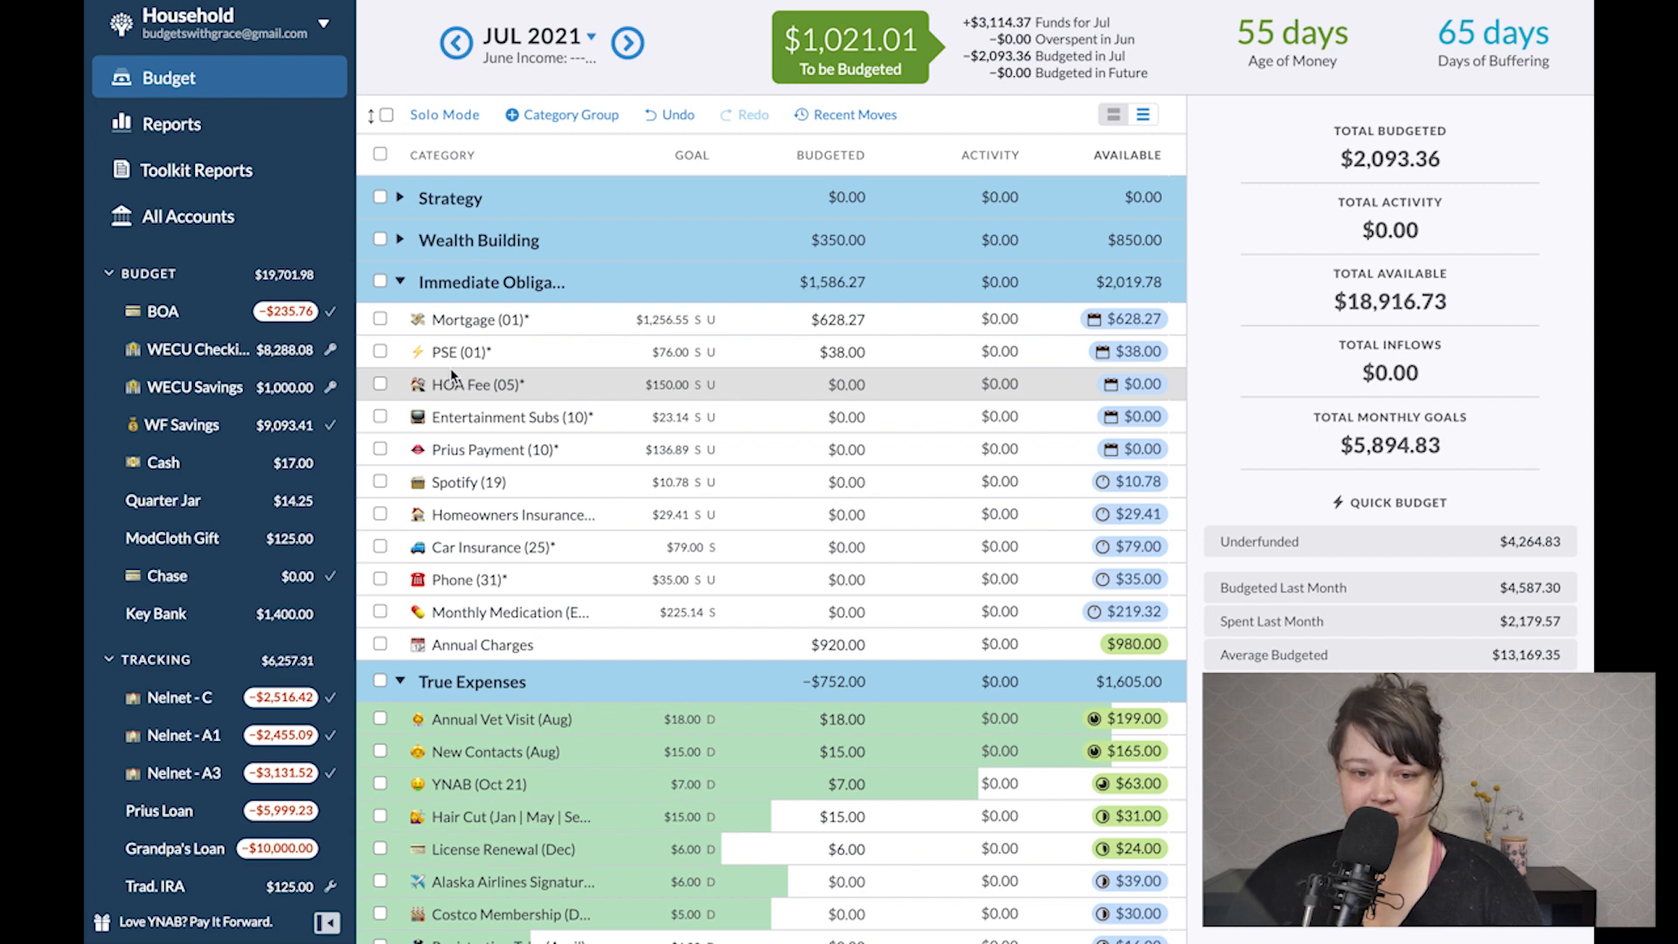
click(380, 417)
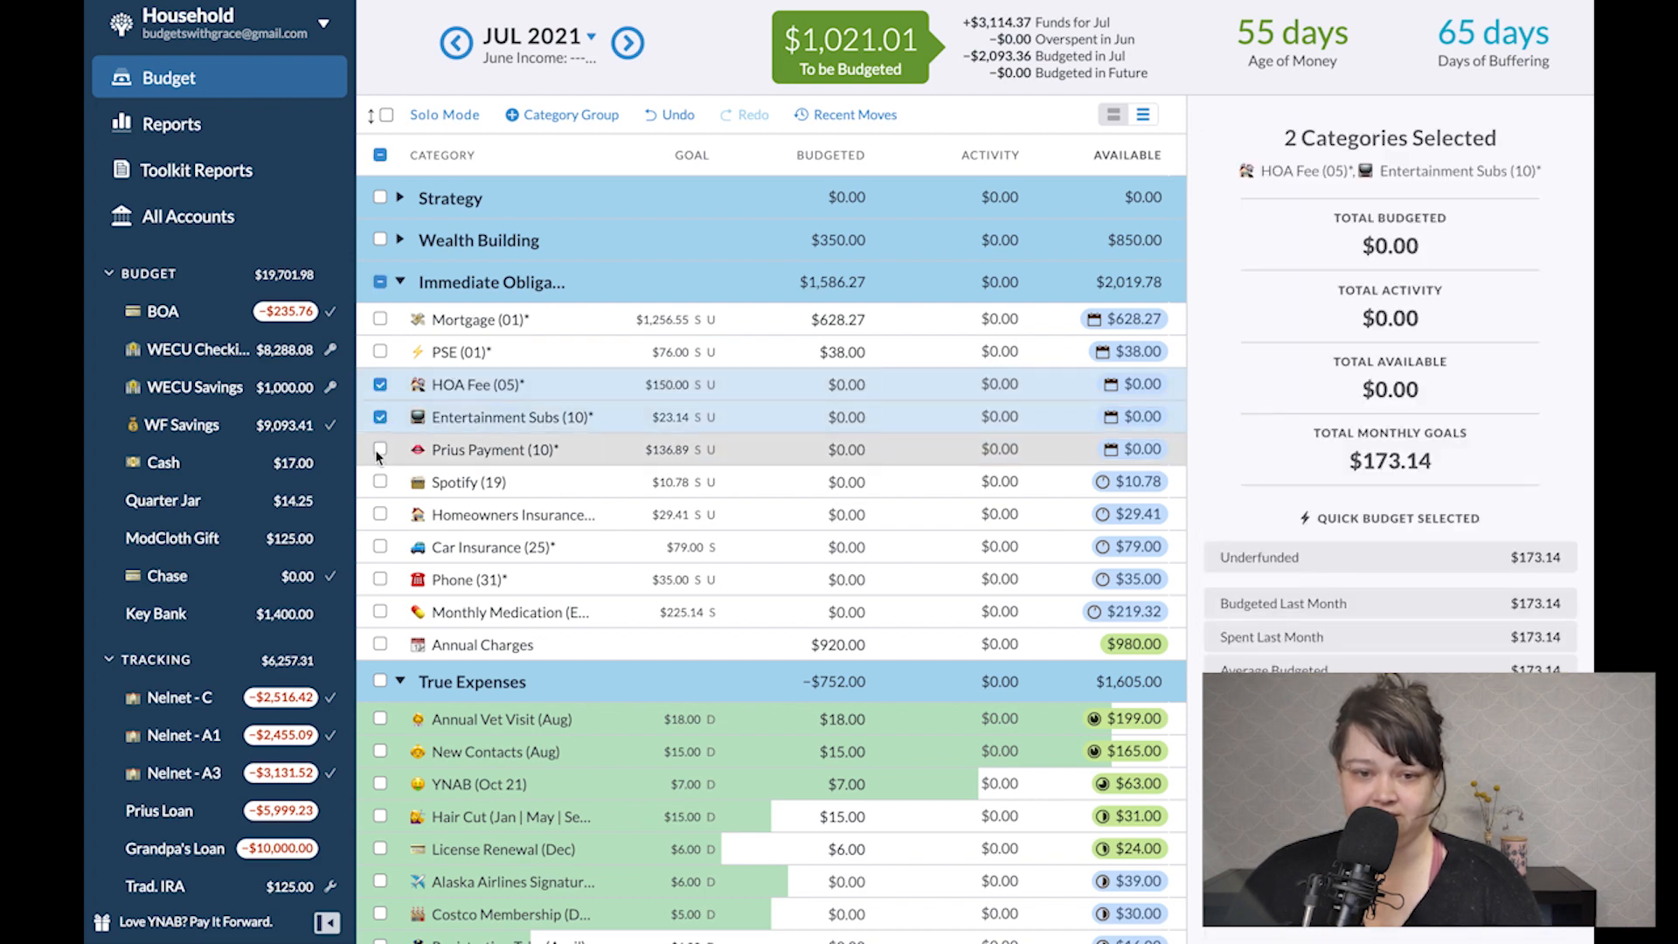
click(379, 449)
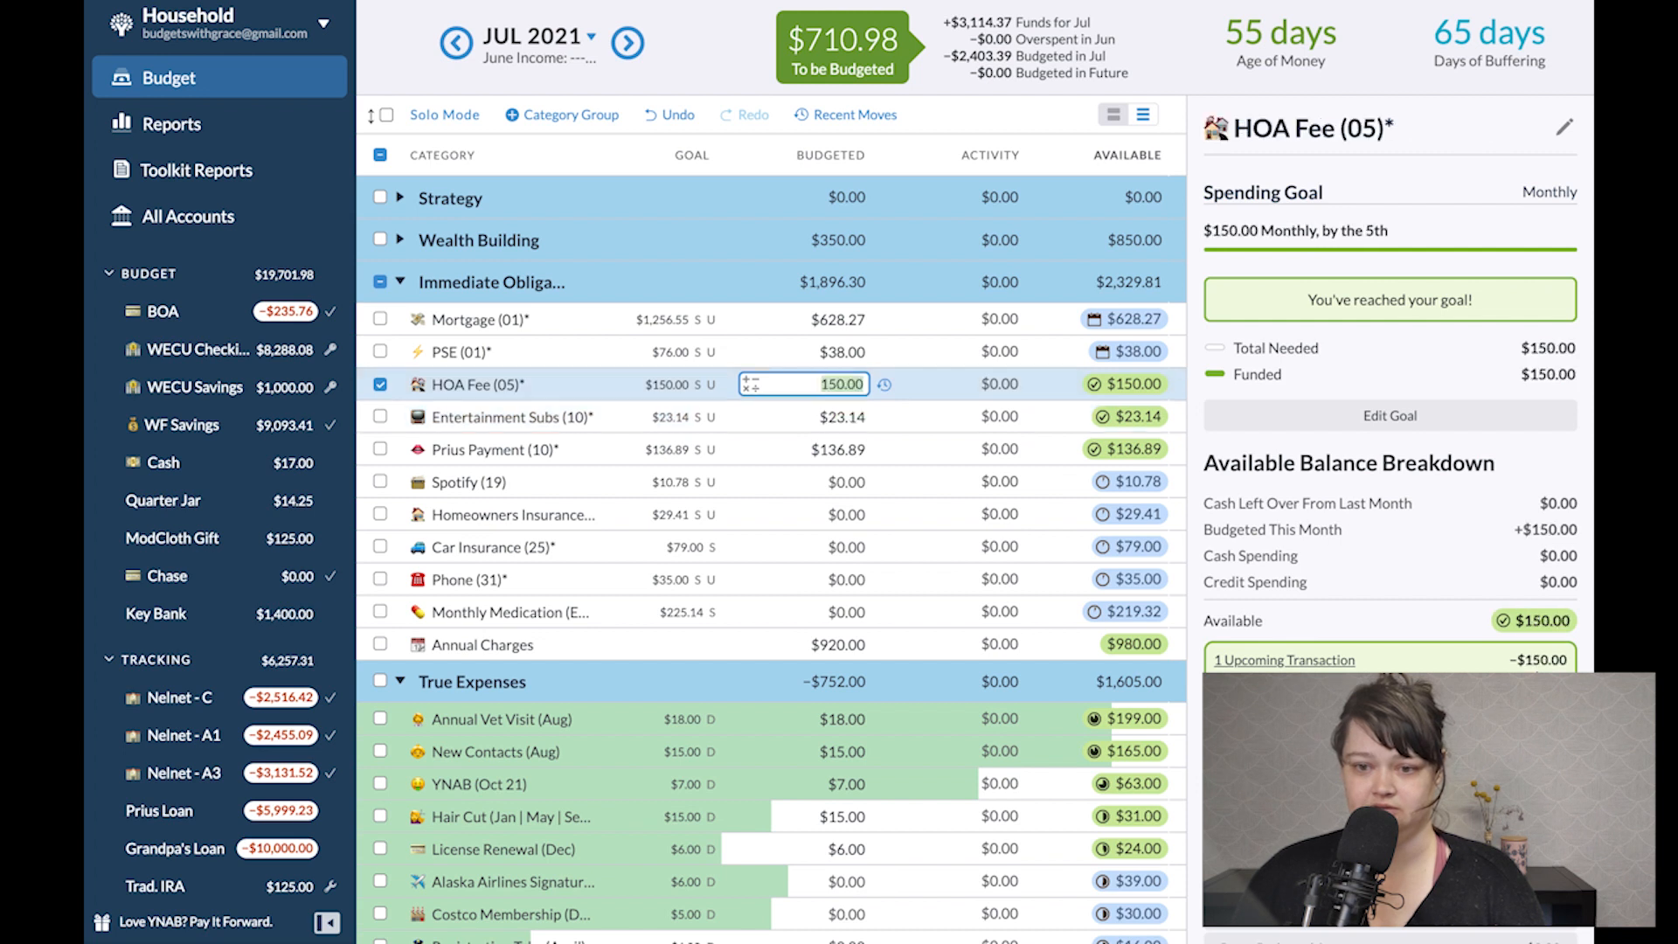
text(/2)
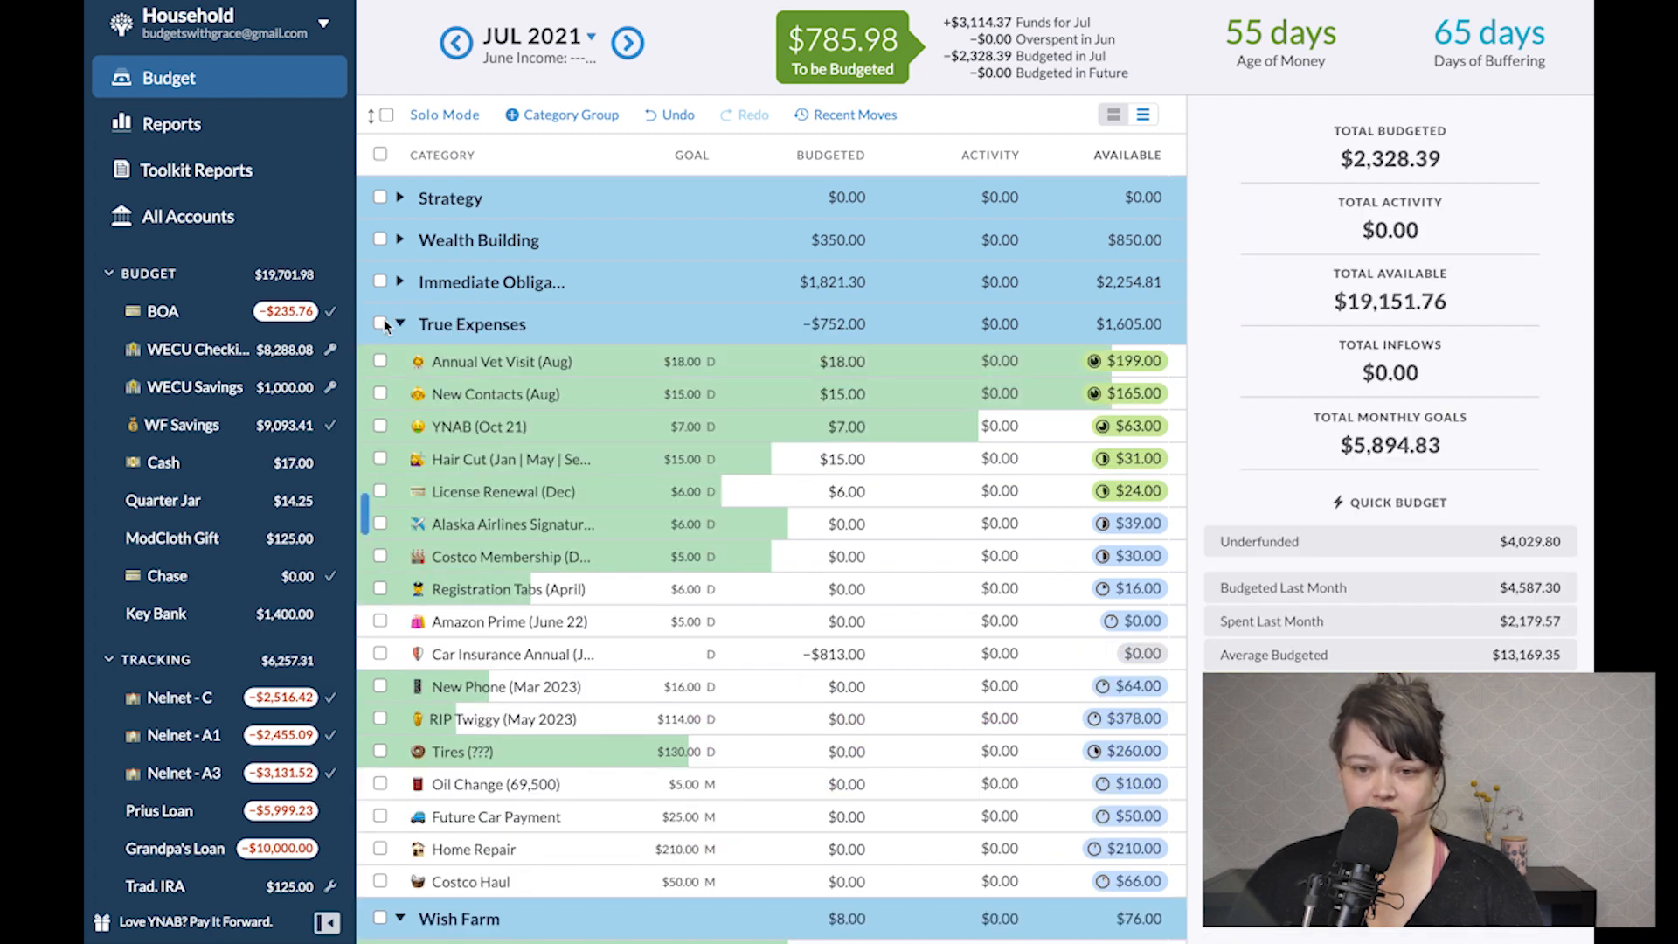
Set the YNAB (Oct 21) goal's target date to December 2021 and save it.
click(841, 523)
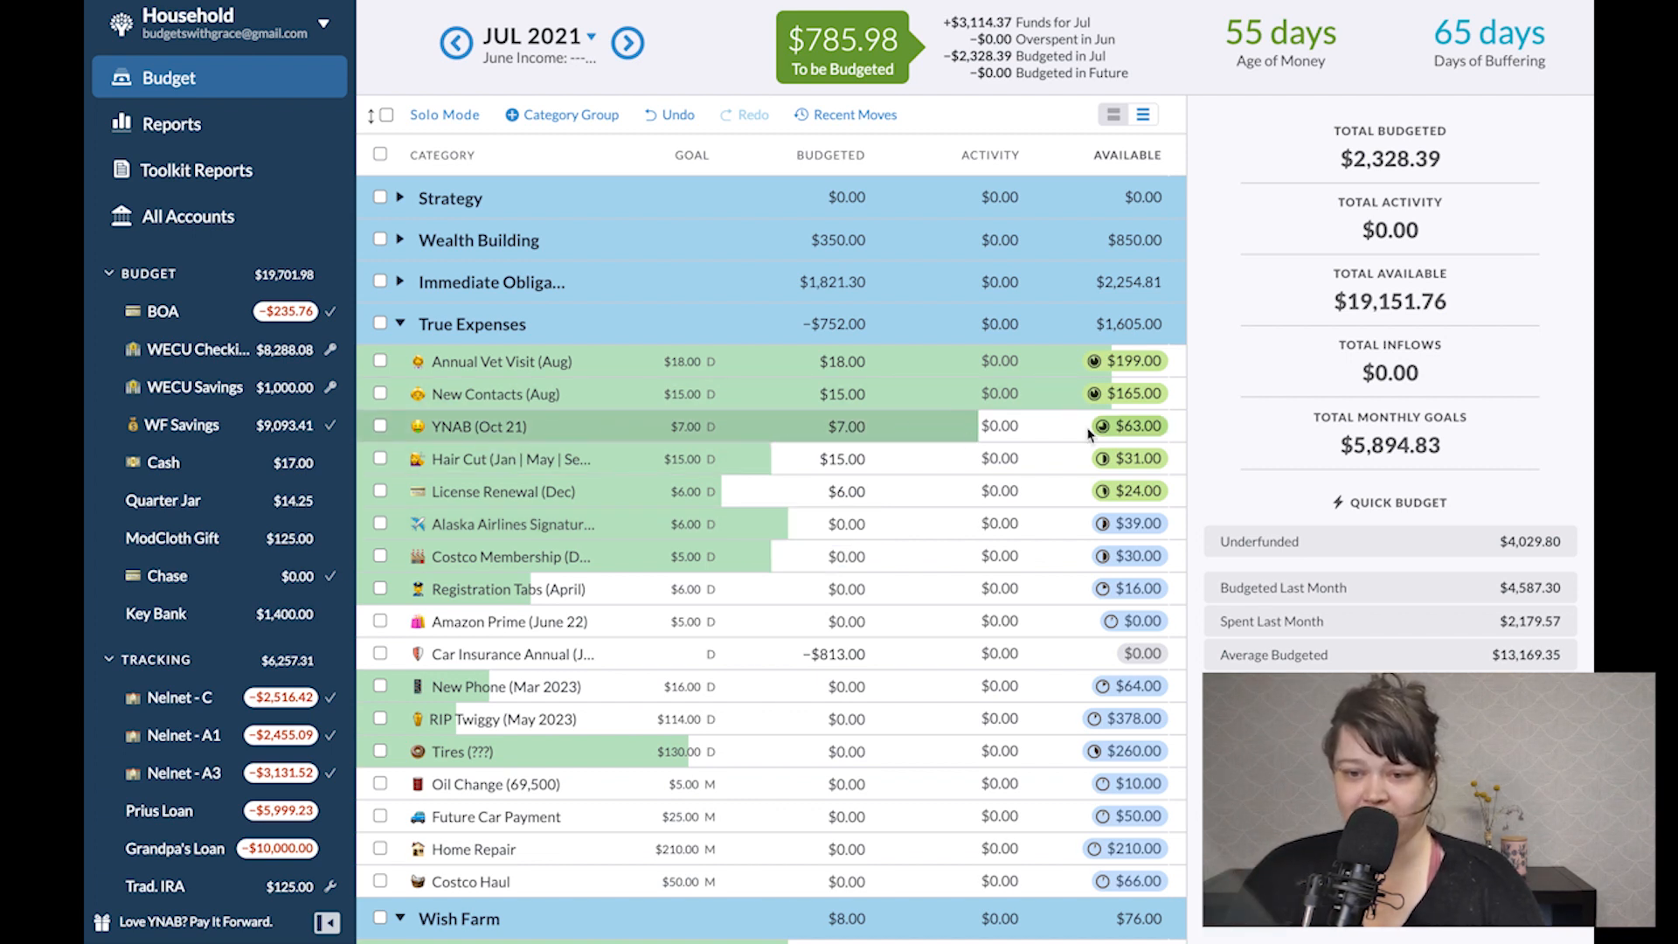
click(479, 426)
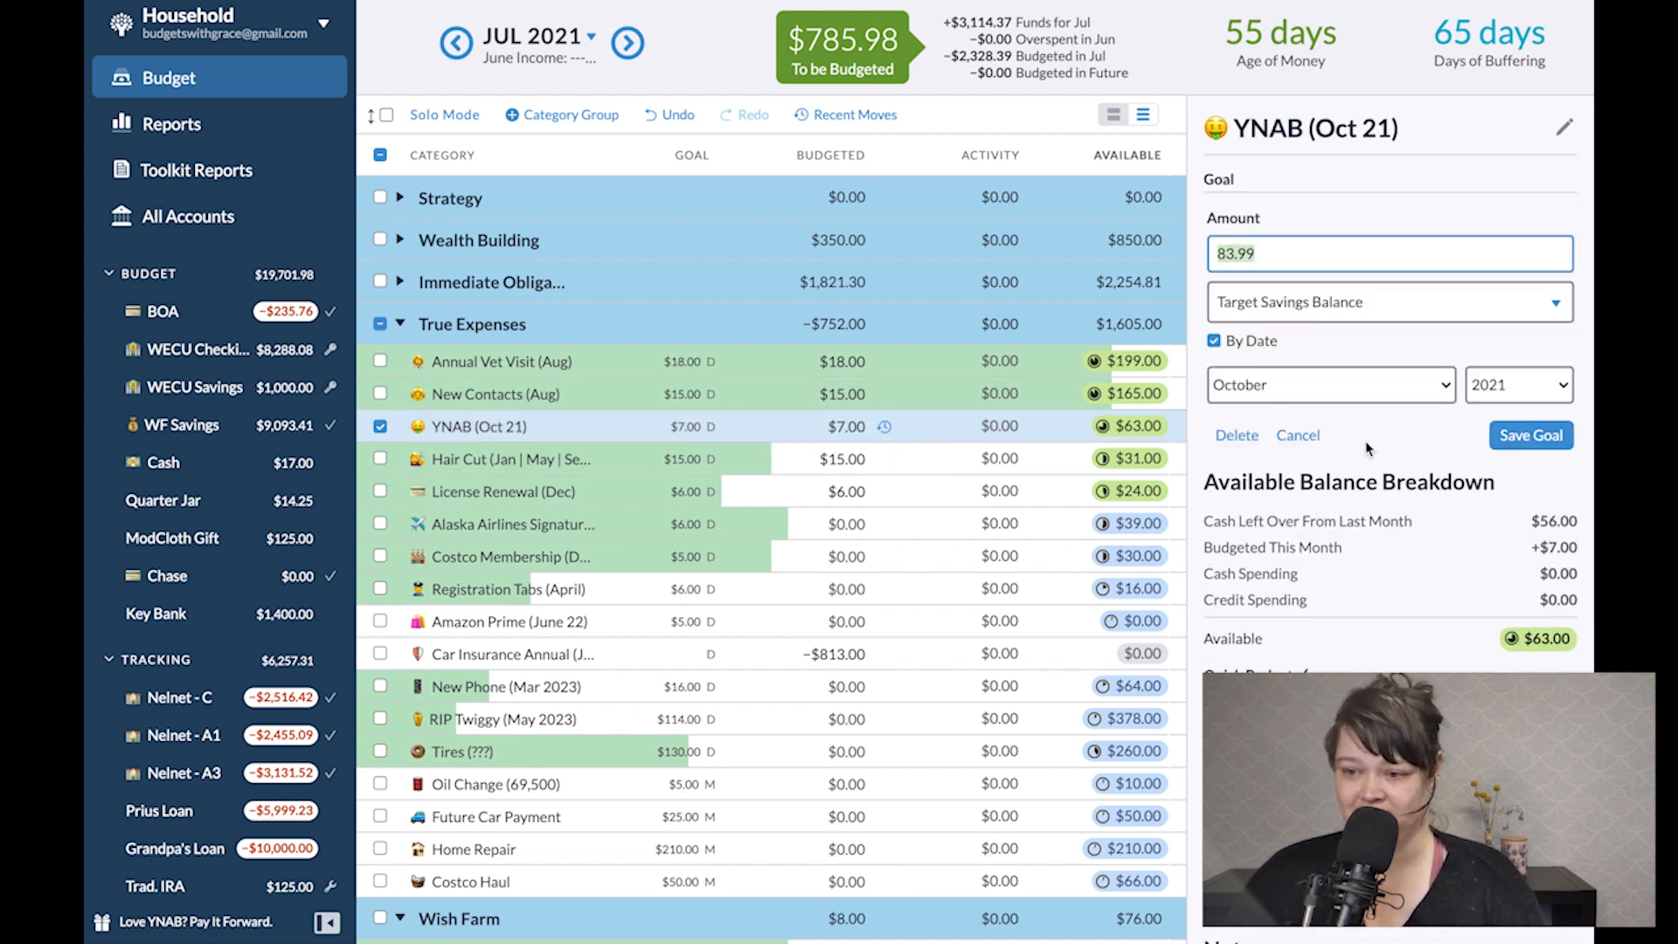
click(1328, 385)
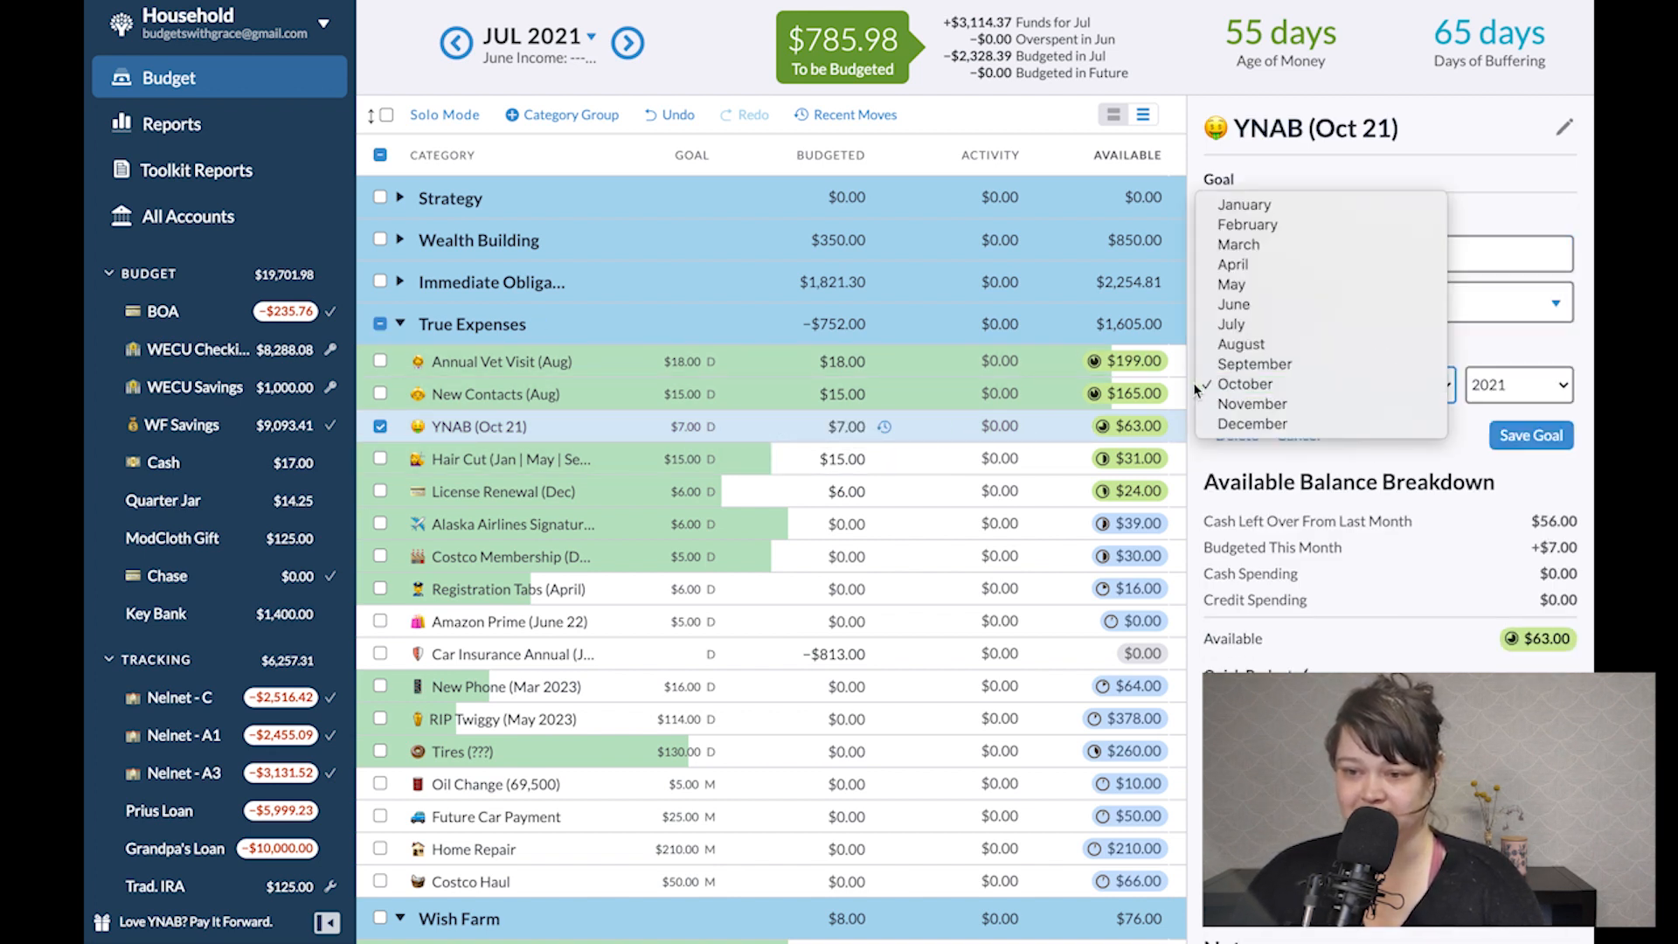
mouse_move(1252, 404)
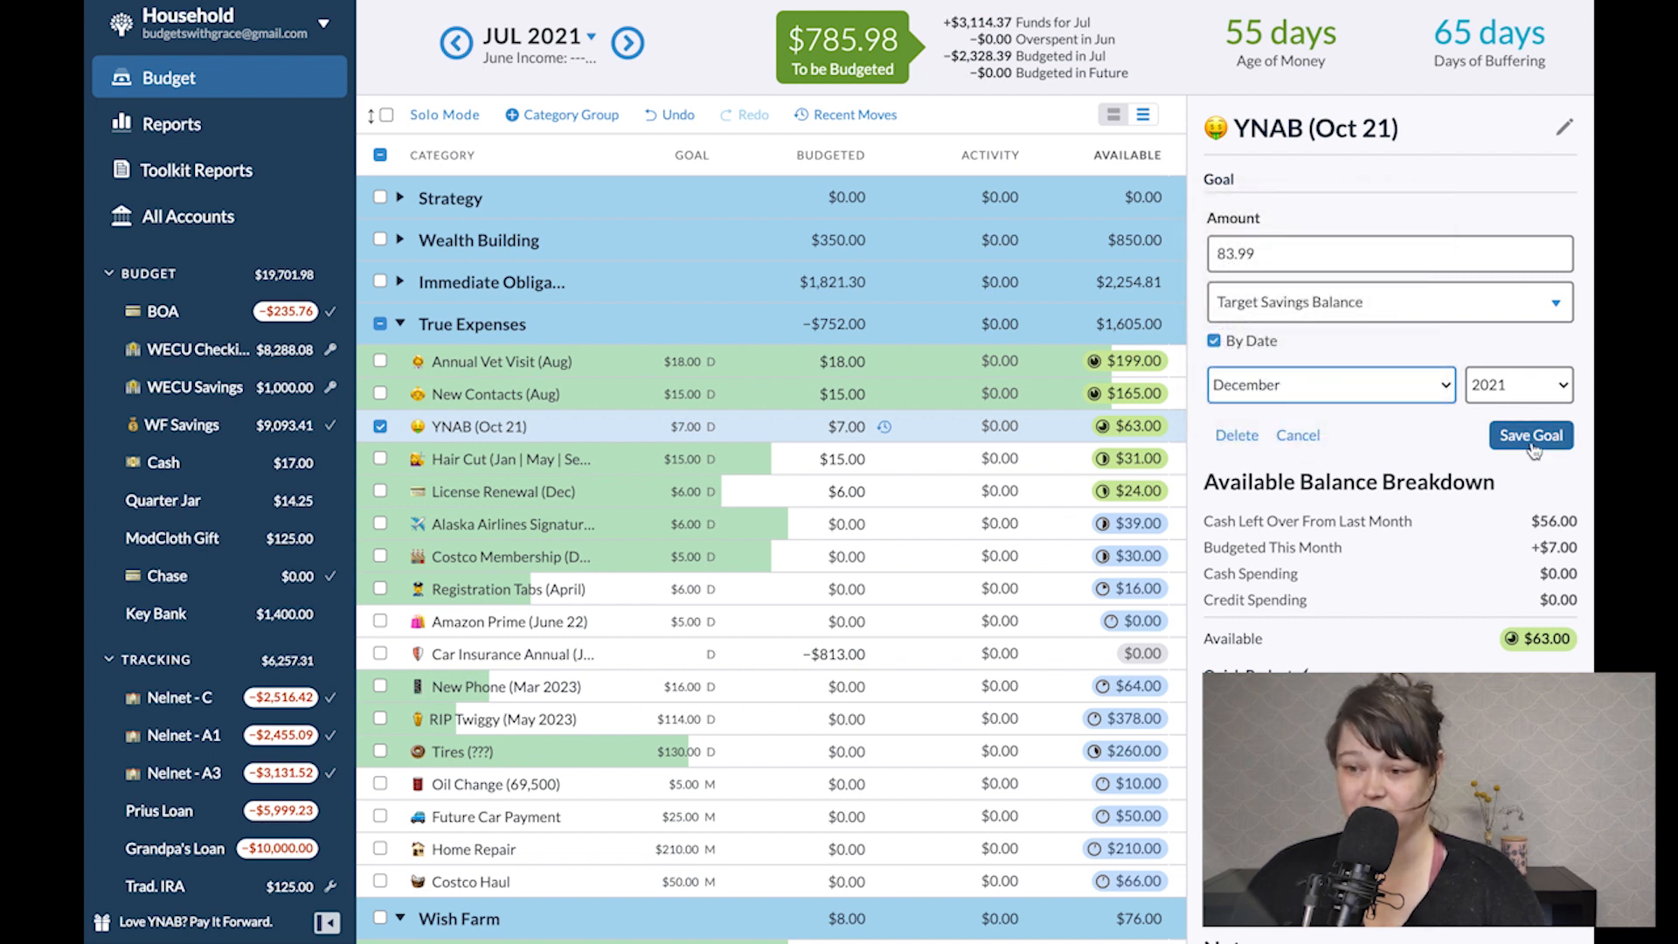
click(1529, 435)
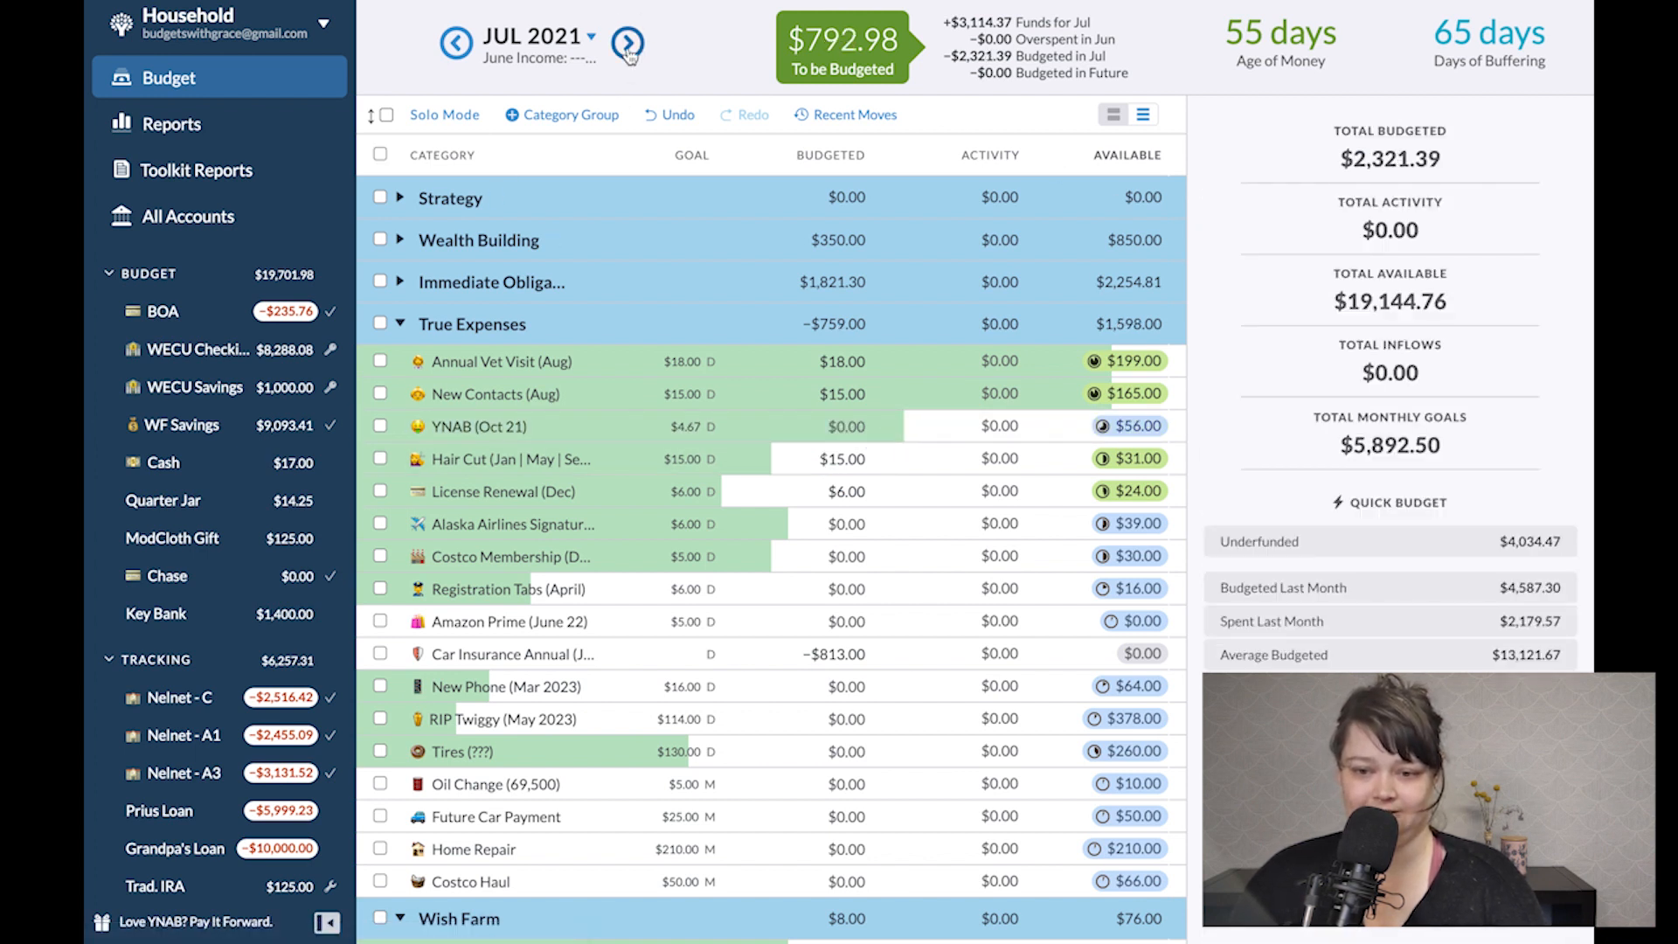
Check the goal in August 2021, return to July and select Alaska Airlines' budgeted cell.
click(628, 42)
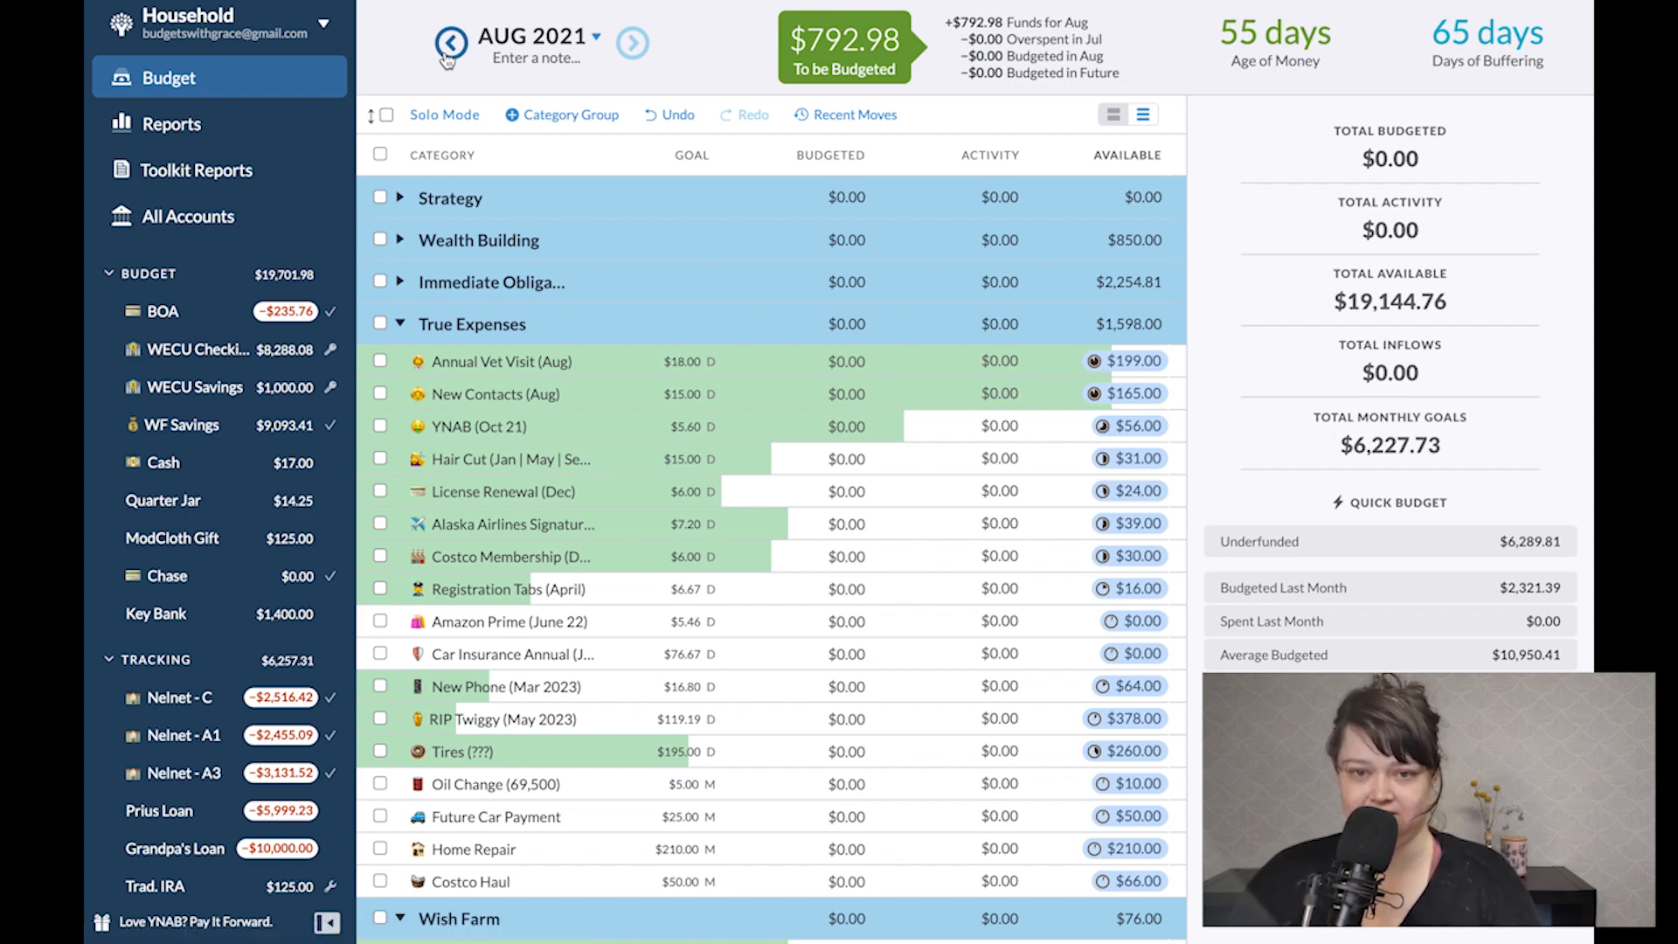
click(451, 42)
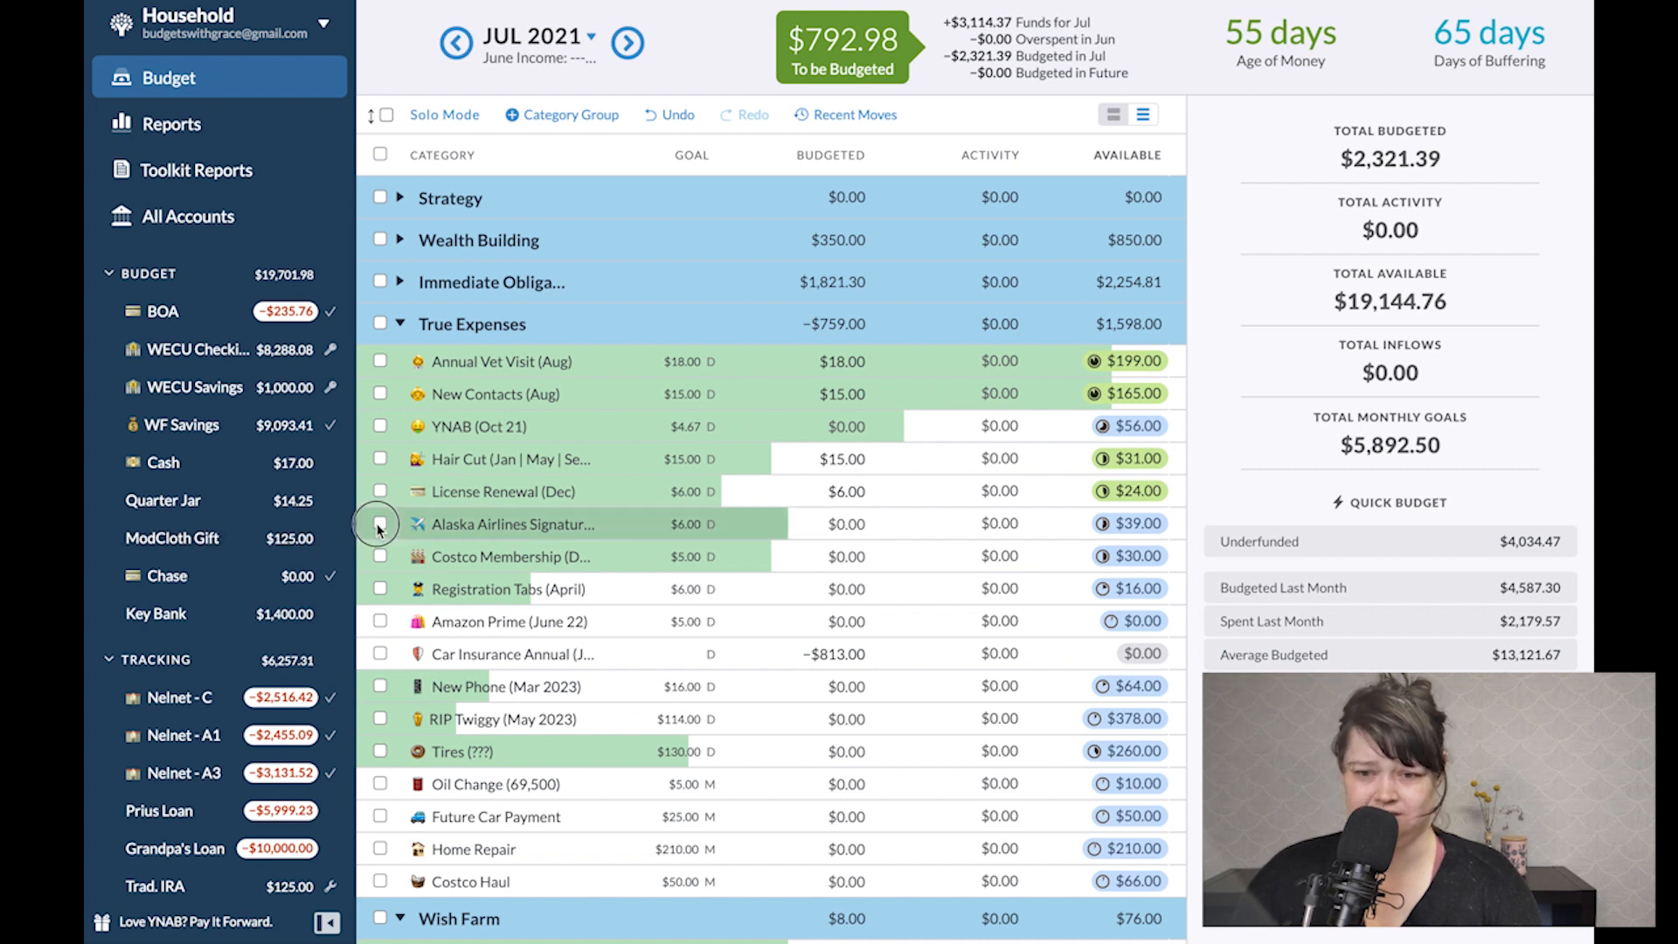
click(380, 522)
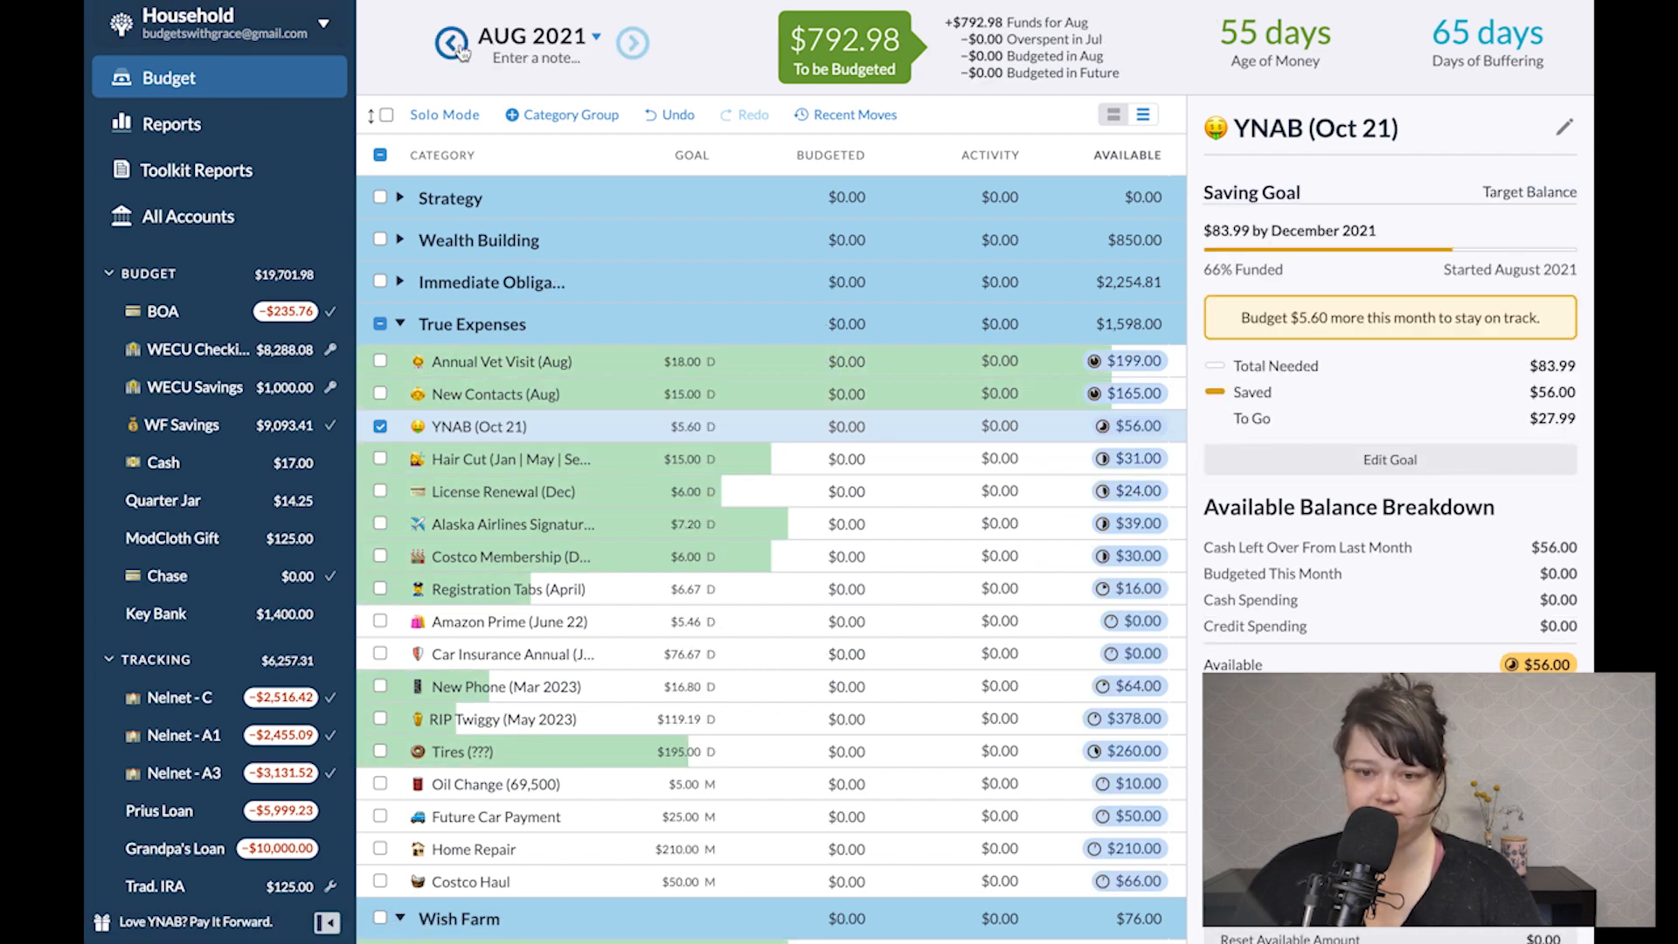
click(455, 42)
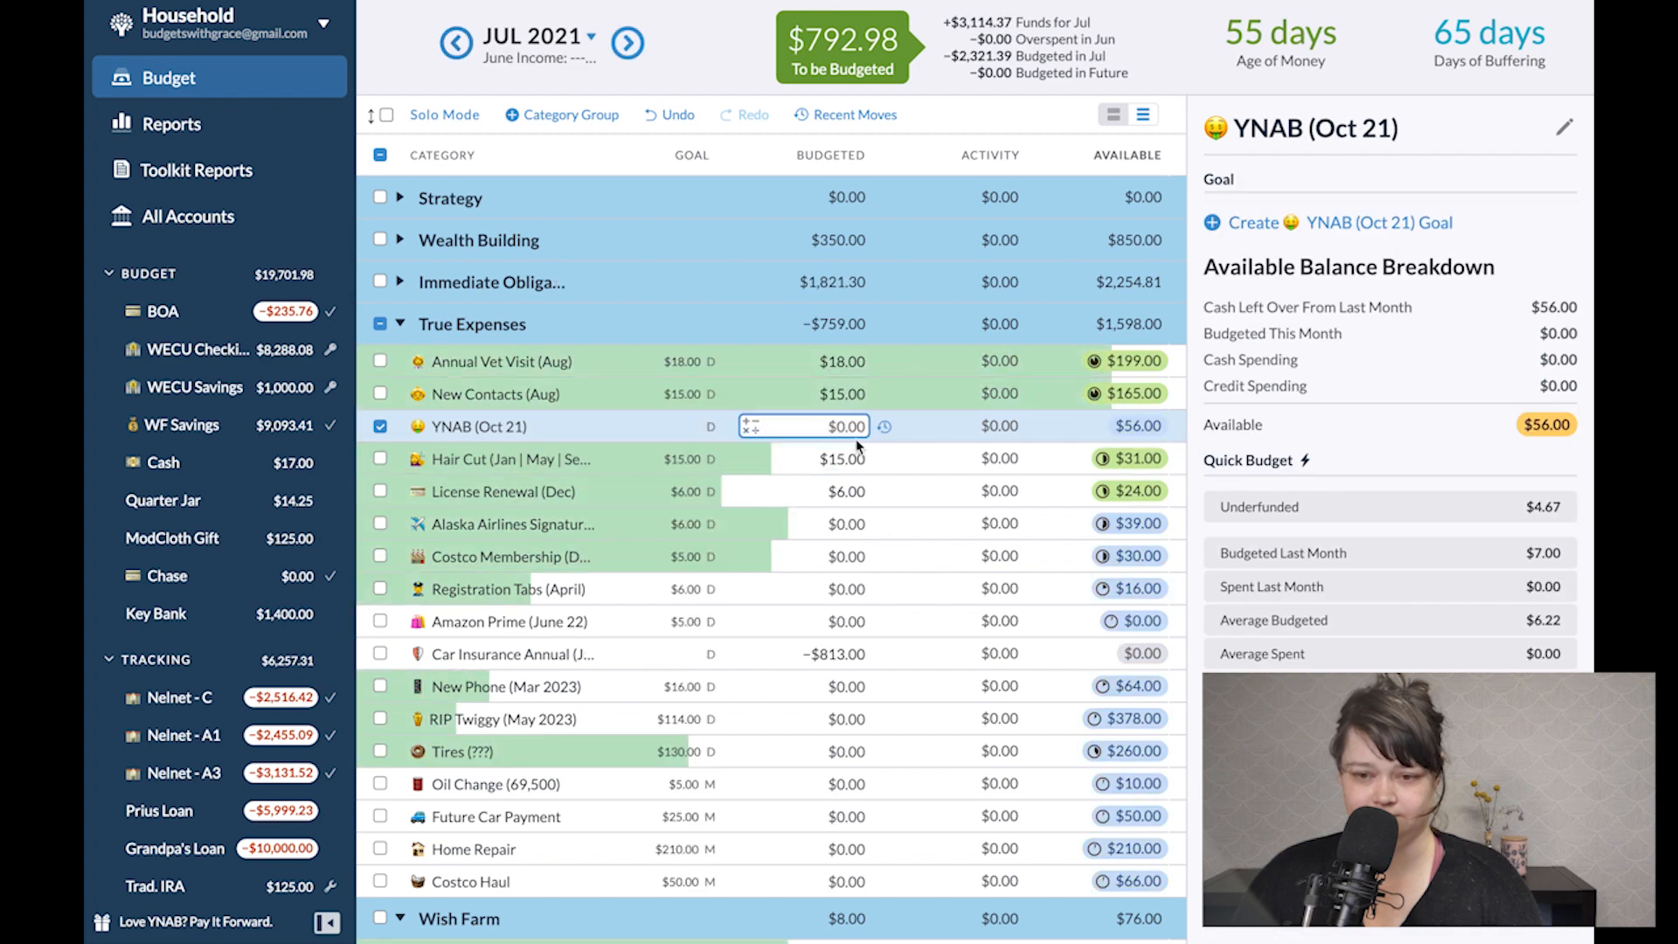
click(802, 522)
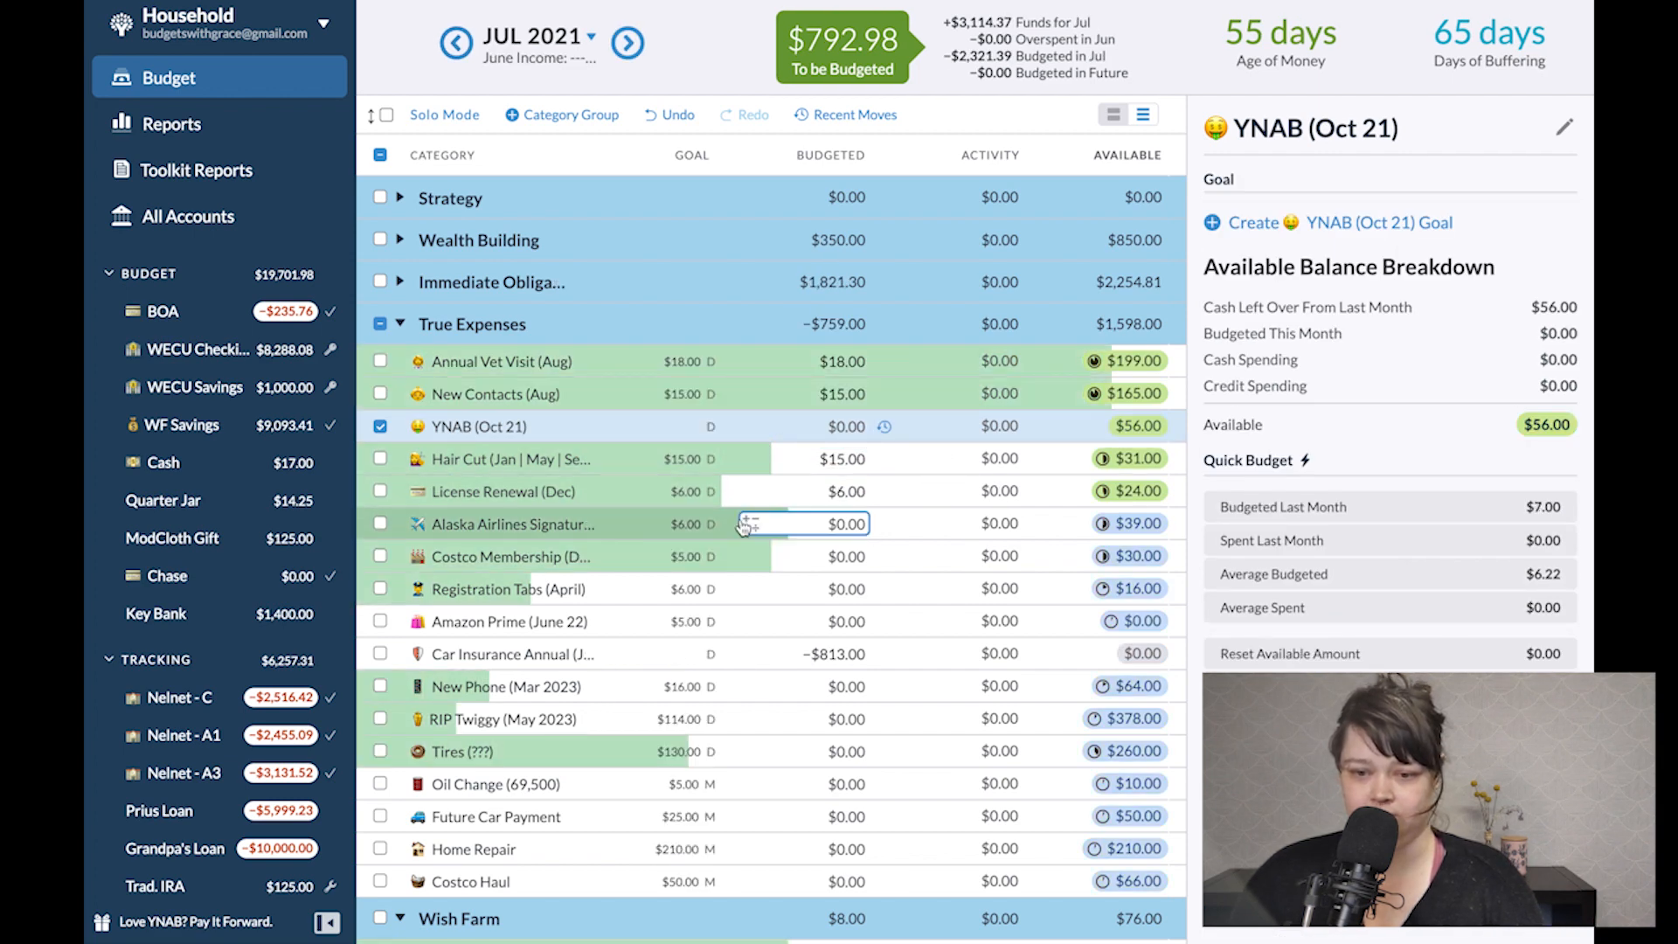
Fund nine underfunded True Expenses categories (Amazon Prime, New Phone, Costco Haul, etc.) to their goals, $232 total.
click(380, 524)
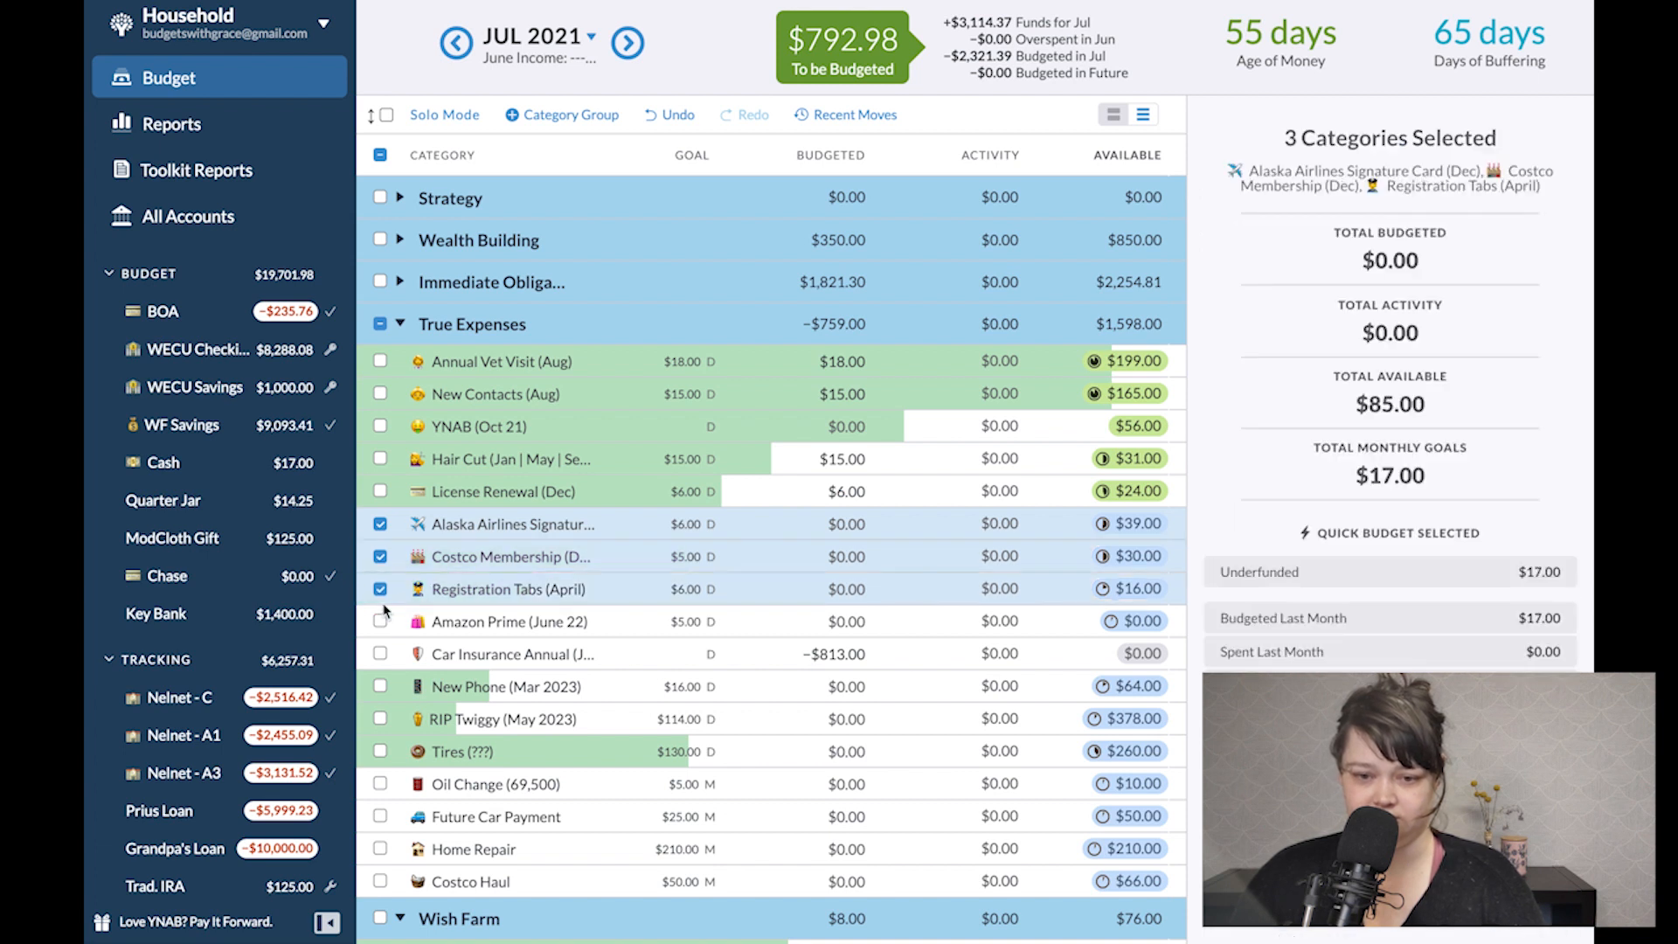
click(380, 622)
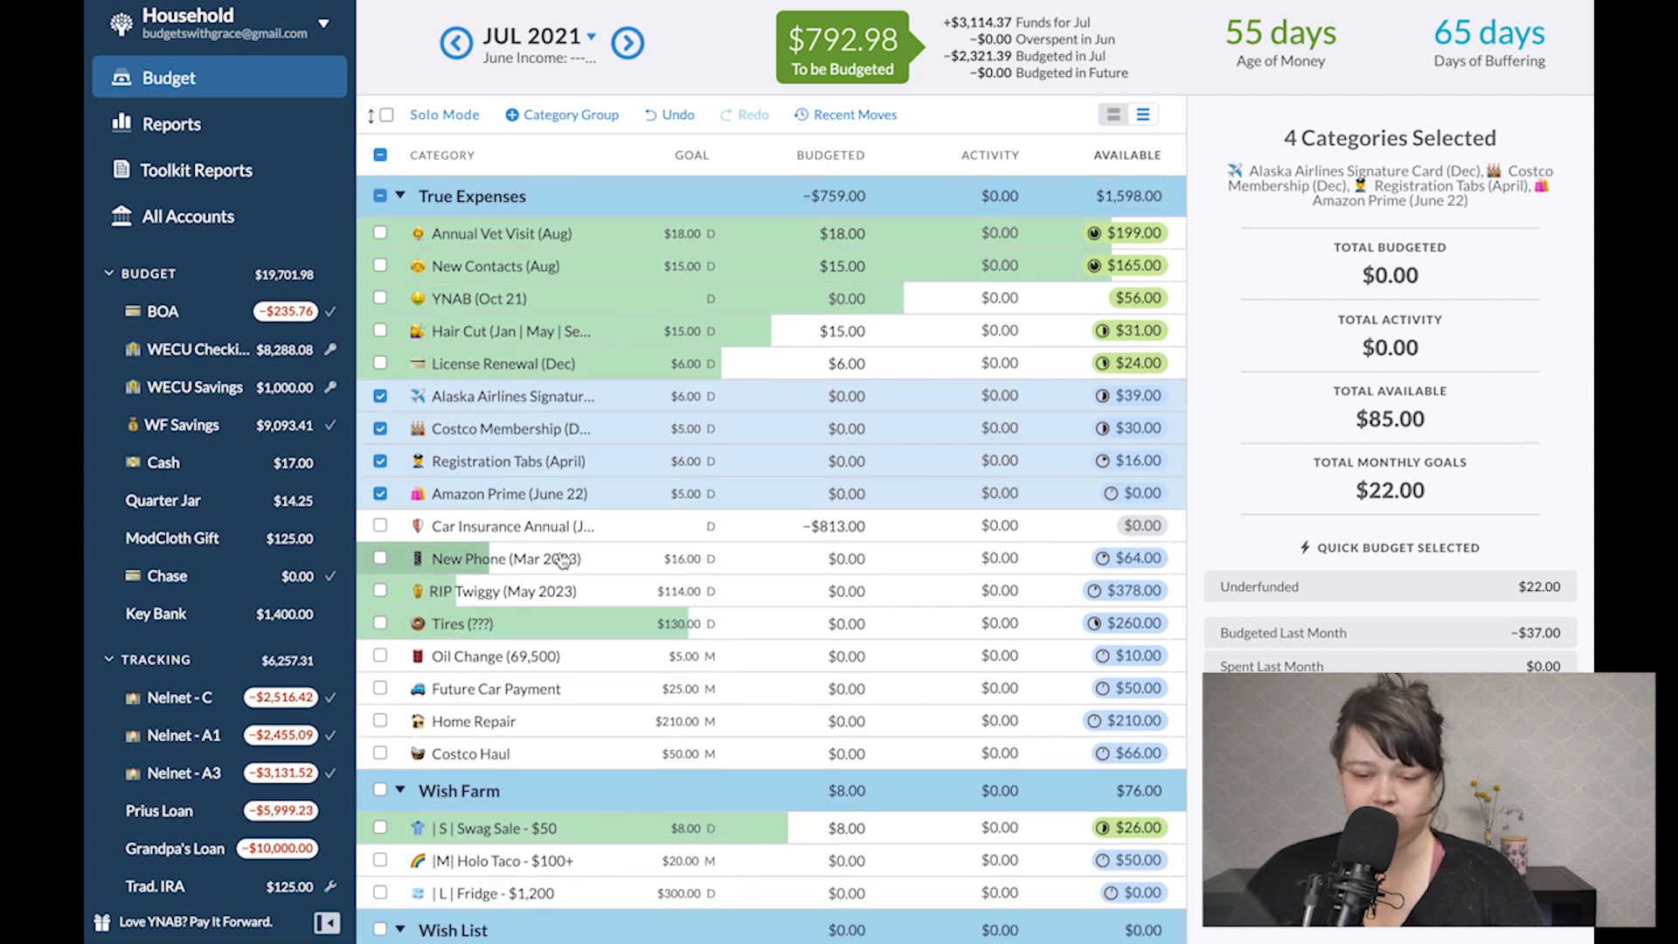
click(379, 558)
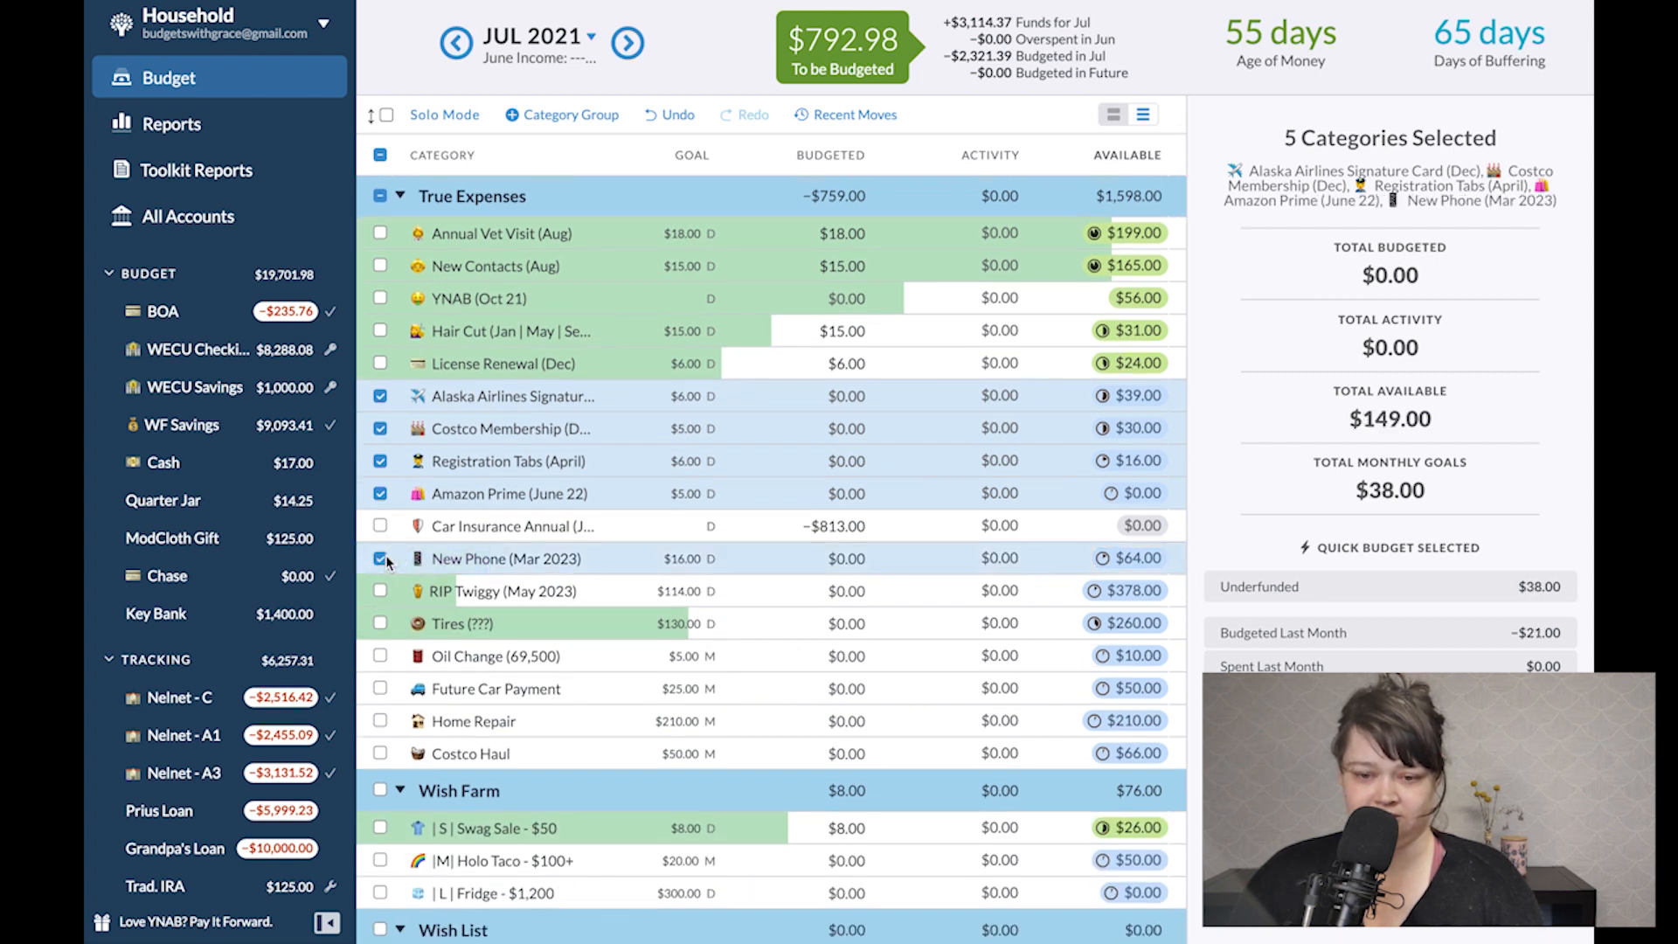
click(380, 656)
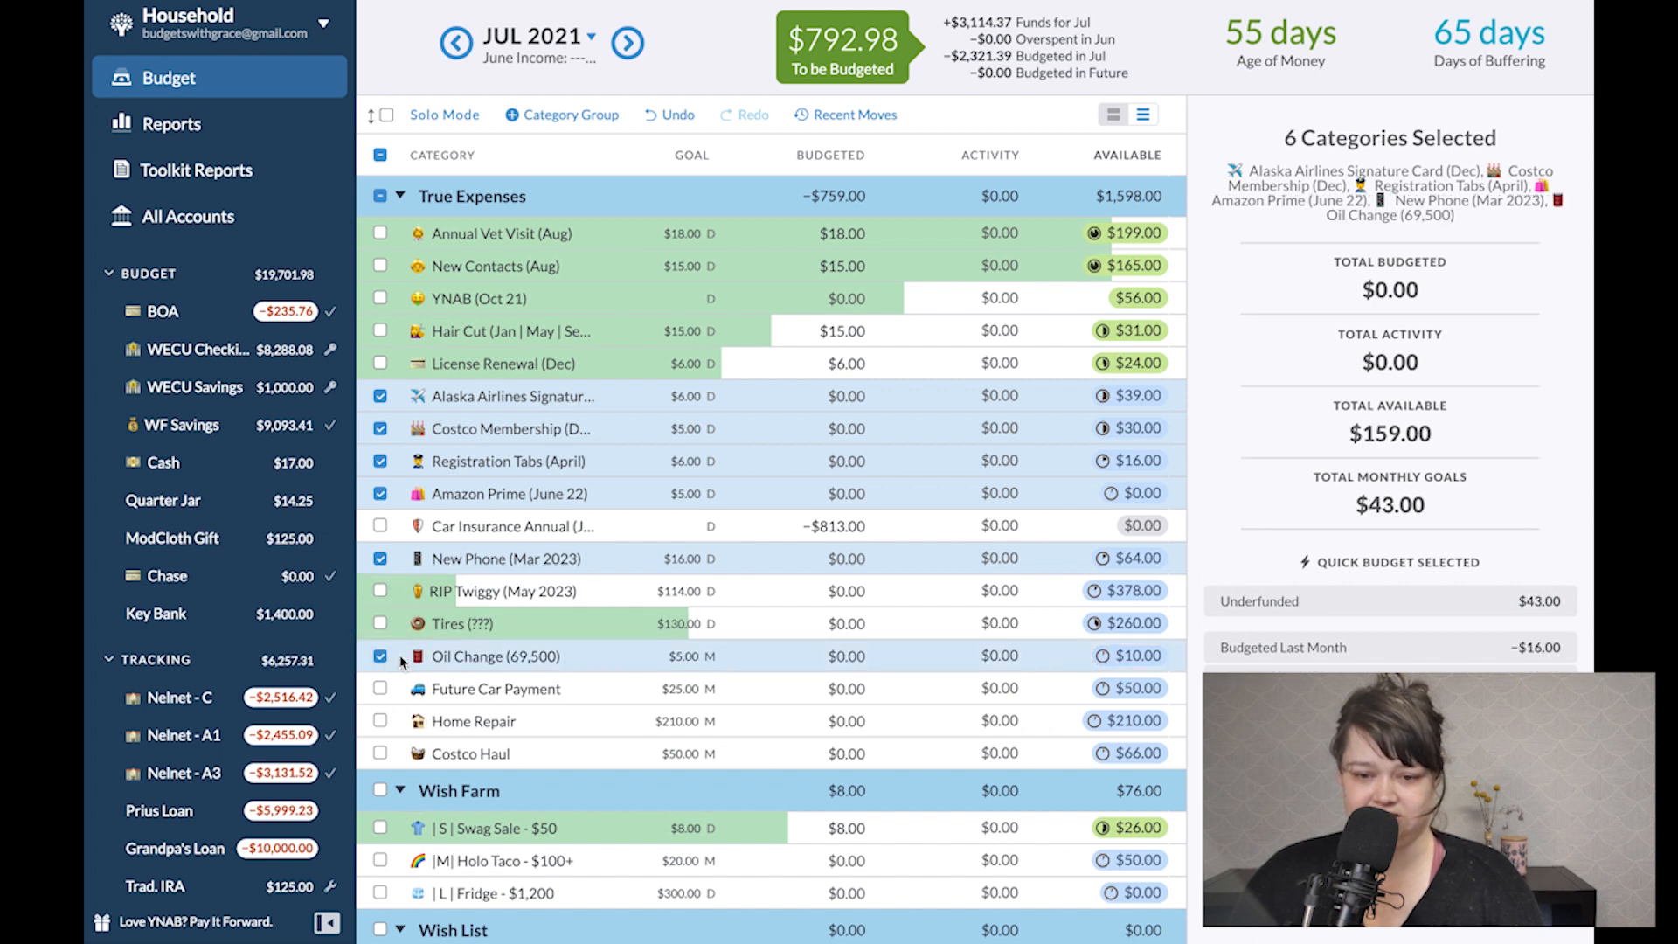
click(380, 689)
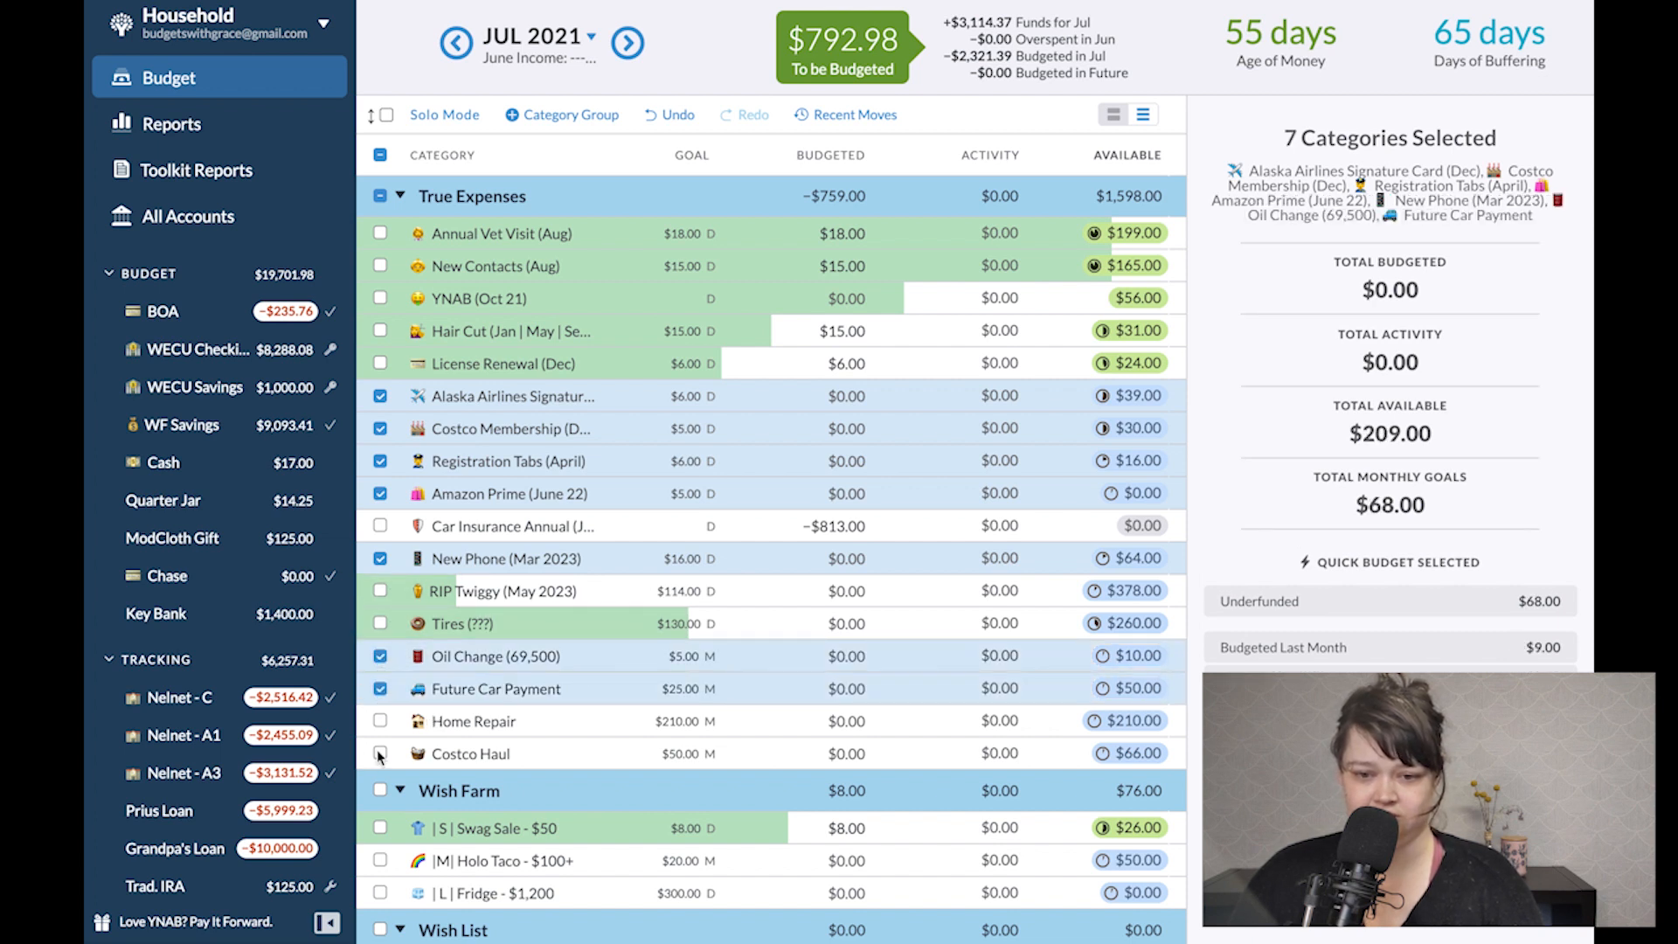
click(379, 751)
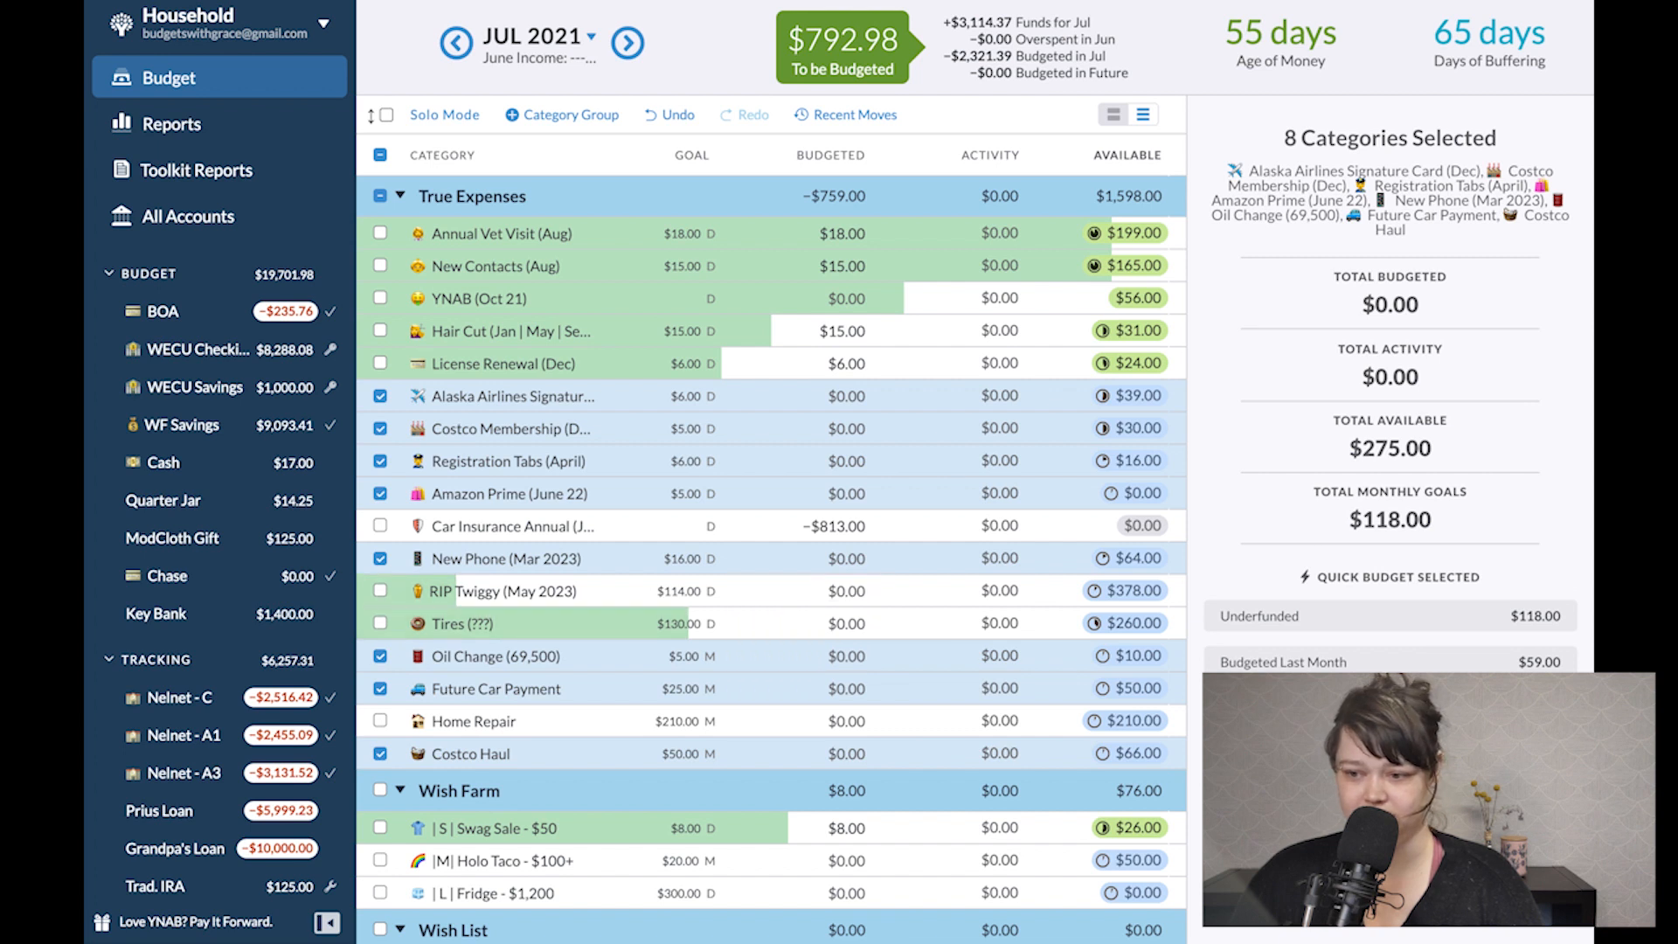
mouse_move(593, 639)
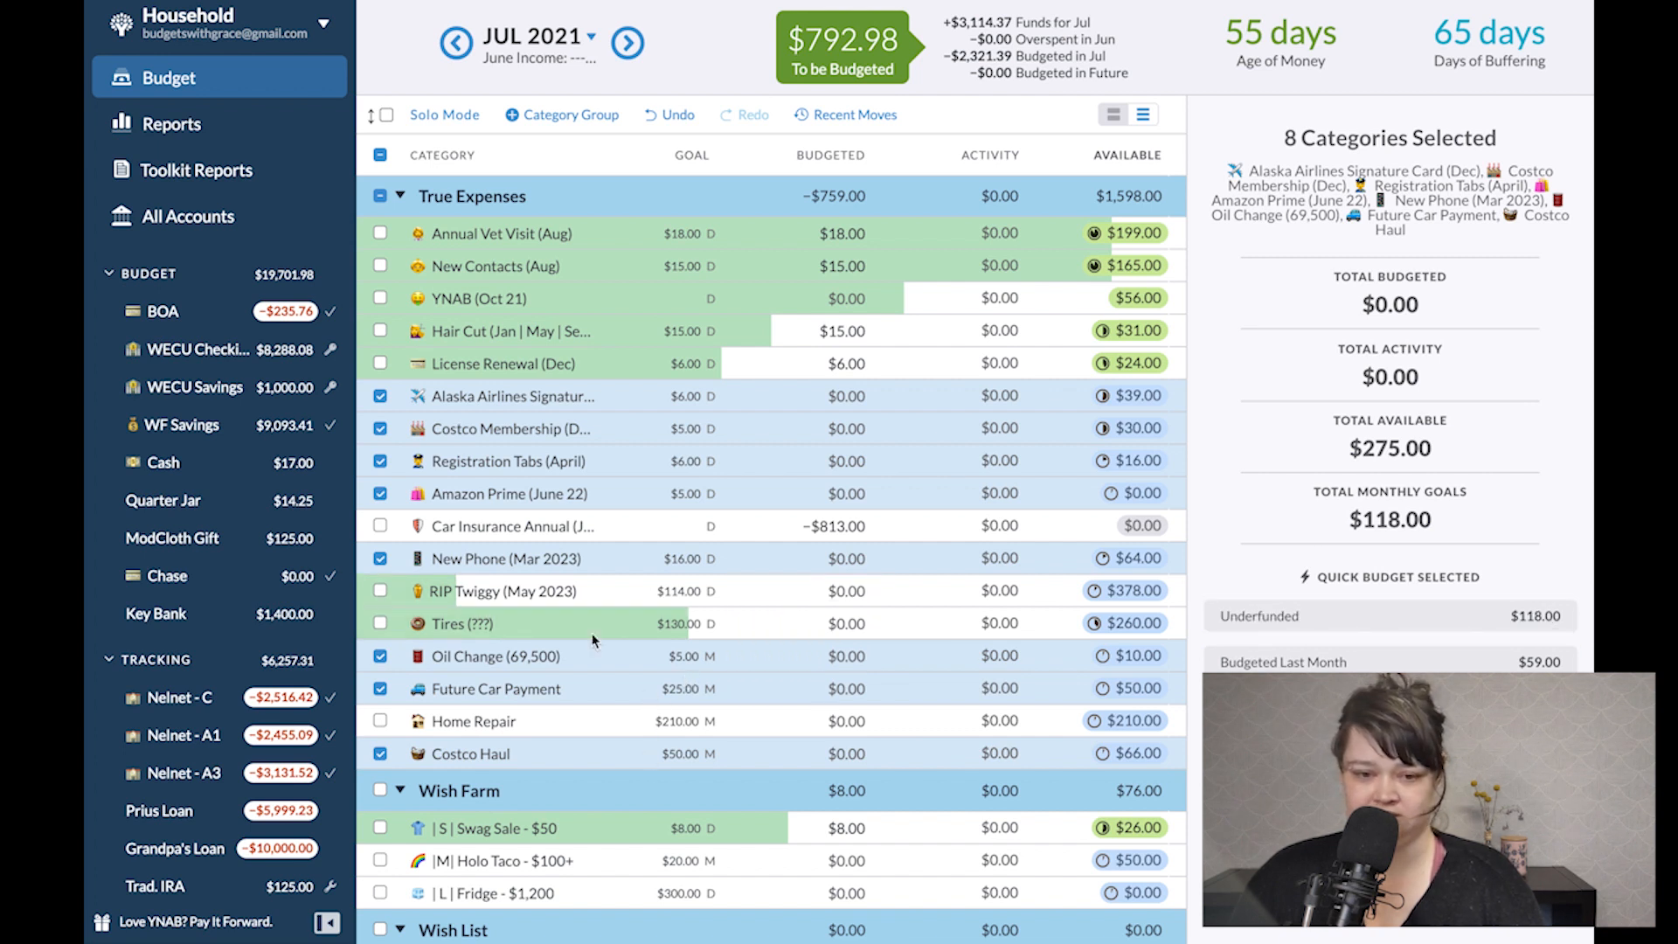
click(379, 591)
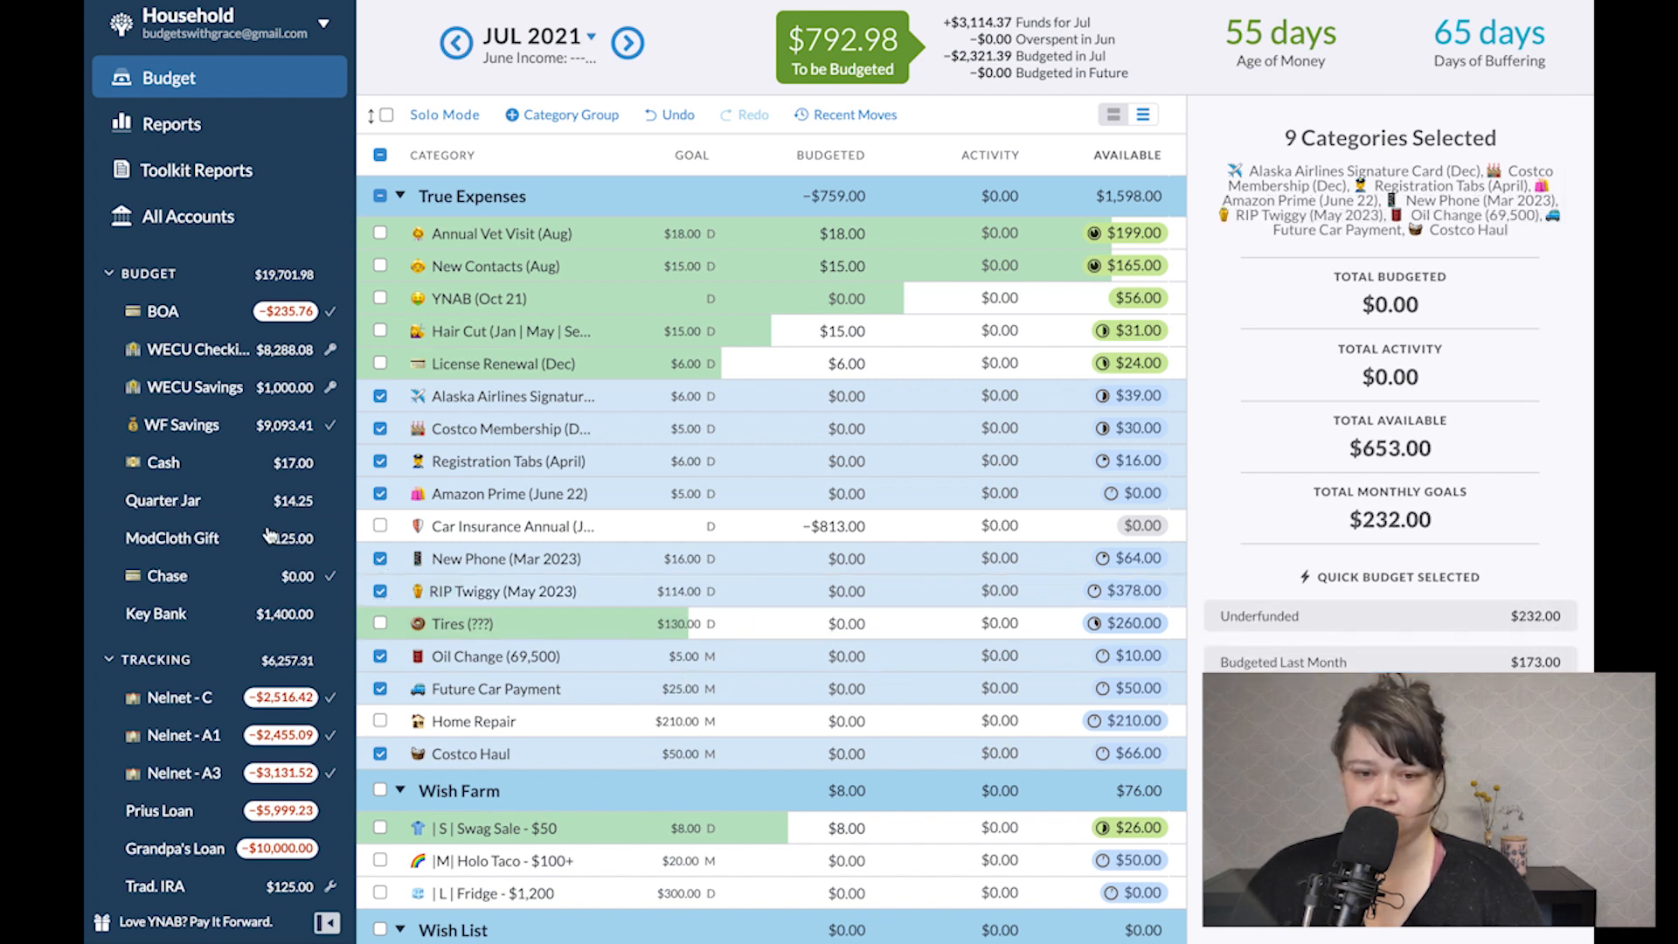
click(832, 557)
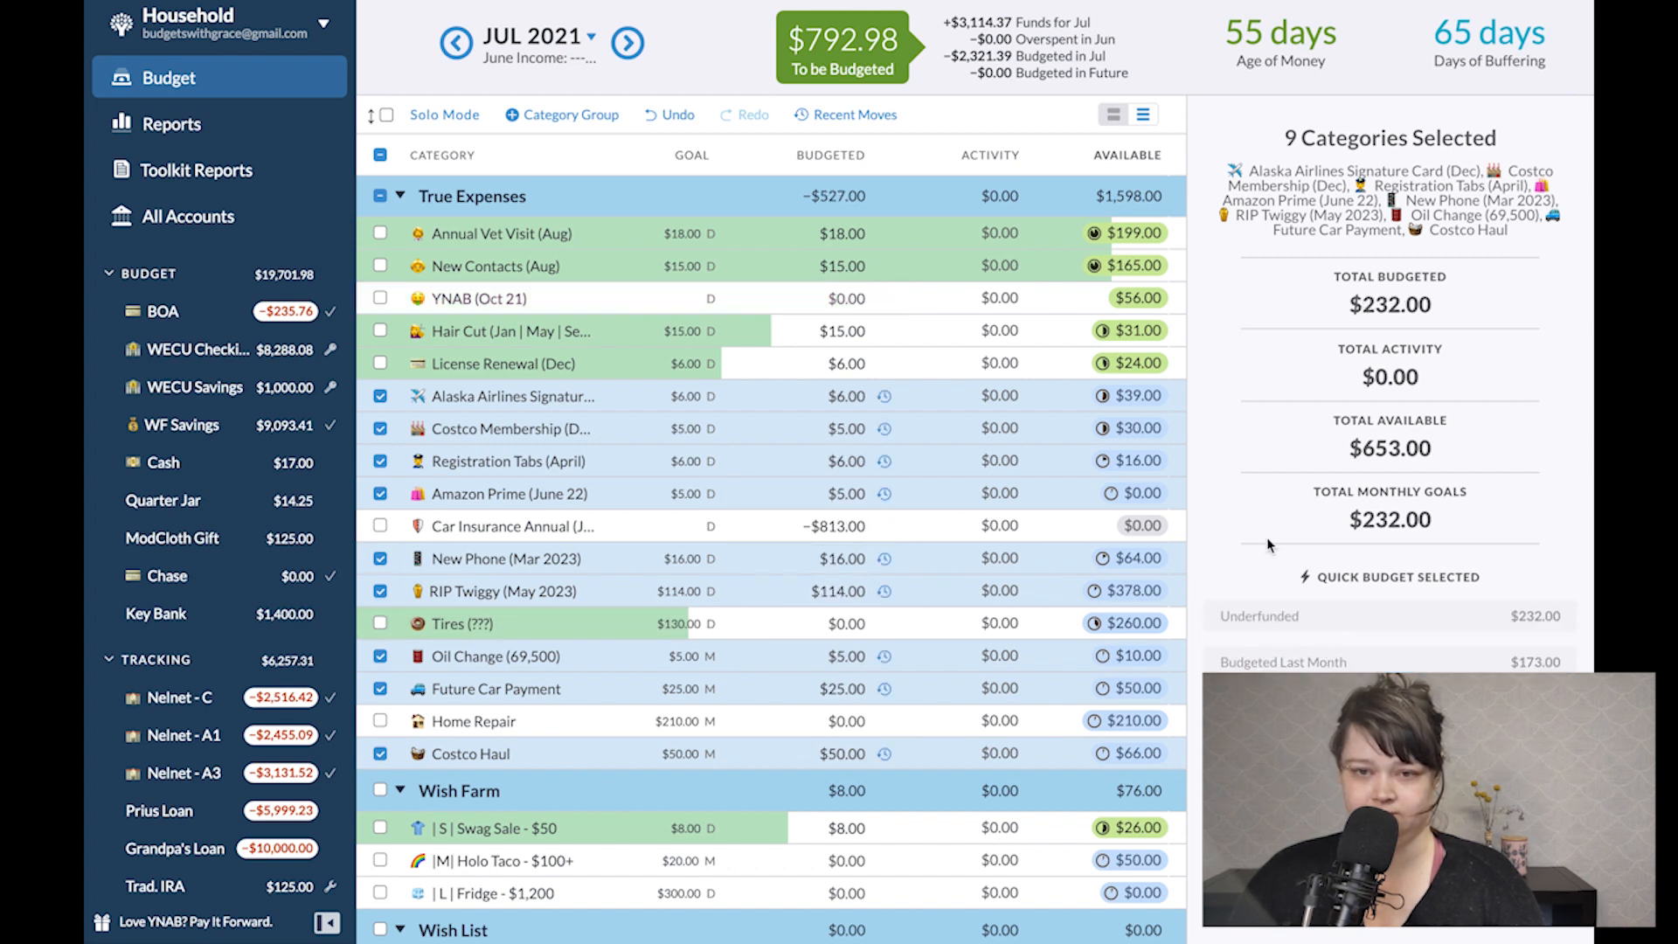
click(379, 196)
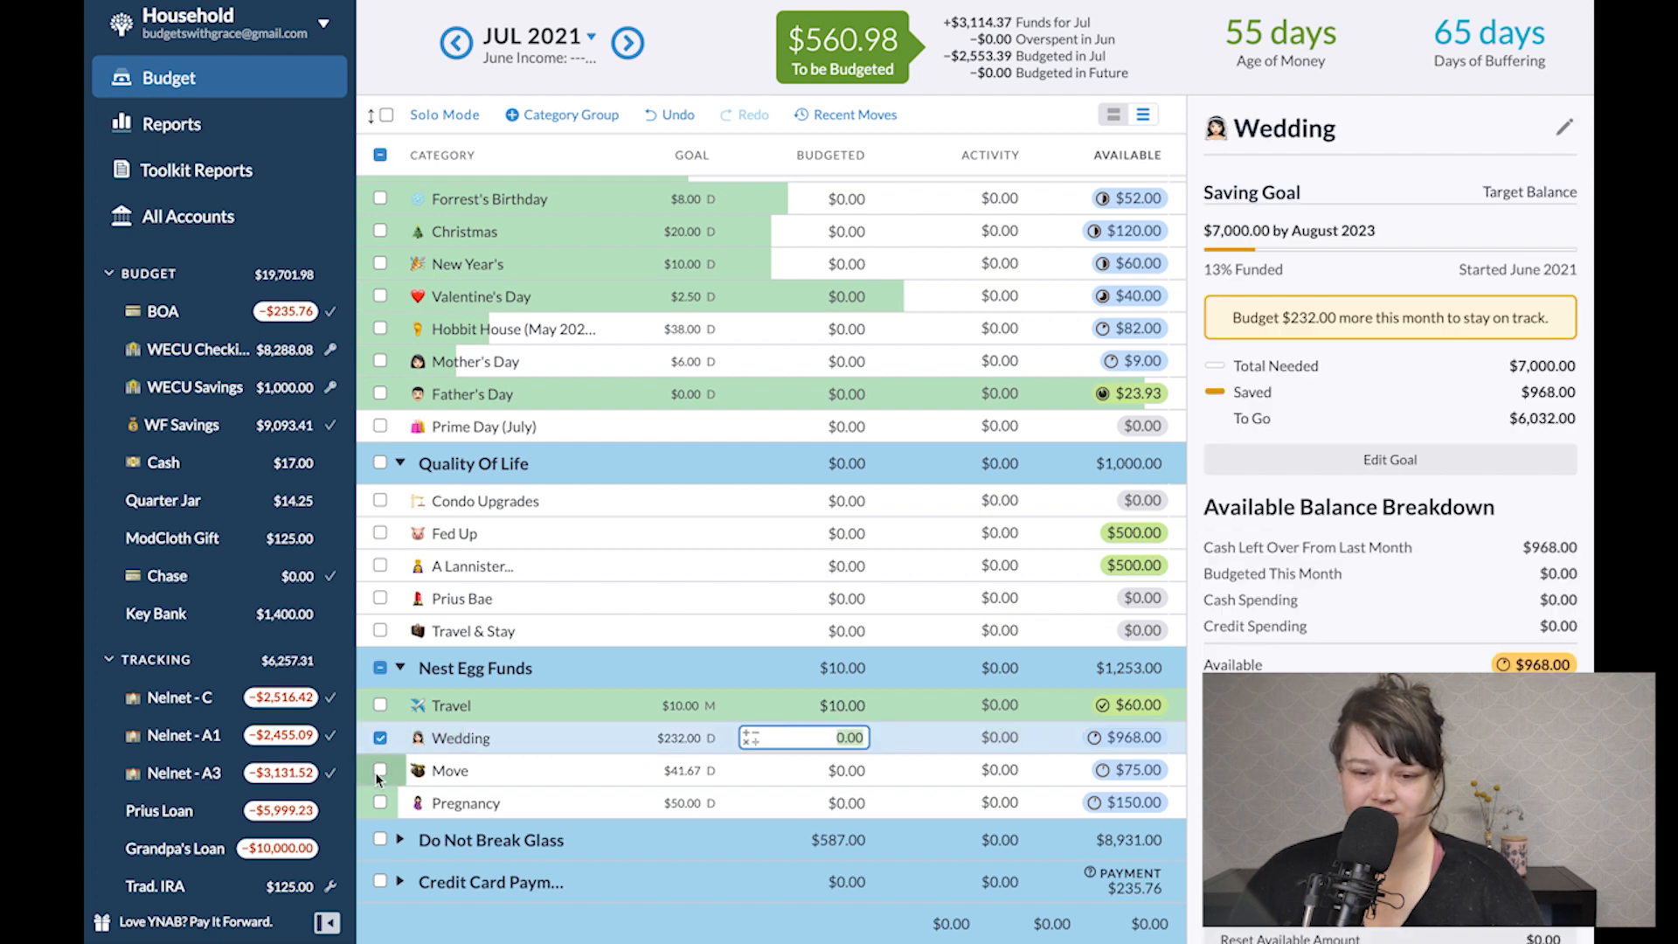
Fund the Move, Halloween and Thanksgiving Event Funds categories, totalling $165 budgeted.
click(379, 738)
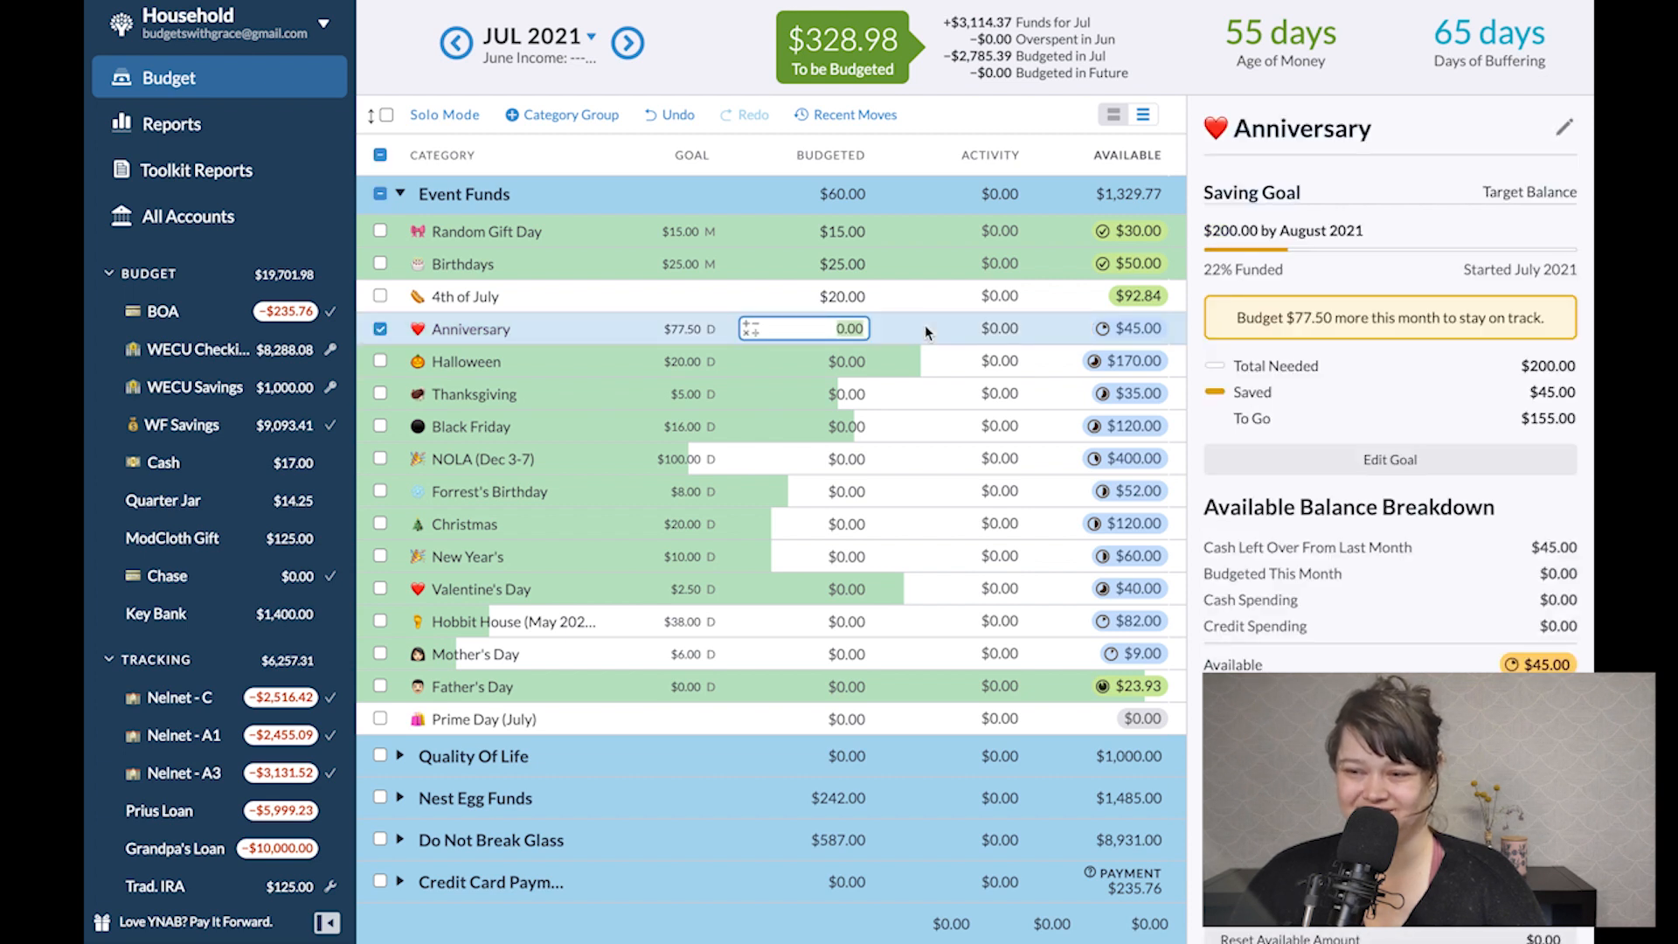
mouse_move(923, 332)
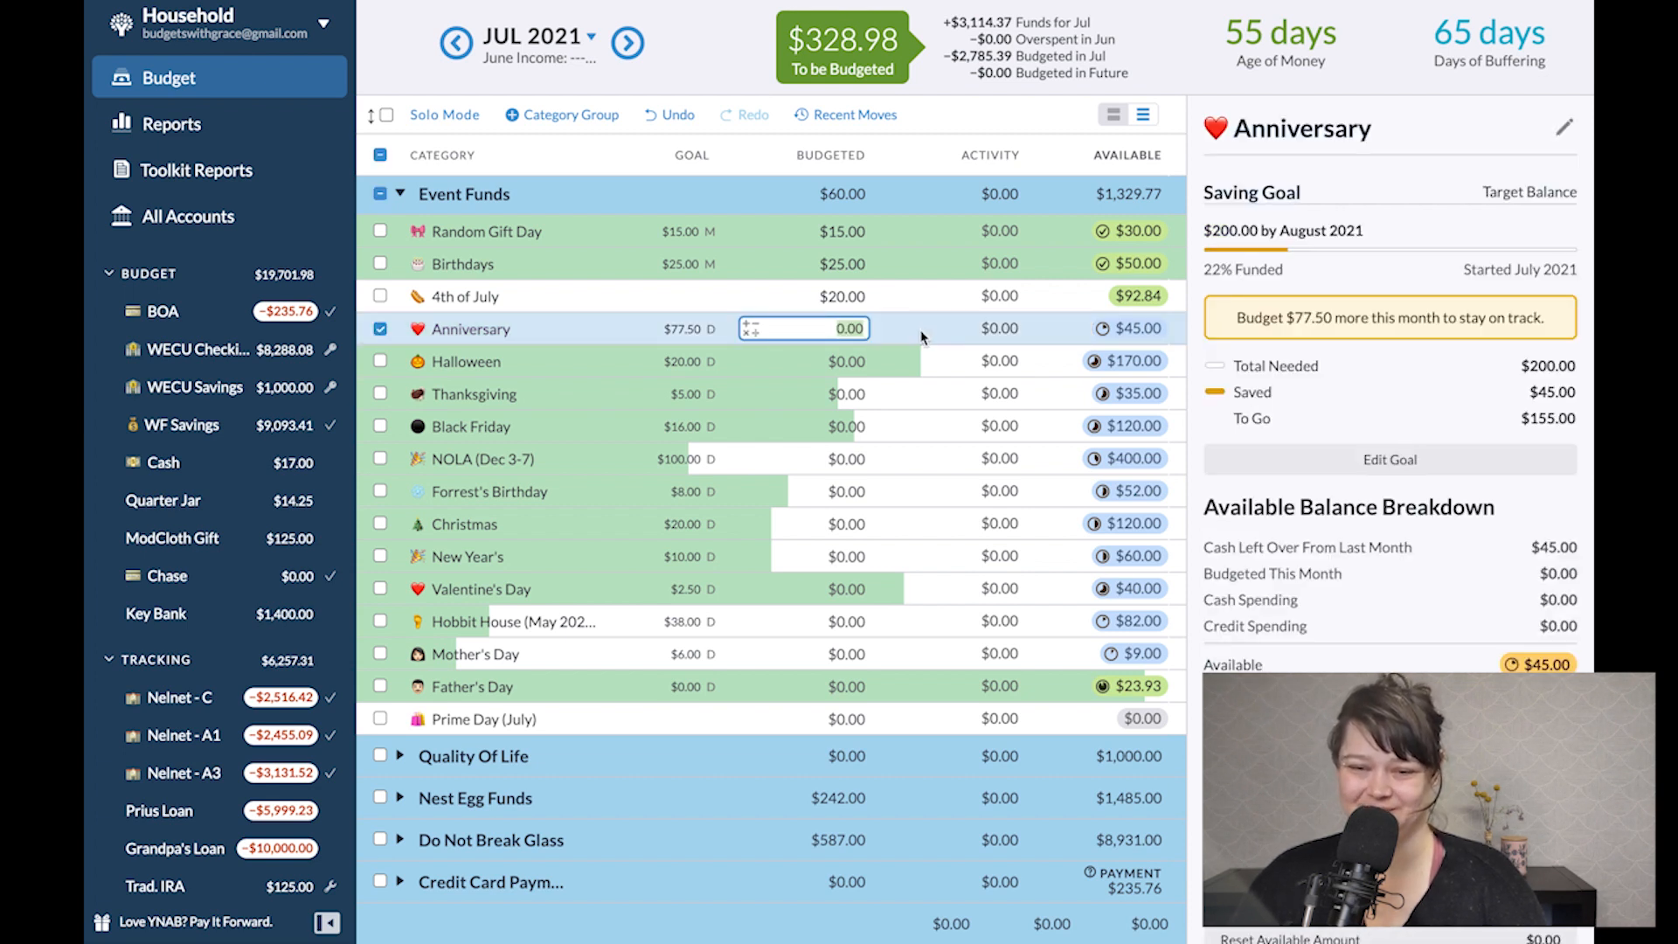
click(380, 362)
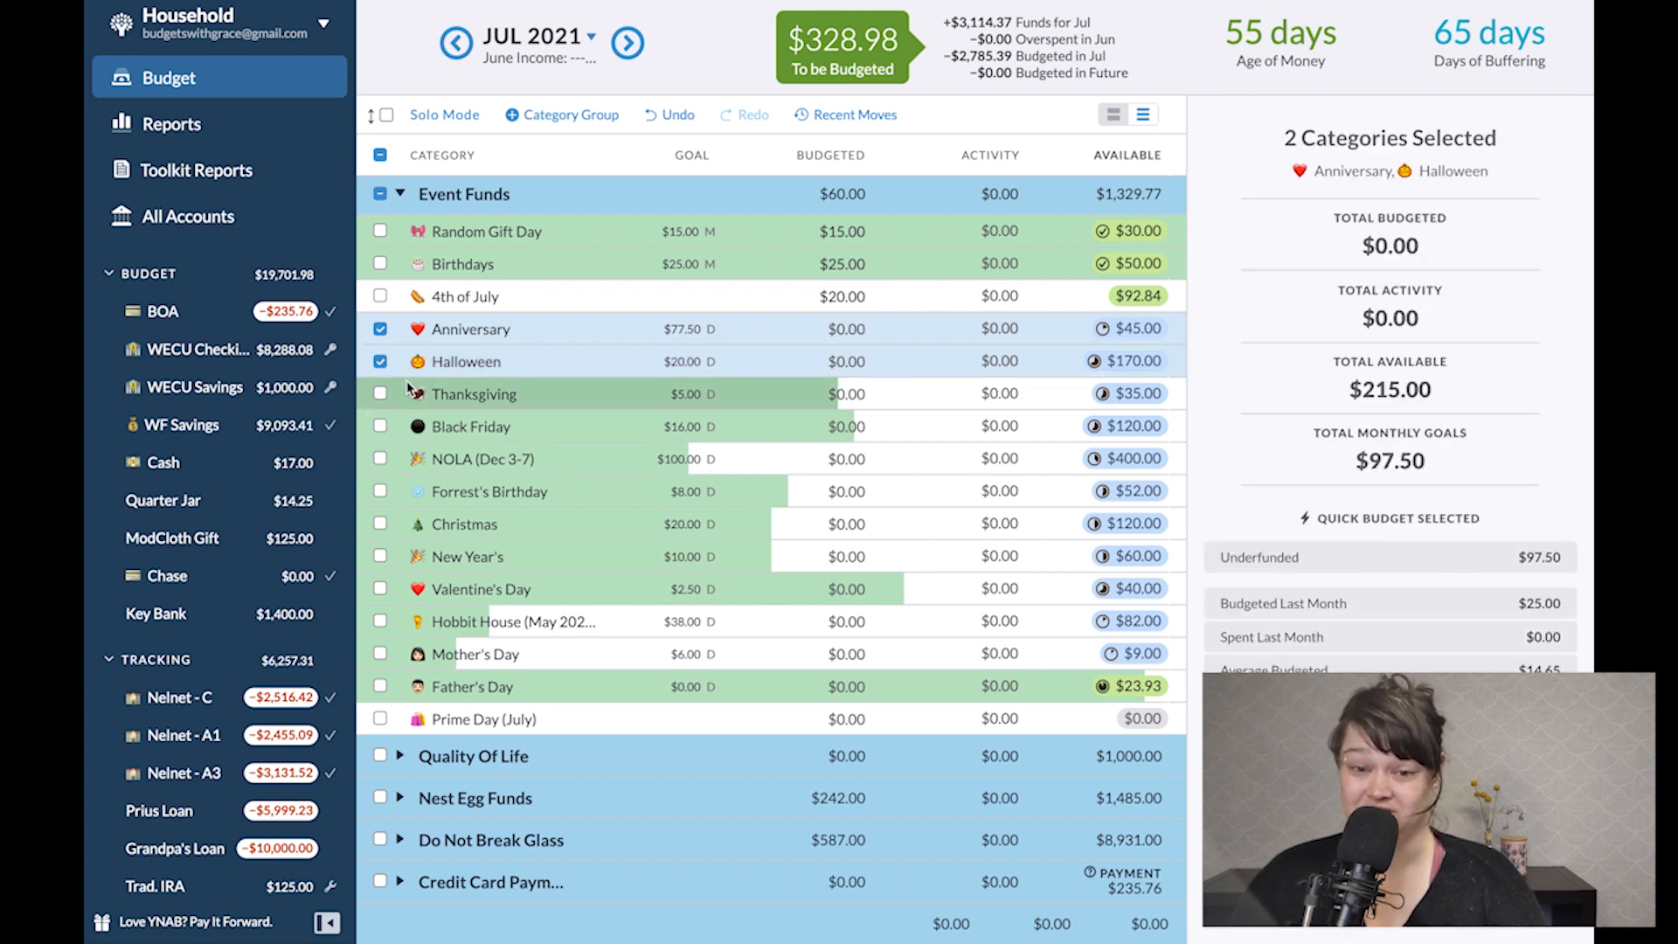
click(379, 393)
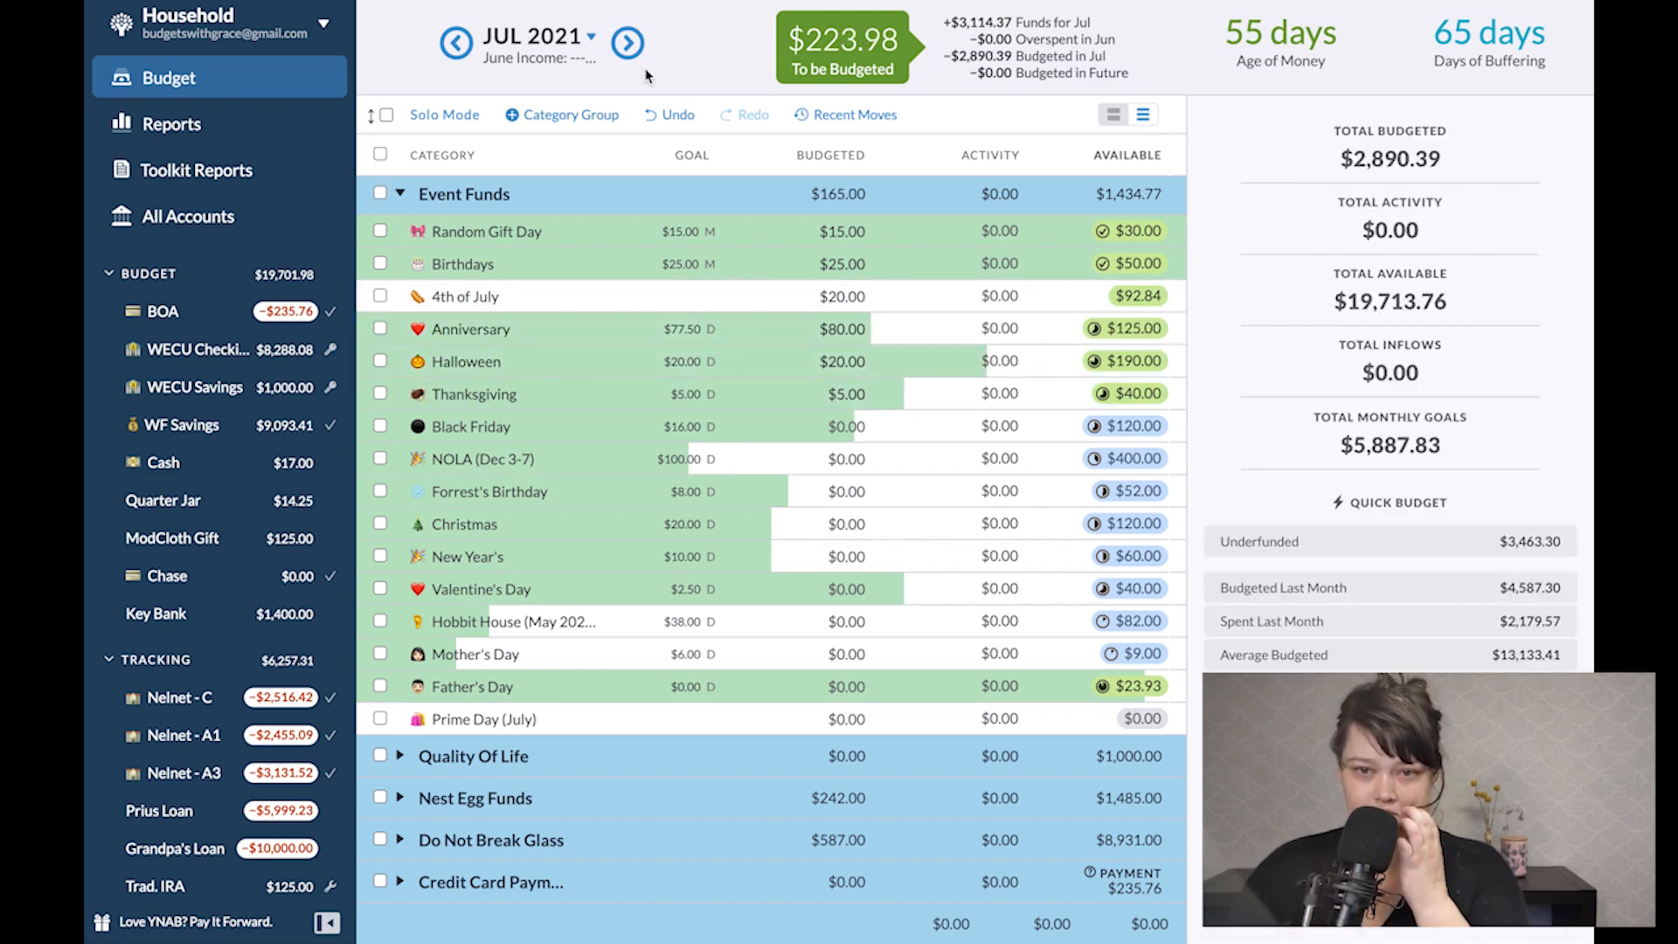
Glance at August, then budget Holo Taco so Wish Farm totals $28 for July.
click(626, 42)
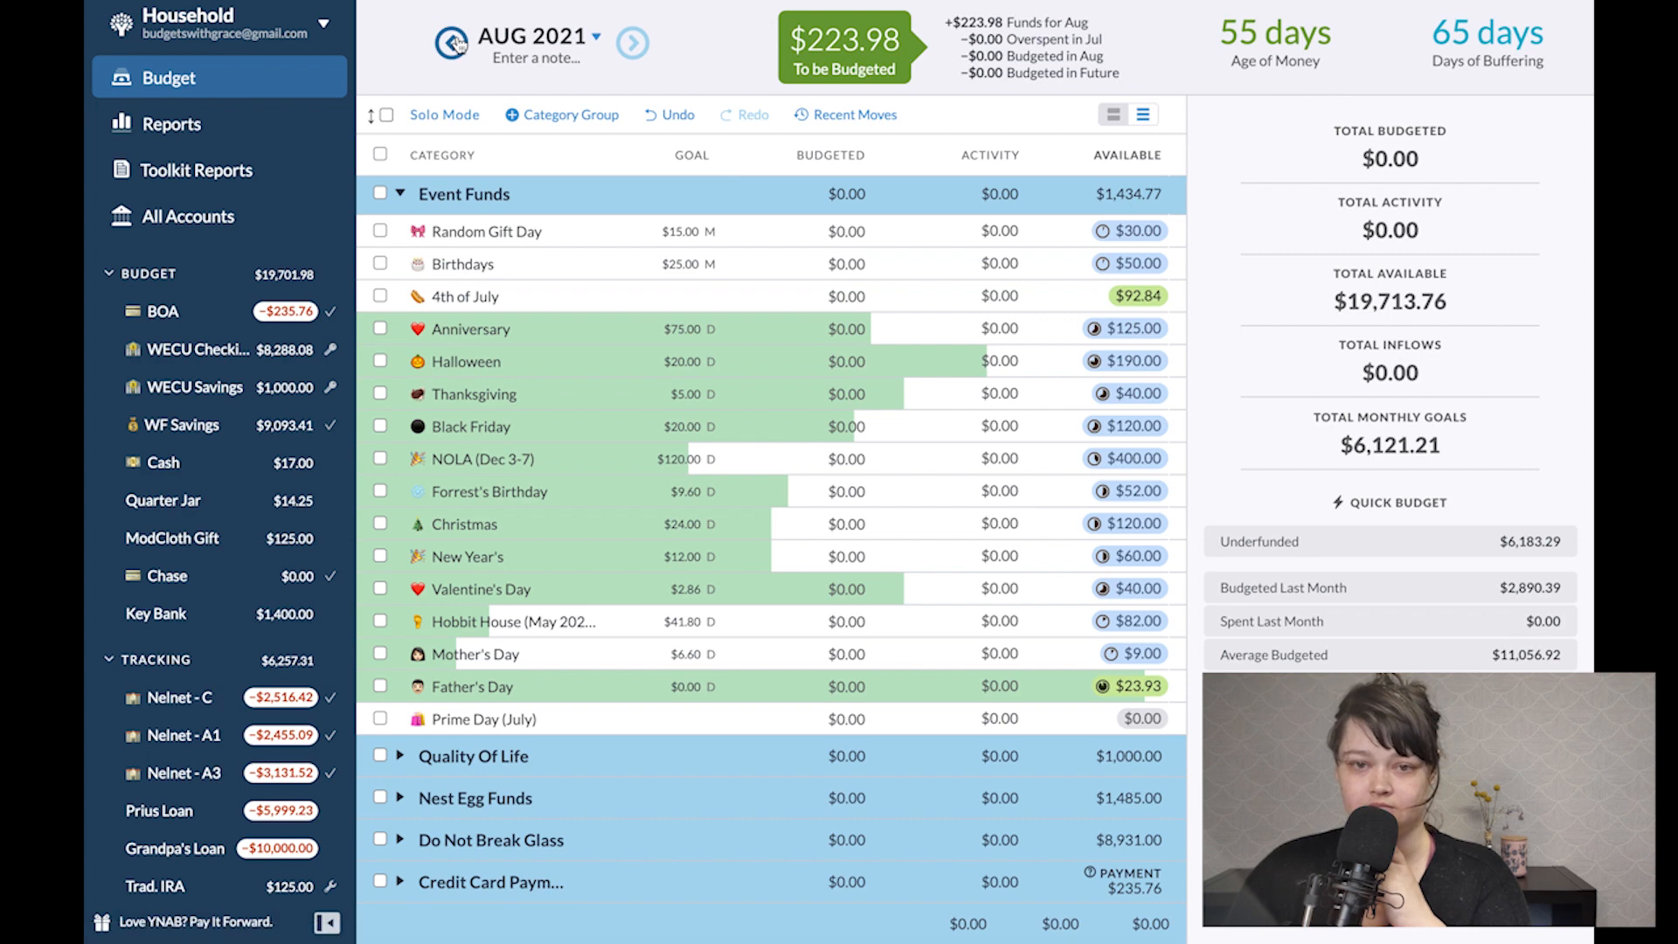
click(455, 42)
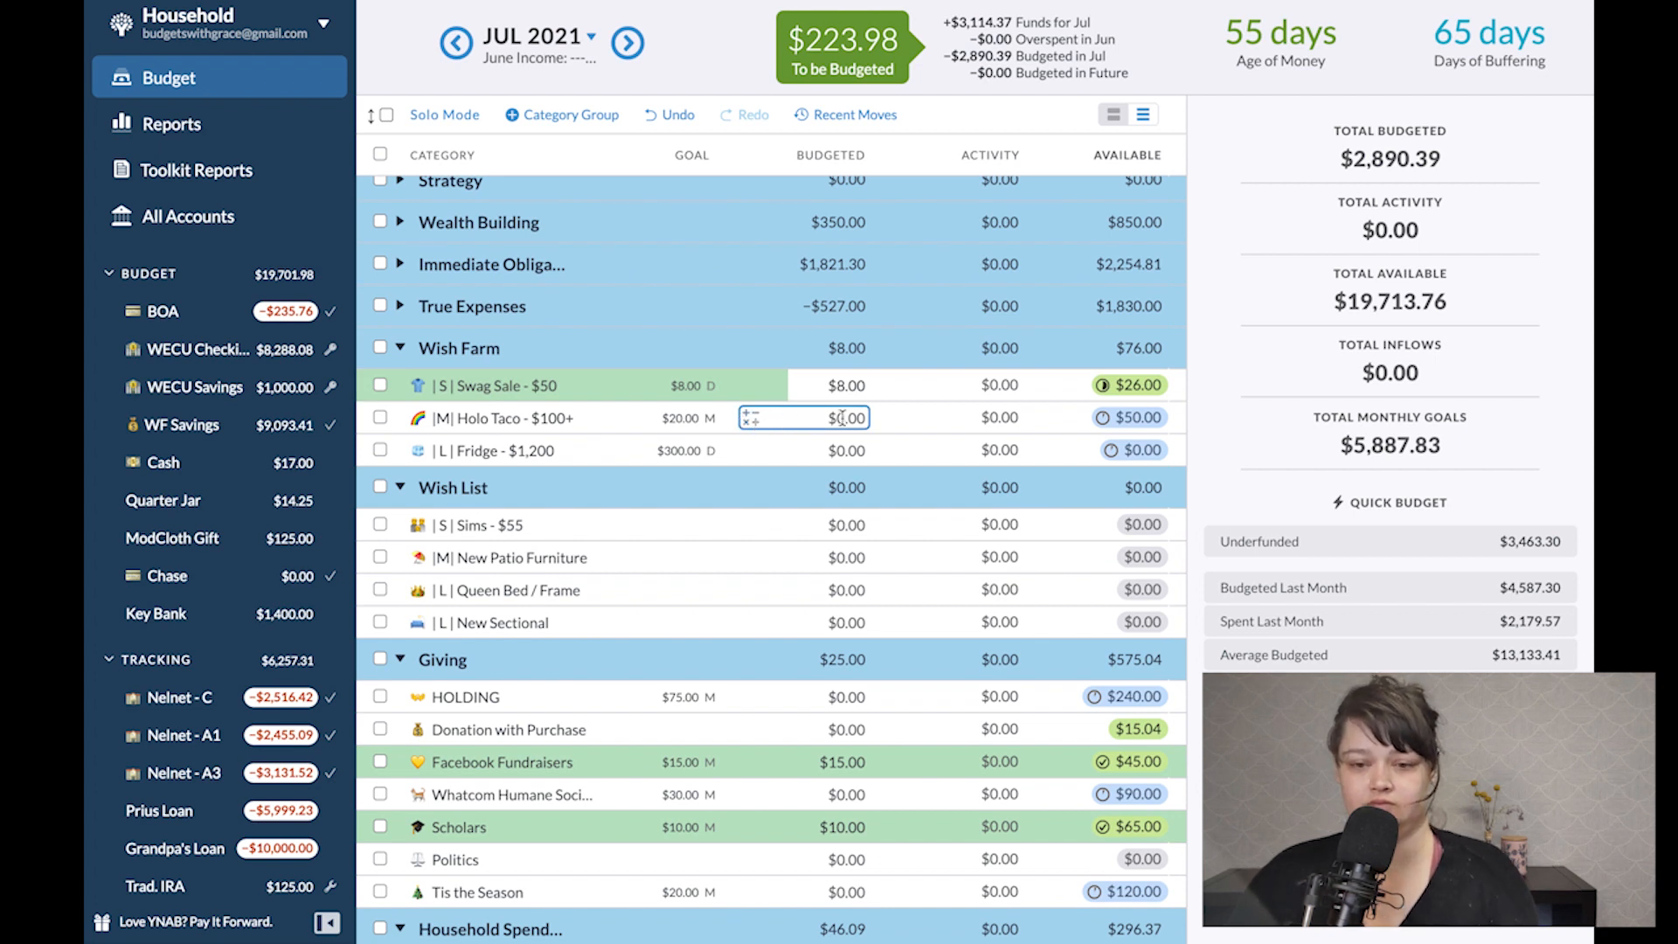
text(2)
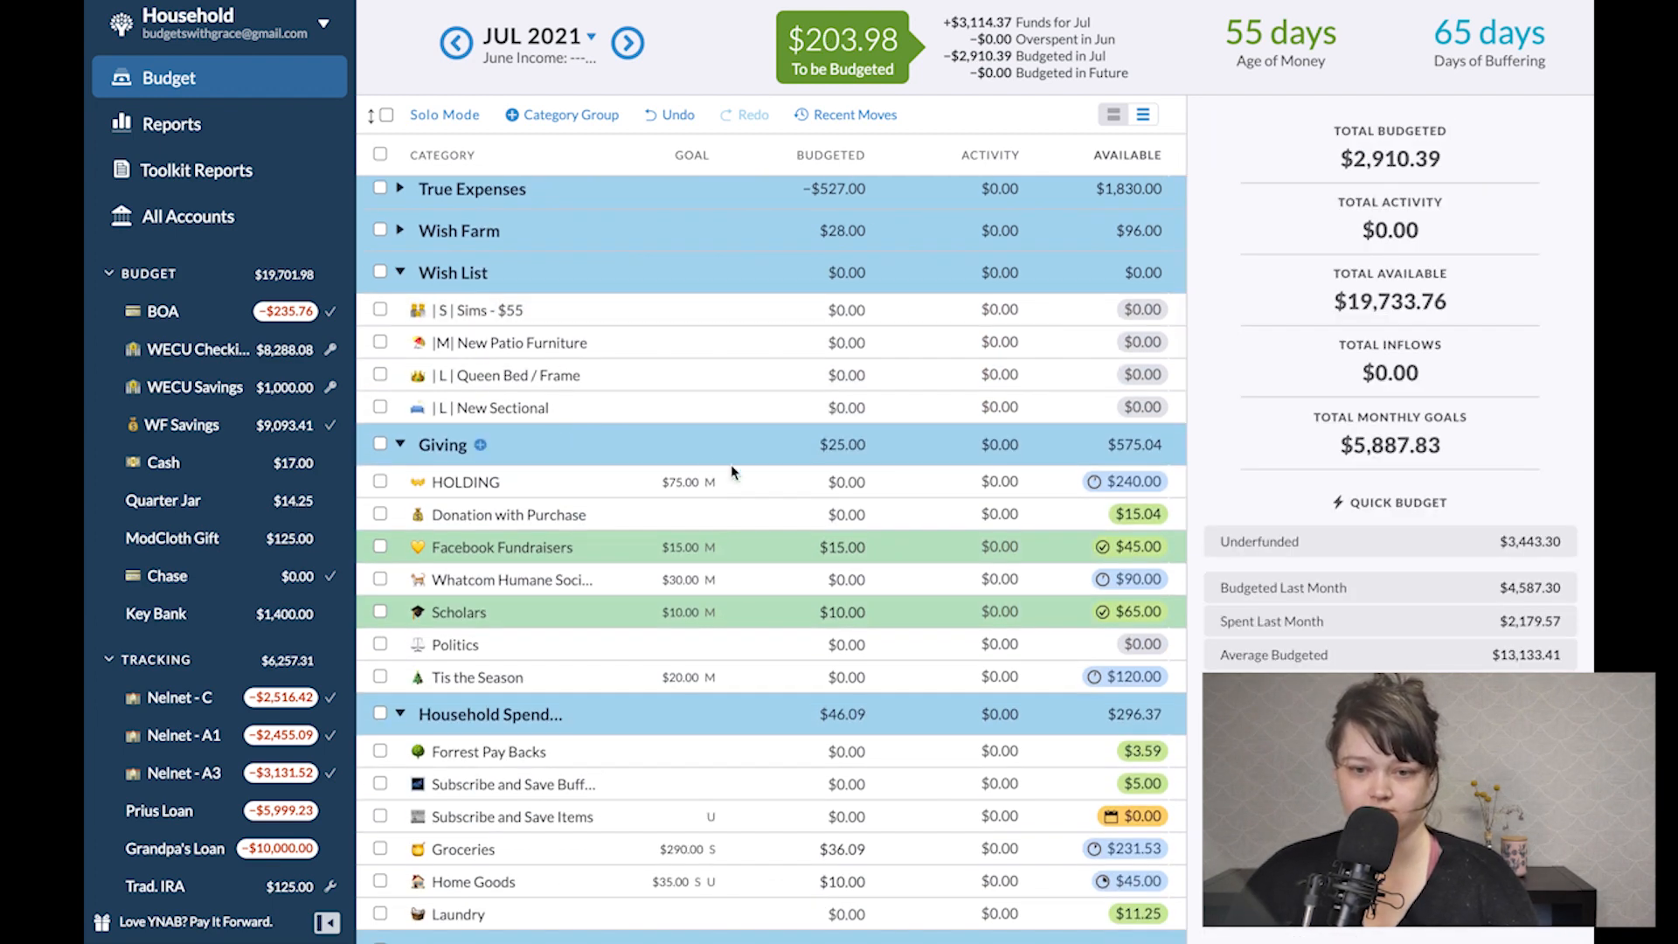
mouse_move(380, 687)
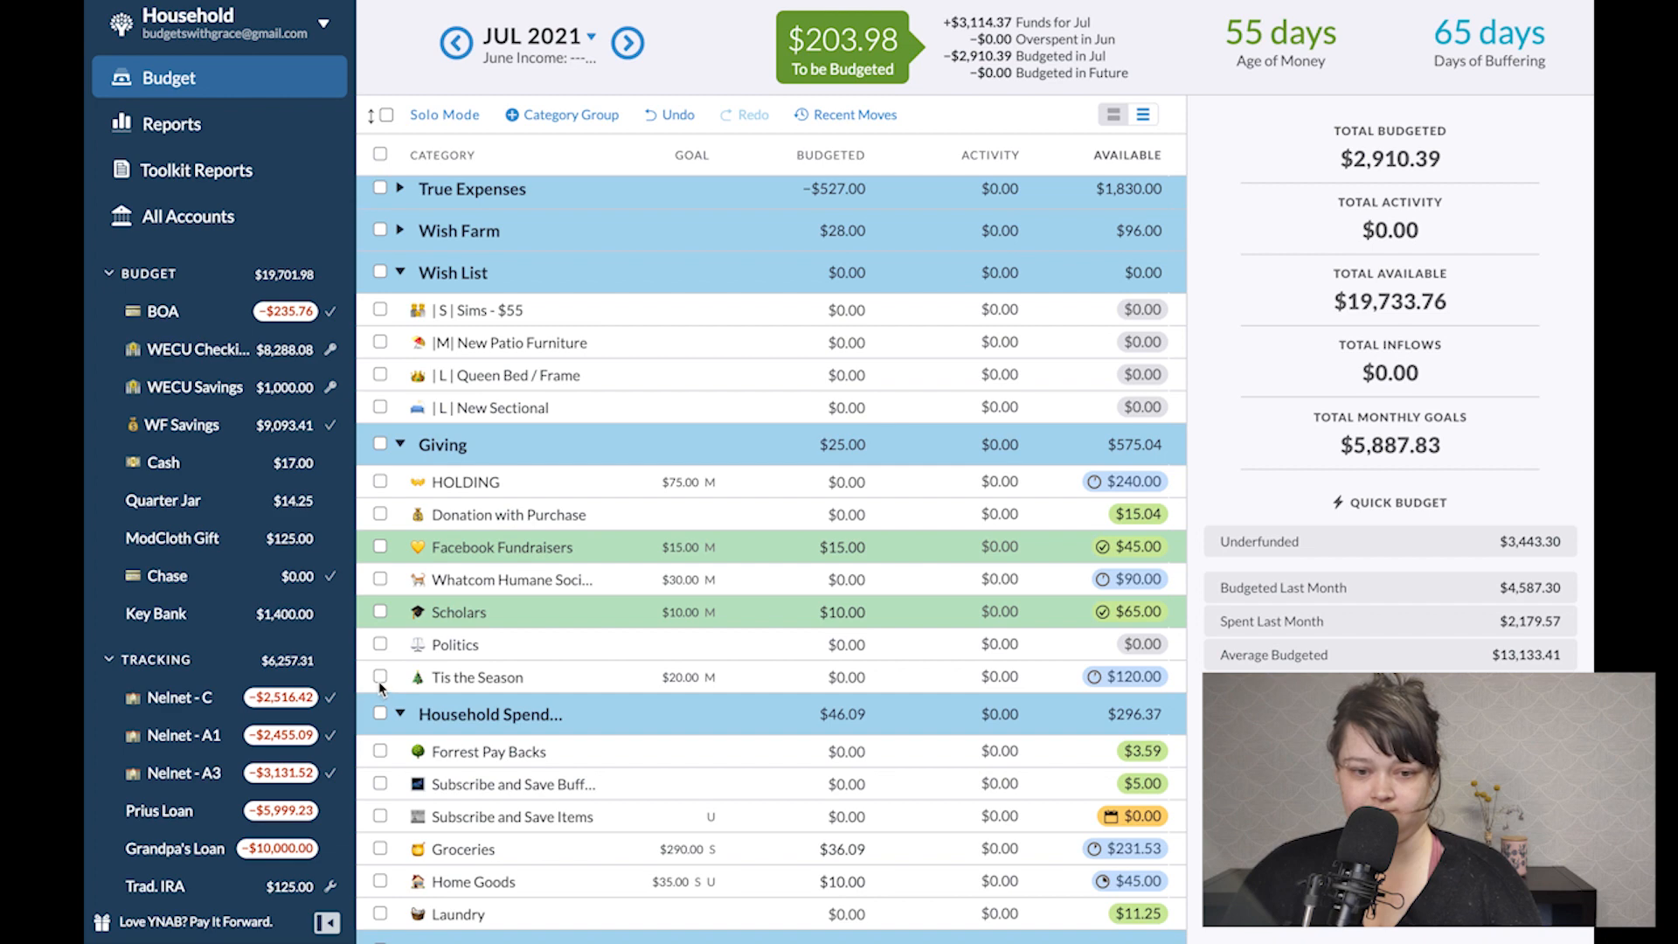
click(474, 677)
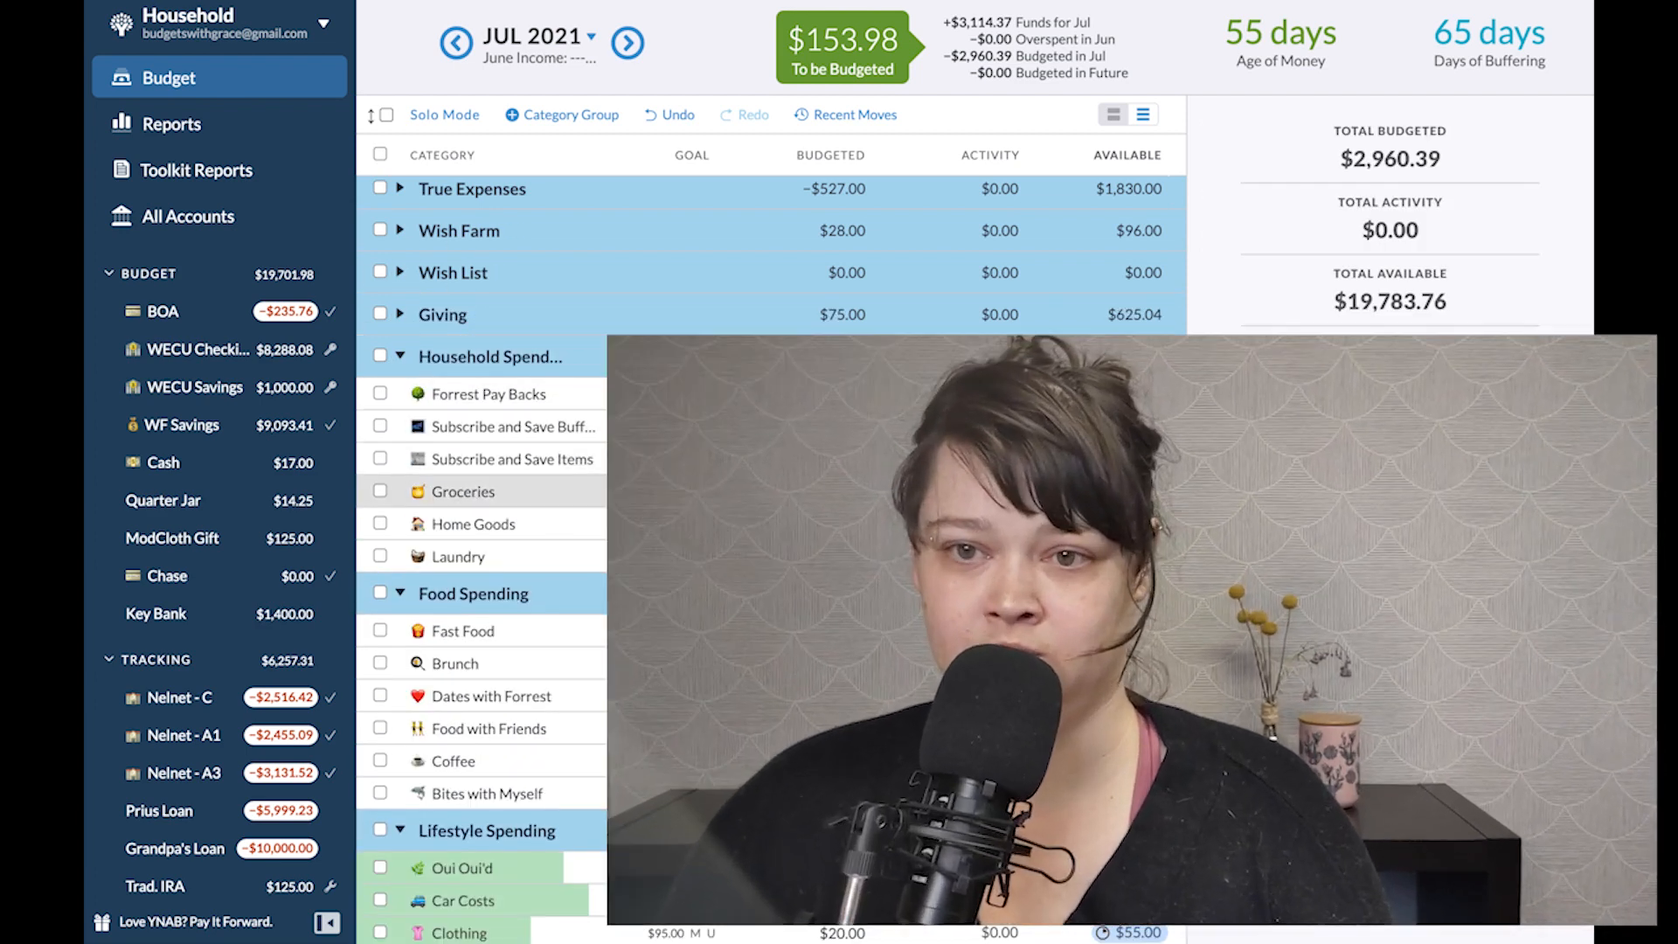
Top up Groceries to $136.09, Home Goods to $15 and Food Spending to $140, leaving $1.98.
click(461, 491)
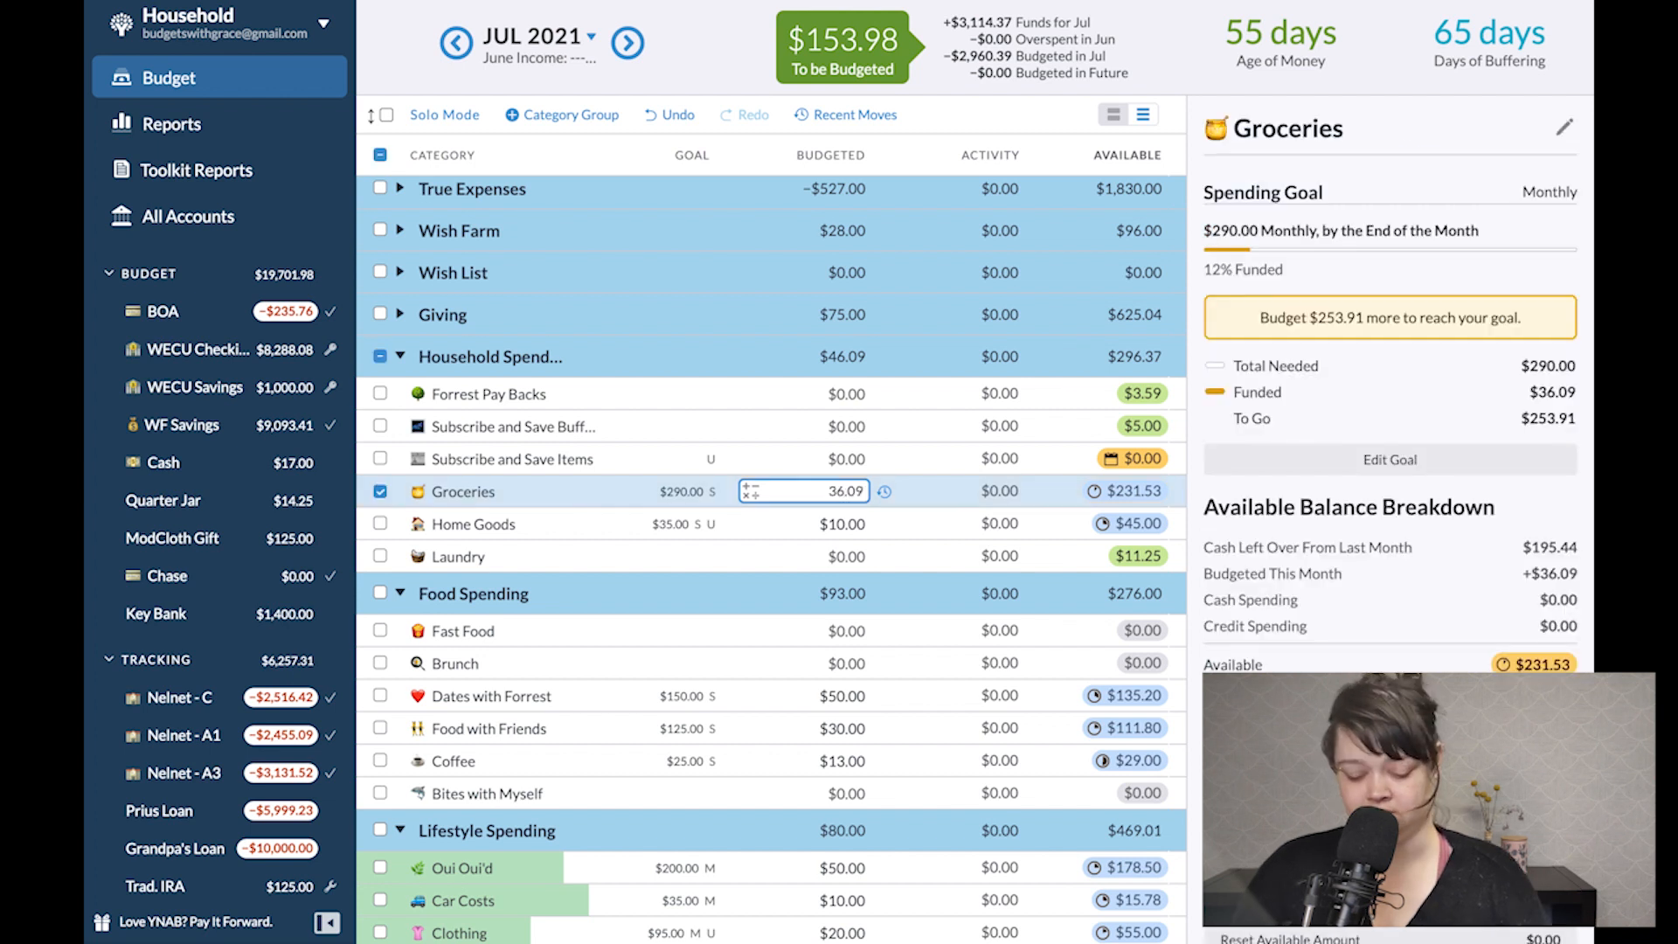
click(472, 522)
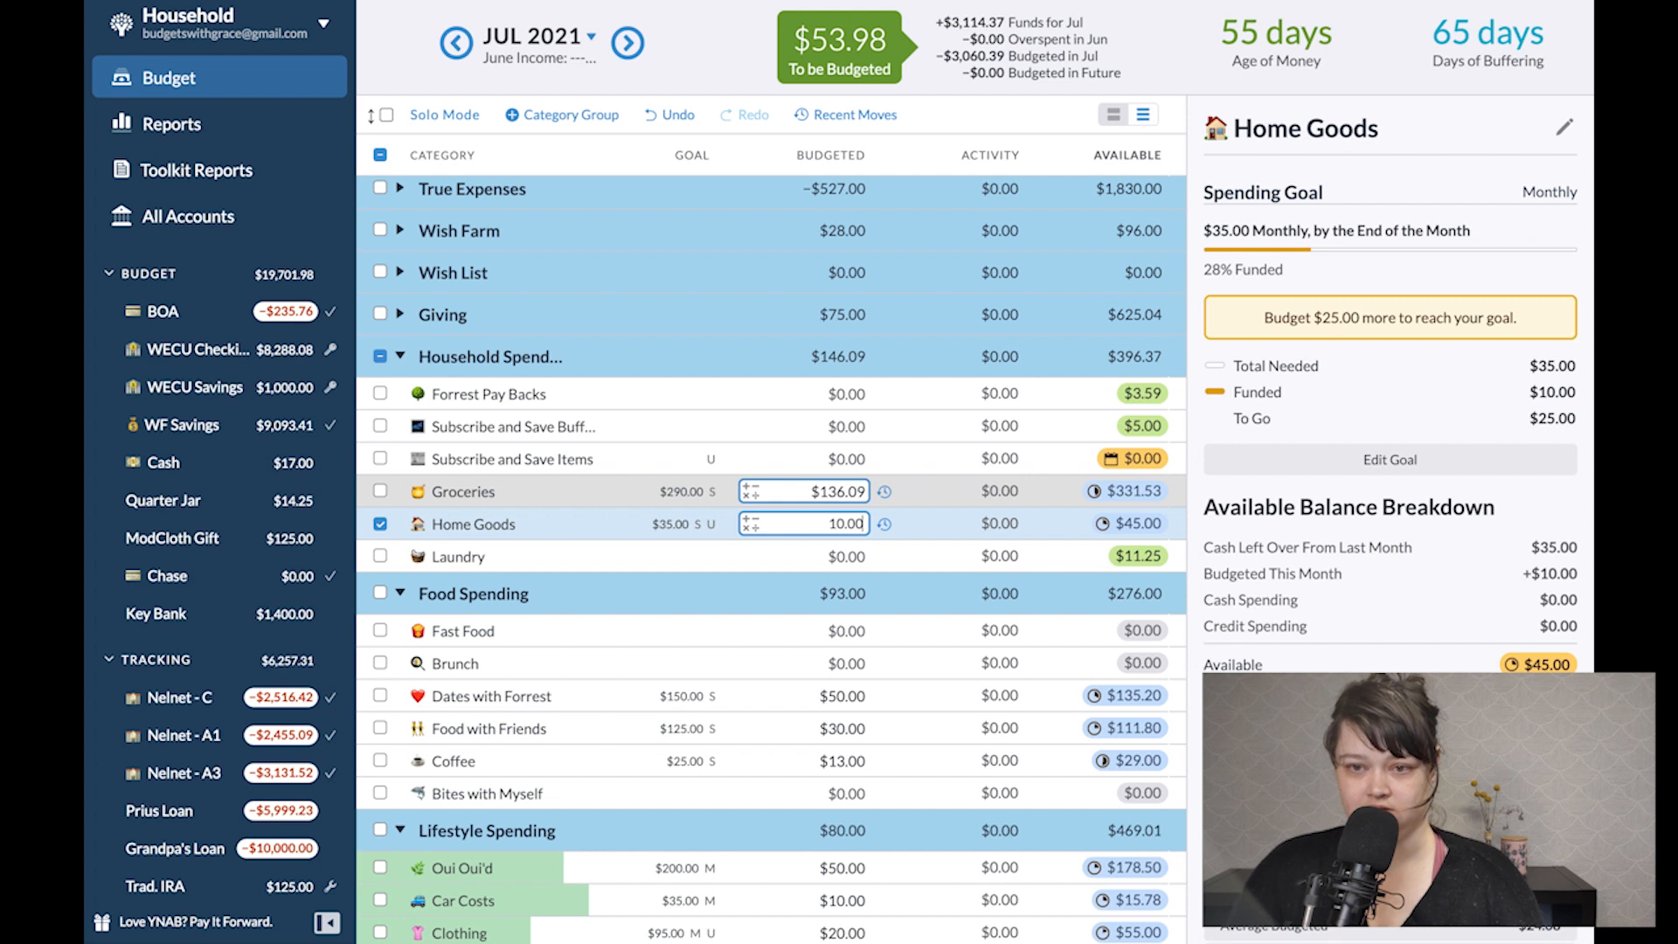
text(+)
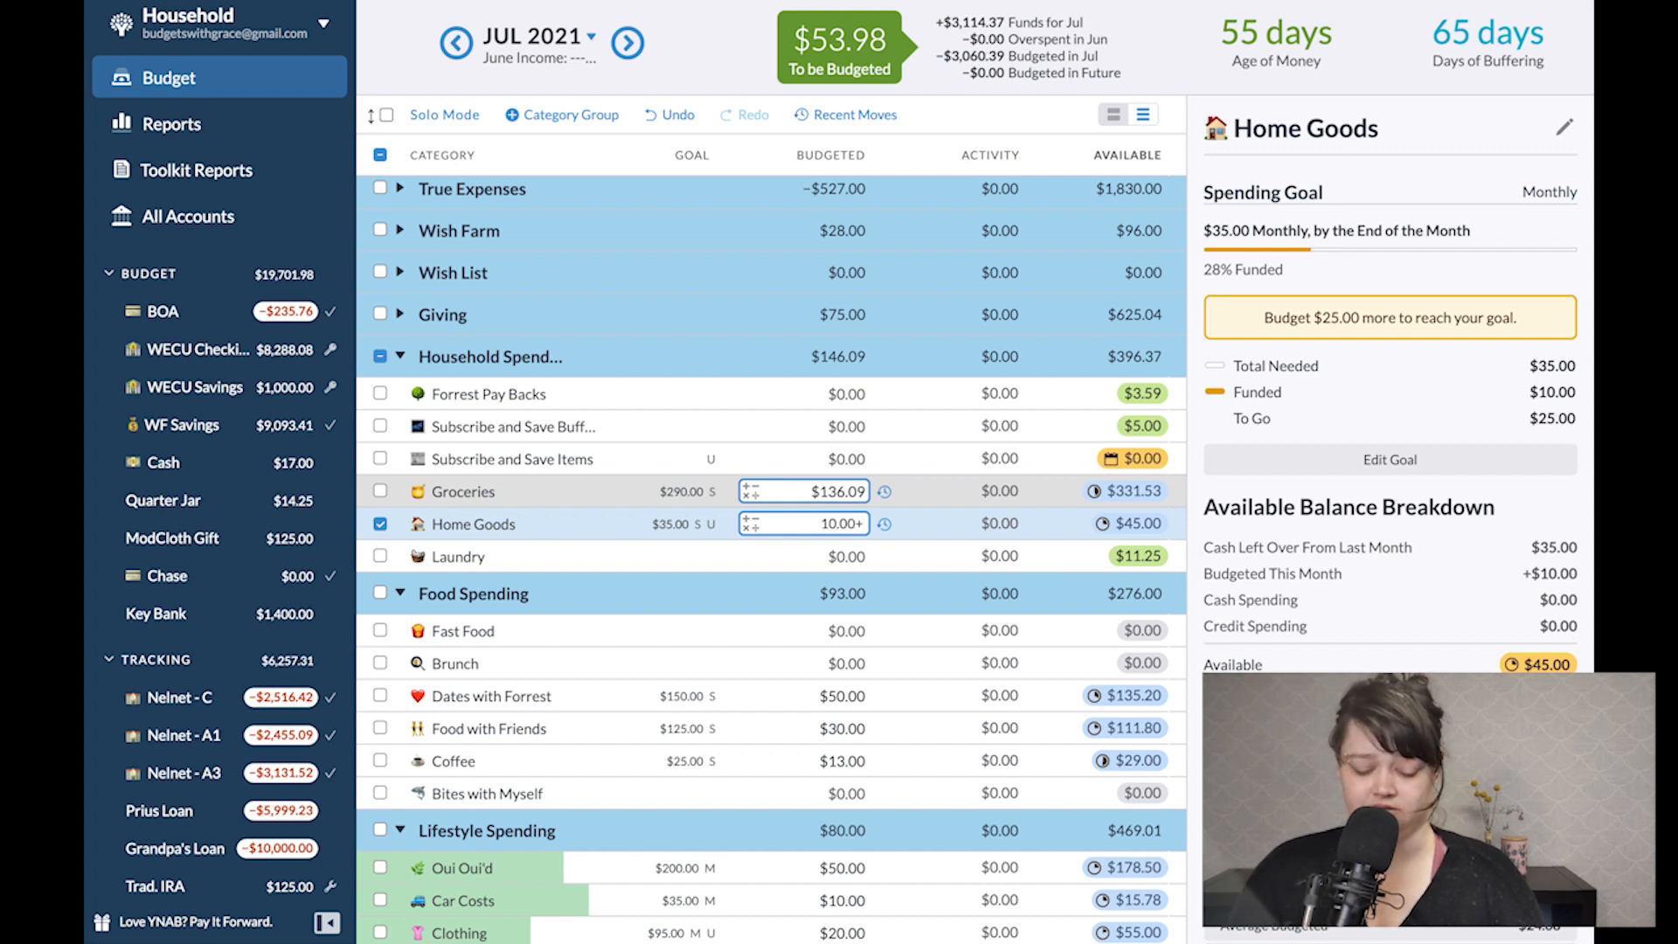
click(456, 556)
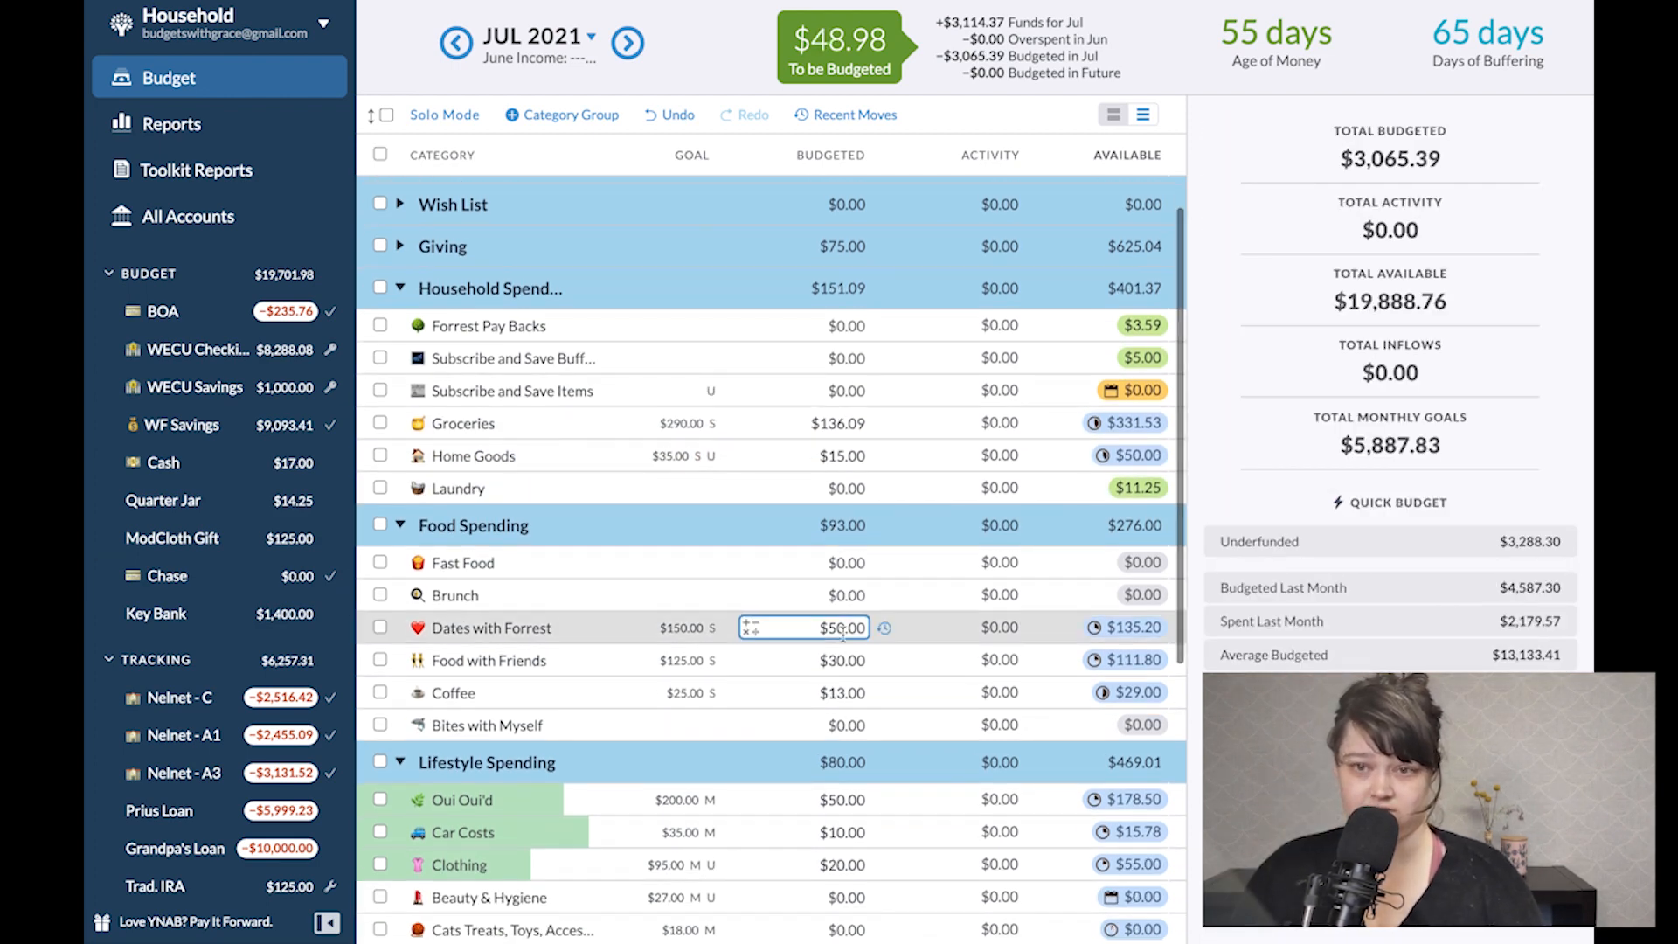
click(488, 661)
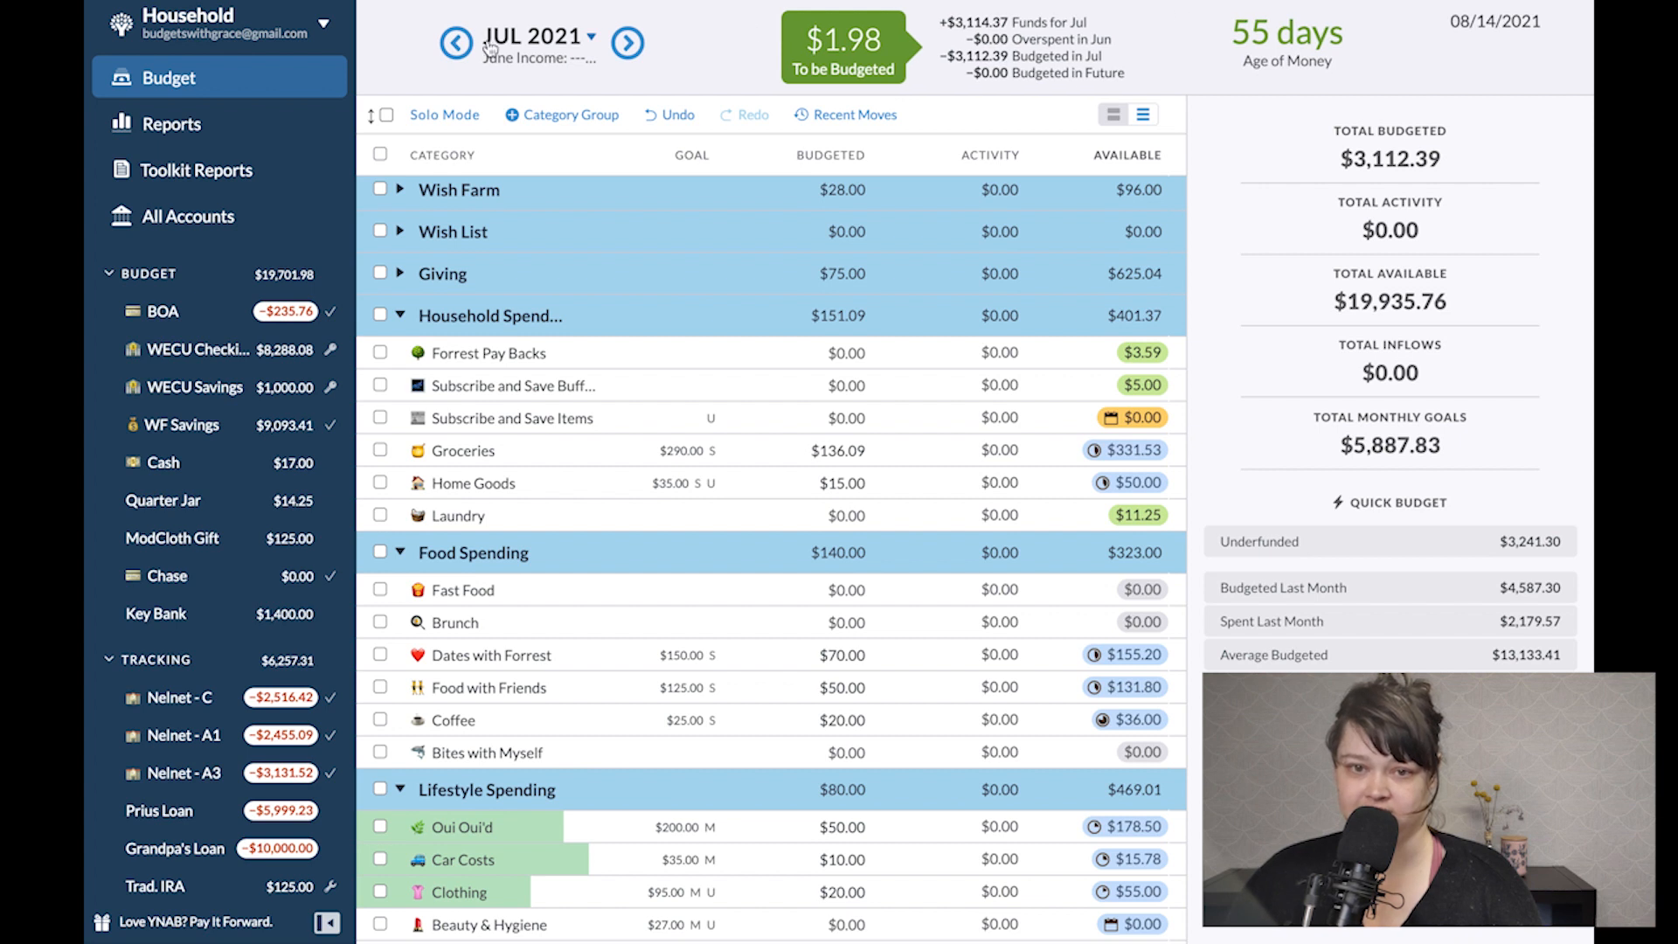
Move June's leftover $1.98 into Found it! and expand Wealth Building and Immediate Obligations.
click(455, 42)
text(foun)
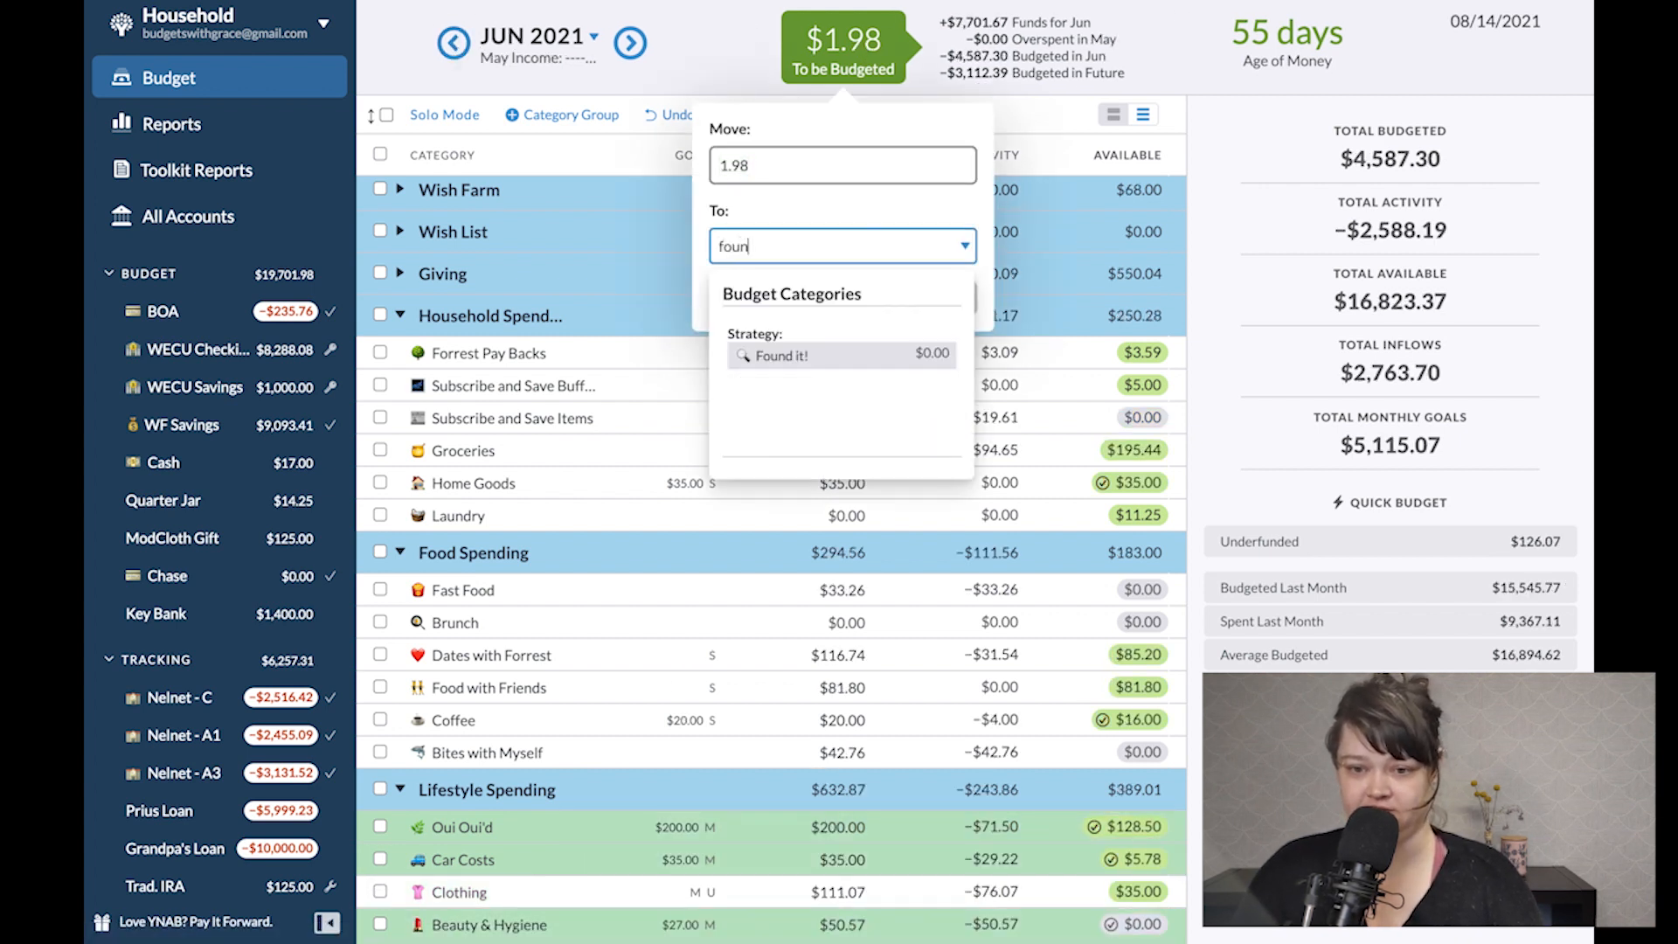
click(780, 355)
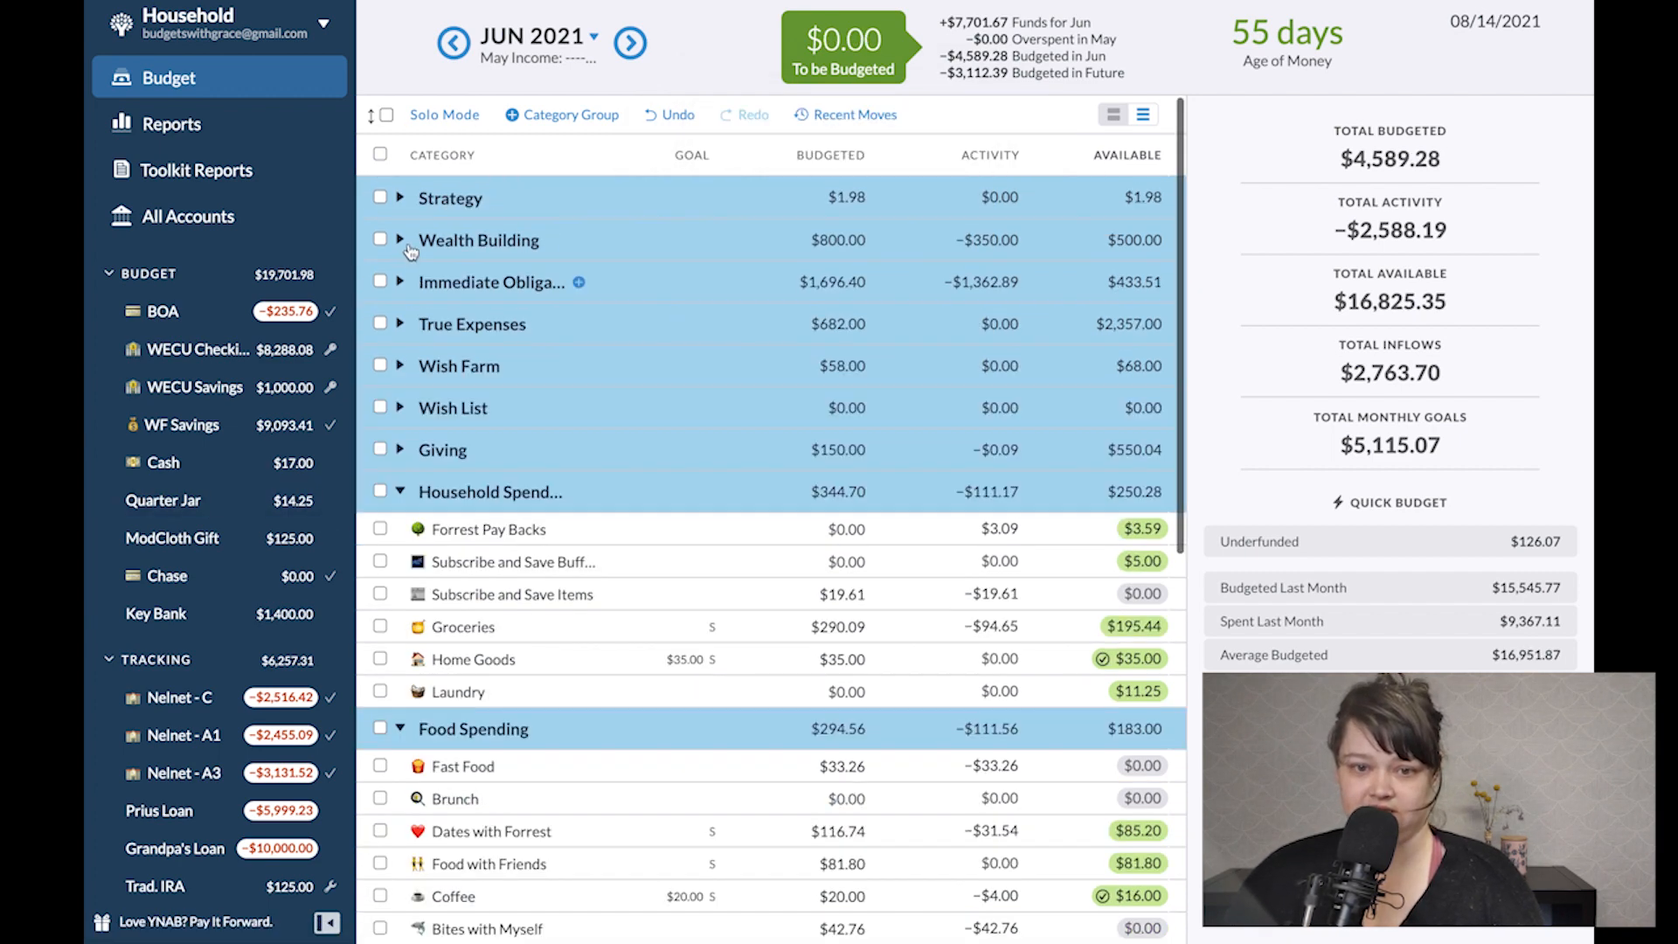
click(402, 239)
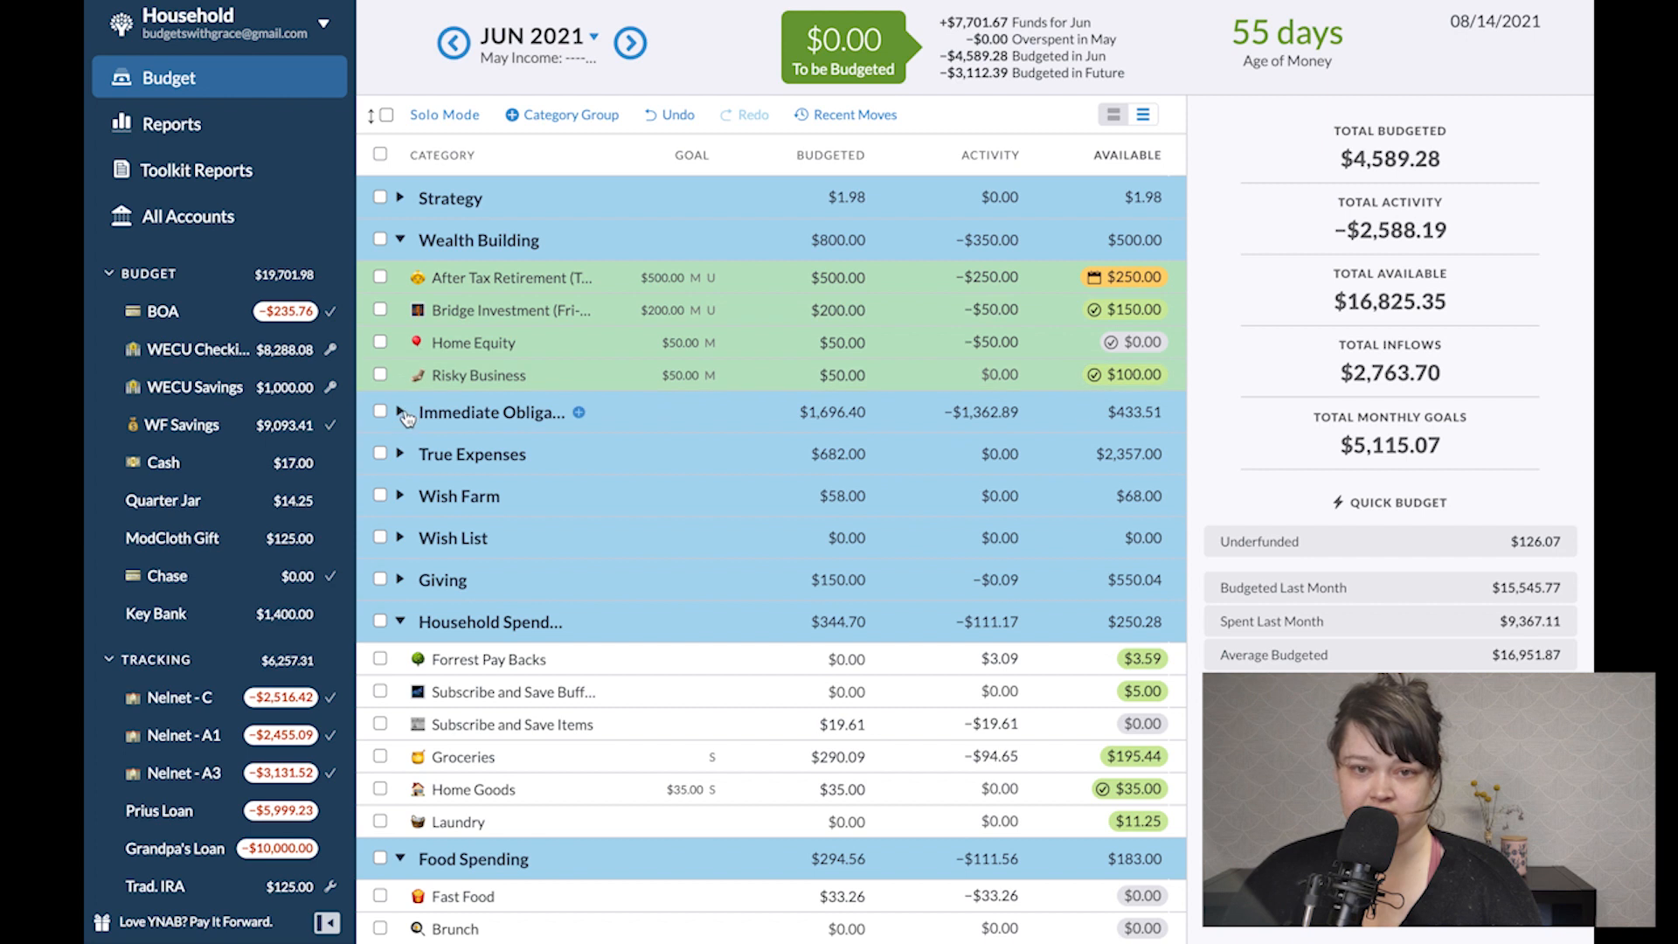
click(402, 412)
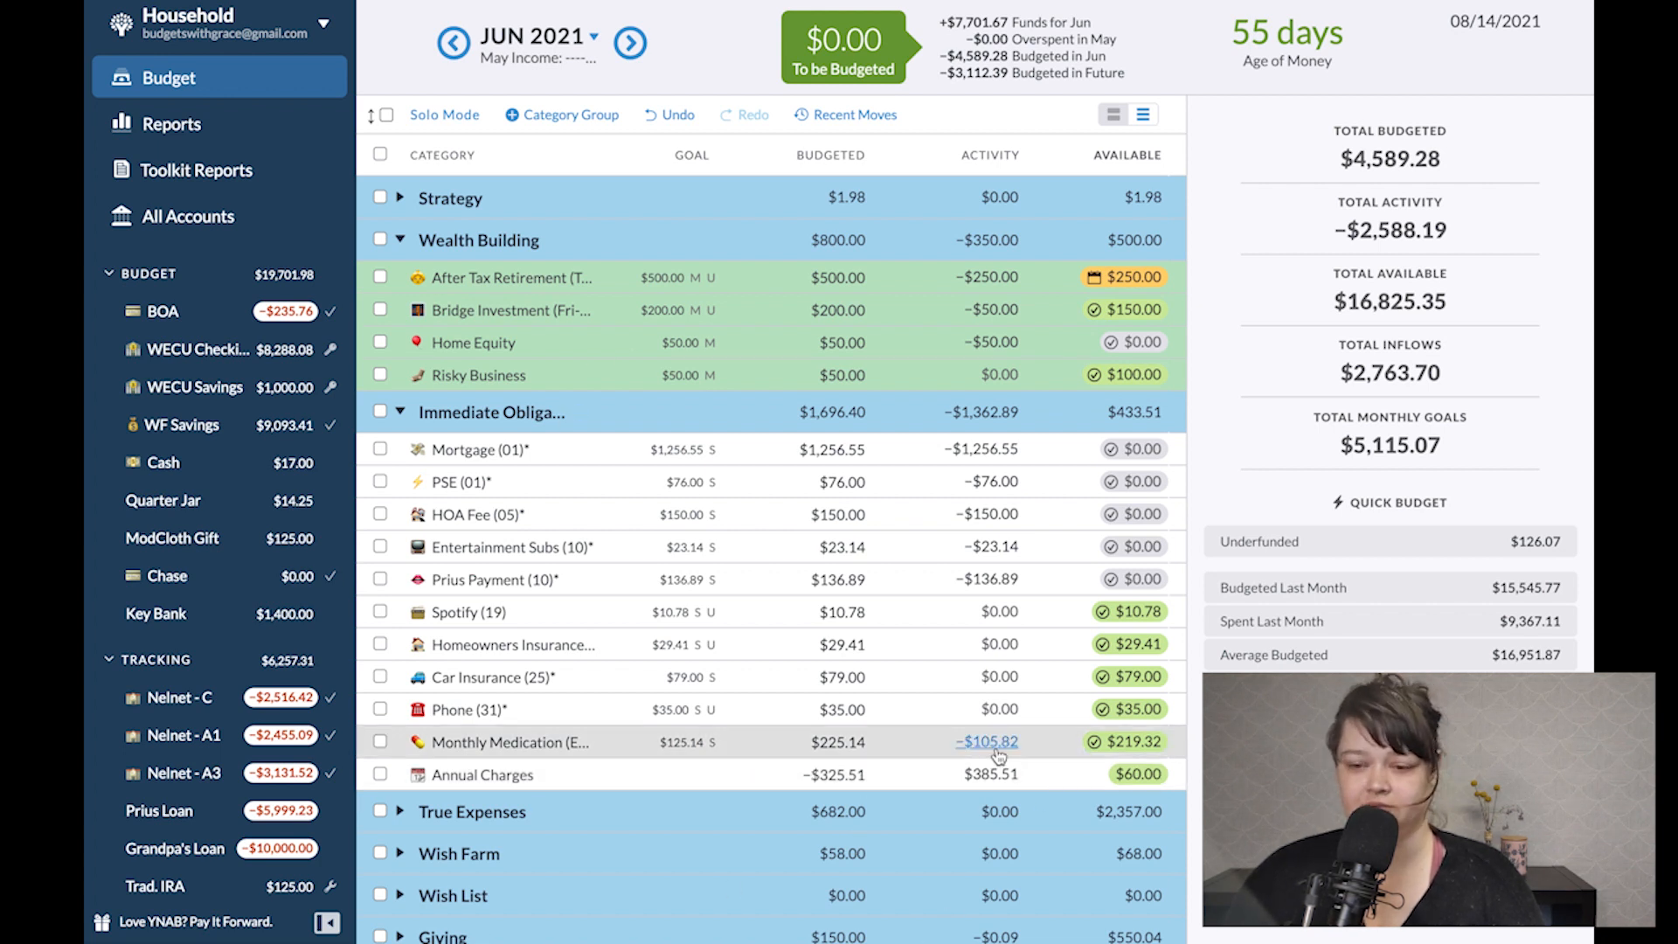
Review Monthly Medication's June activity, then set its budget to 0.00.
click(984, 741)
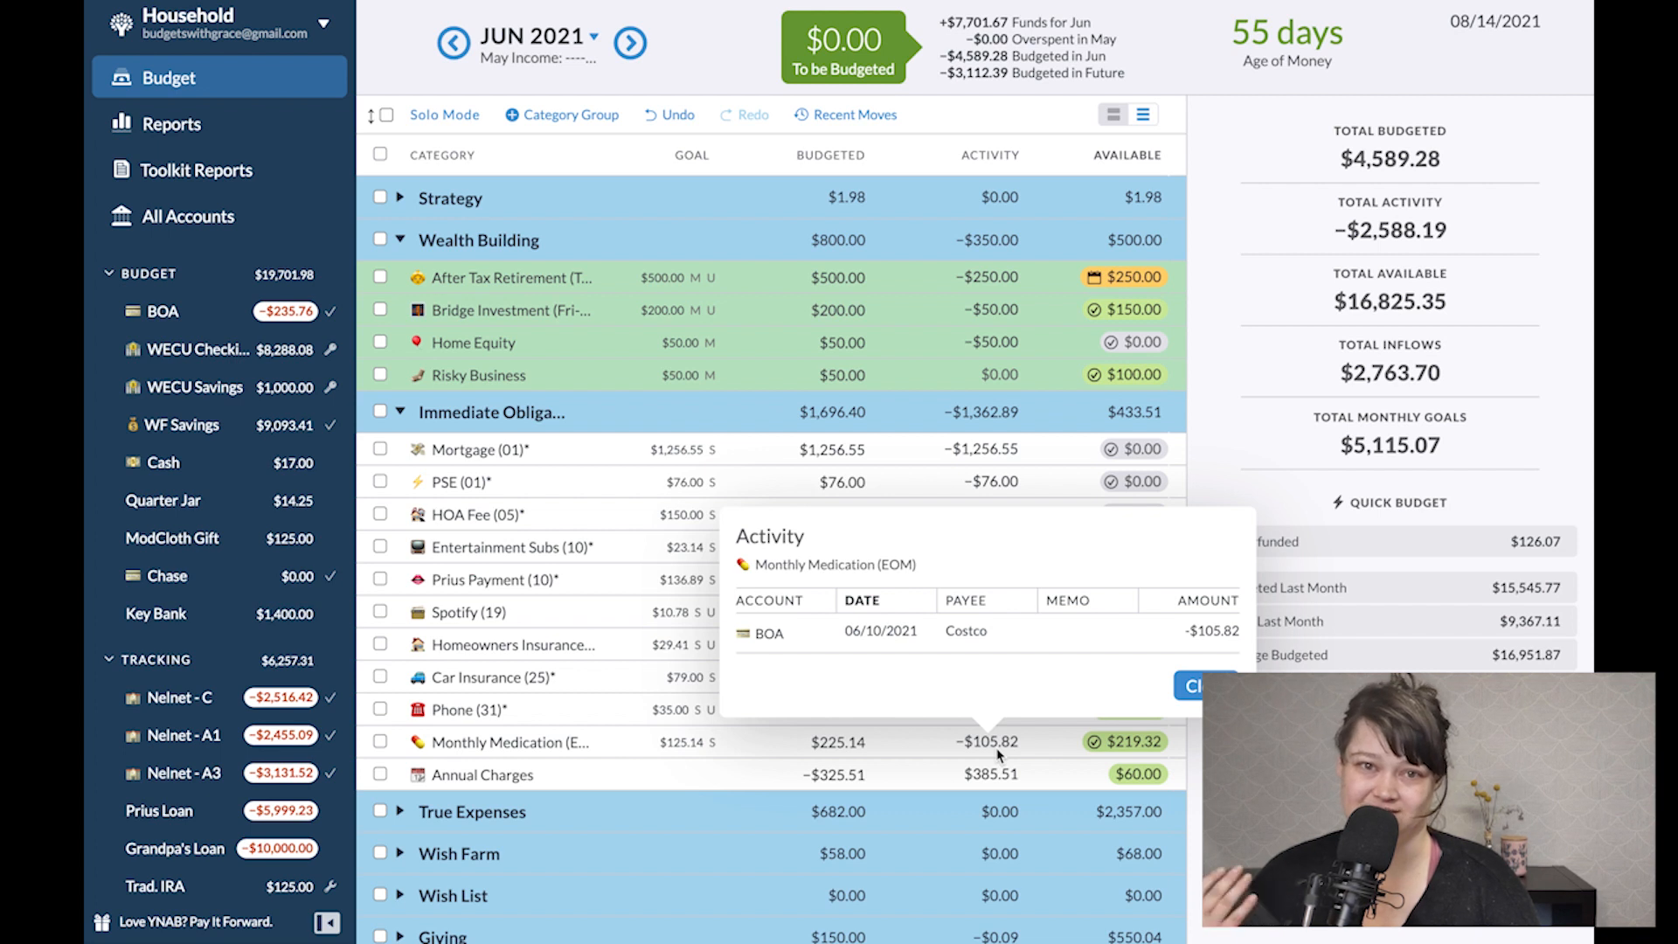
mouse_move(995, 760)
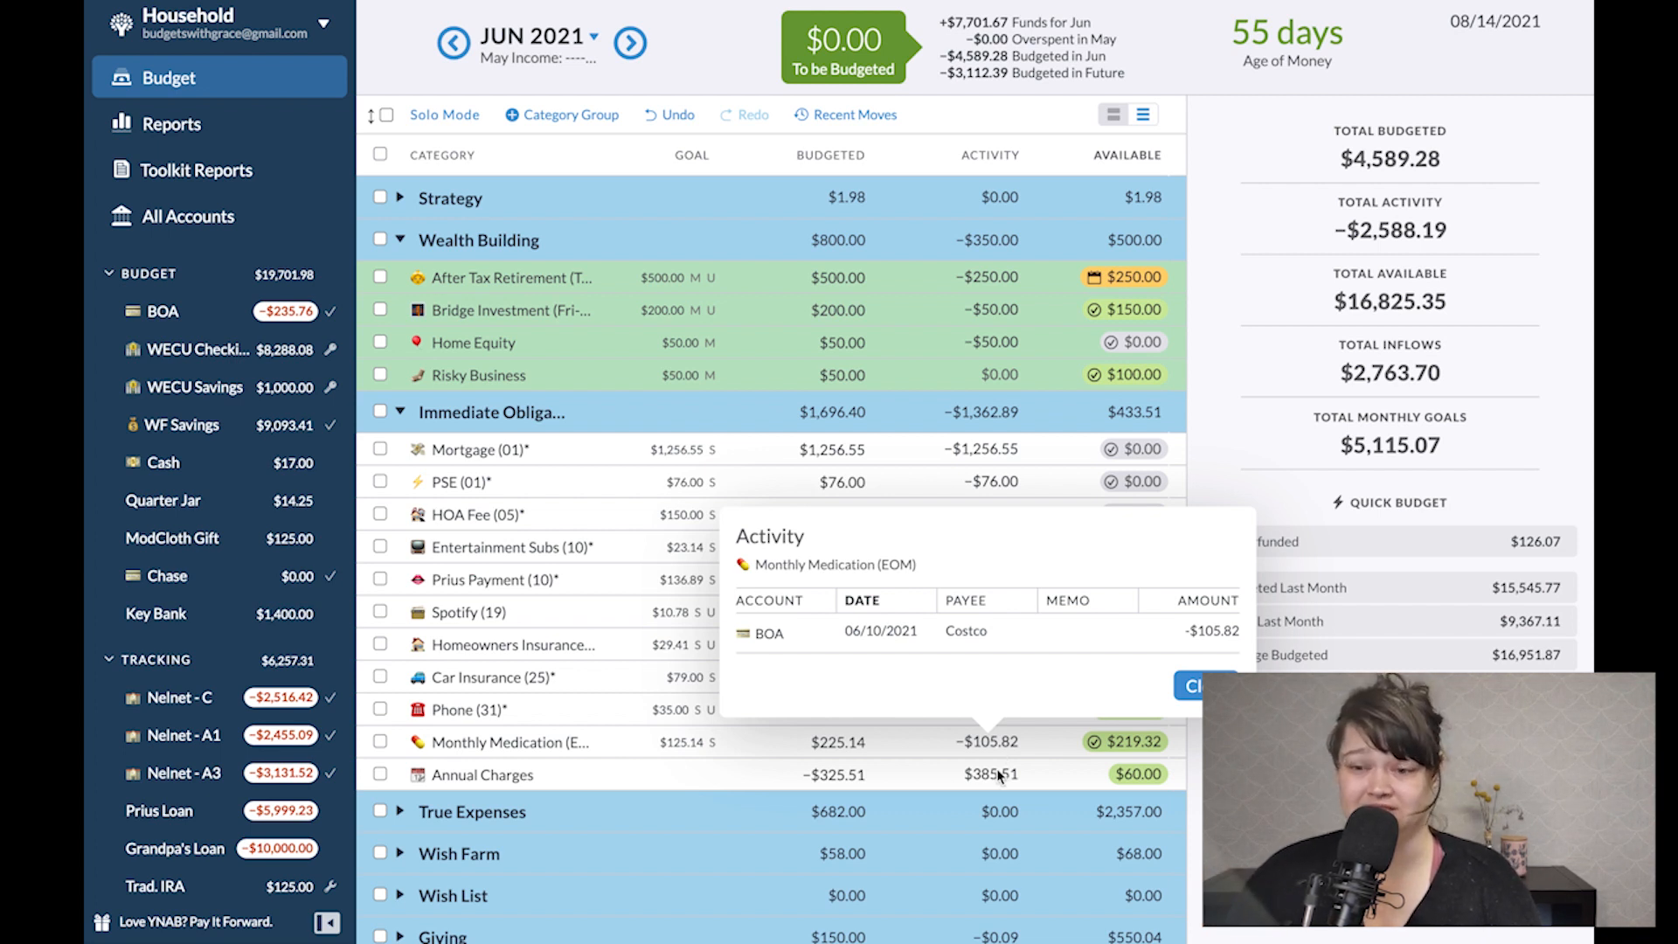
click(836, 775)
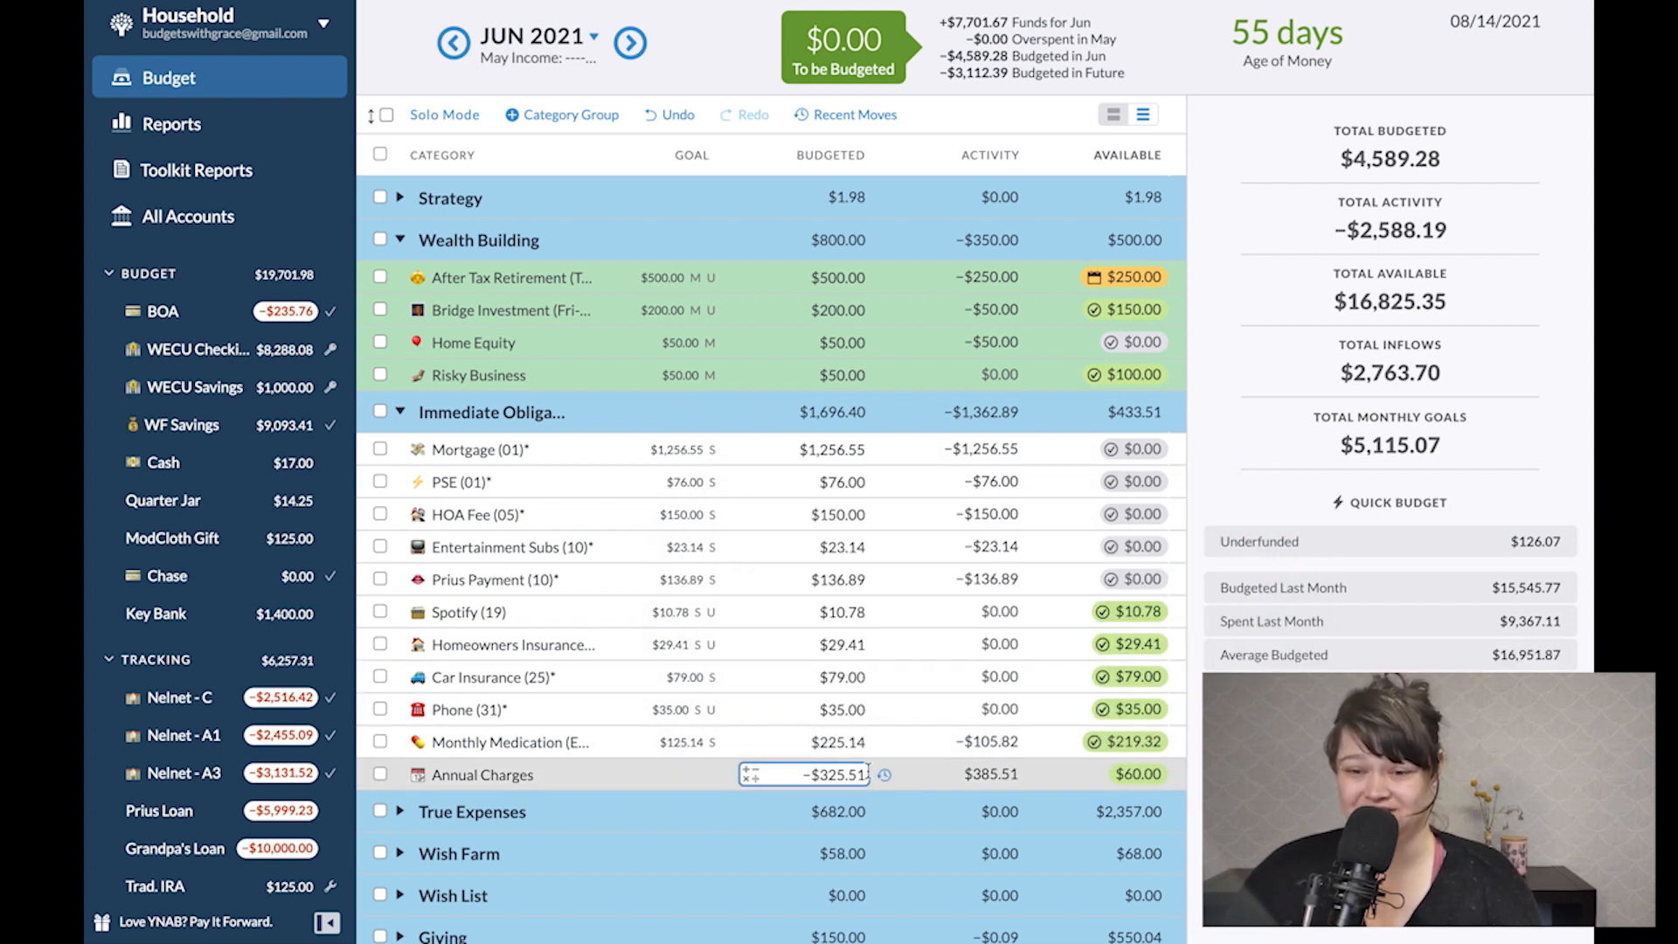
click(509, 741)
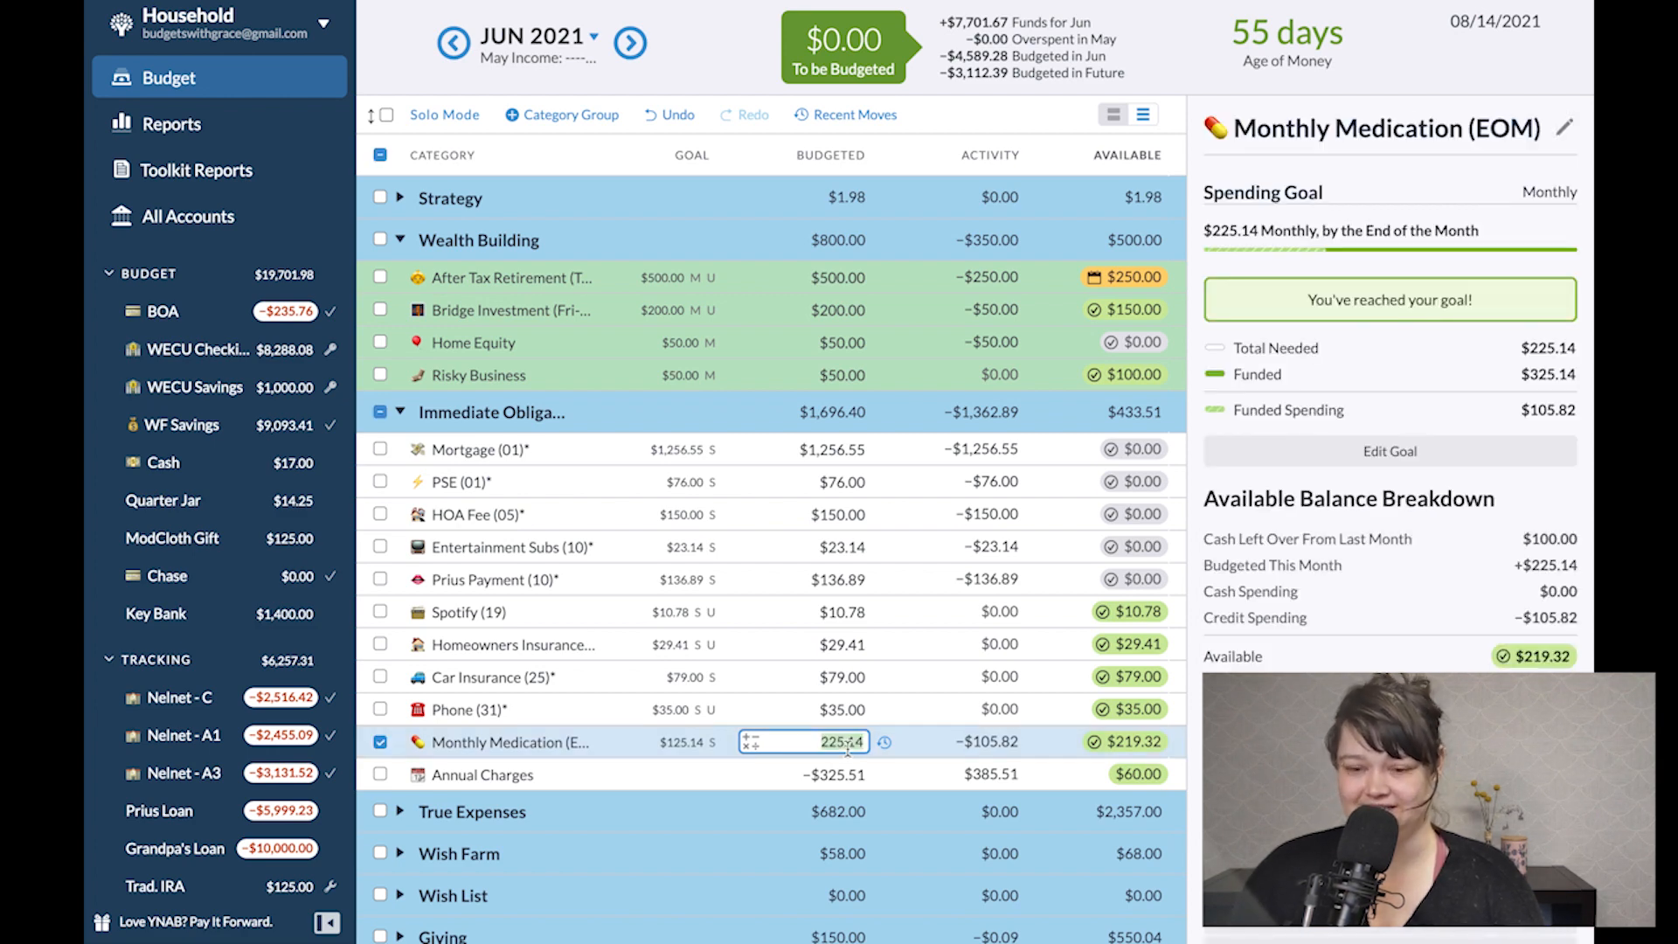
text(0.00)
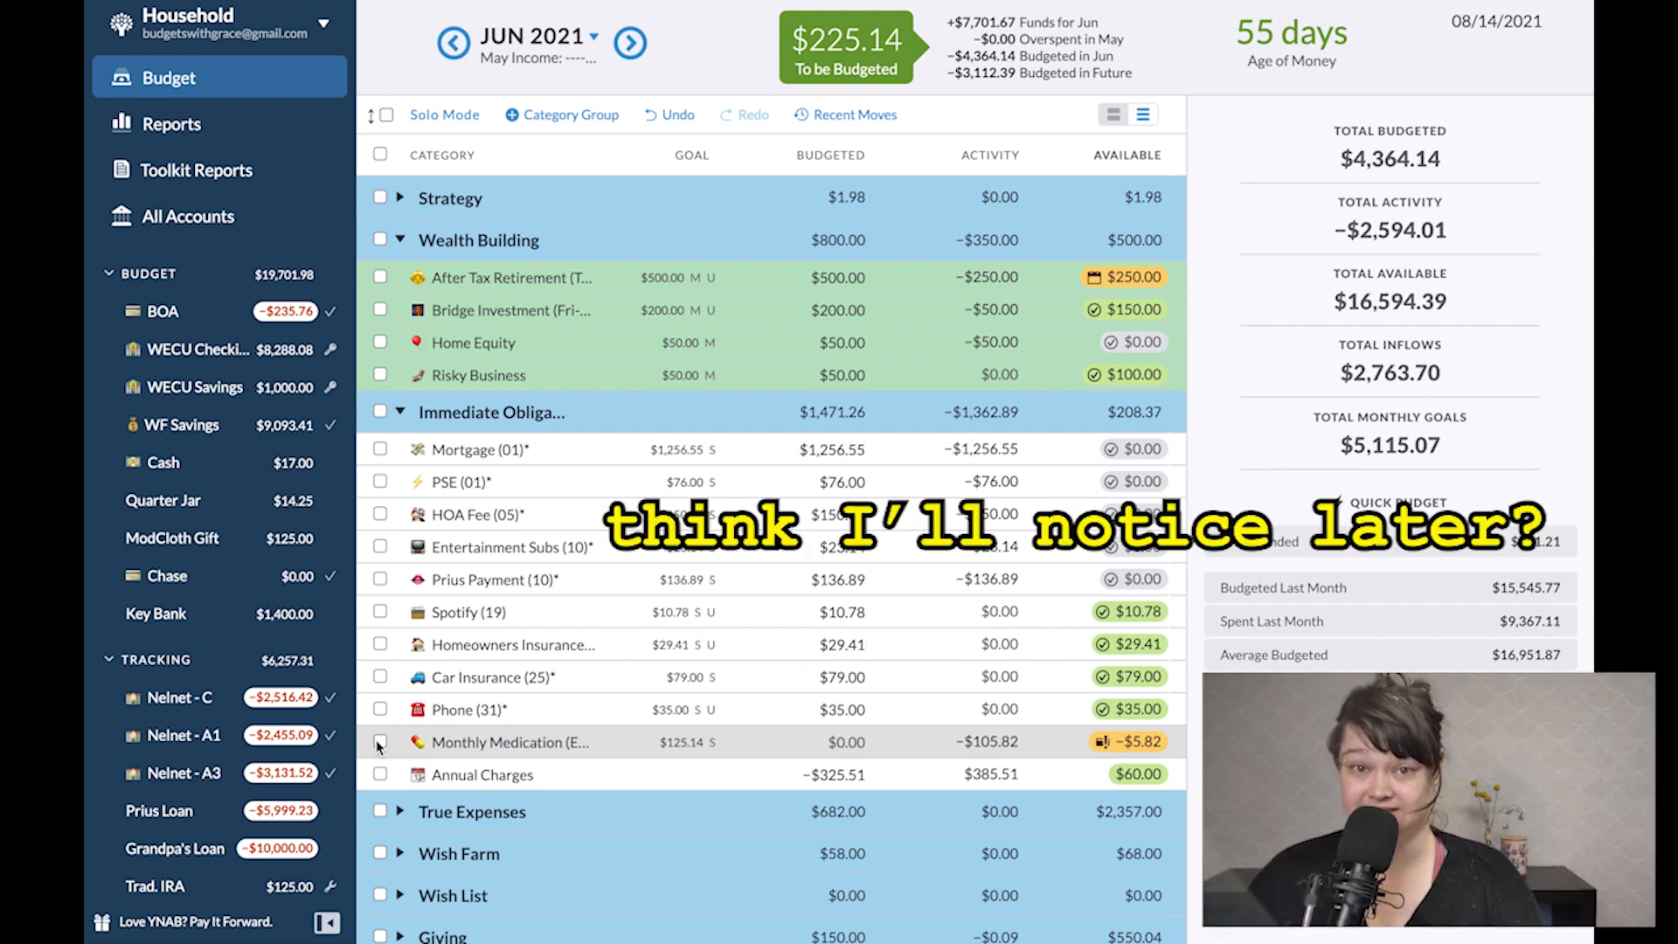
In July, change the Monthly Medication goal to $300 per month and save it.
click(630, 42)
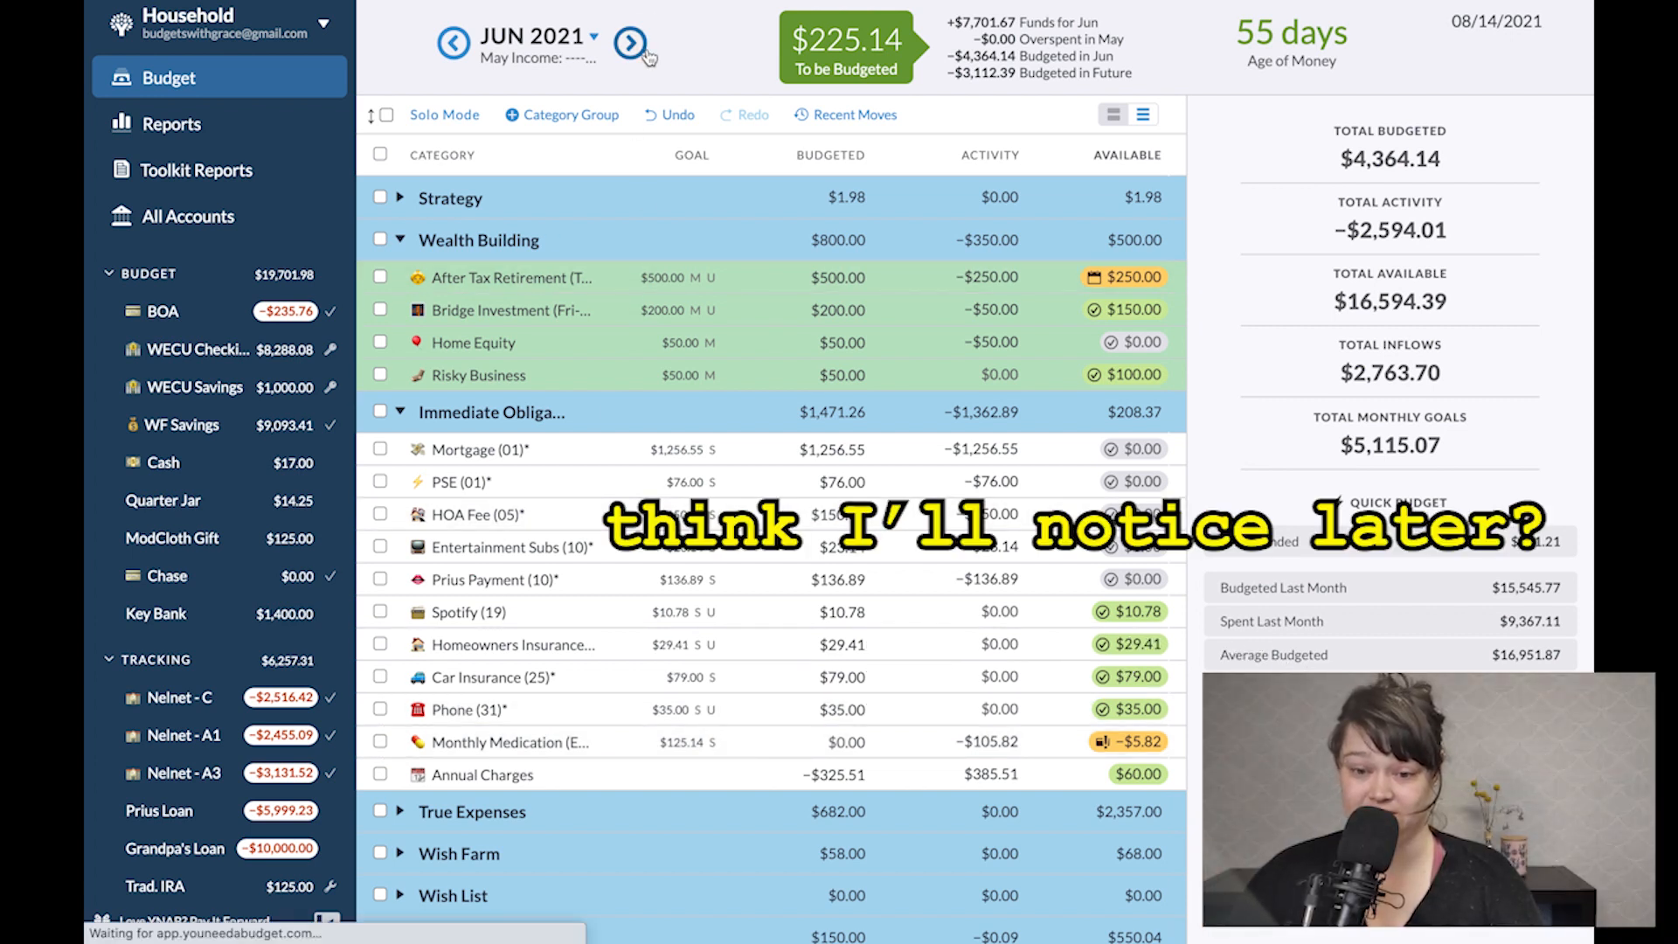
click(628, 42)
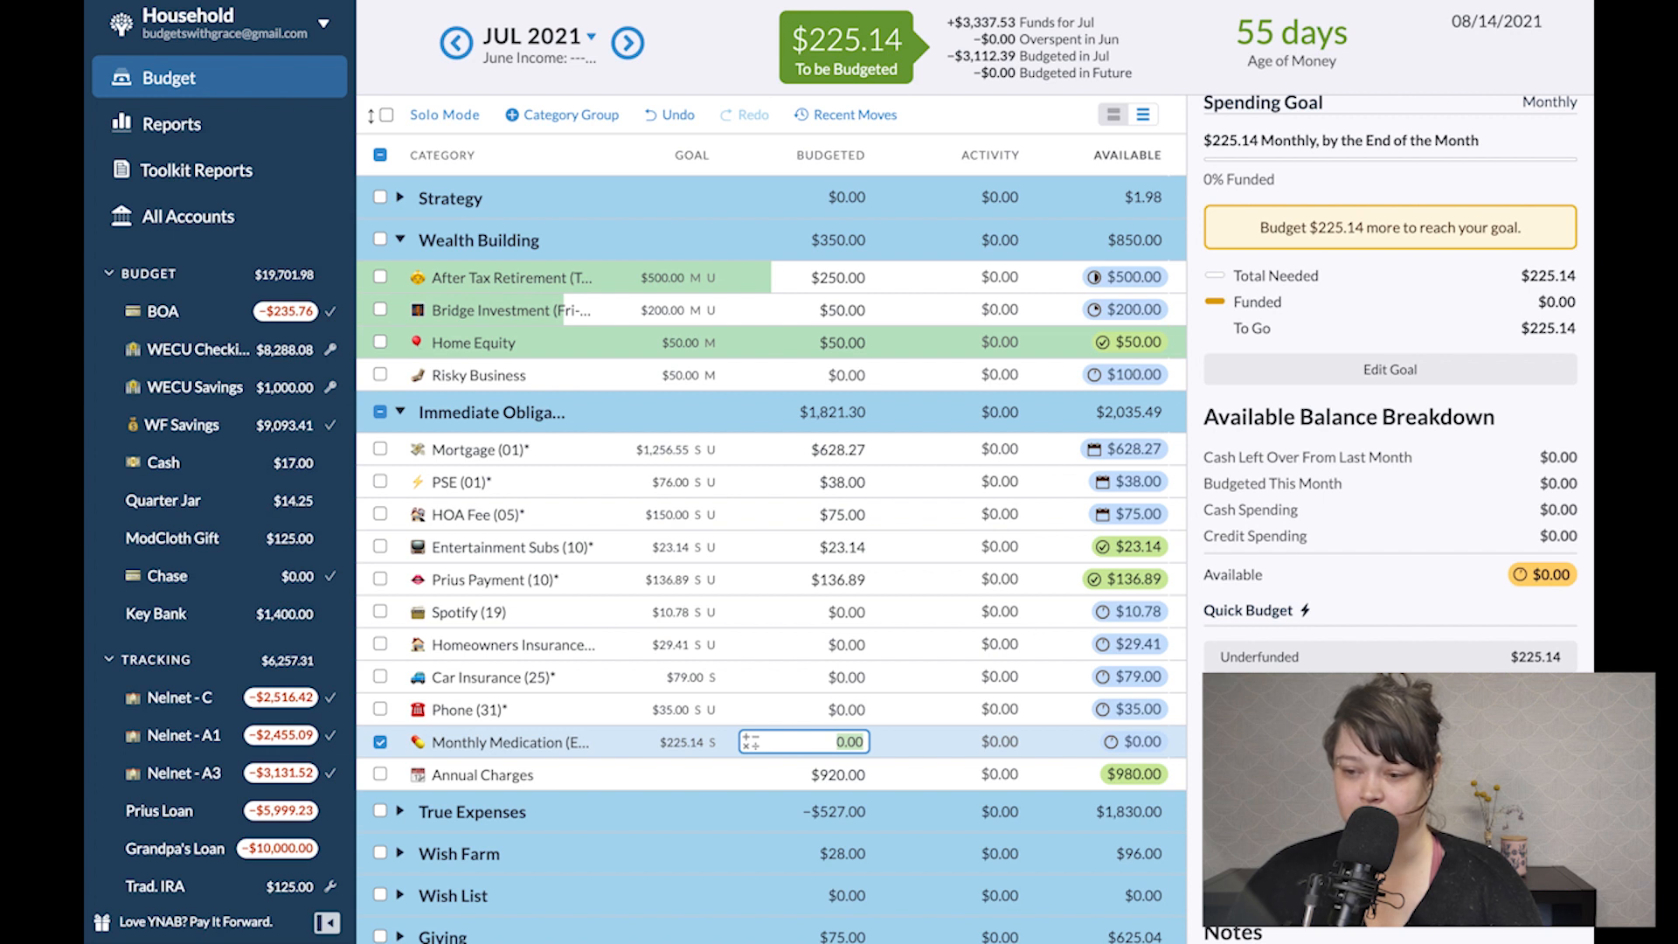
scroll(down, 3)
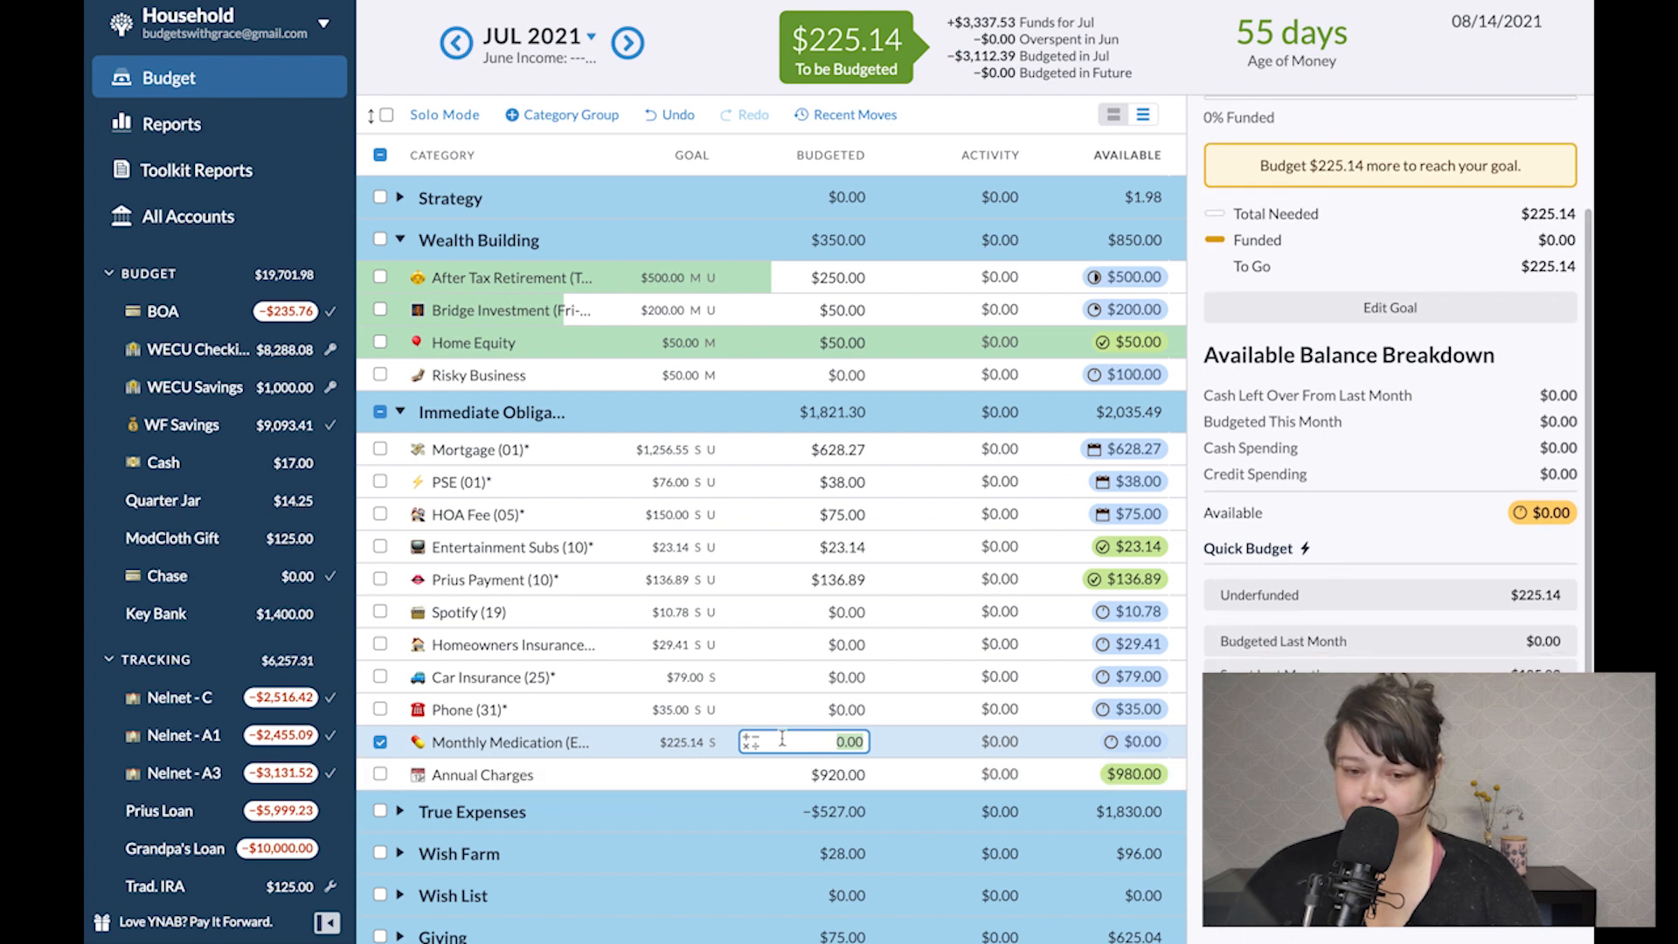
mouse_move(610, 755)
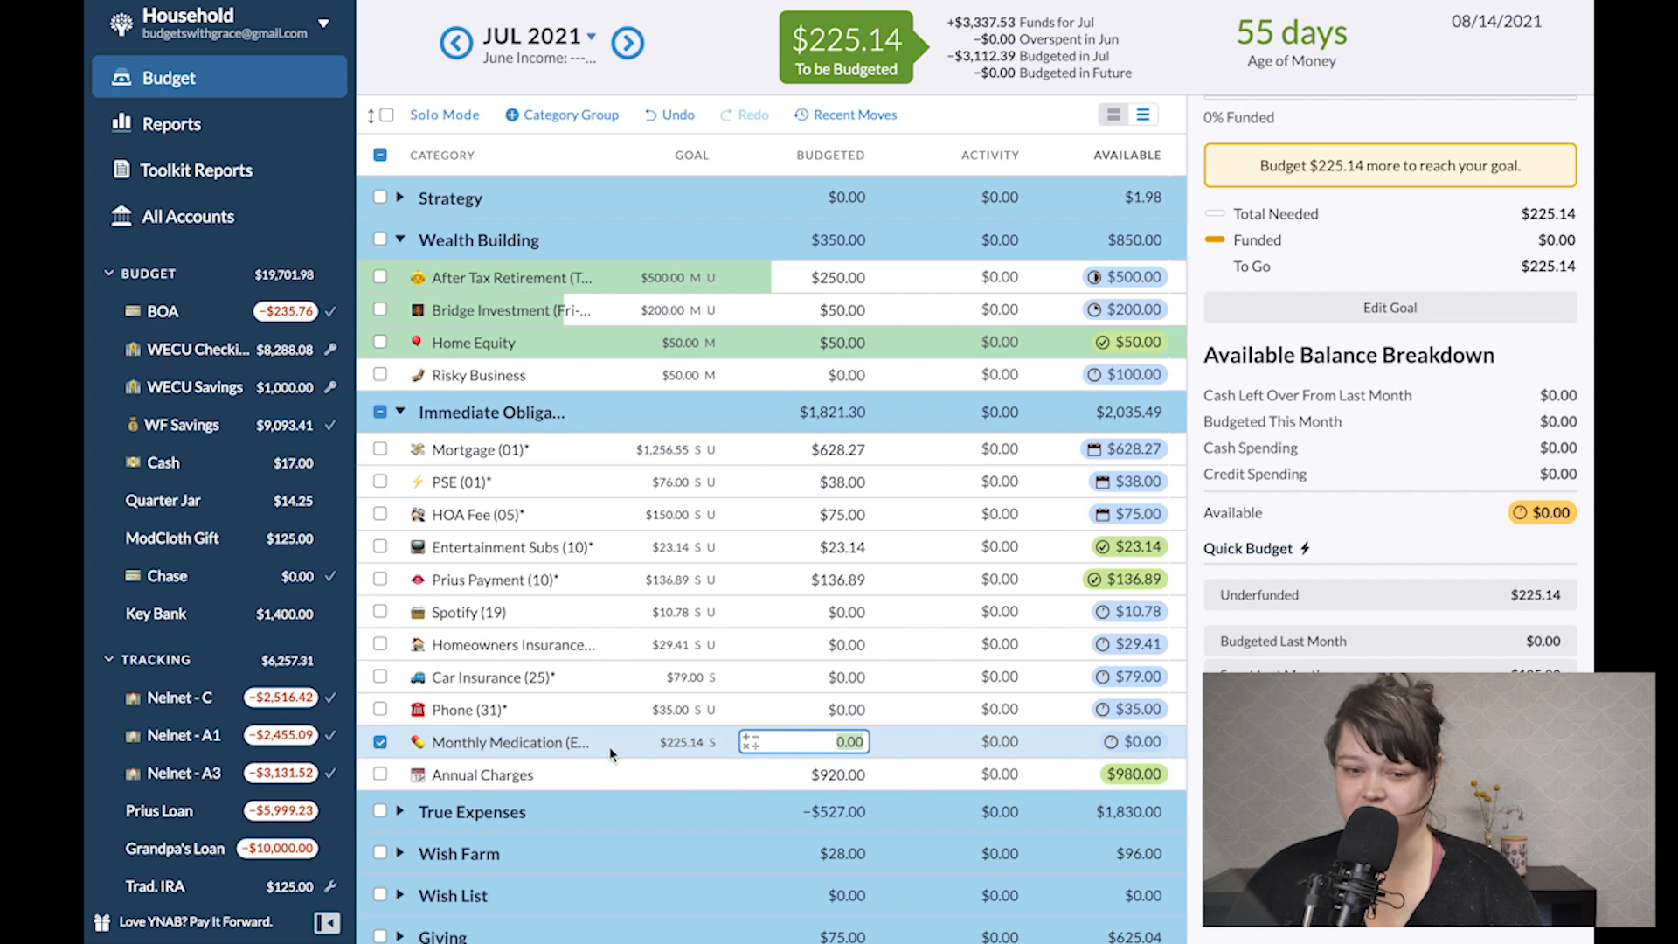
click(1388, 307)
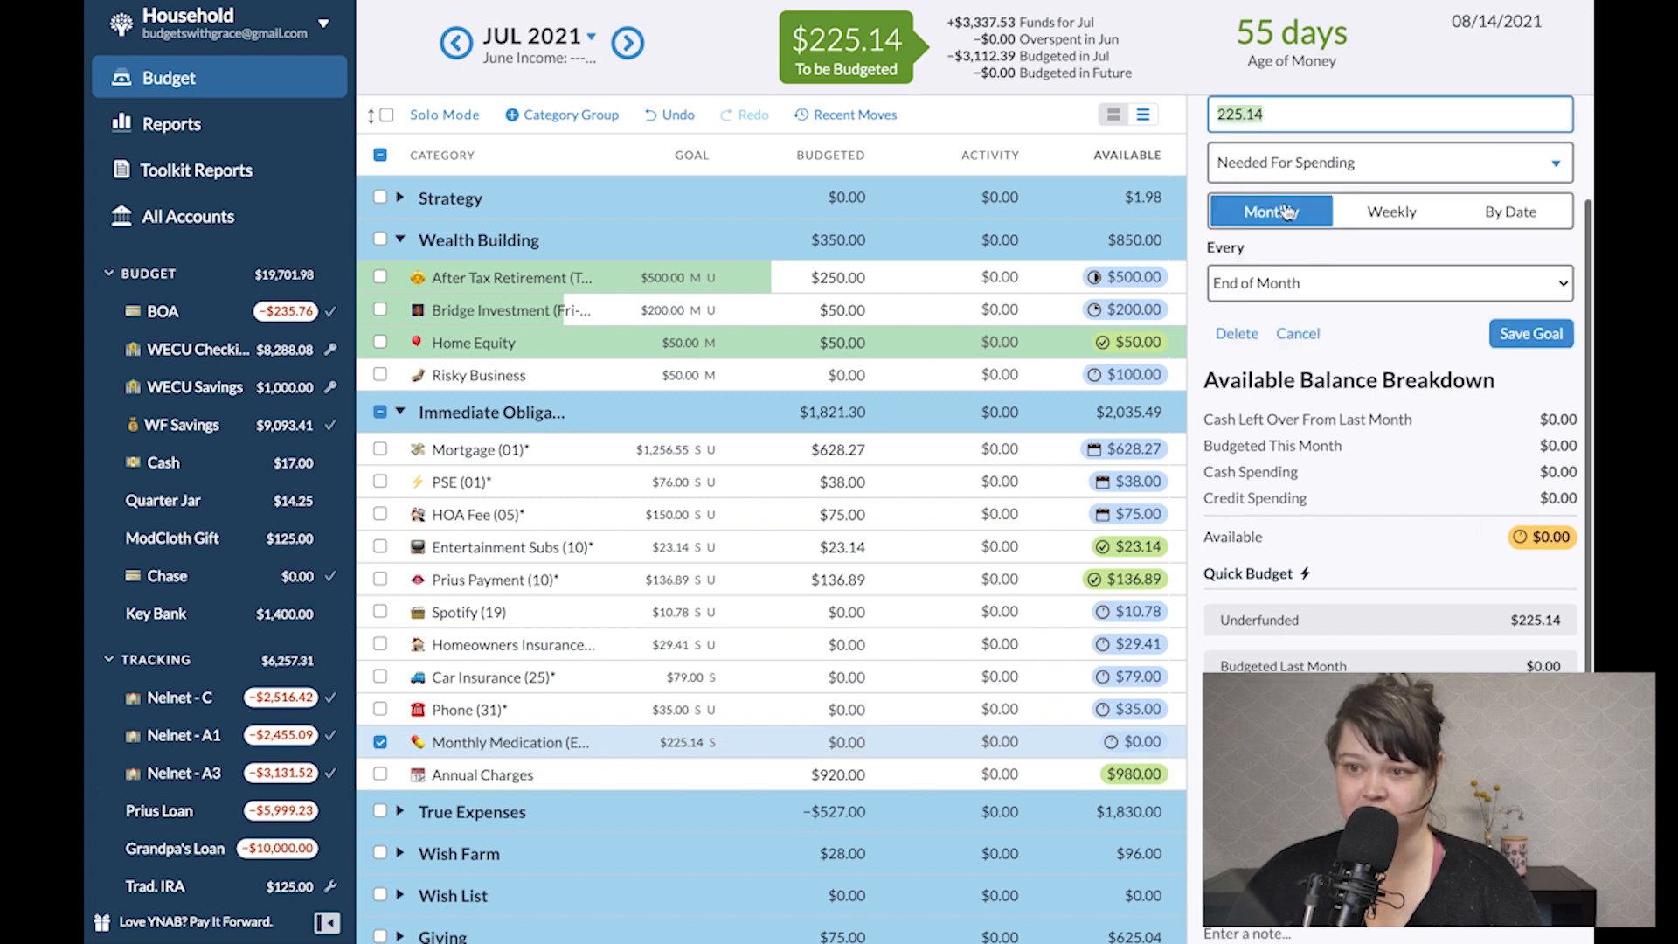
text(3)
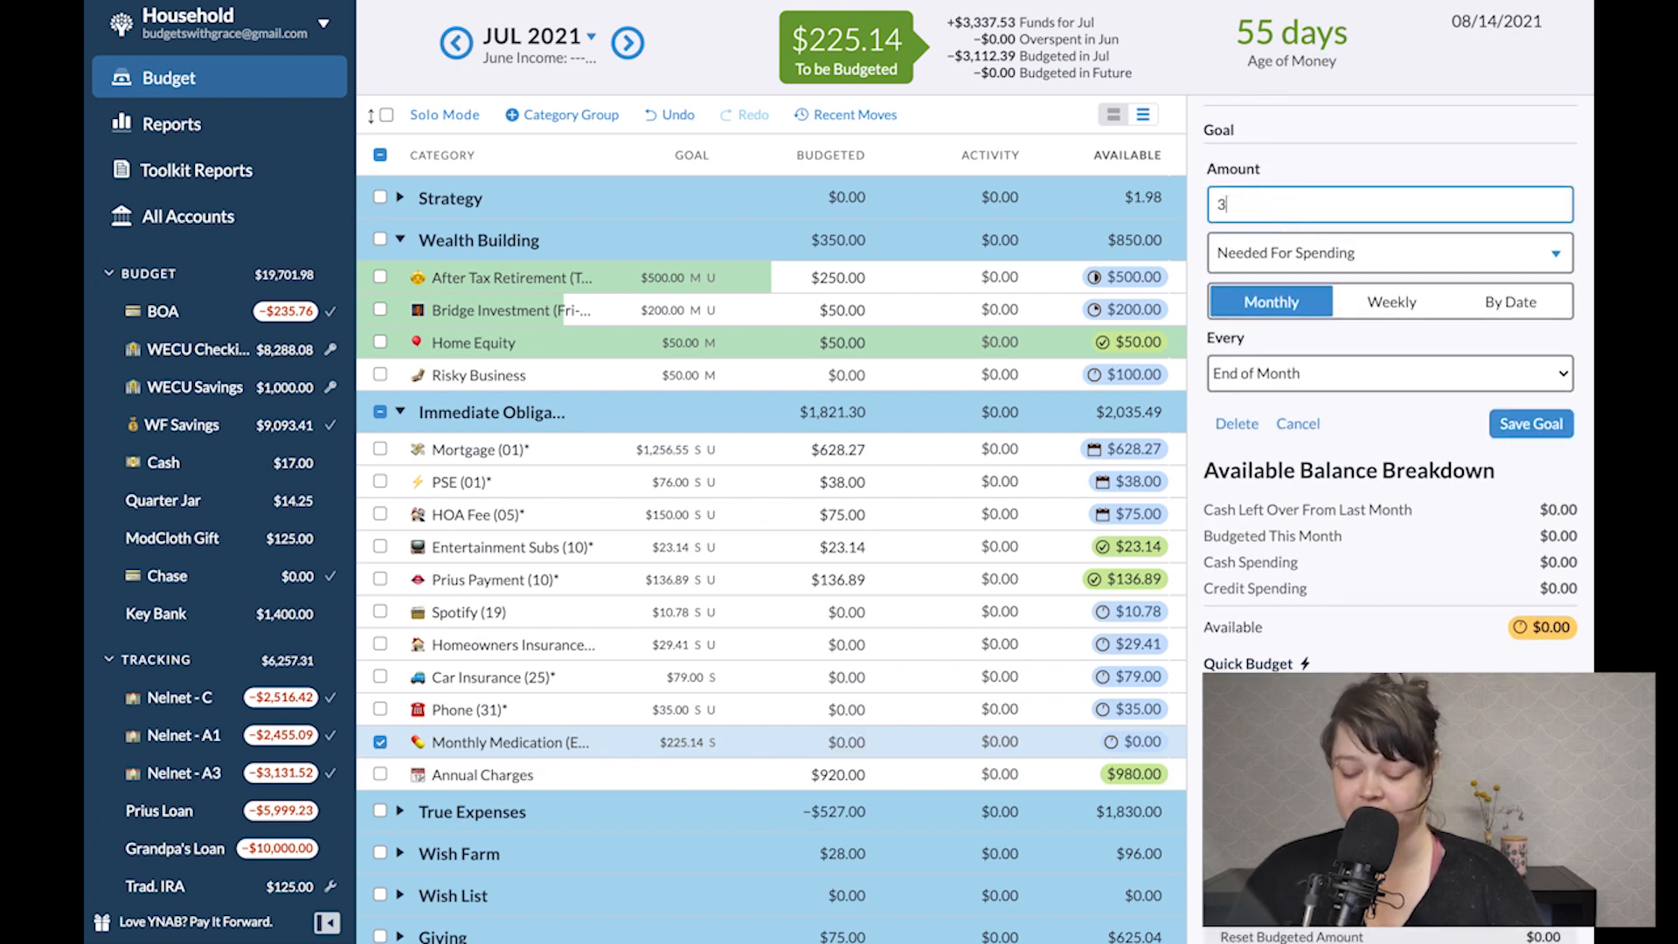
text(00)
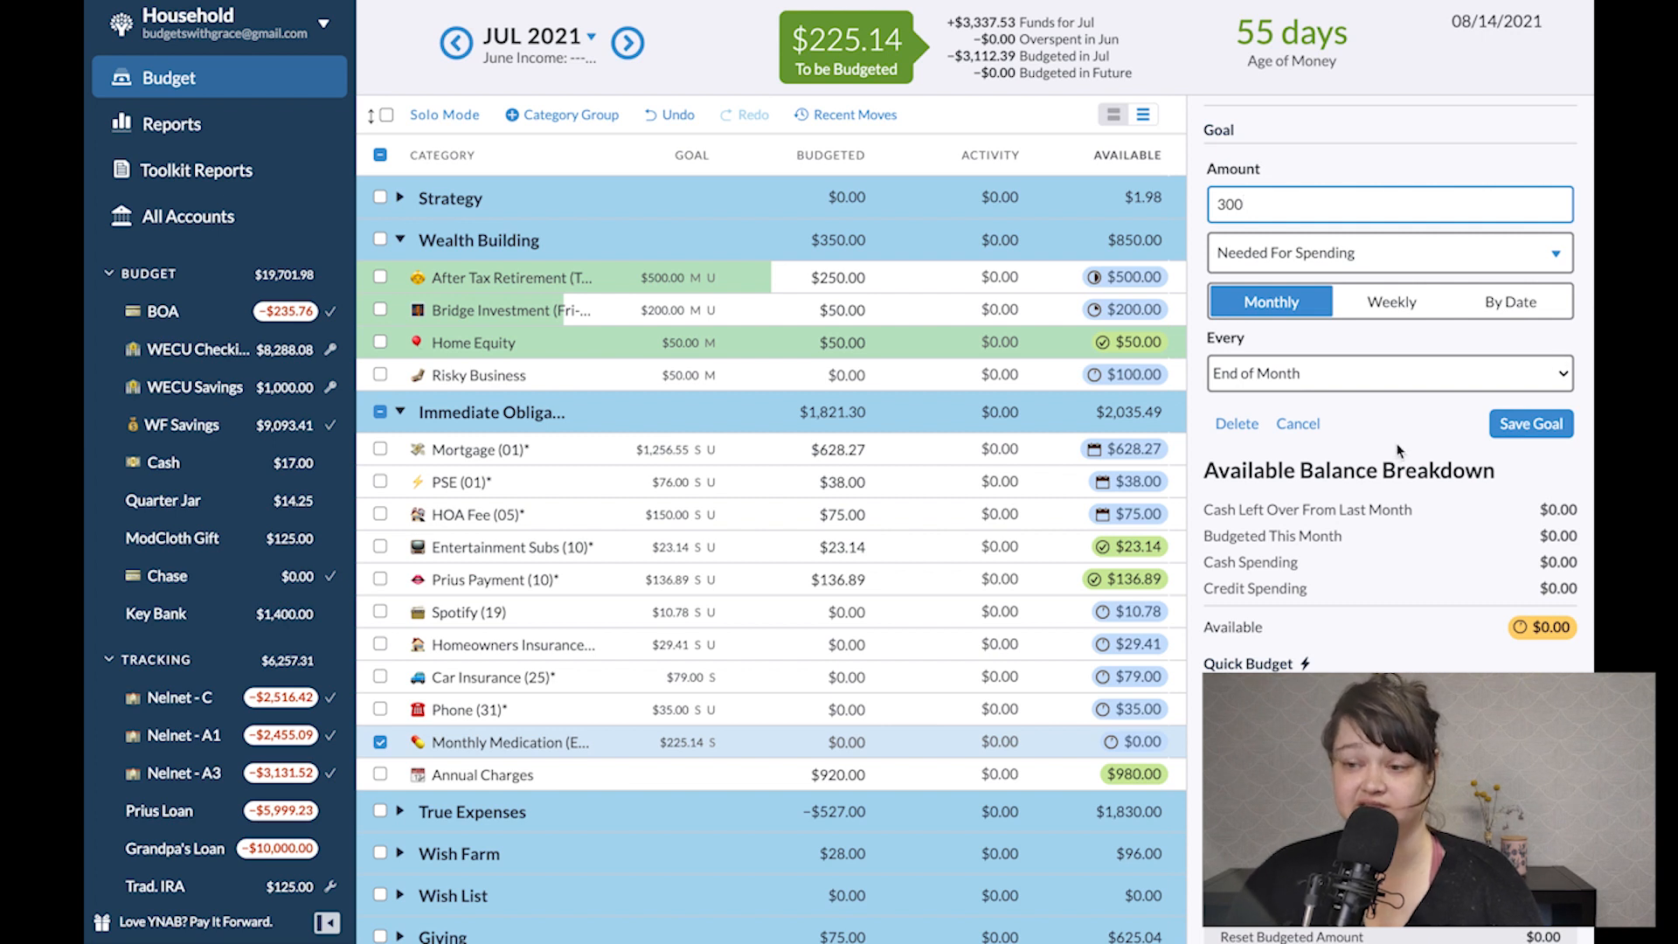
click(1530, 423)
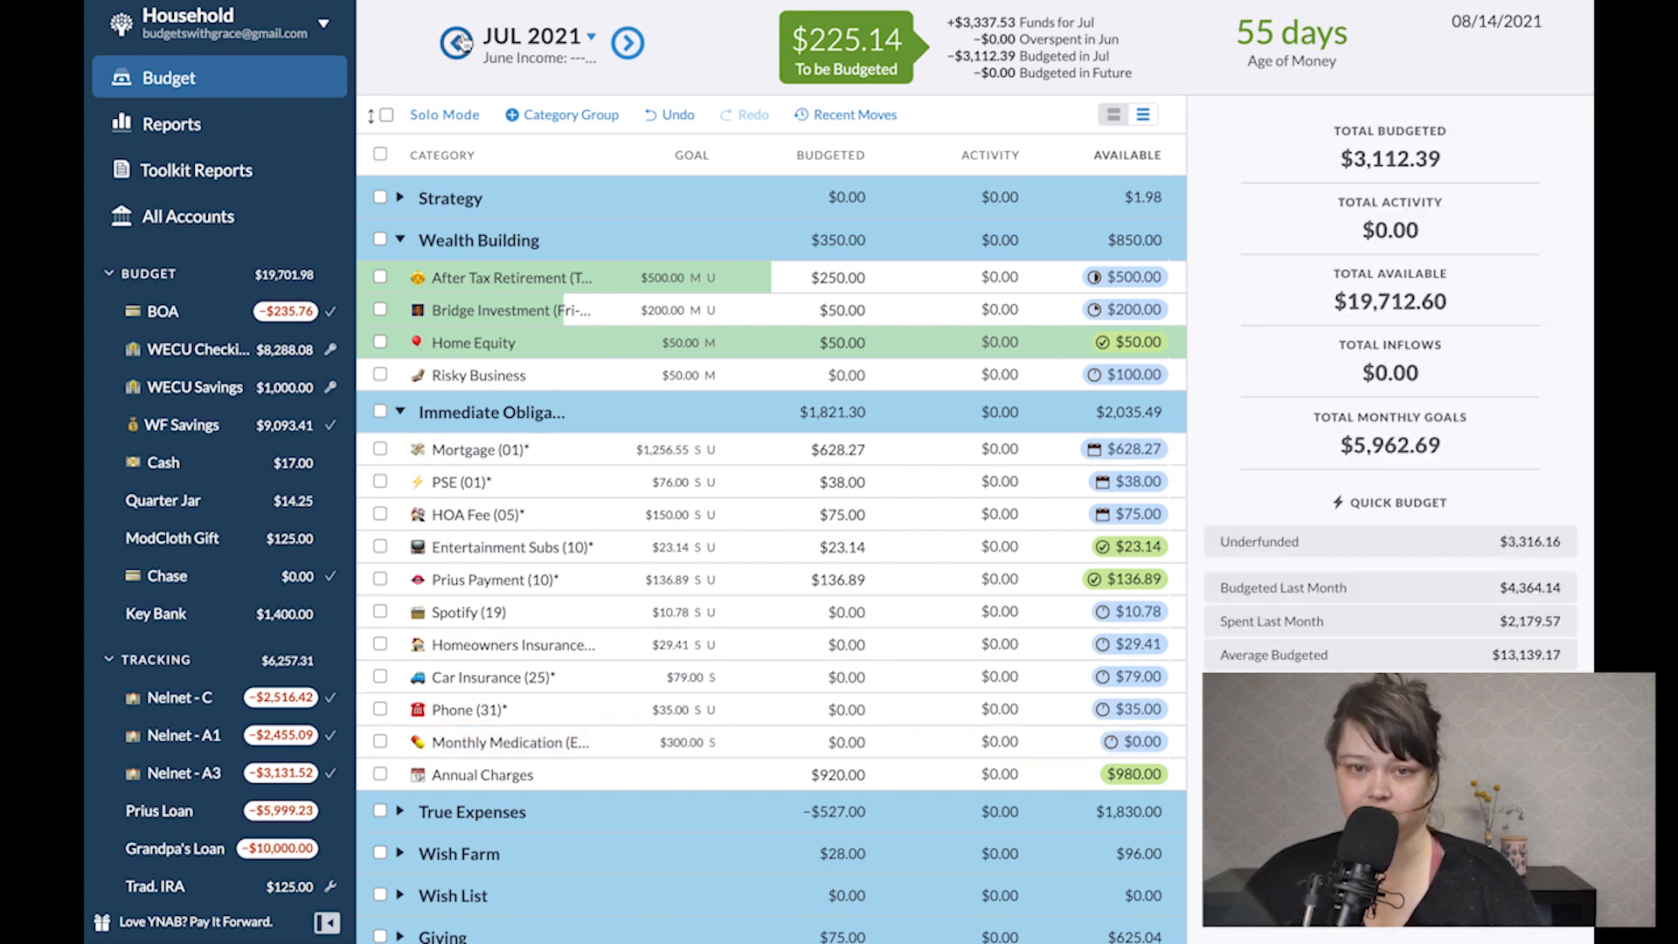
Assign June's unbudgeted $225.14 to Found it! and collapse the Wealth Building group.
click(453, 42)
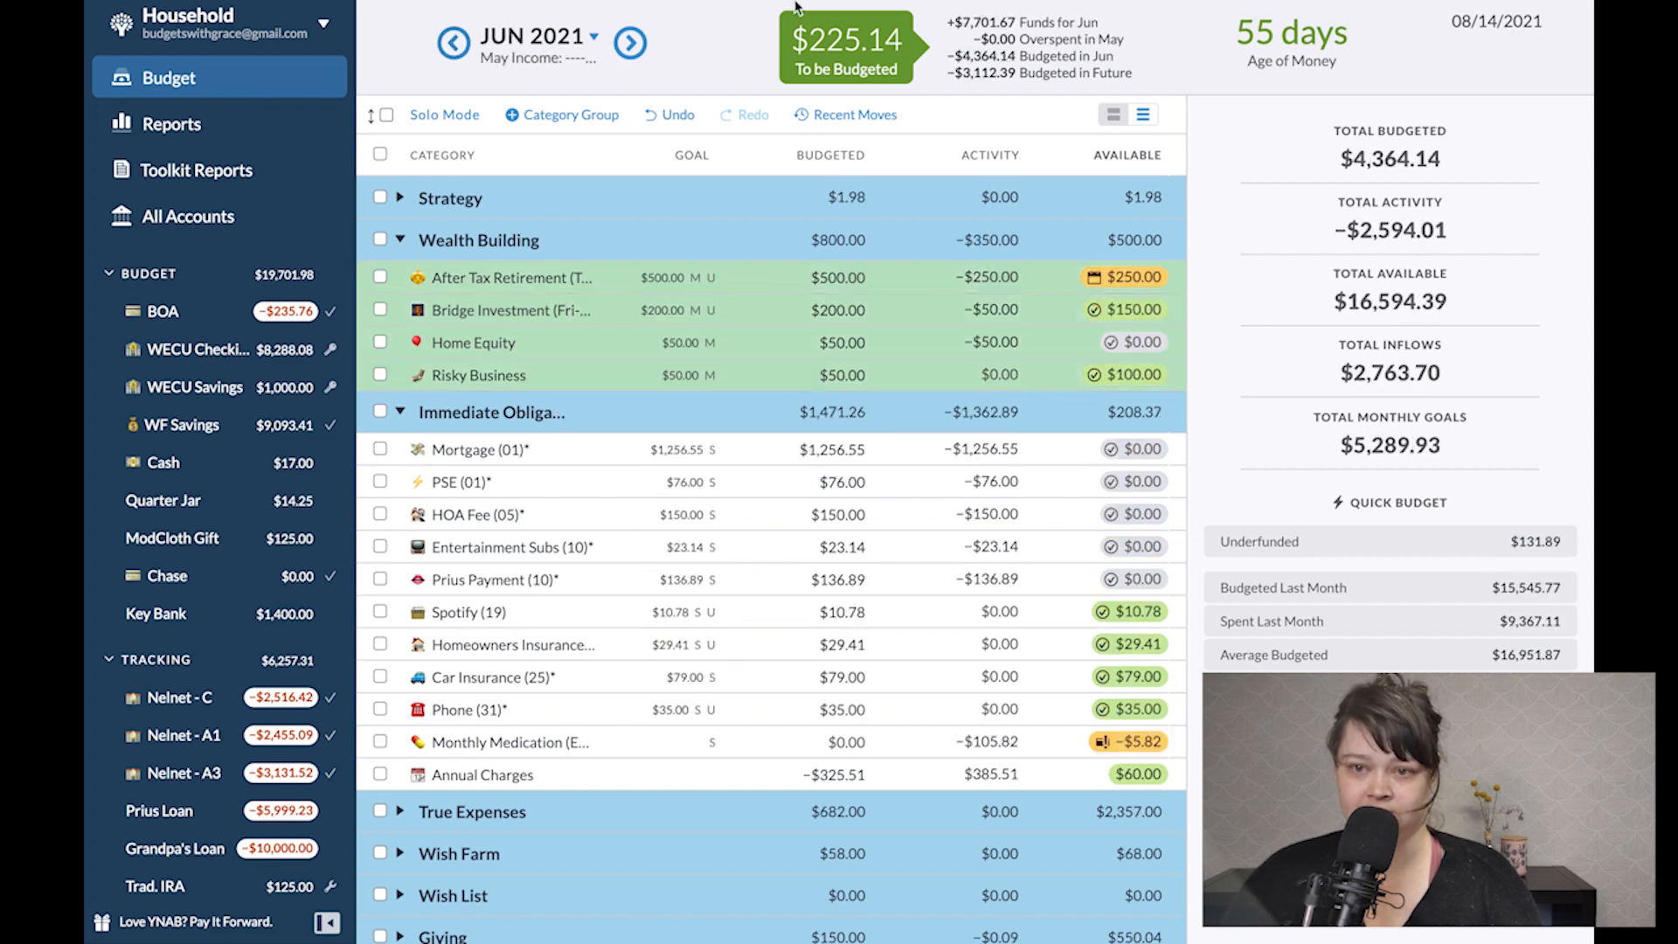
click(846, 42)
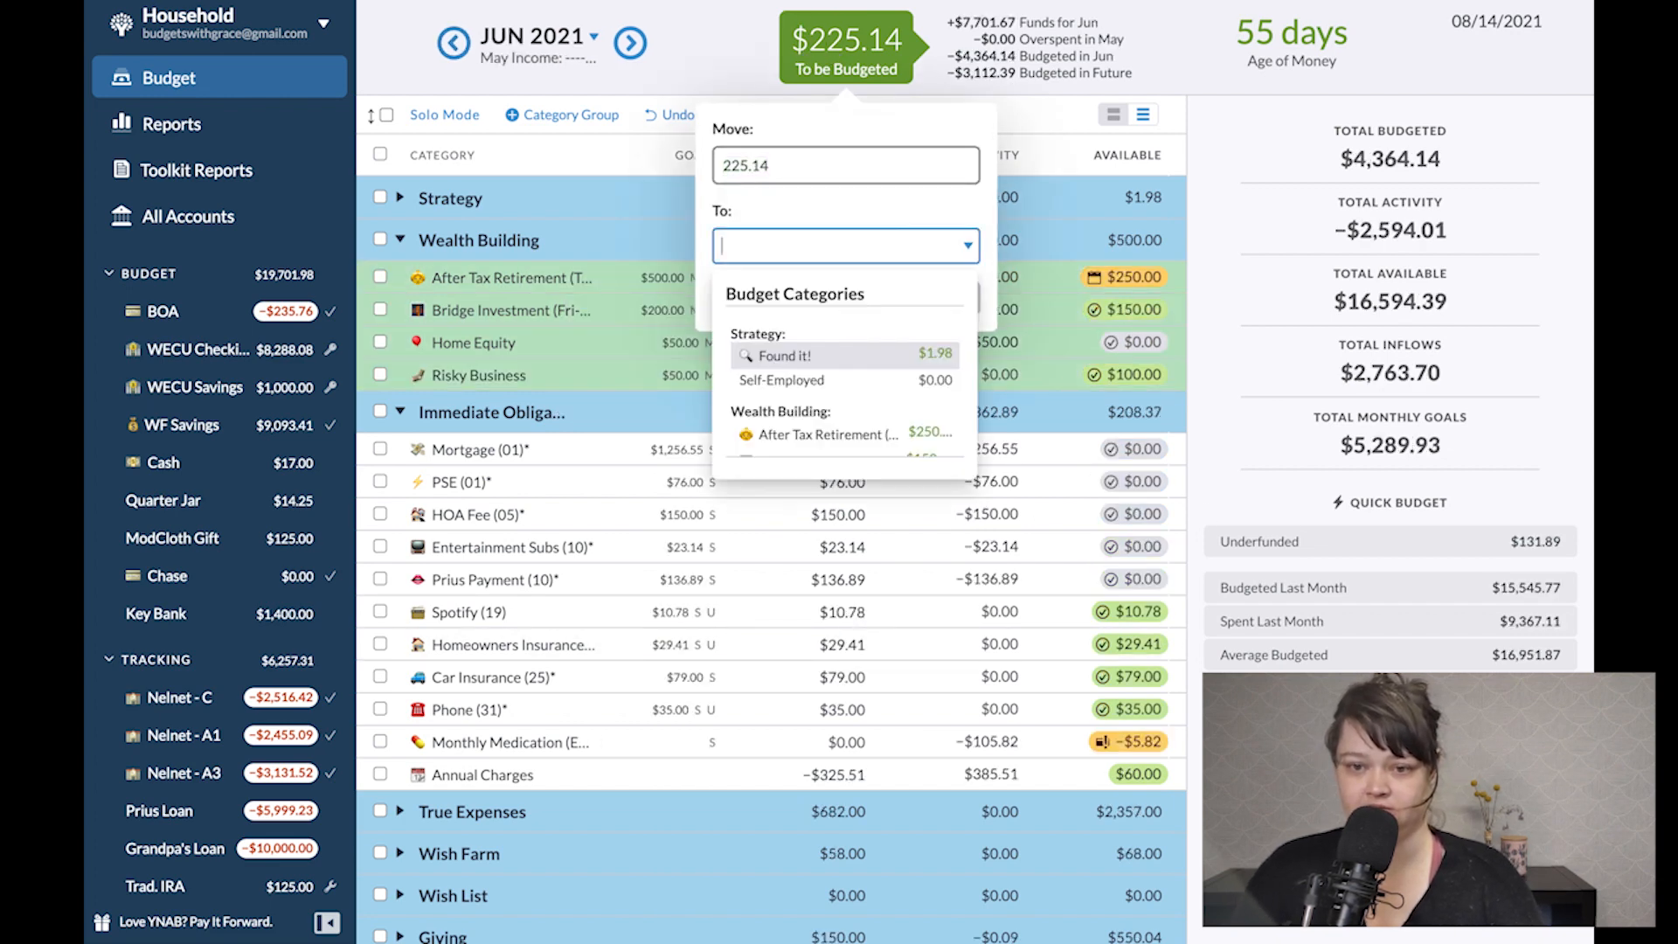
text(fou)
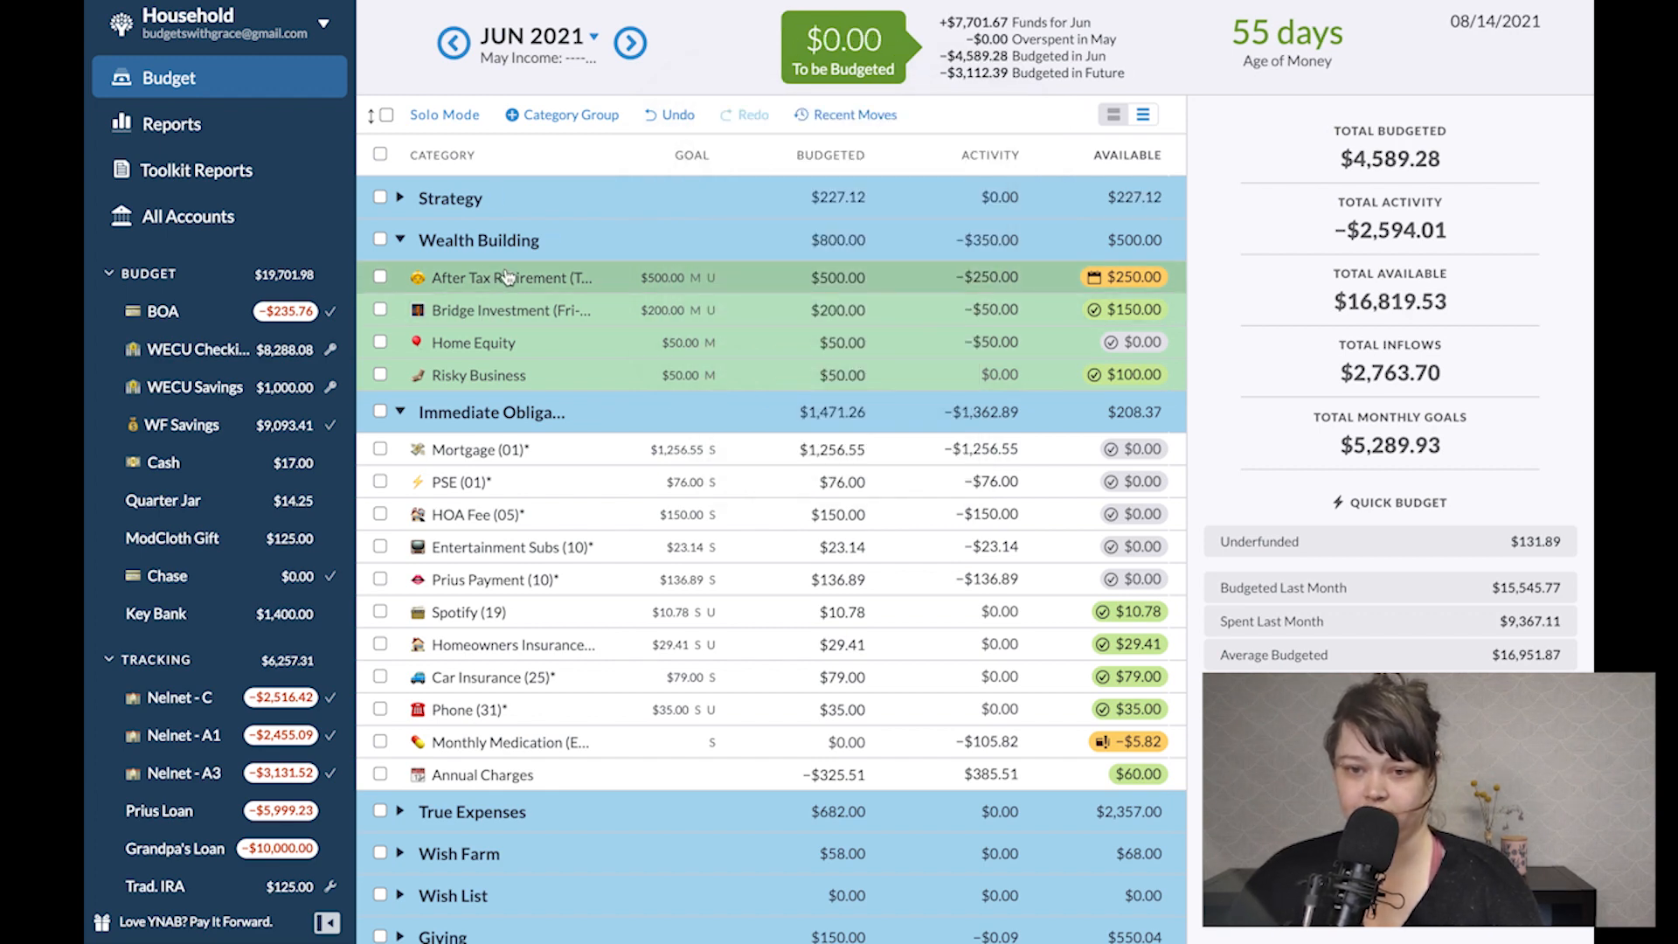
click(402, 240)
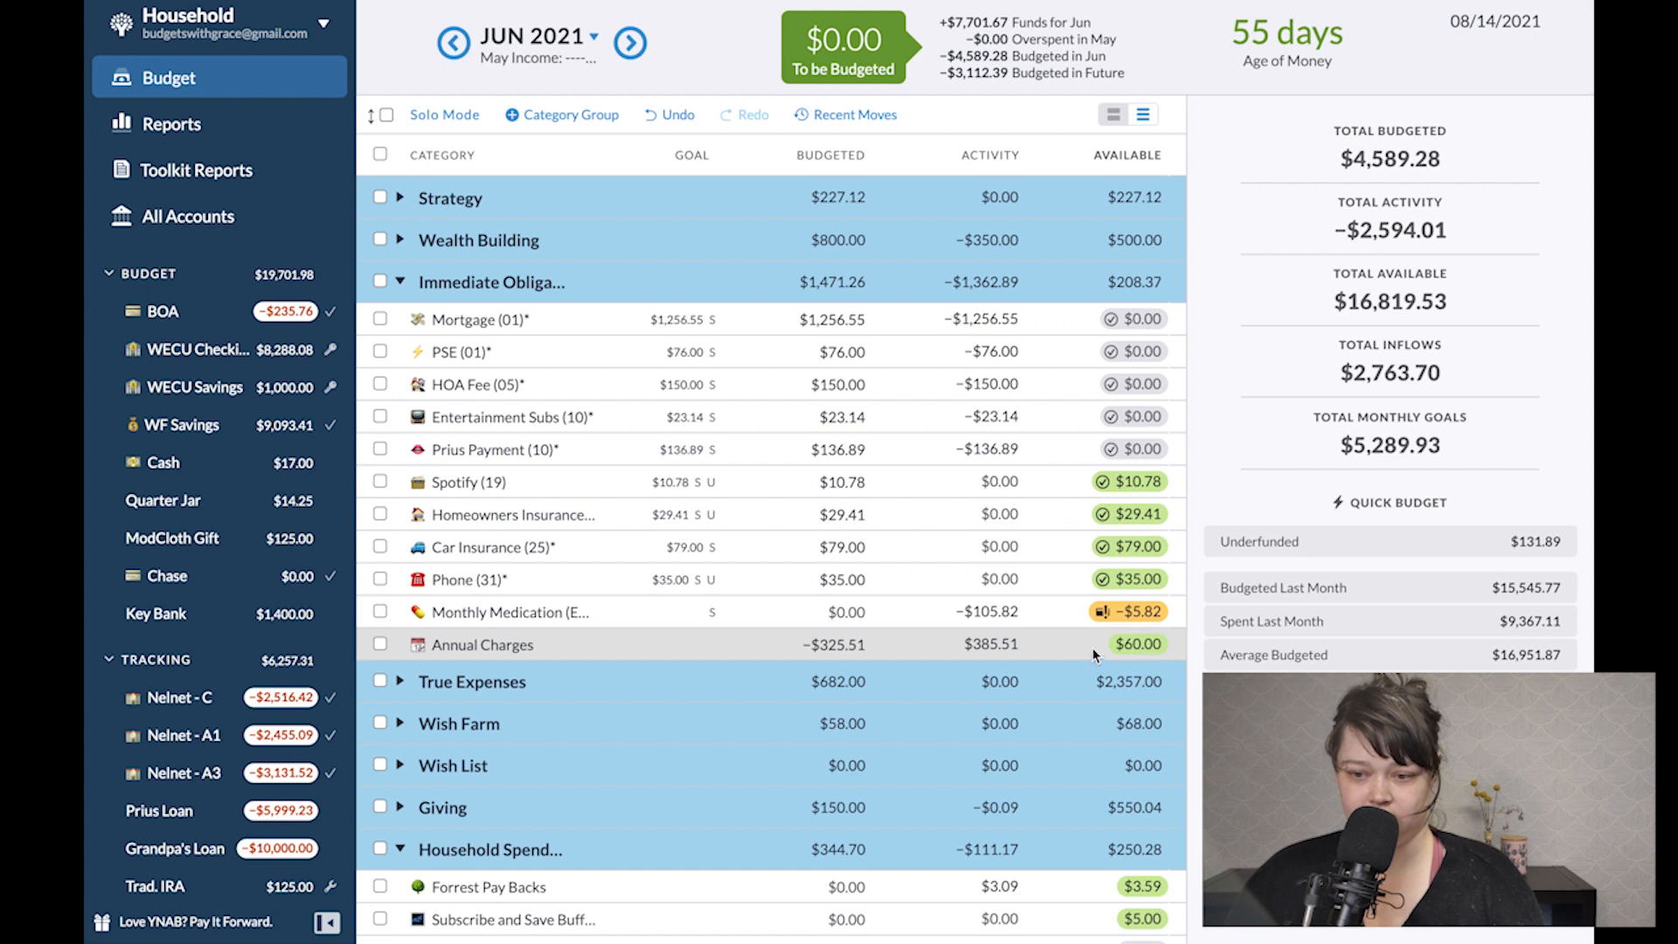
click(1131, 612)
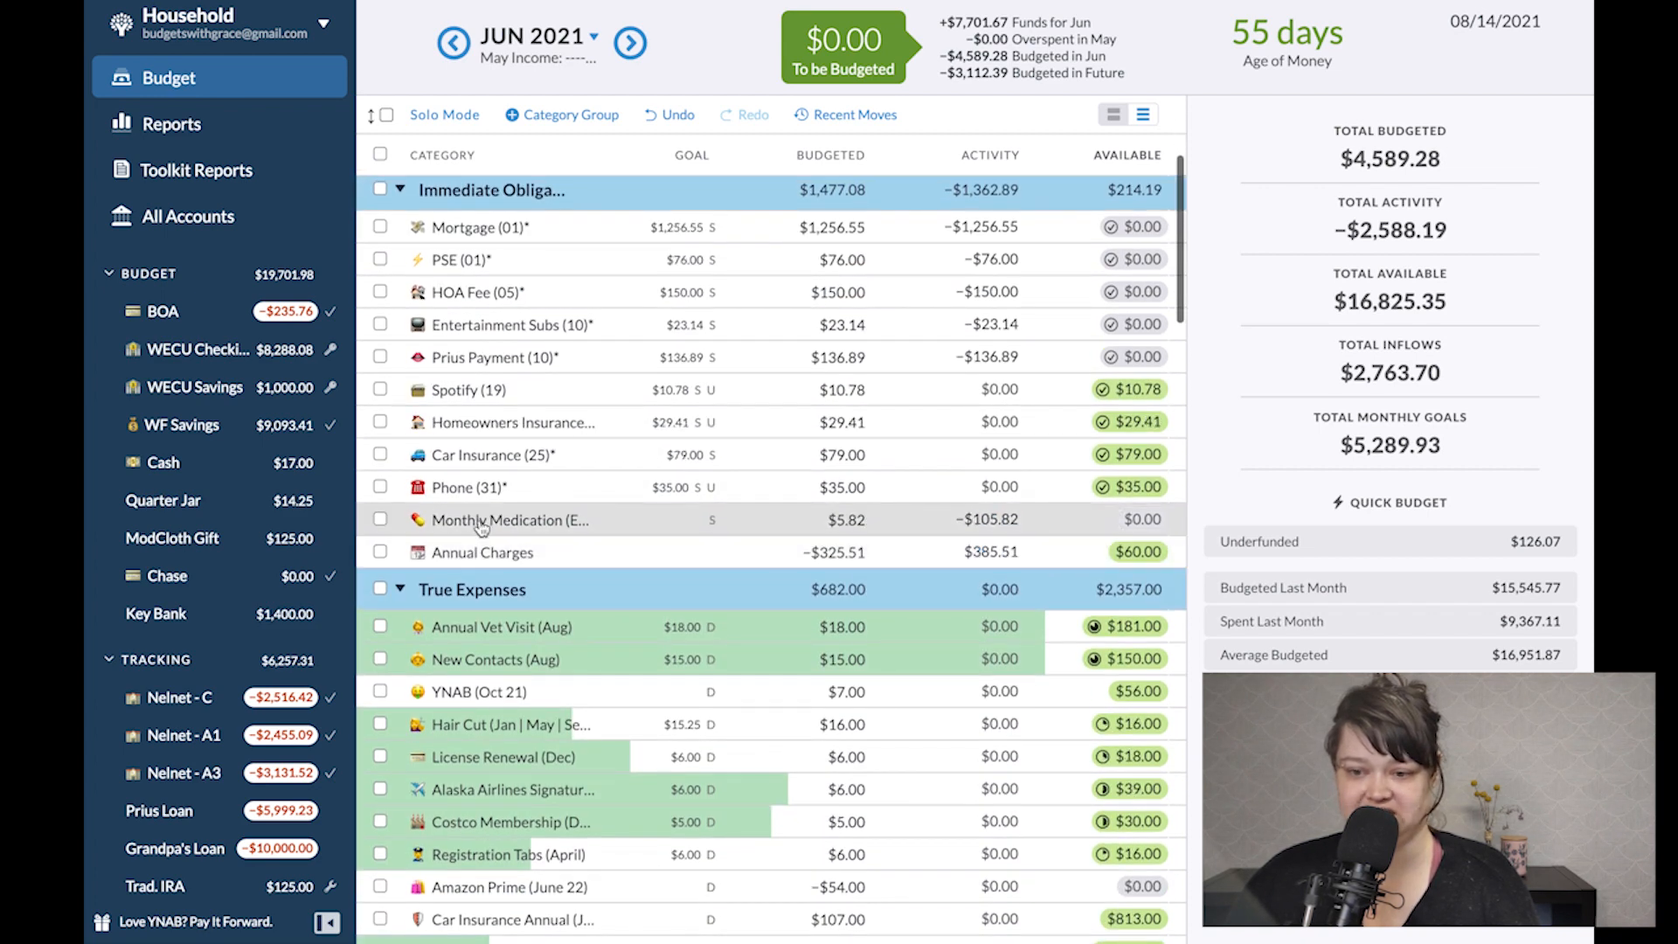
Move the spare cents out of Groceries so its balance is a round amount.
scroll(down, 3)
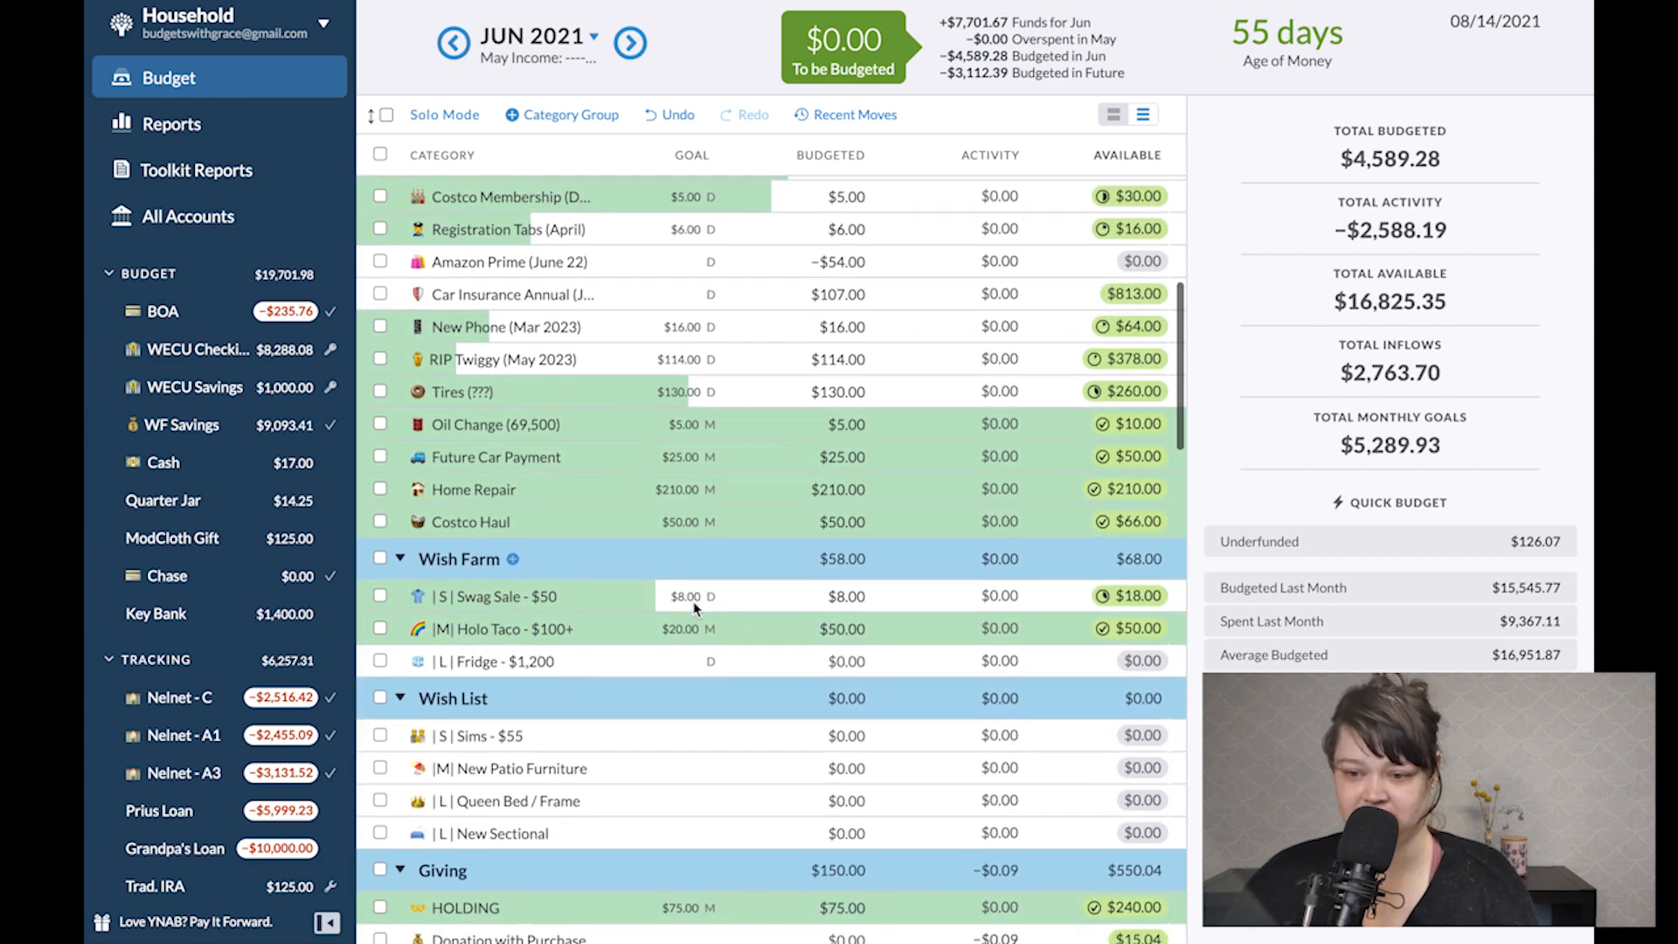
scroll(down, 3)
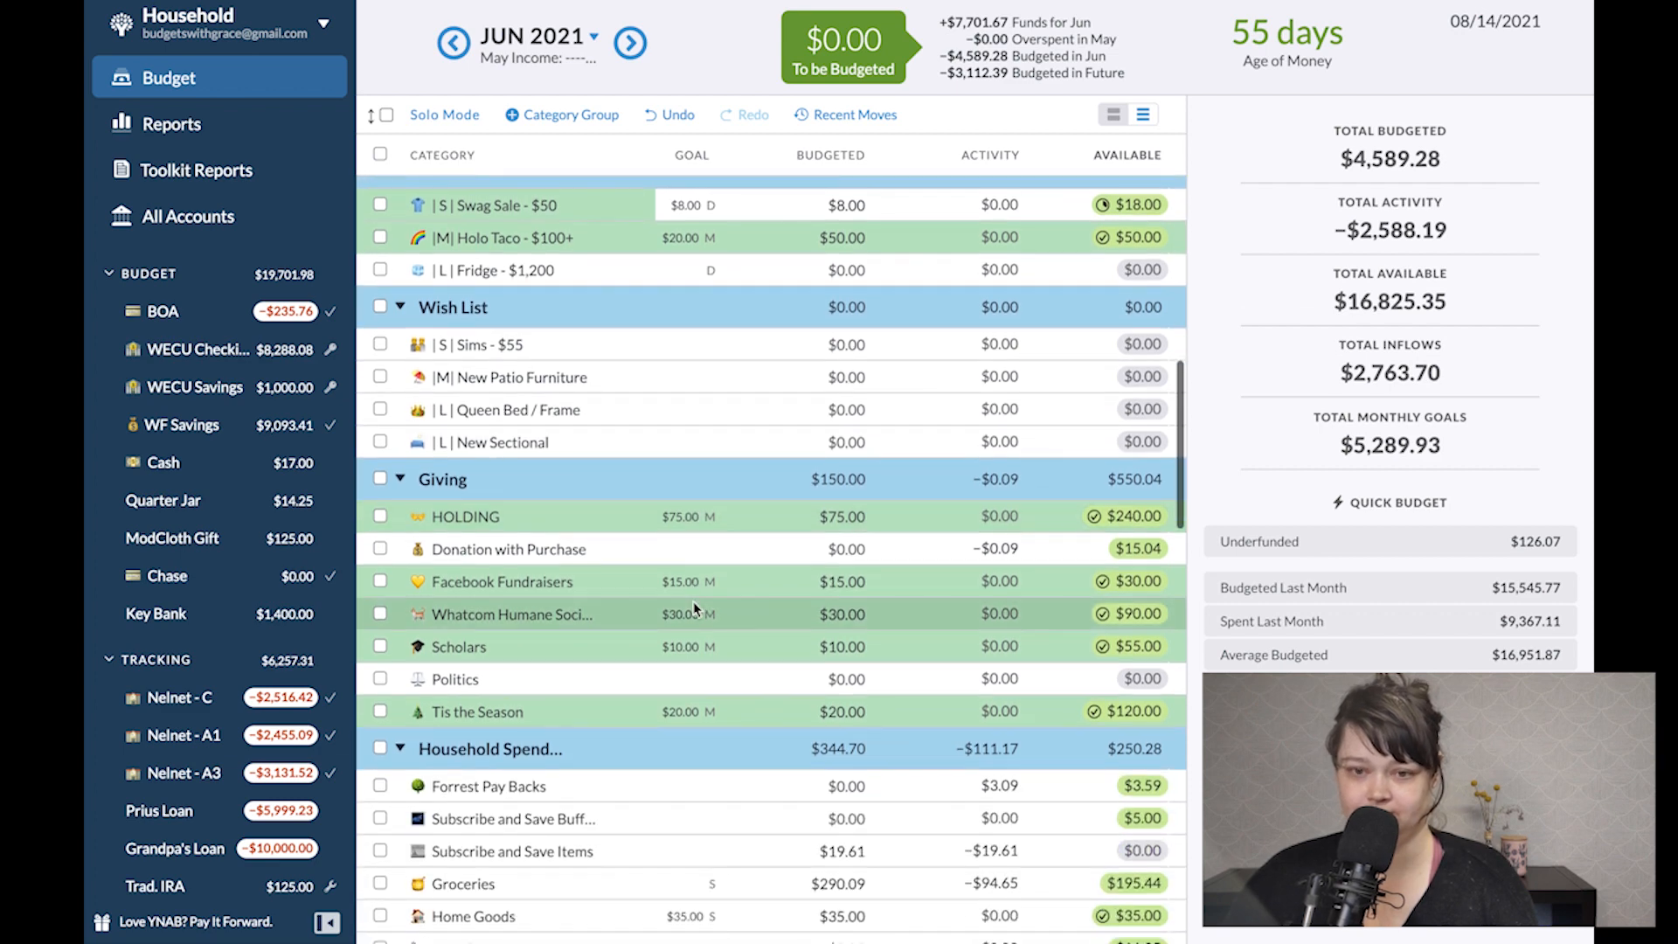
scroll(down, 3)
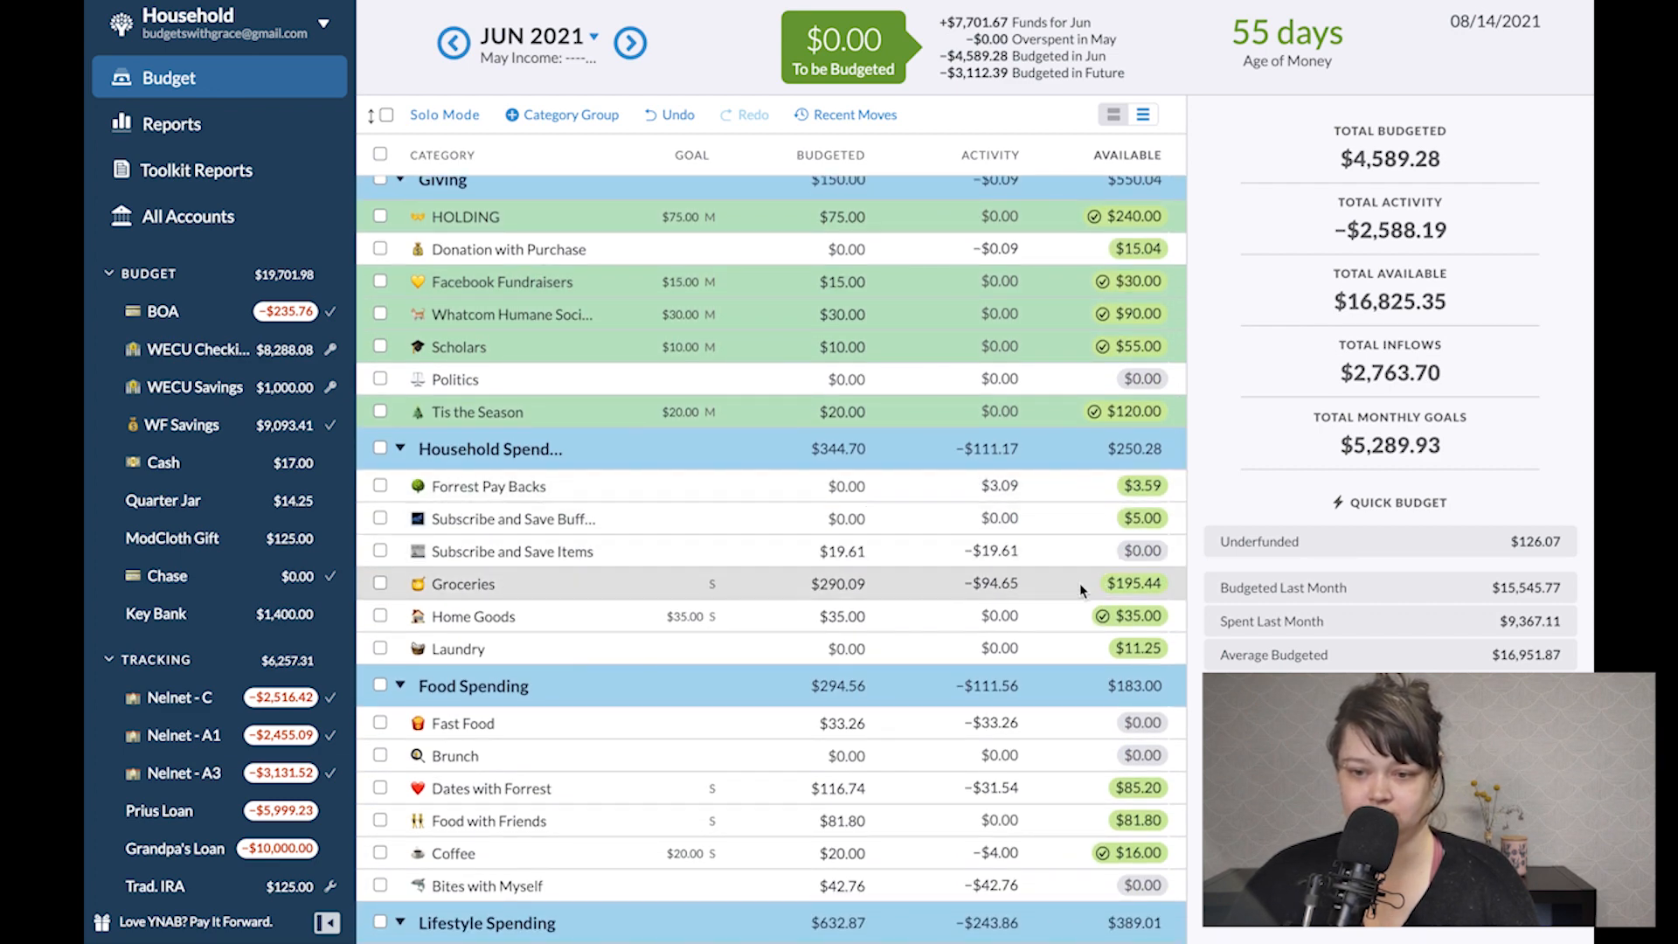
click(1133, 583)
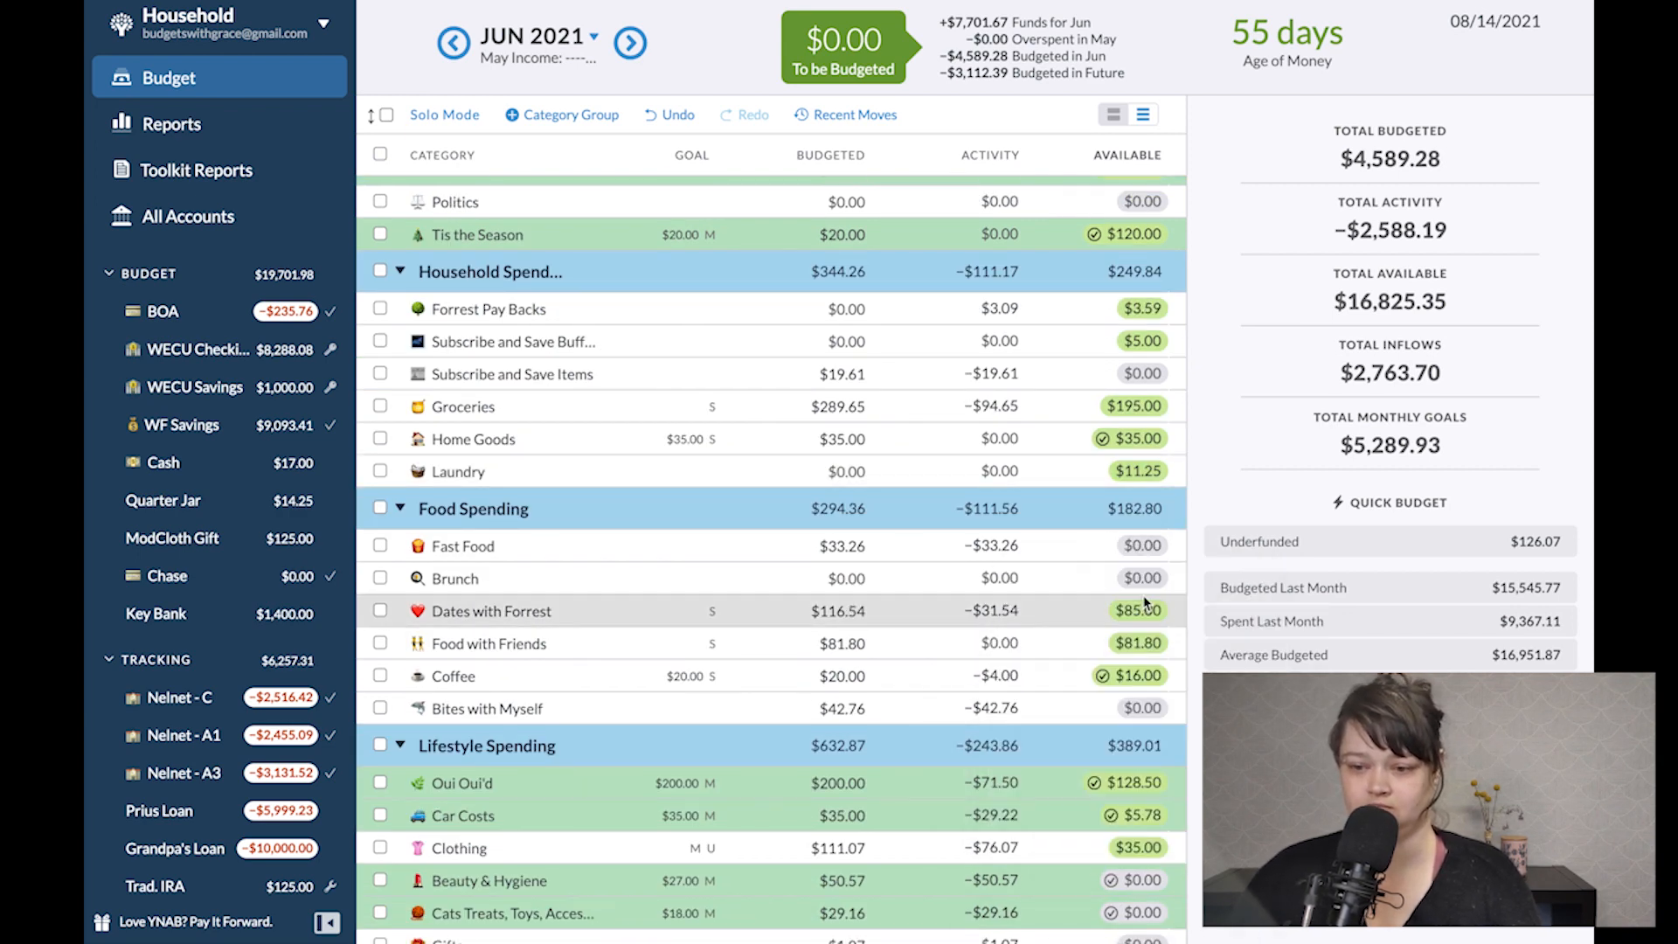
Move $0.50 from Oui Oui'd into Laundry, raising Laundry to $11.75.
scroll(down, 3)
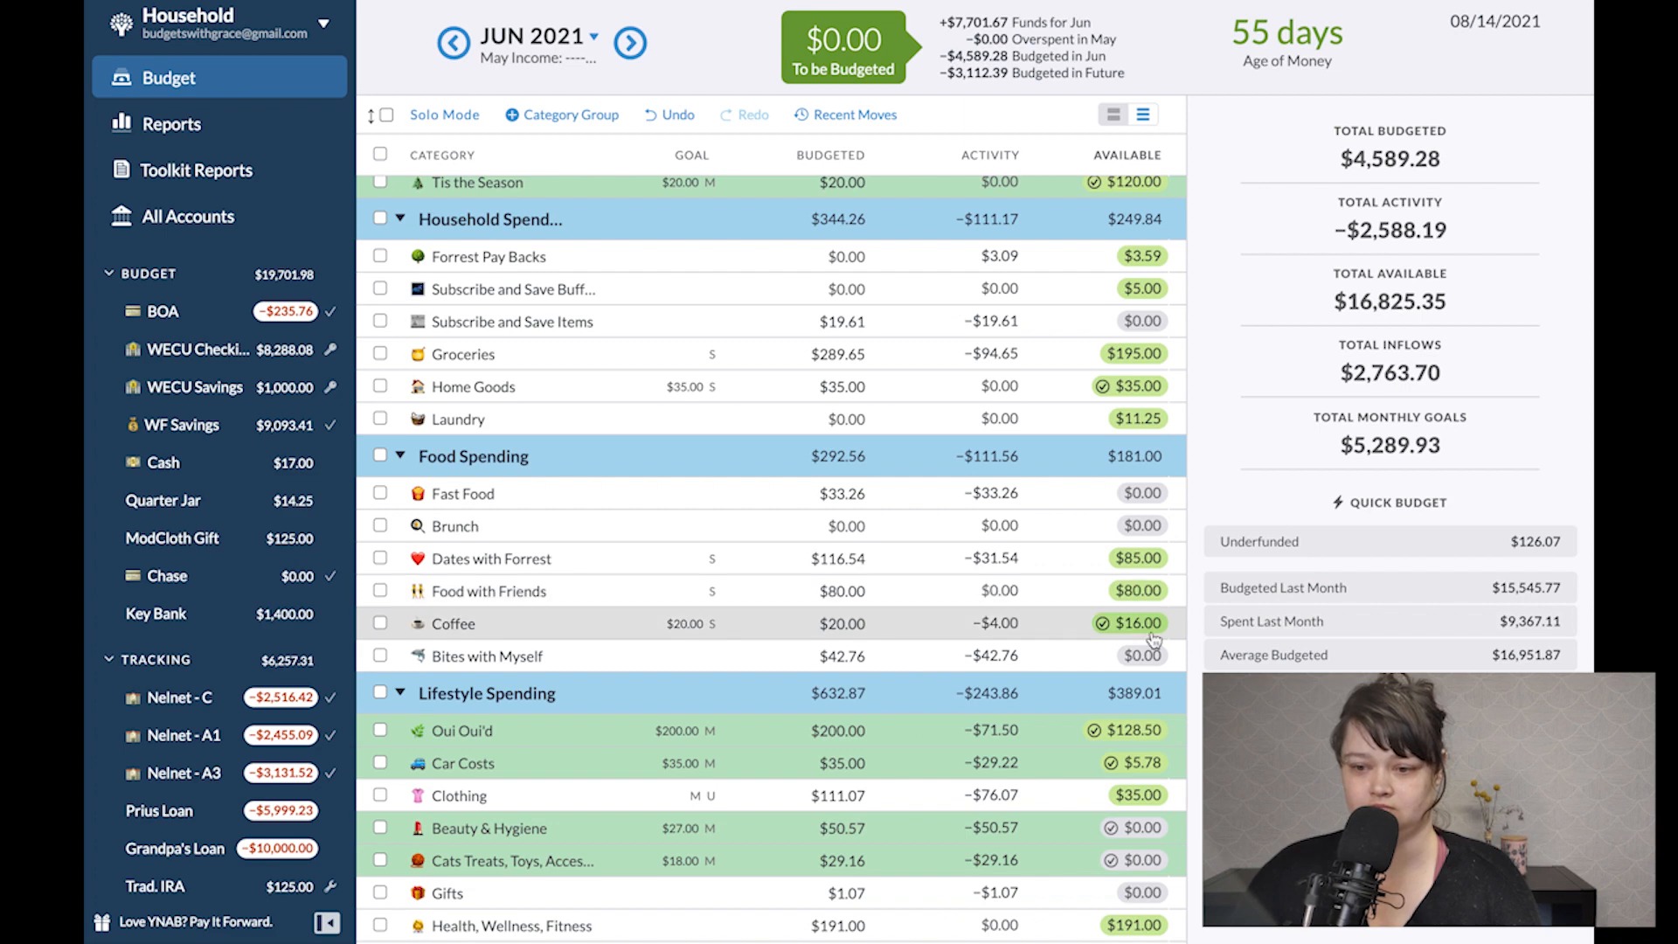
scroll(down, 3)
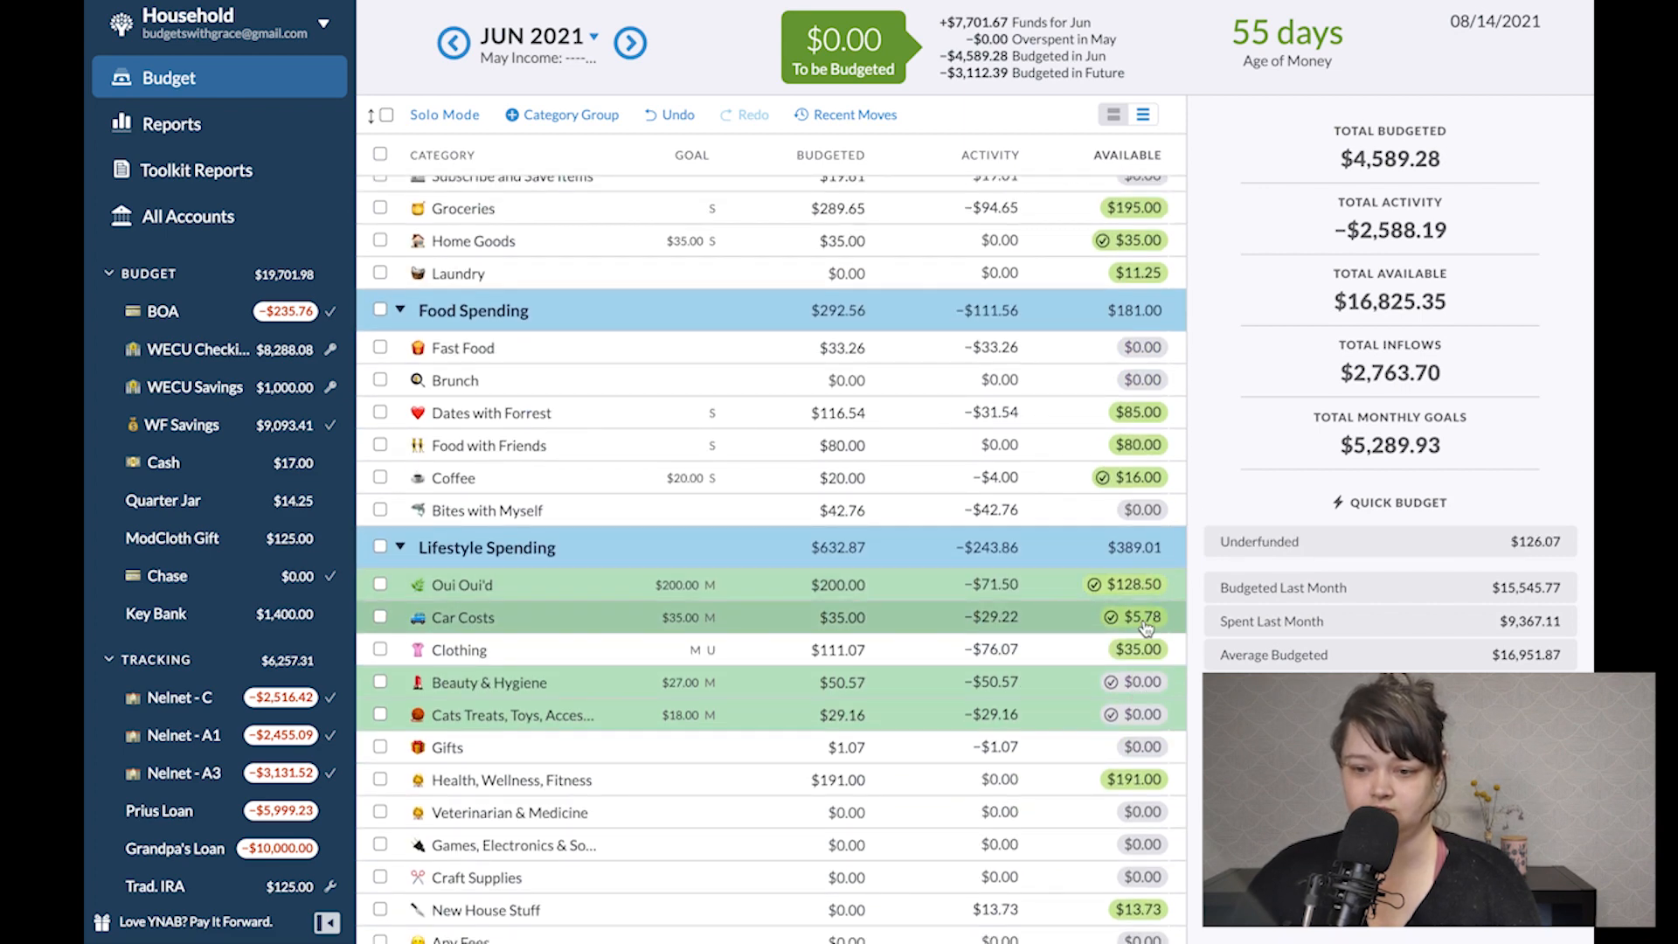
click(1138, 617)
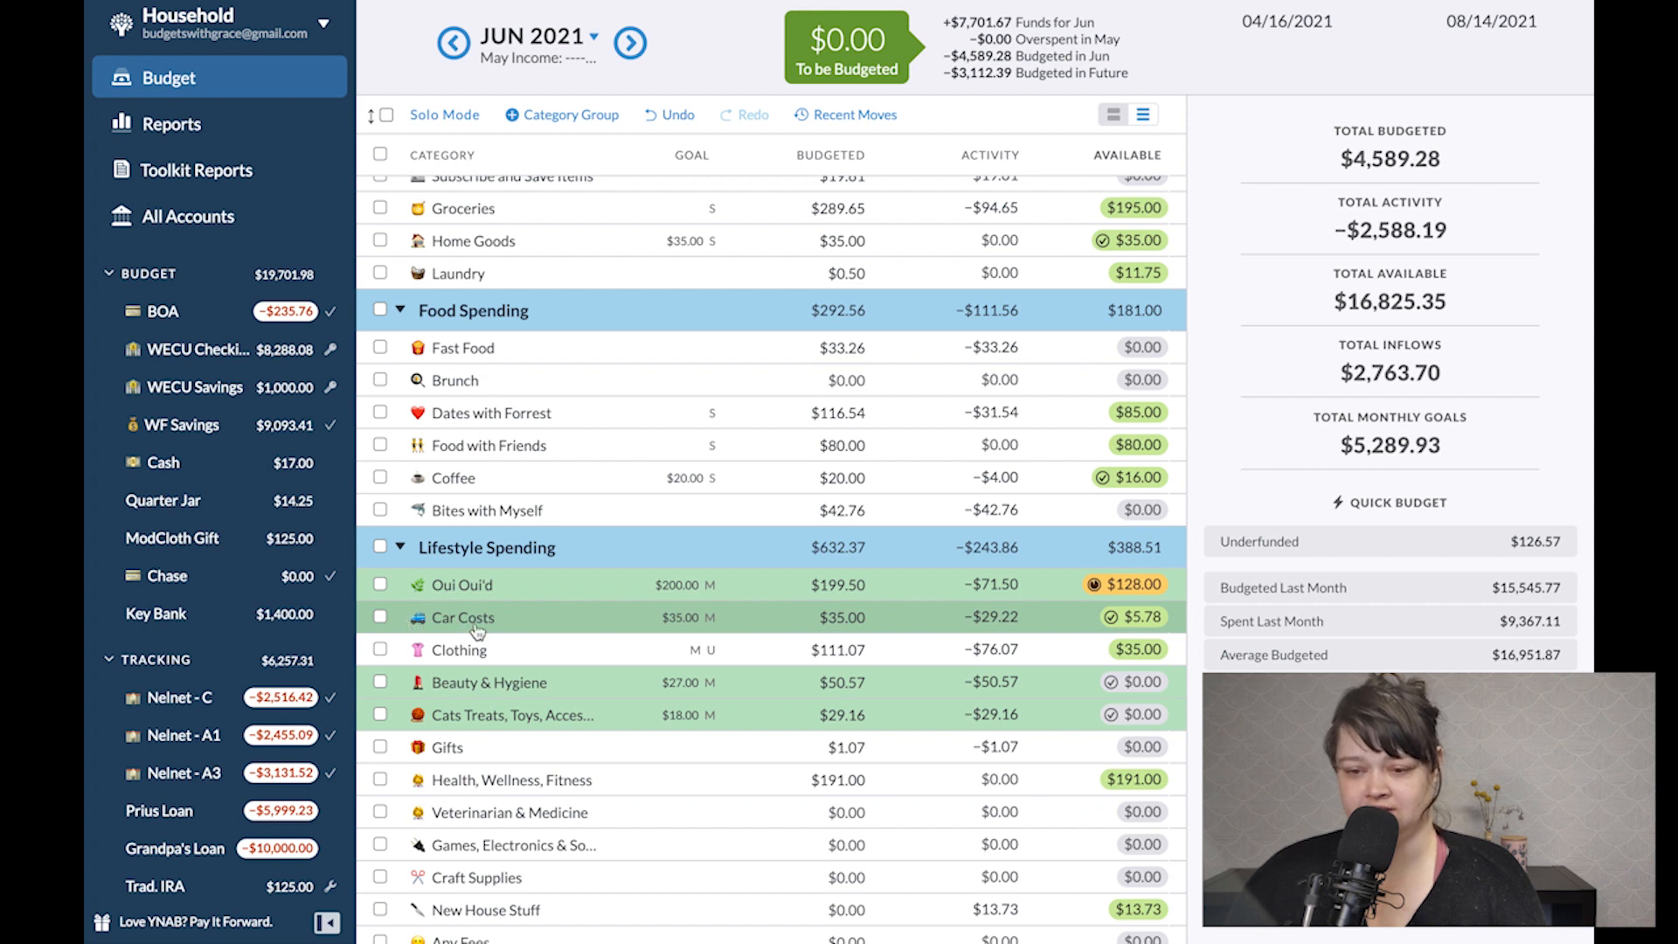
click(828, 617)
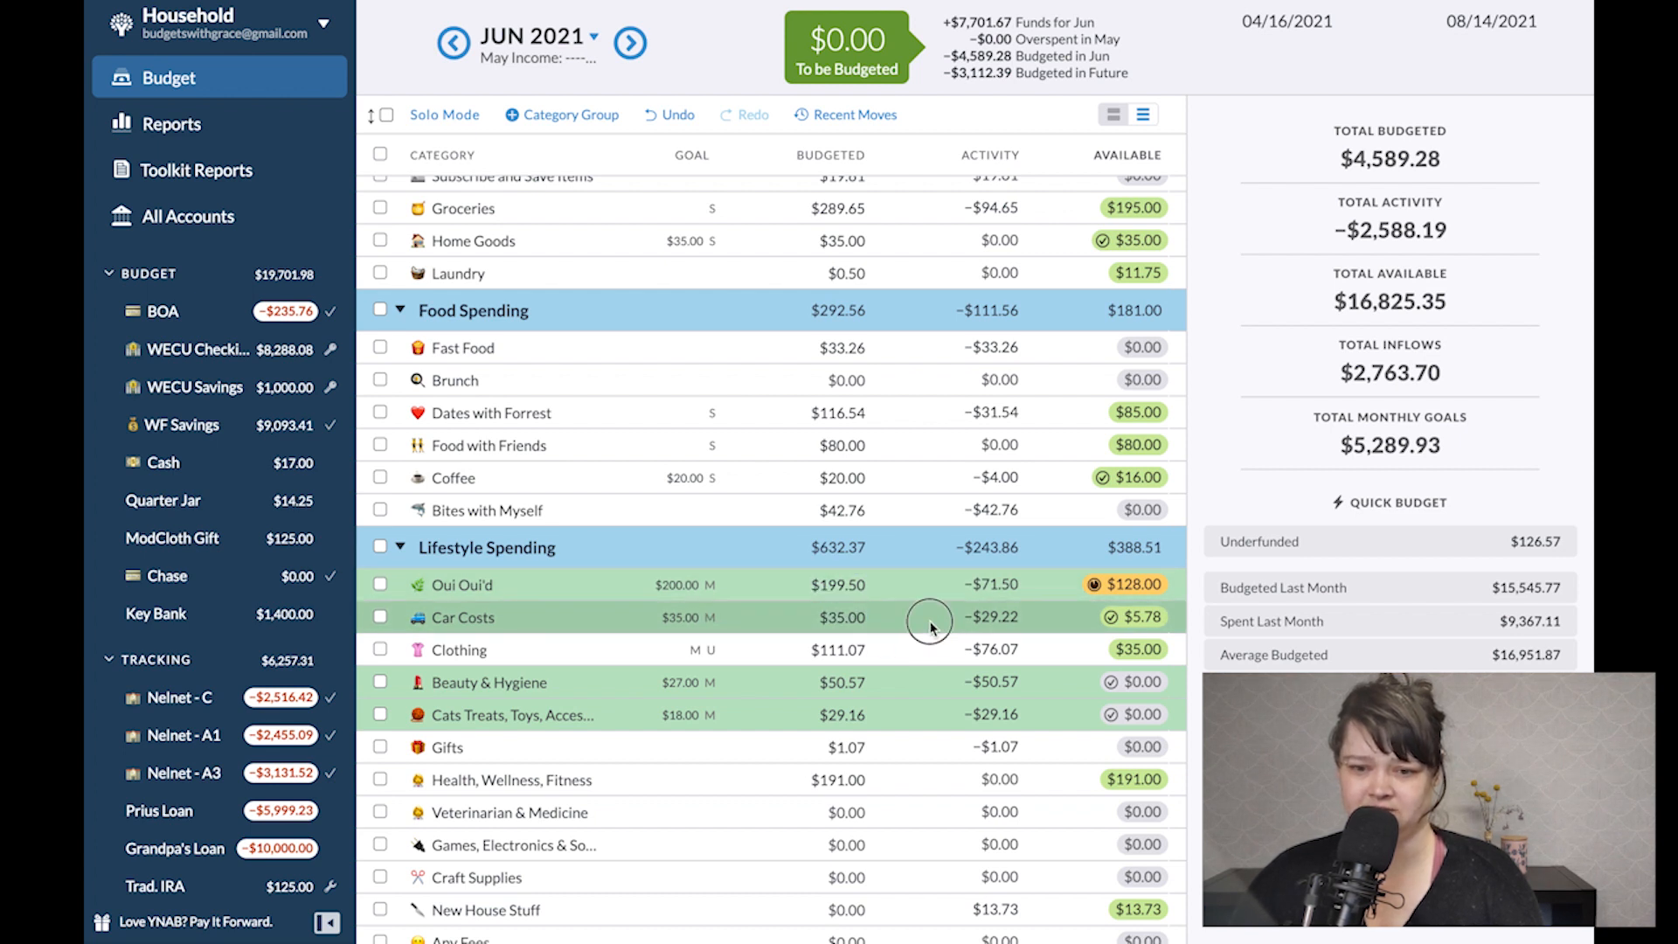
Change the Car Costs monthly savings goal to $45.
click(461, 618)
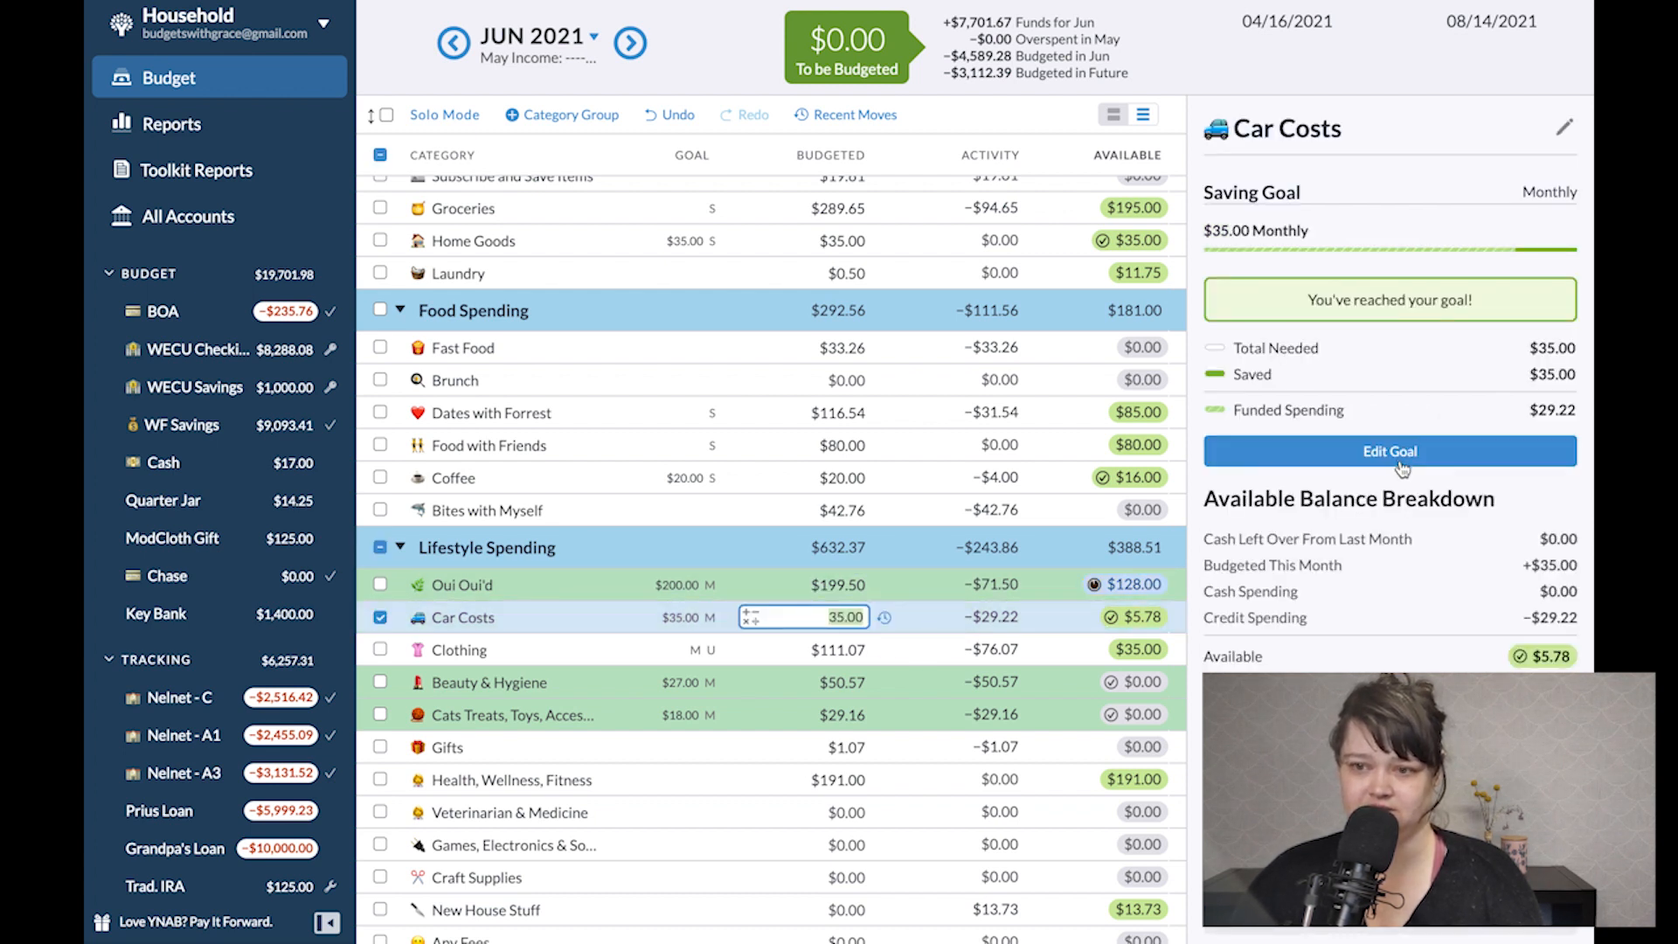
click(1388, 451)
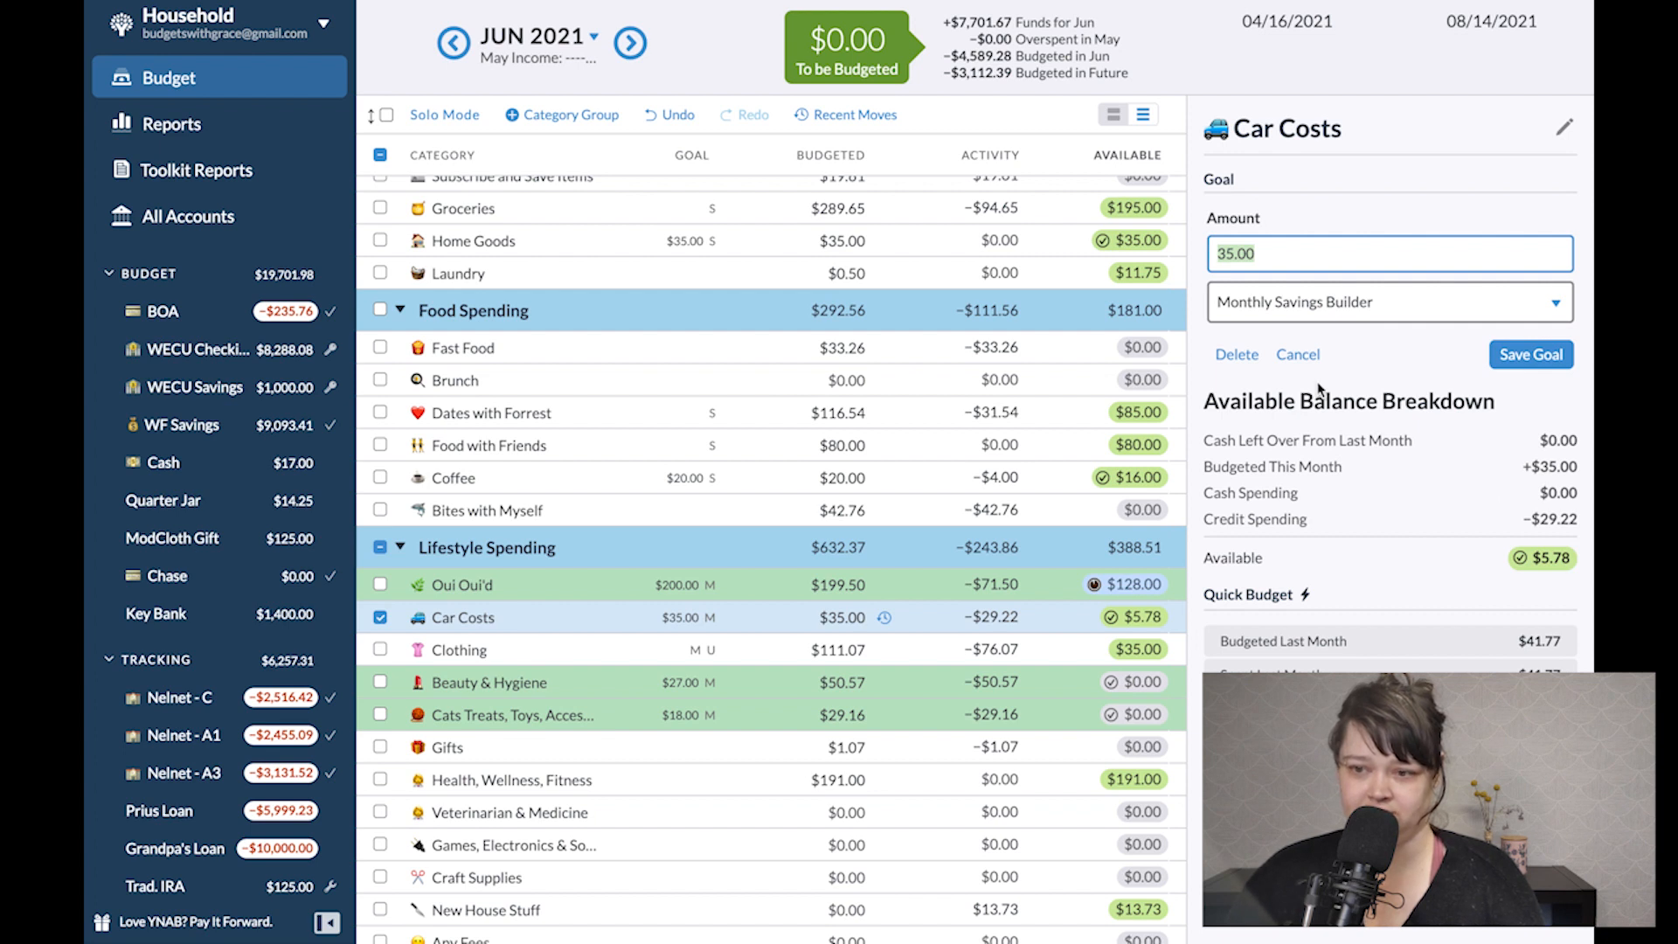
text(4)
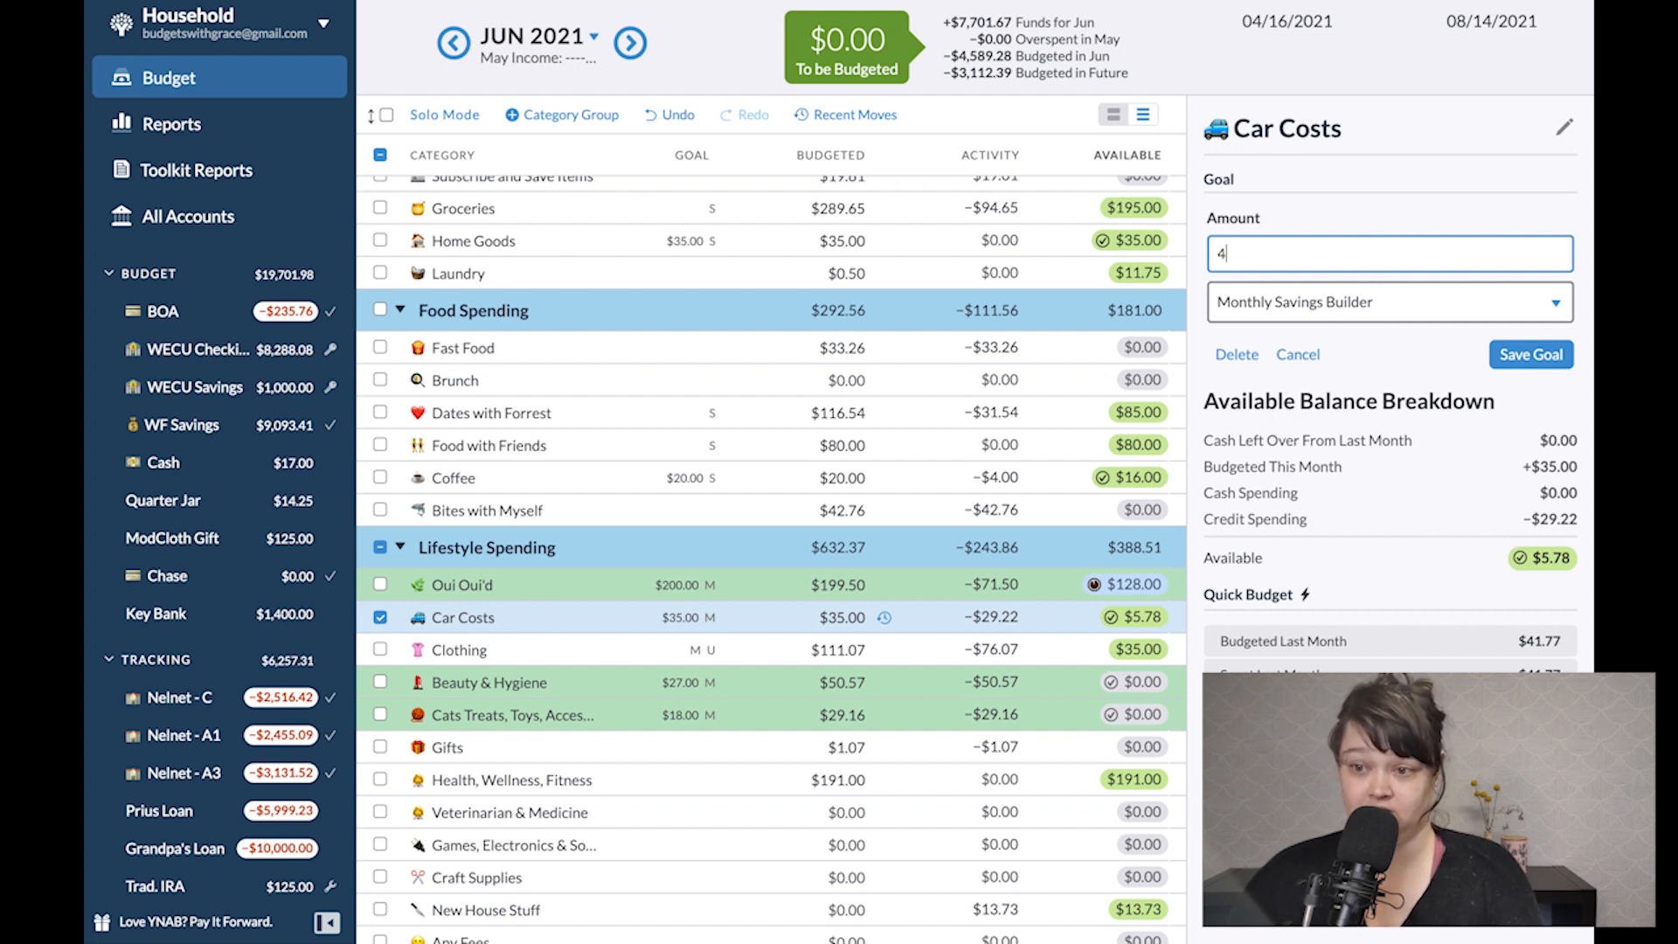
click(1529, 355)
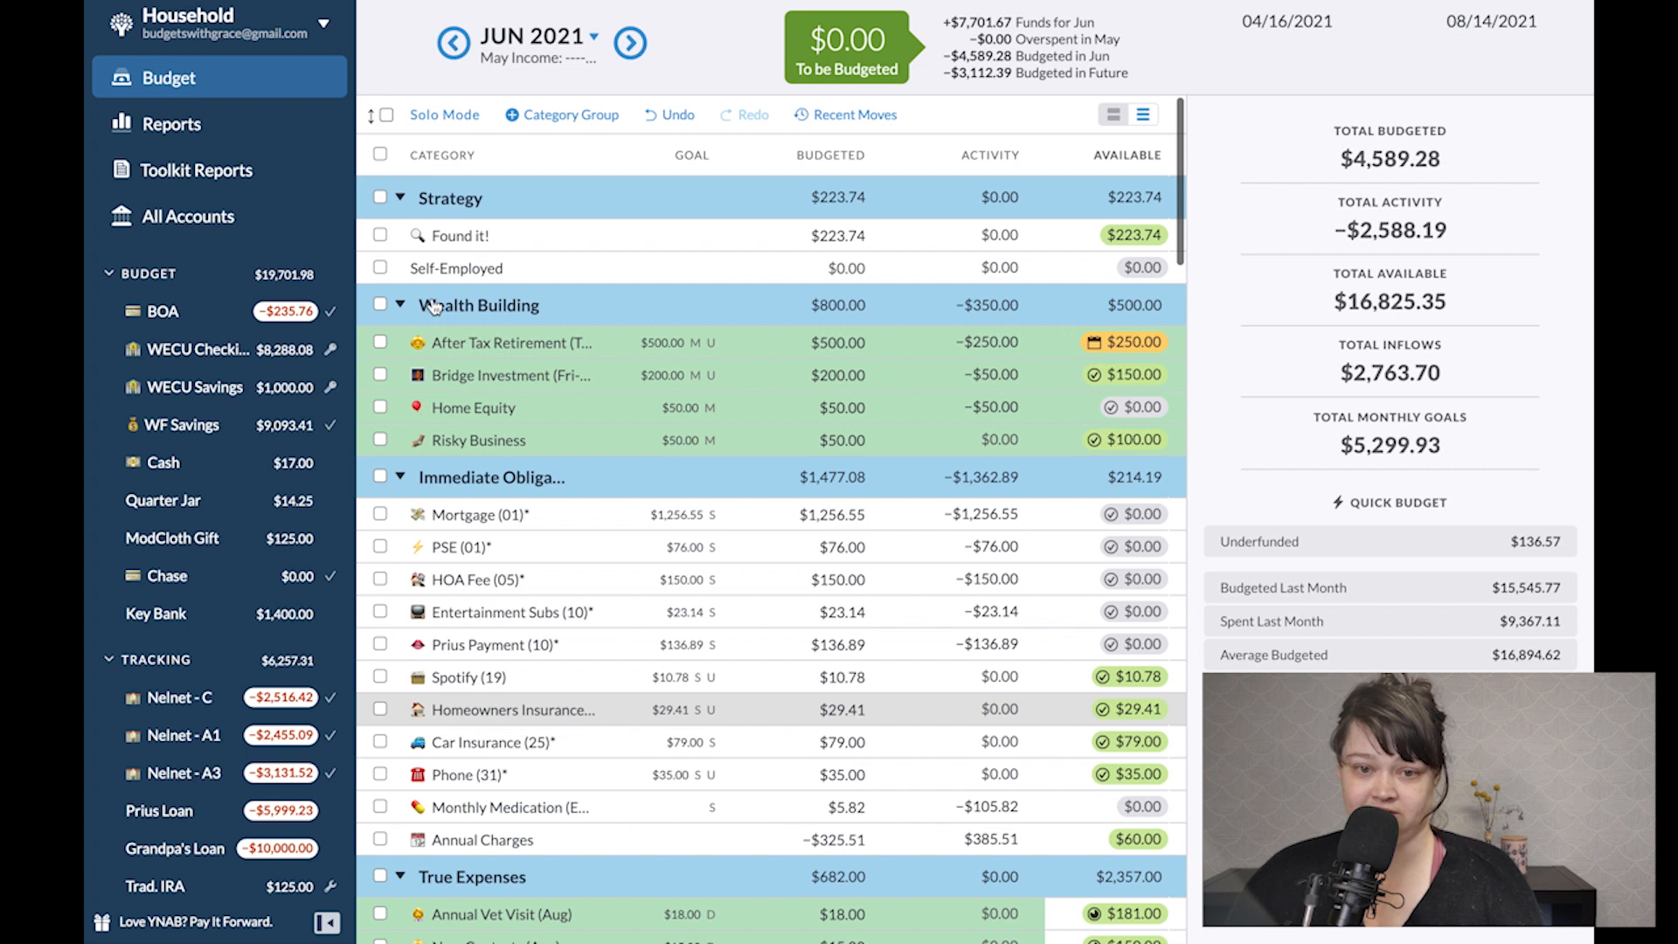
Move $10 from Found it! toward Car Costs.
click(1133, 235)
text(10)
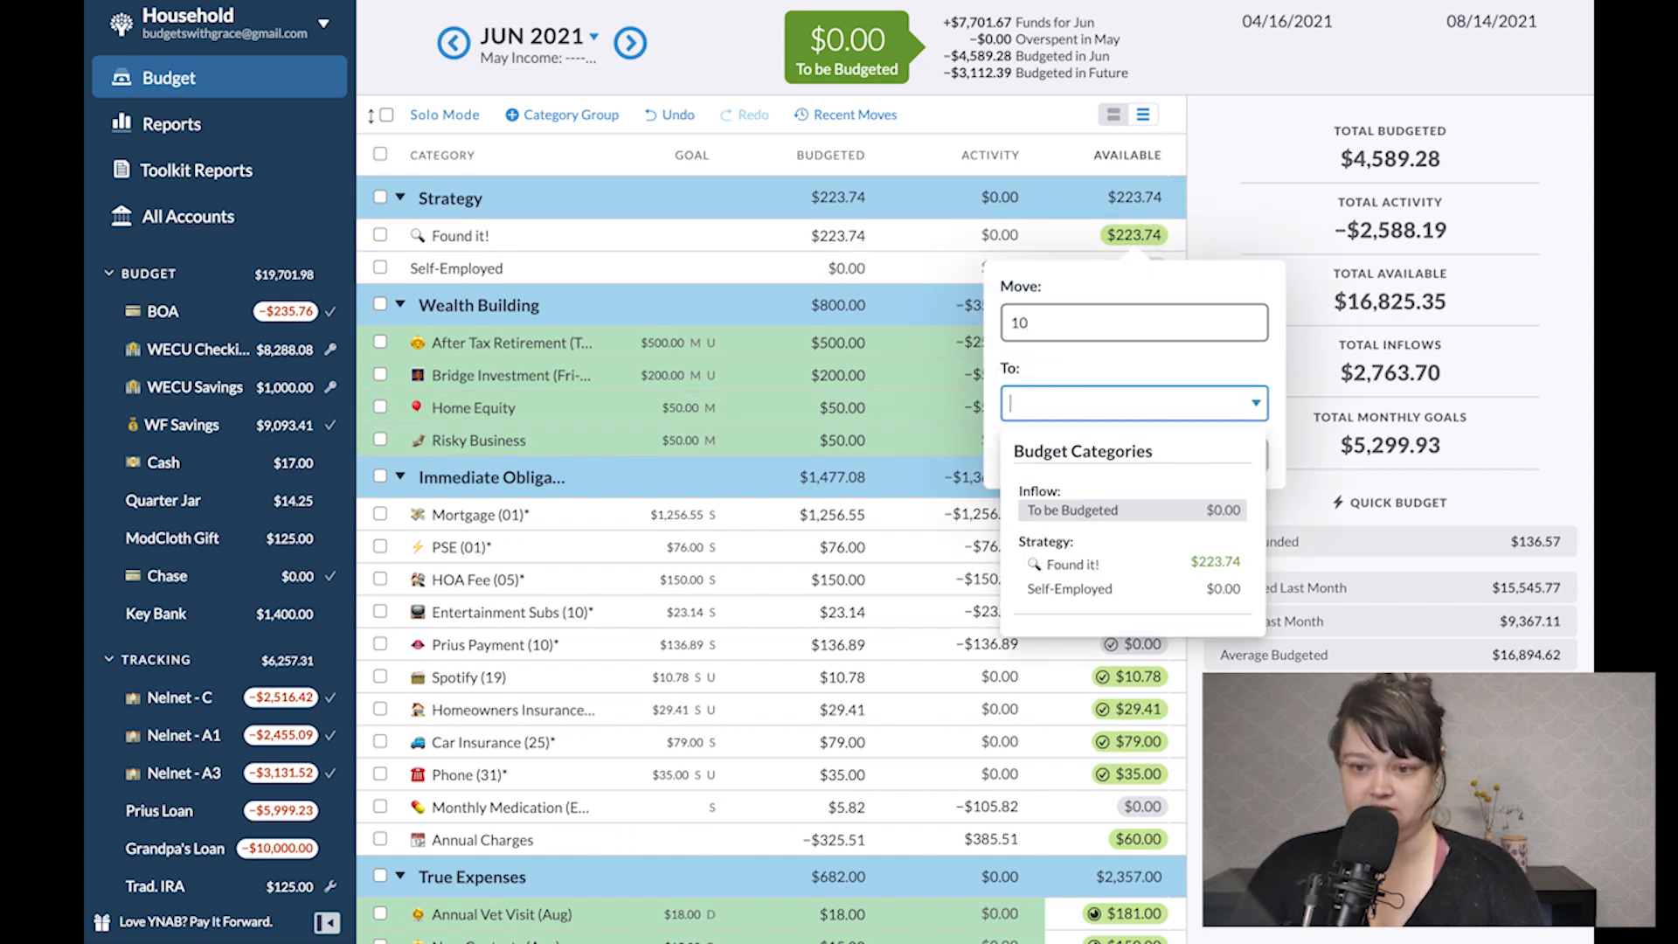
click(1129, 404)
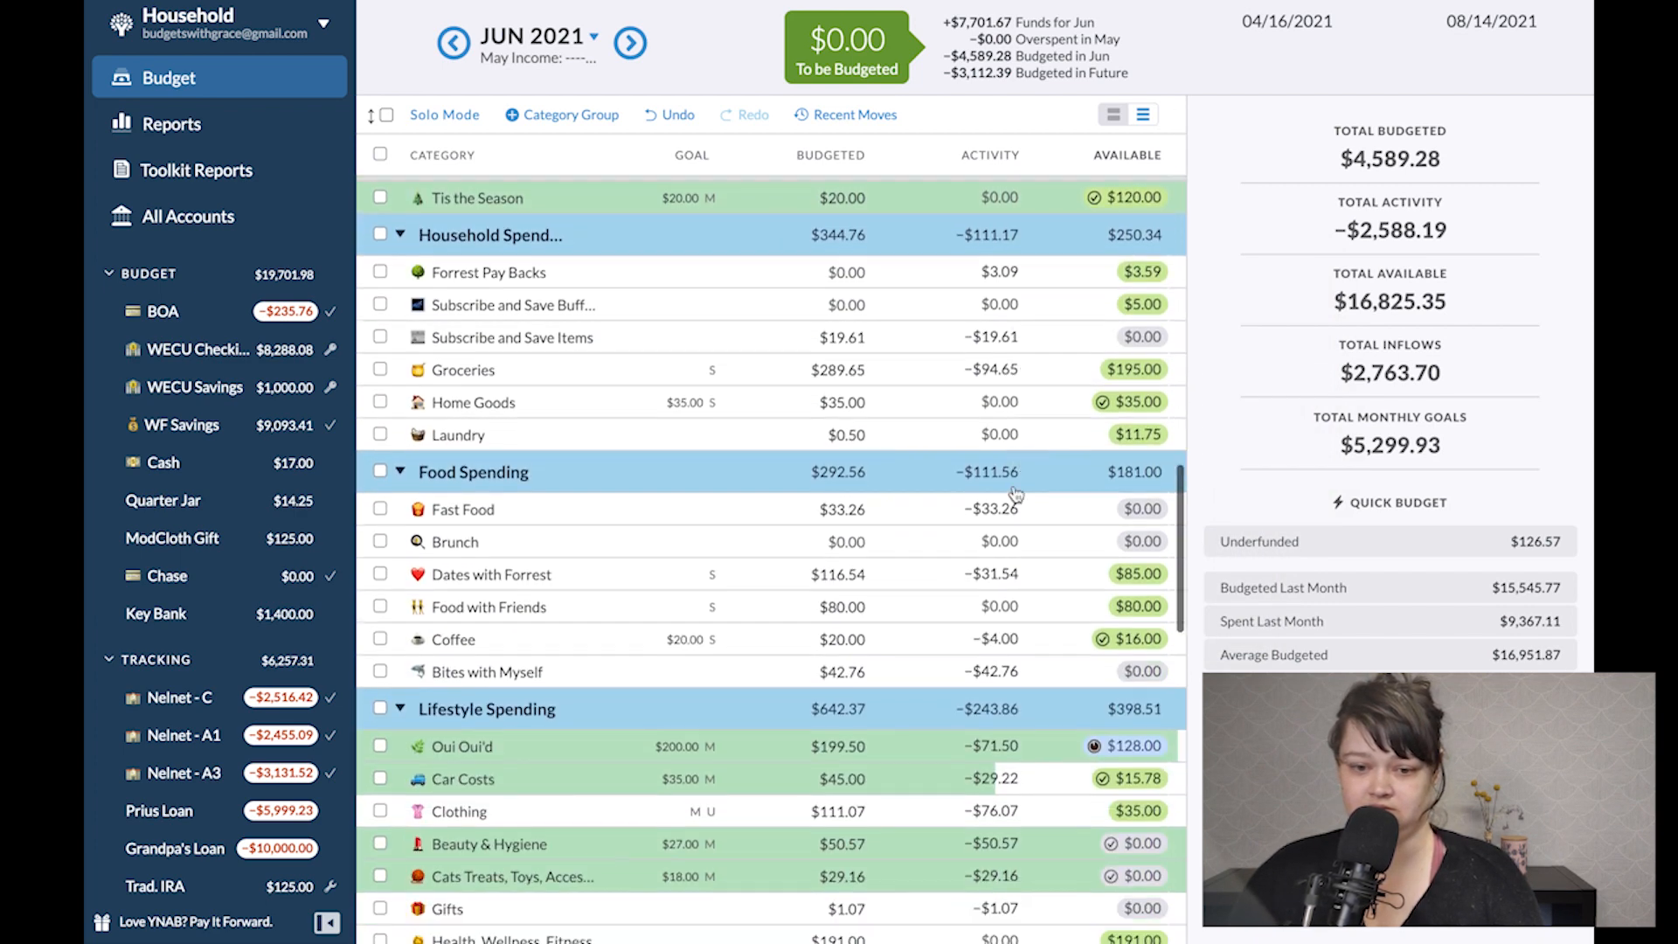
Scroll down through the June budget list after Car Costs receives the $10.
scroll(down, 3)
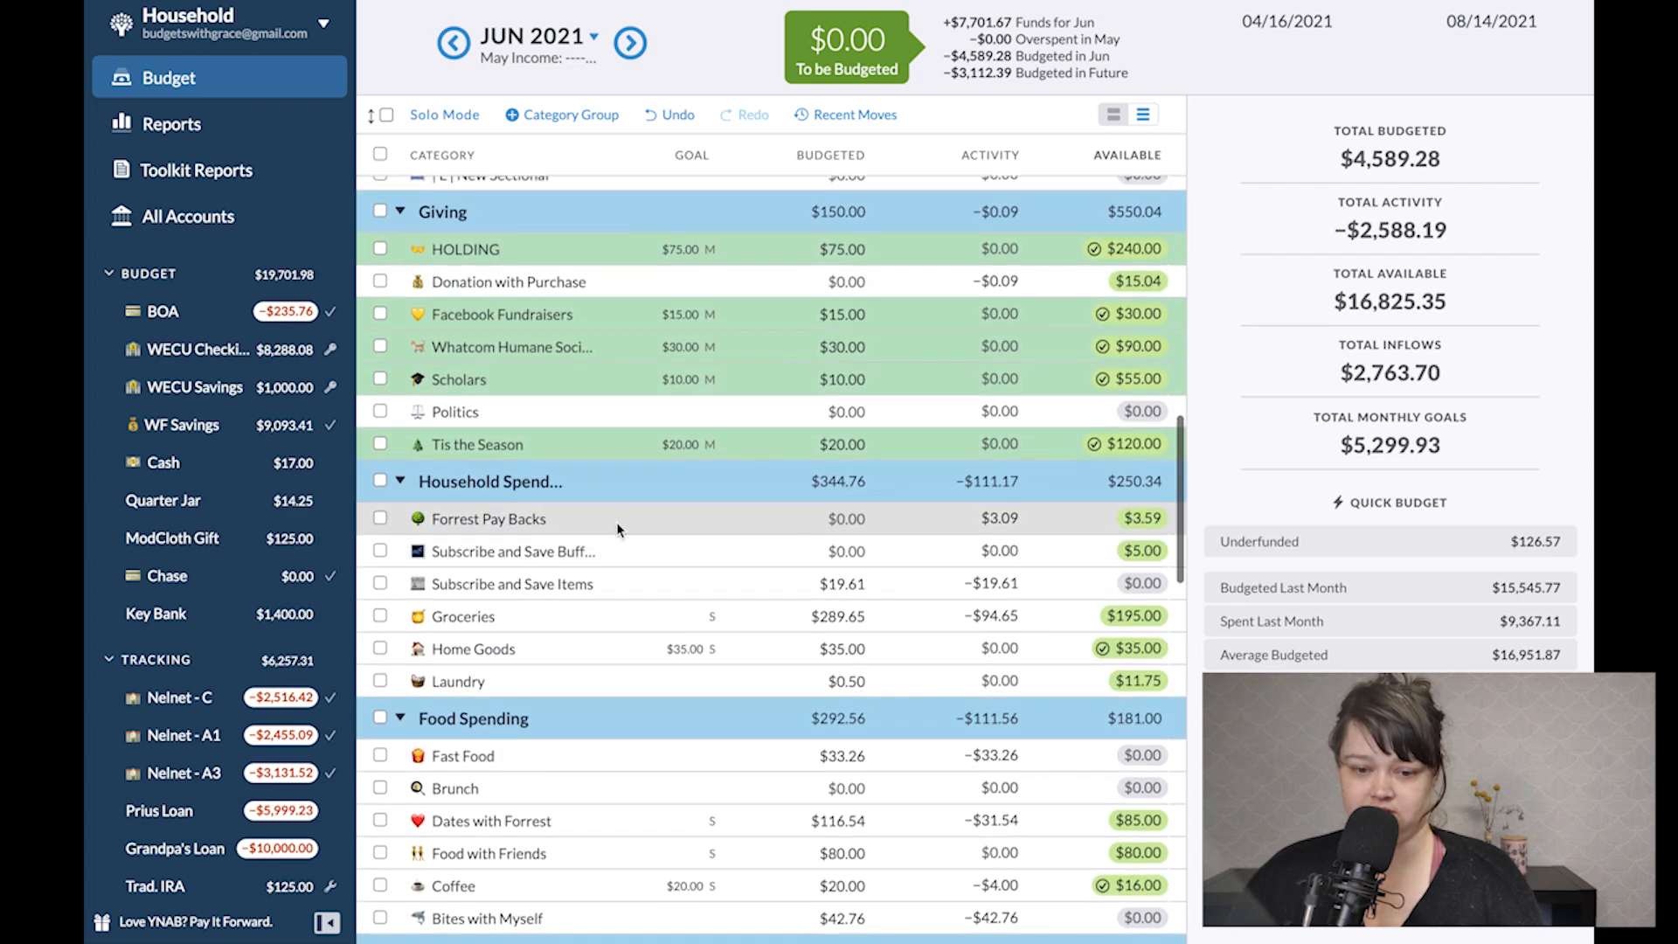
scroll(down, 3)
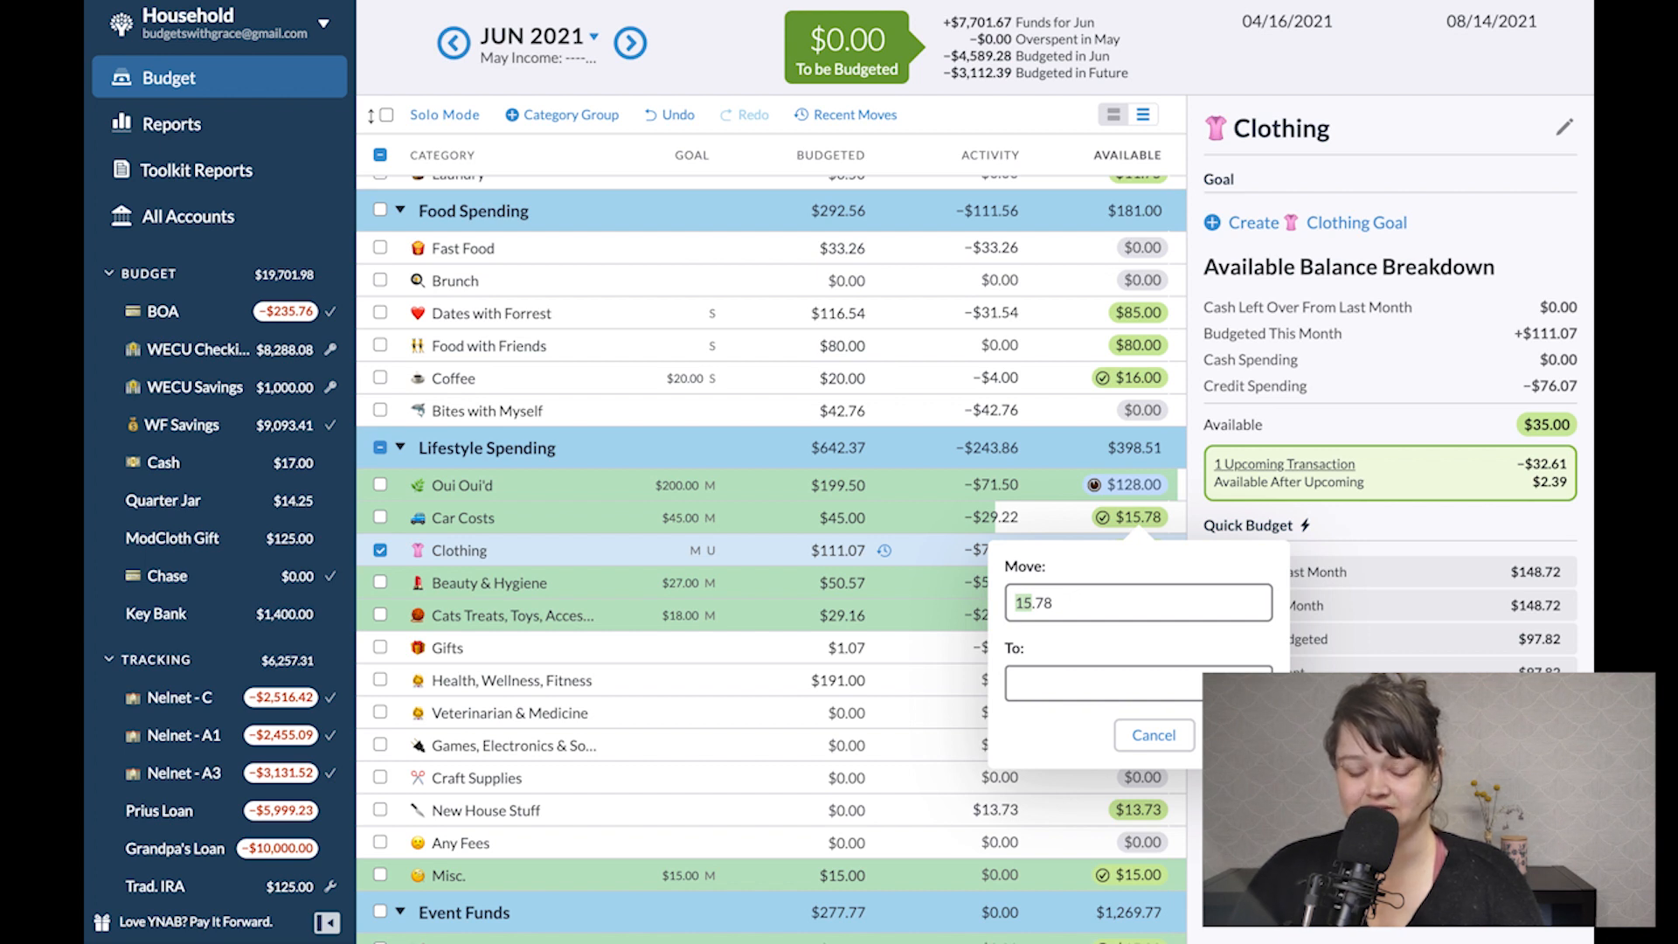
Send $4.78 from Car Costs back to Strategy: Found it!, leaving $11.00 available.
text(4.78)
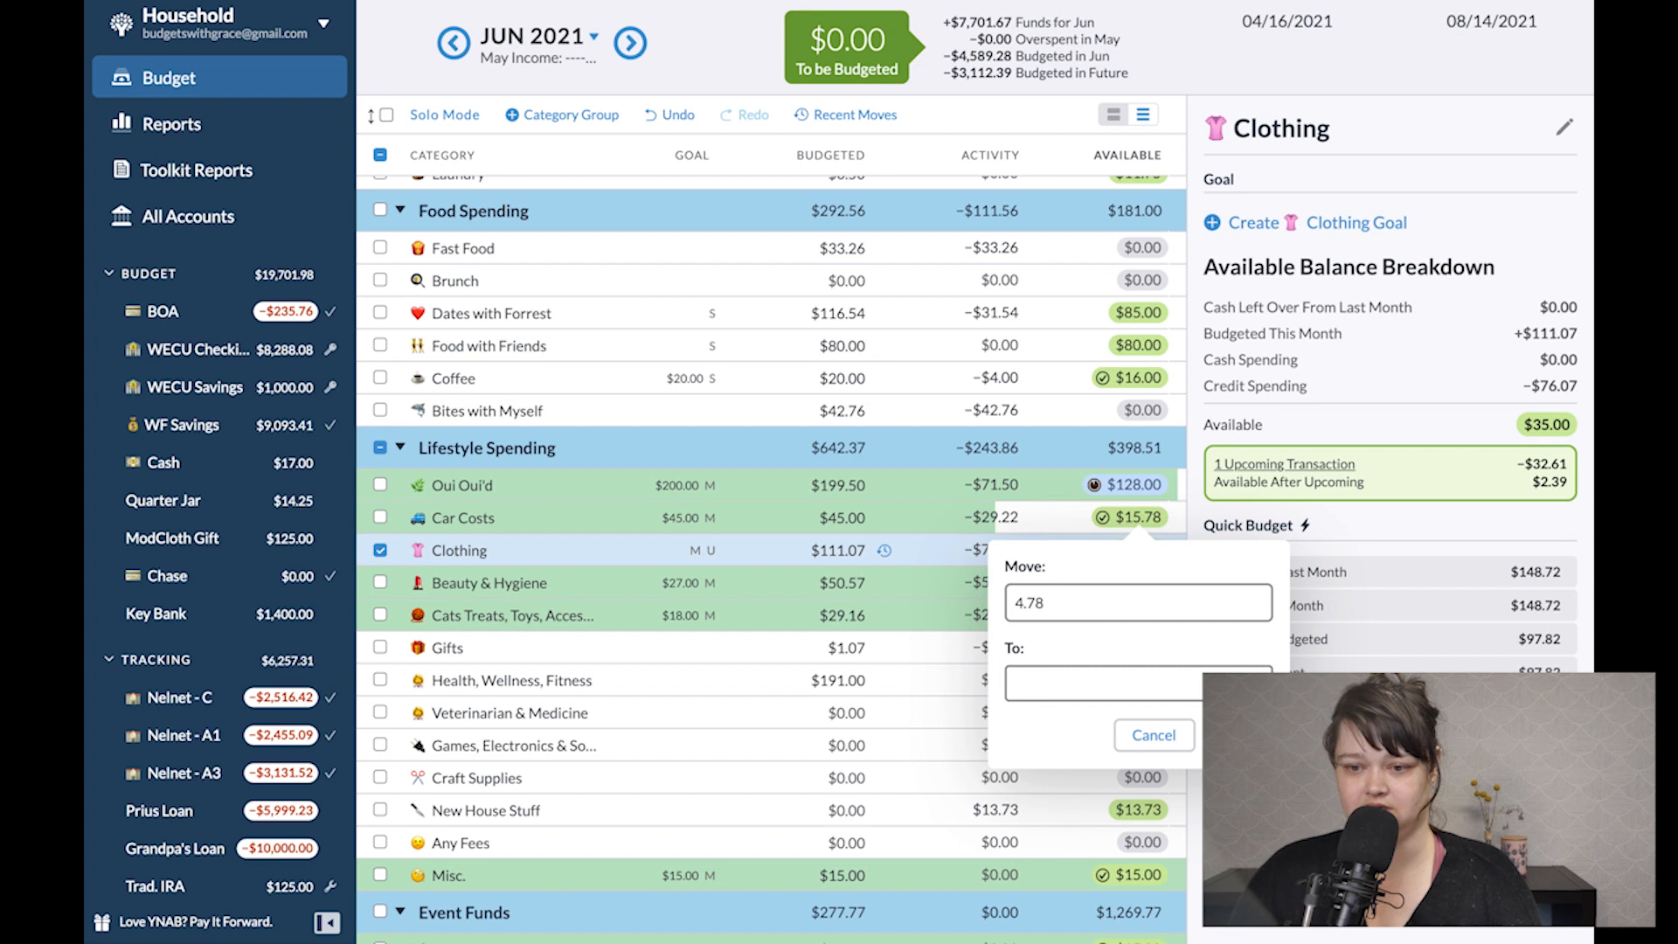
text(Strategy:  Found it!)
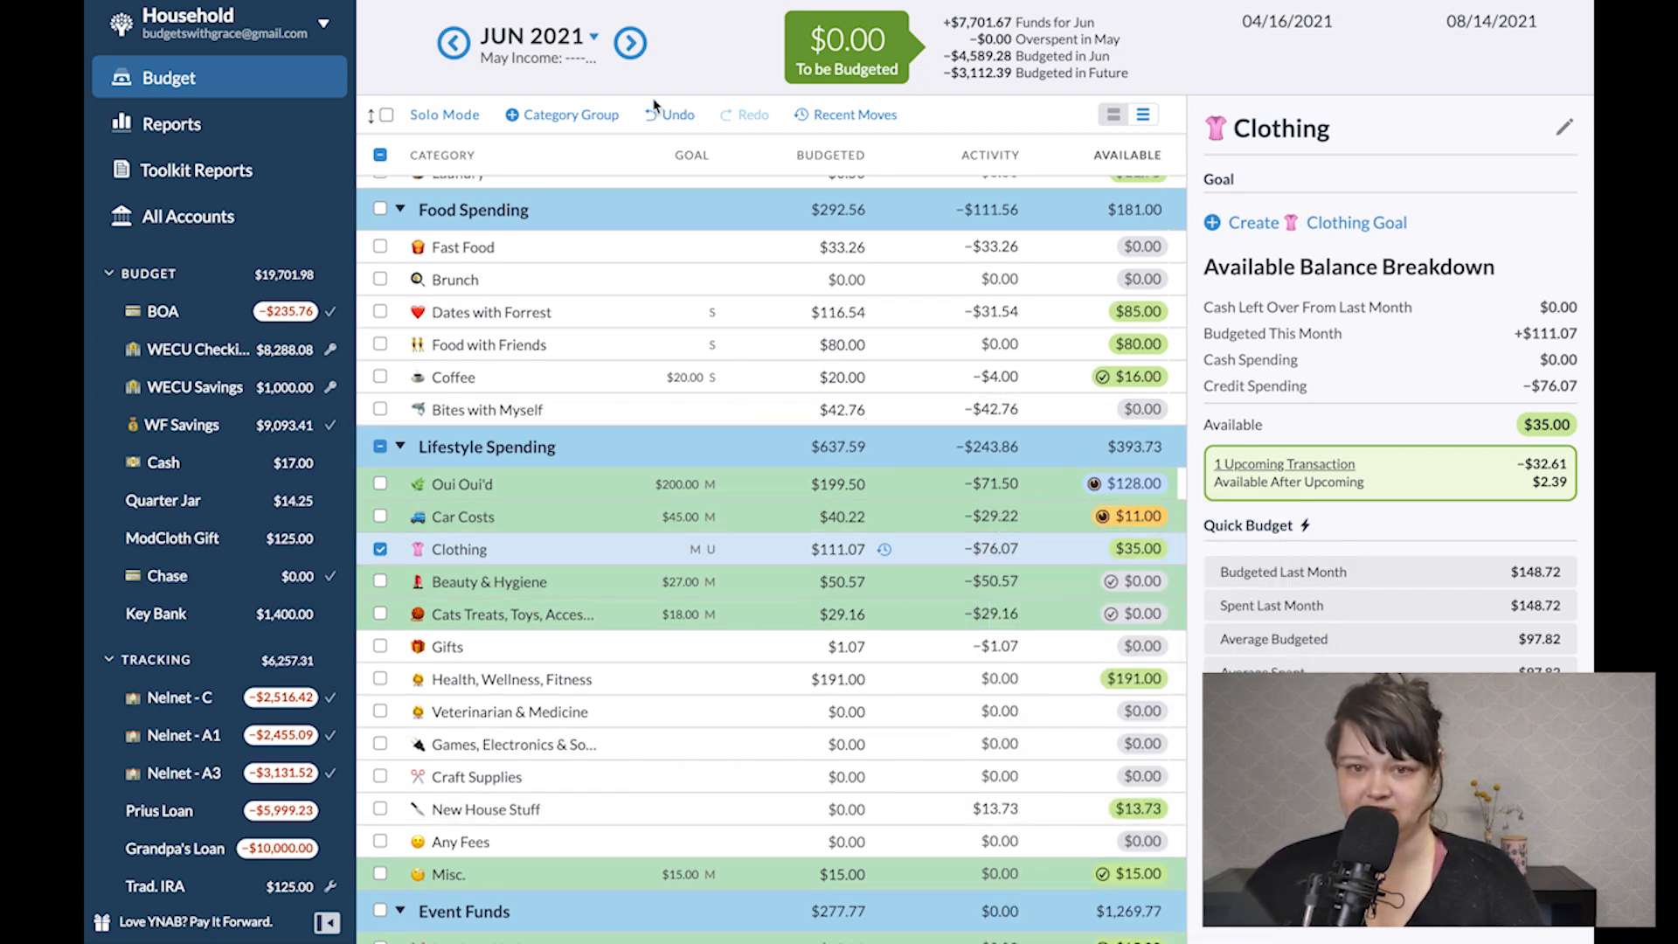
Check Car Costs' goal progress in July, then return to June.
click(629, 42)
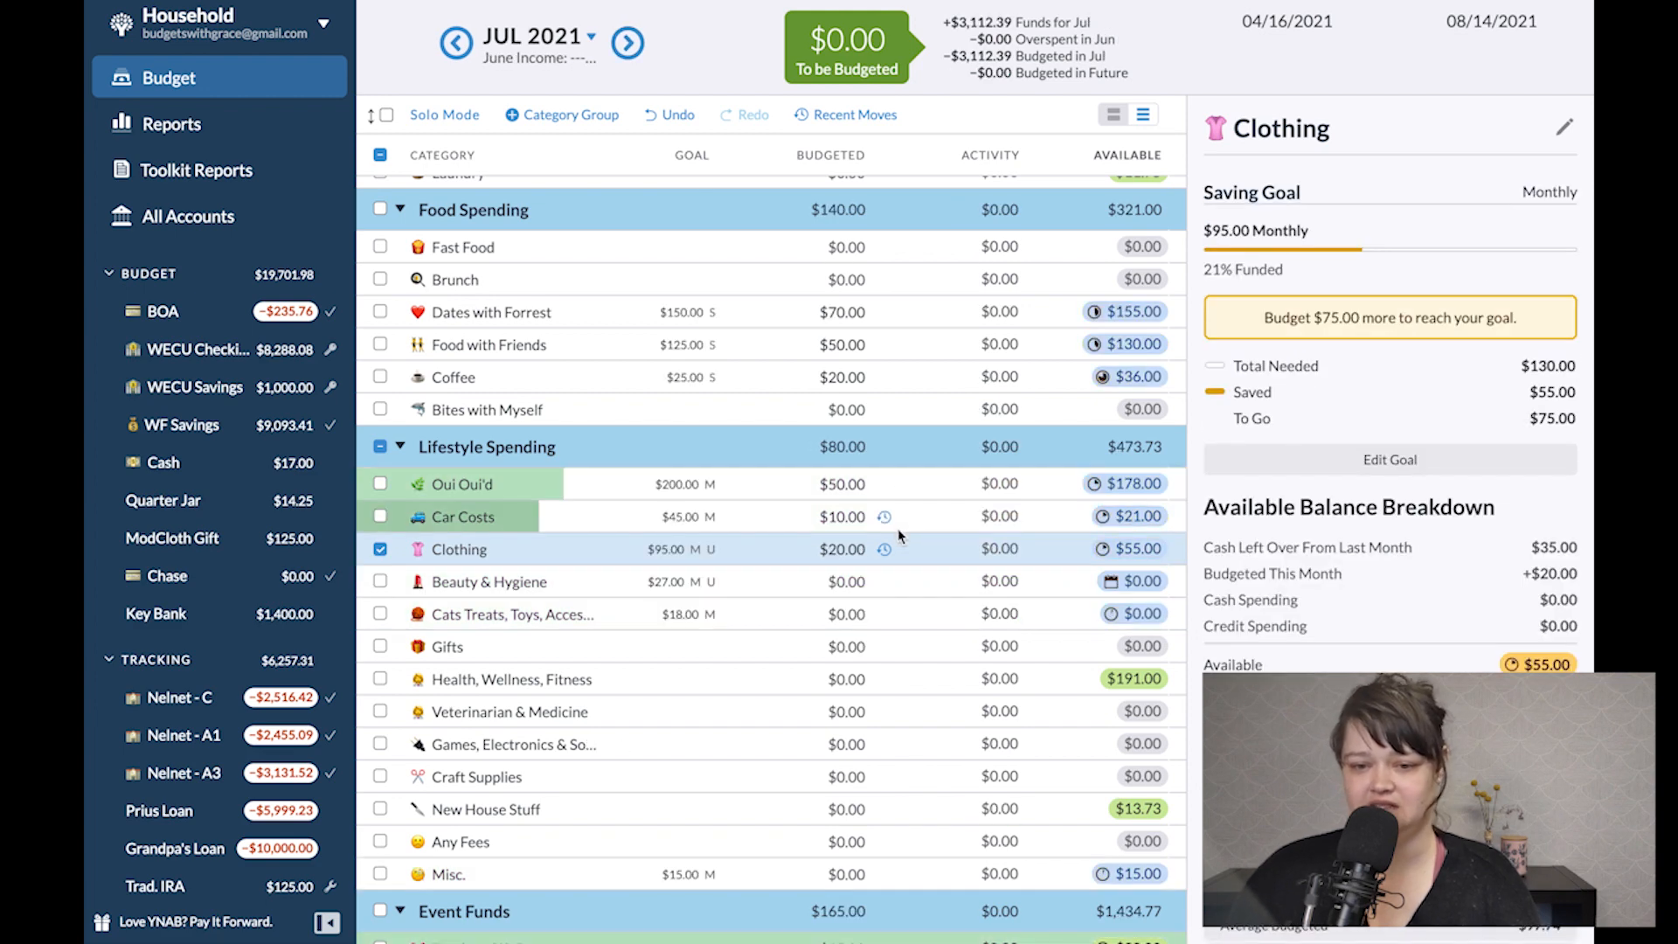
click(843, 516)
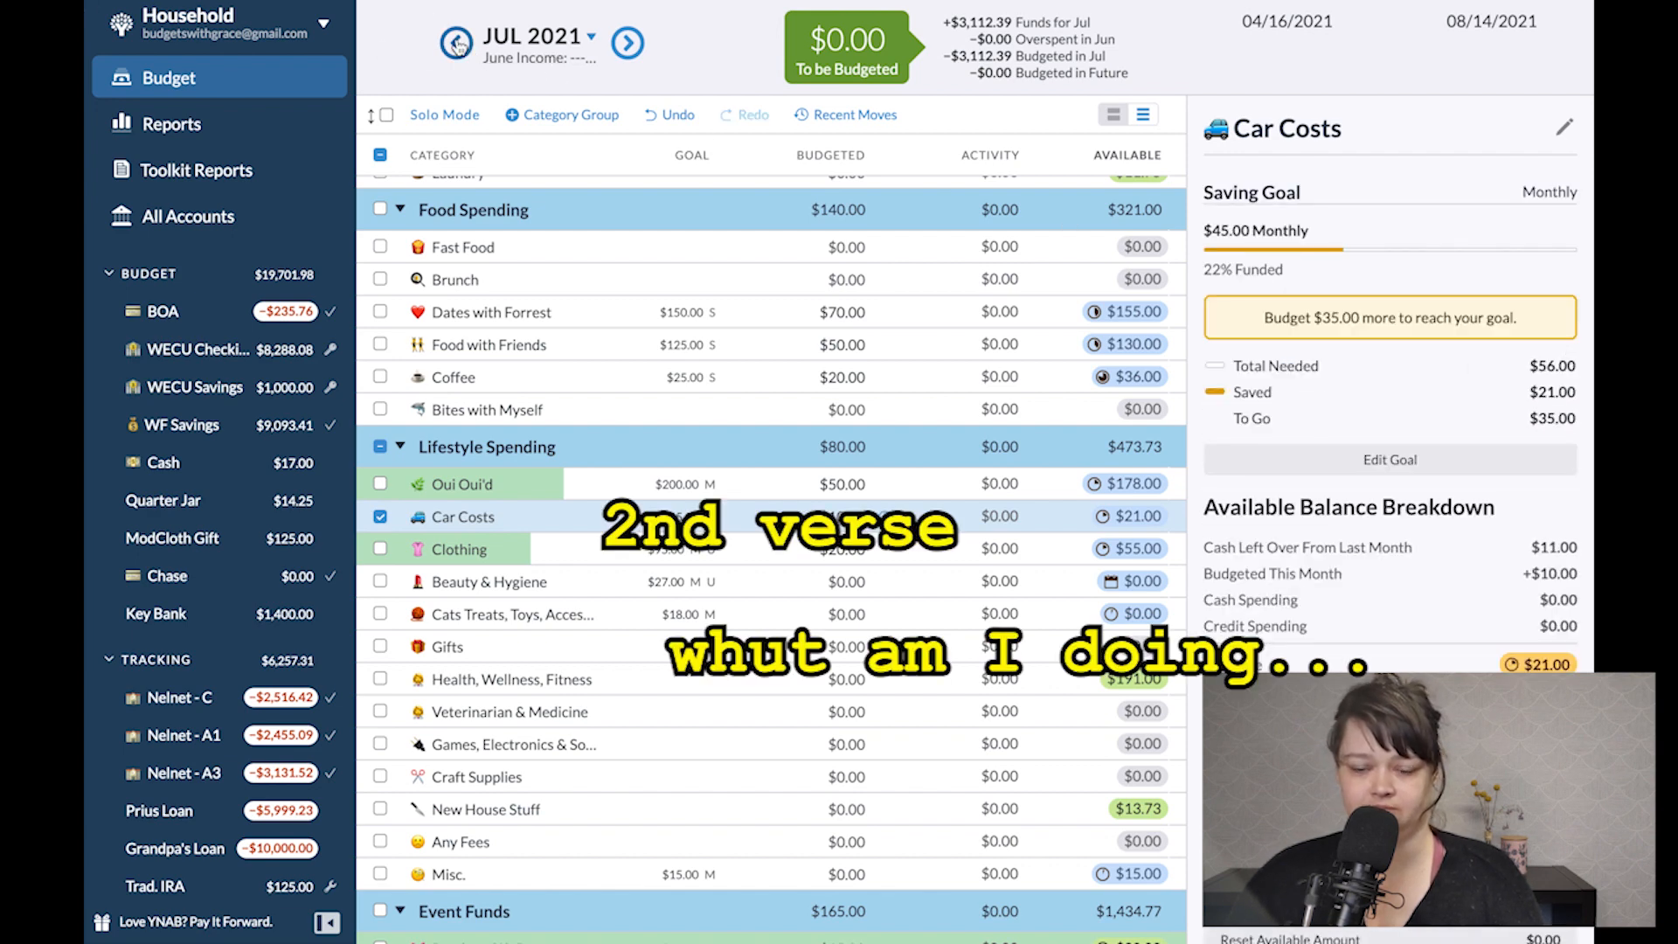
click(453, 42)
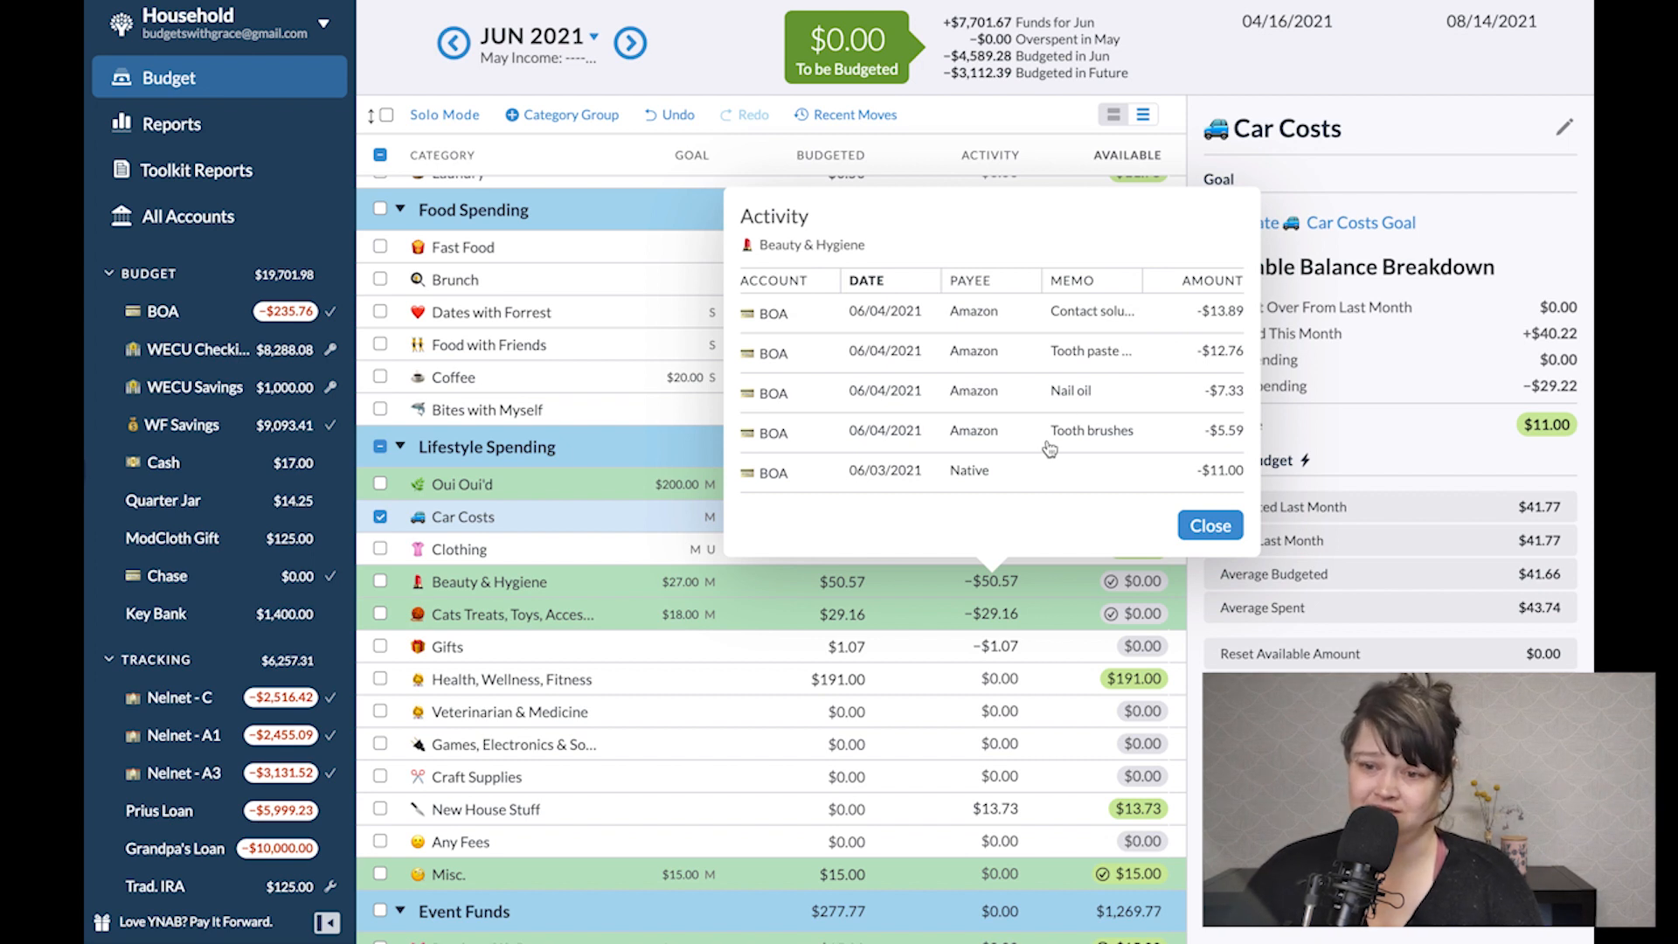
mouse_move(1208, 549)
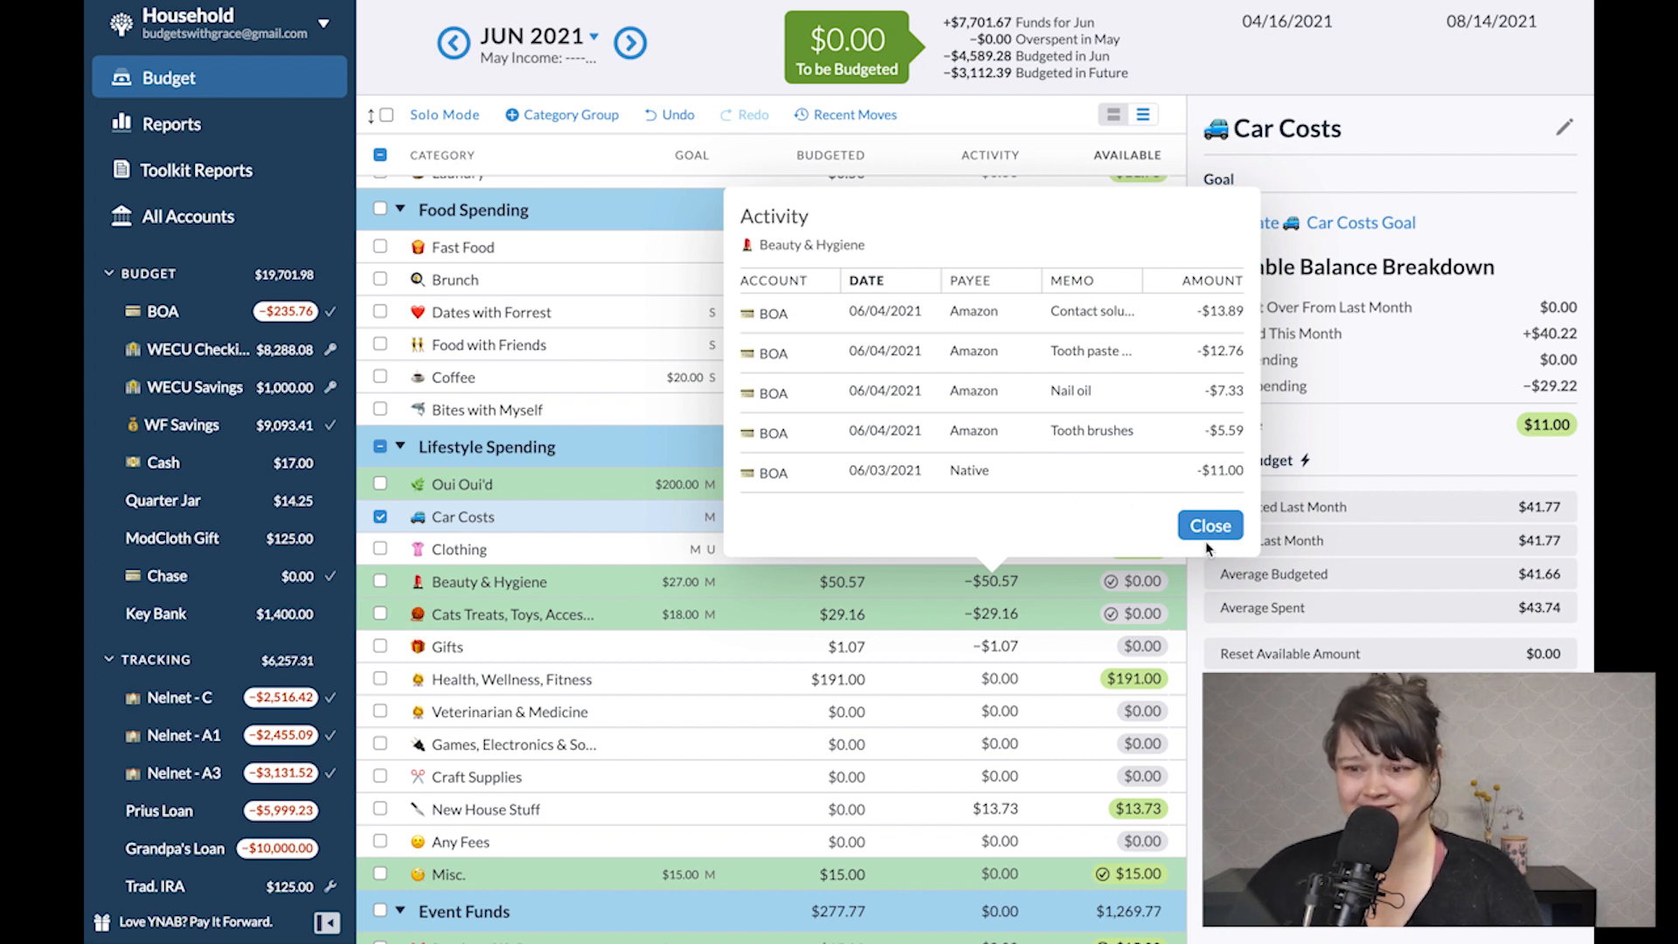
Dismiss the Beauty & Hygiene activity list and scroll down to New House Stuff.
click(1210, 526)
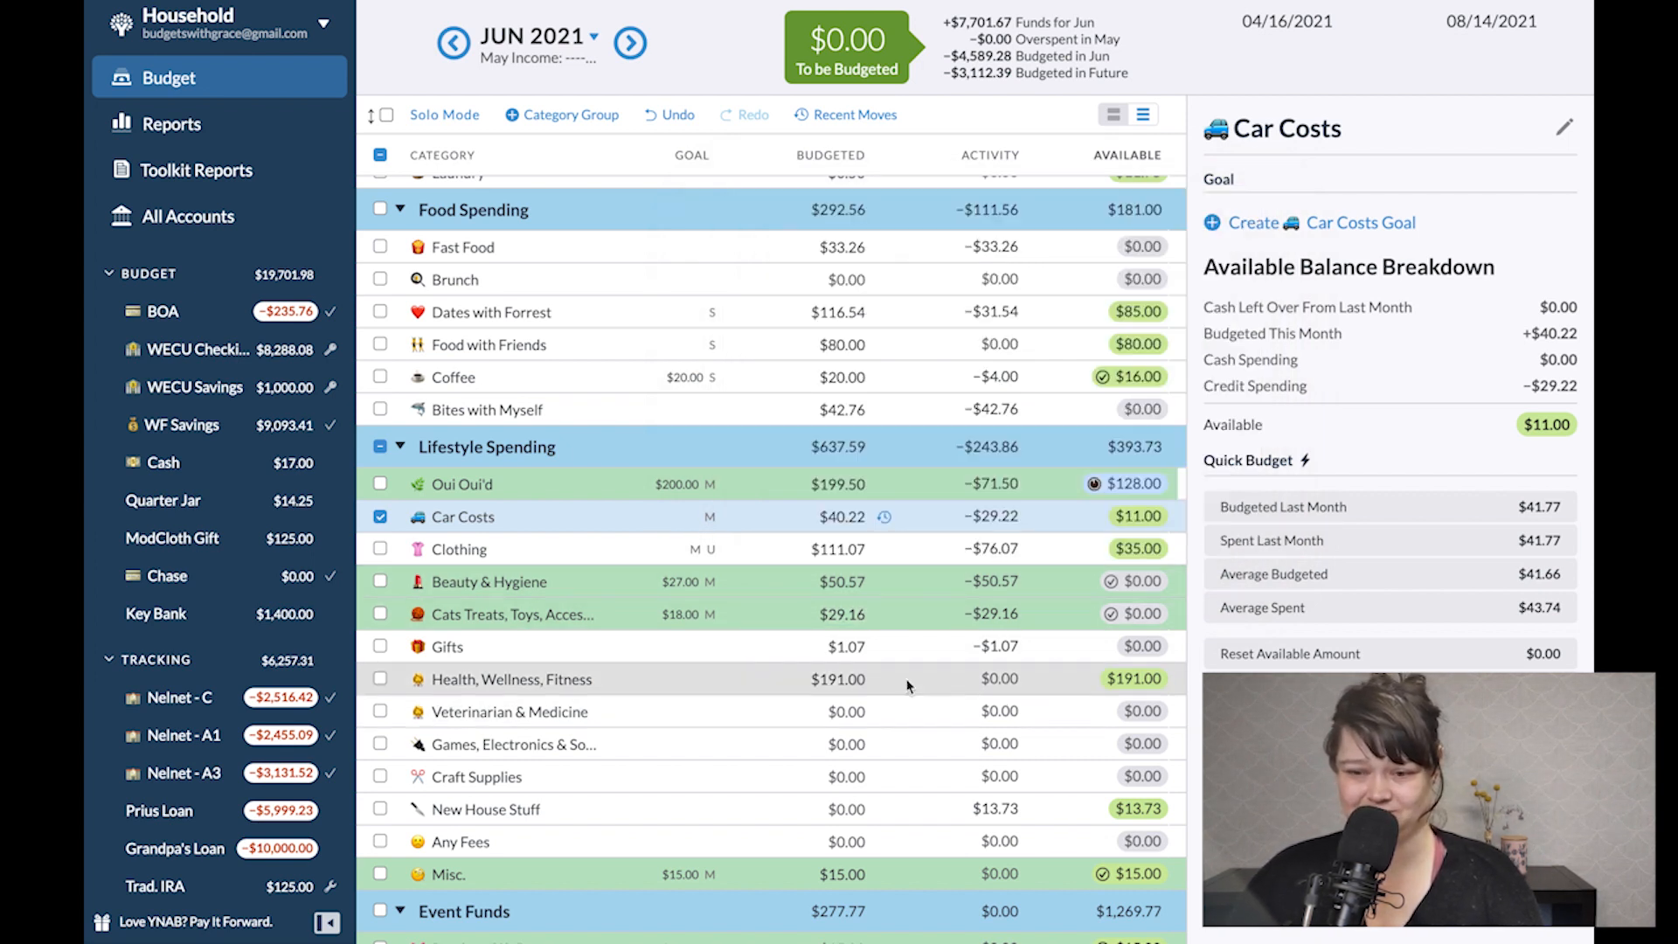
scroll(down, 3)
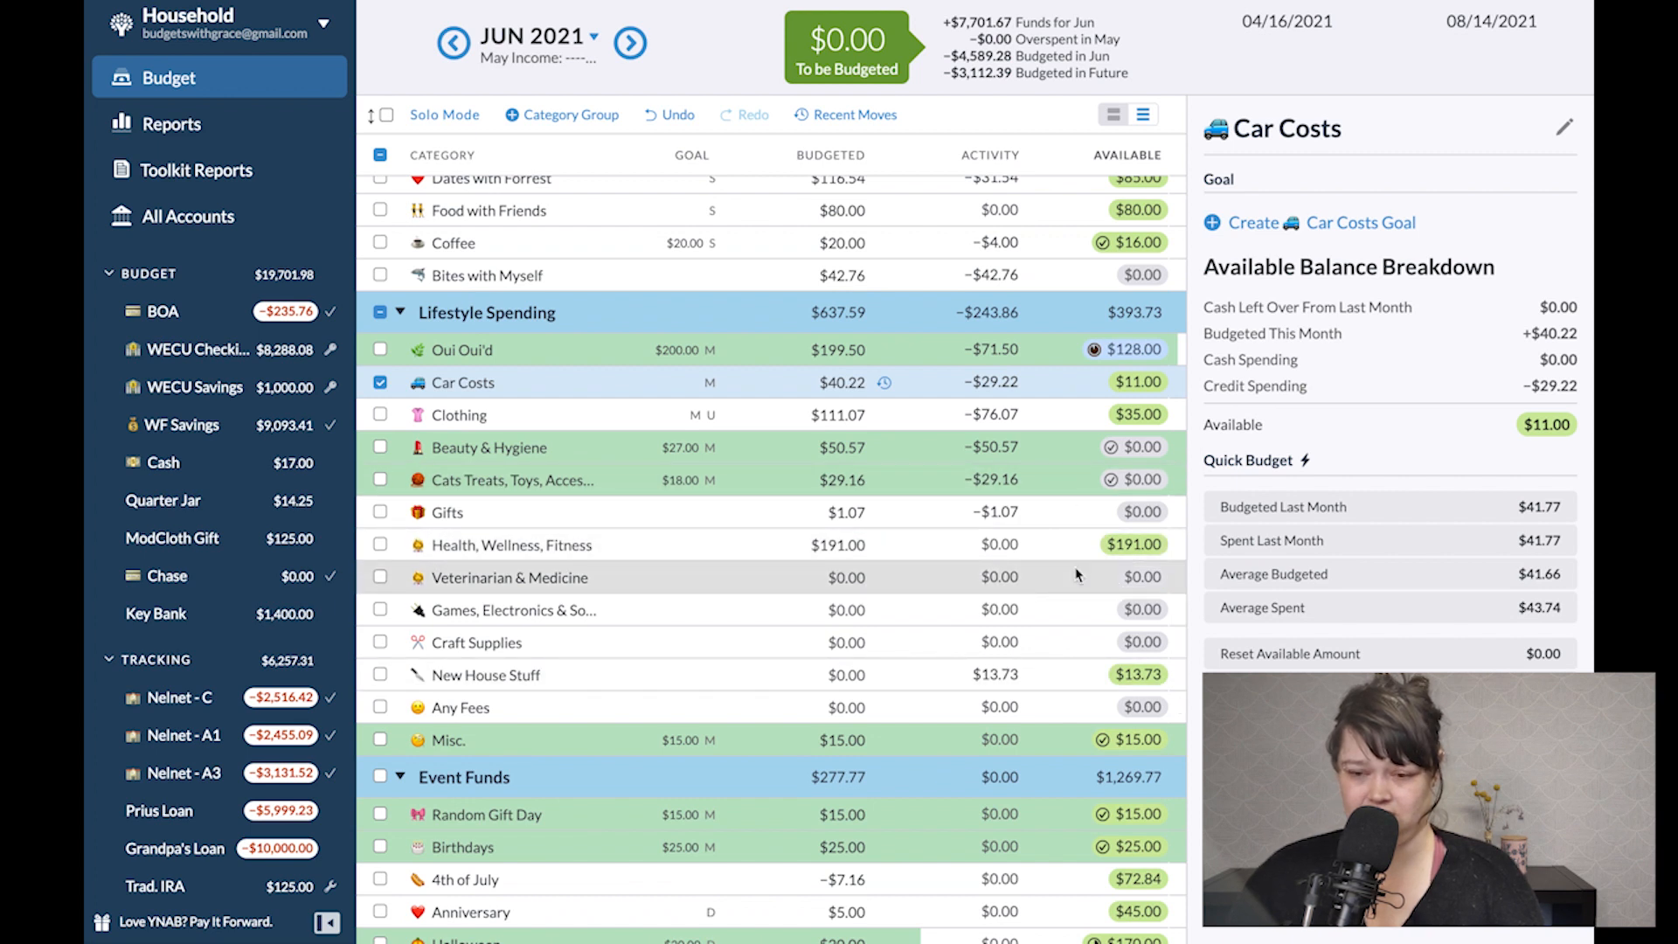
scroll(down, 3)
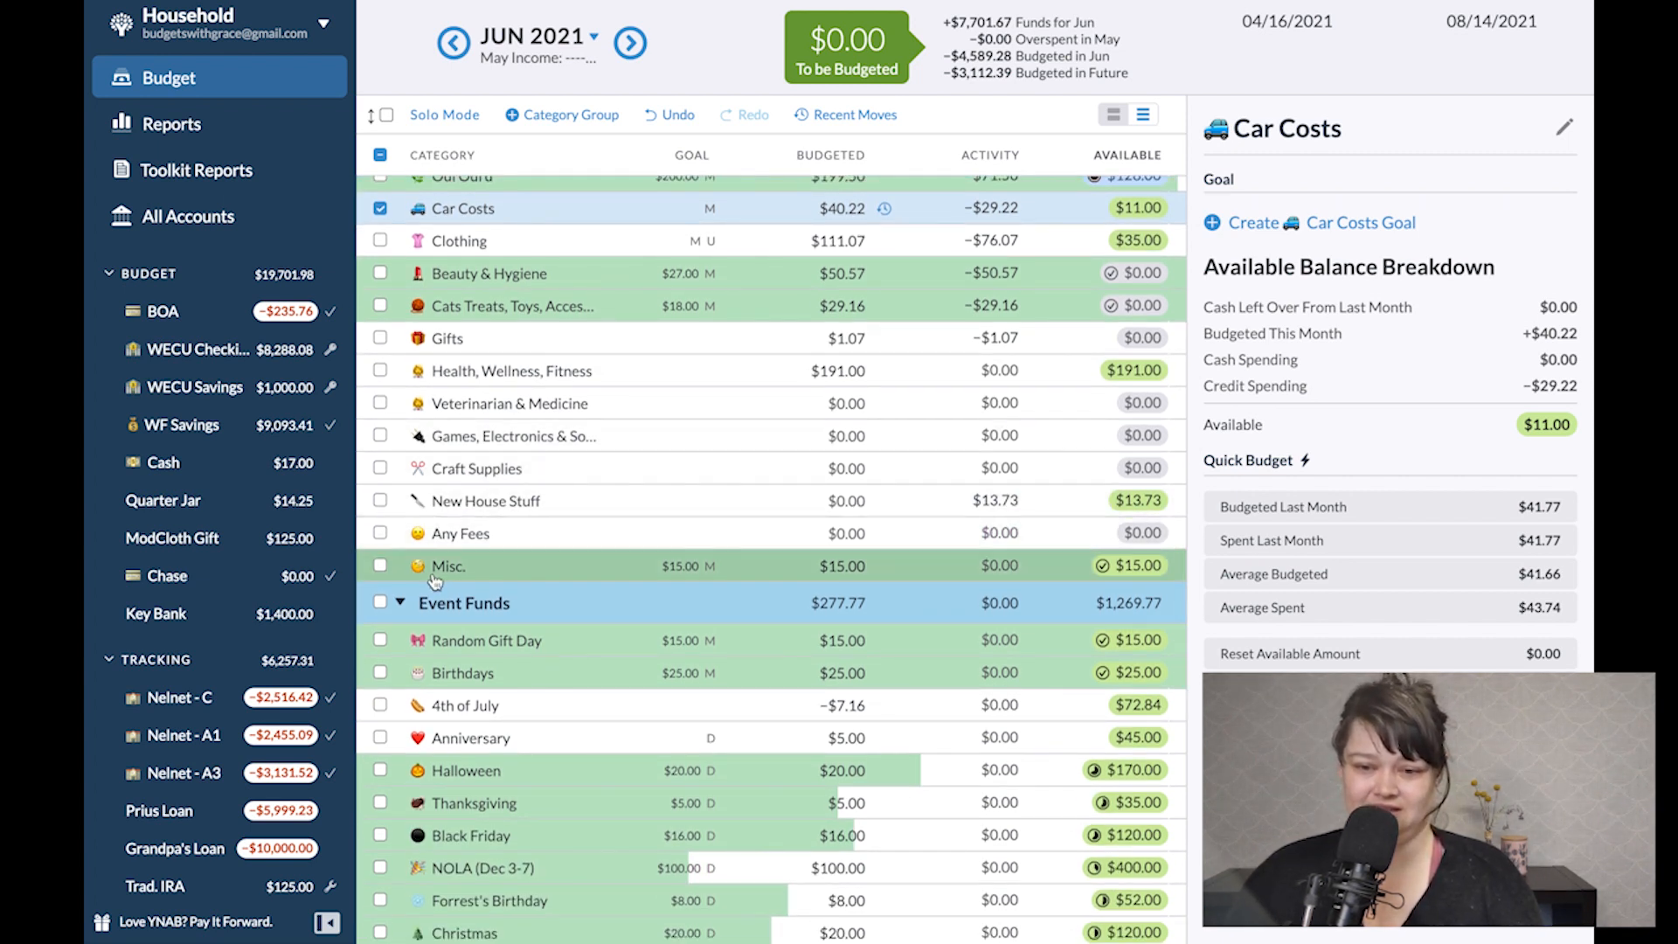
scroll(down, 3)
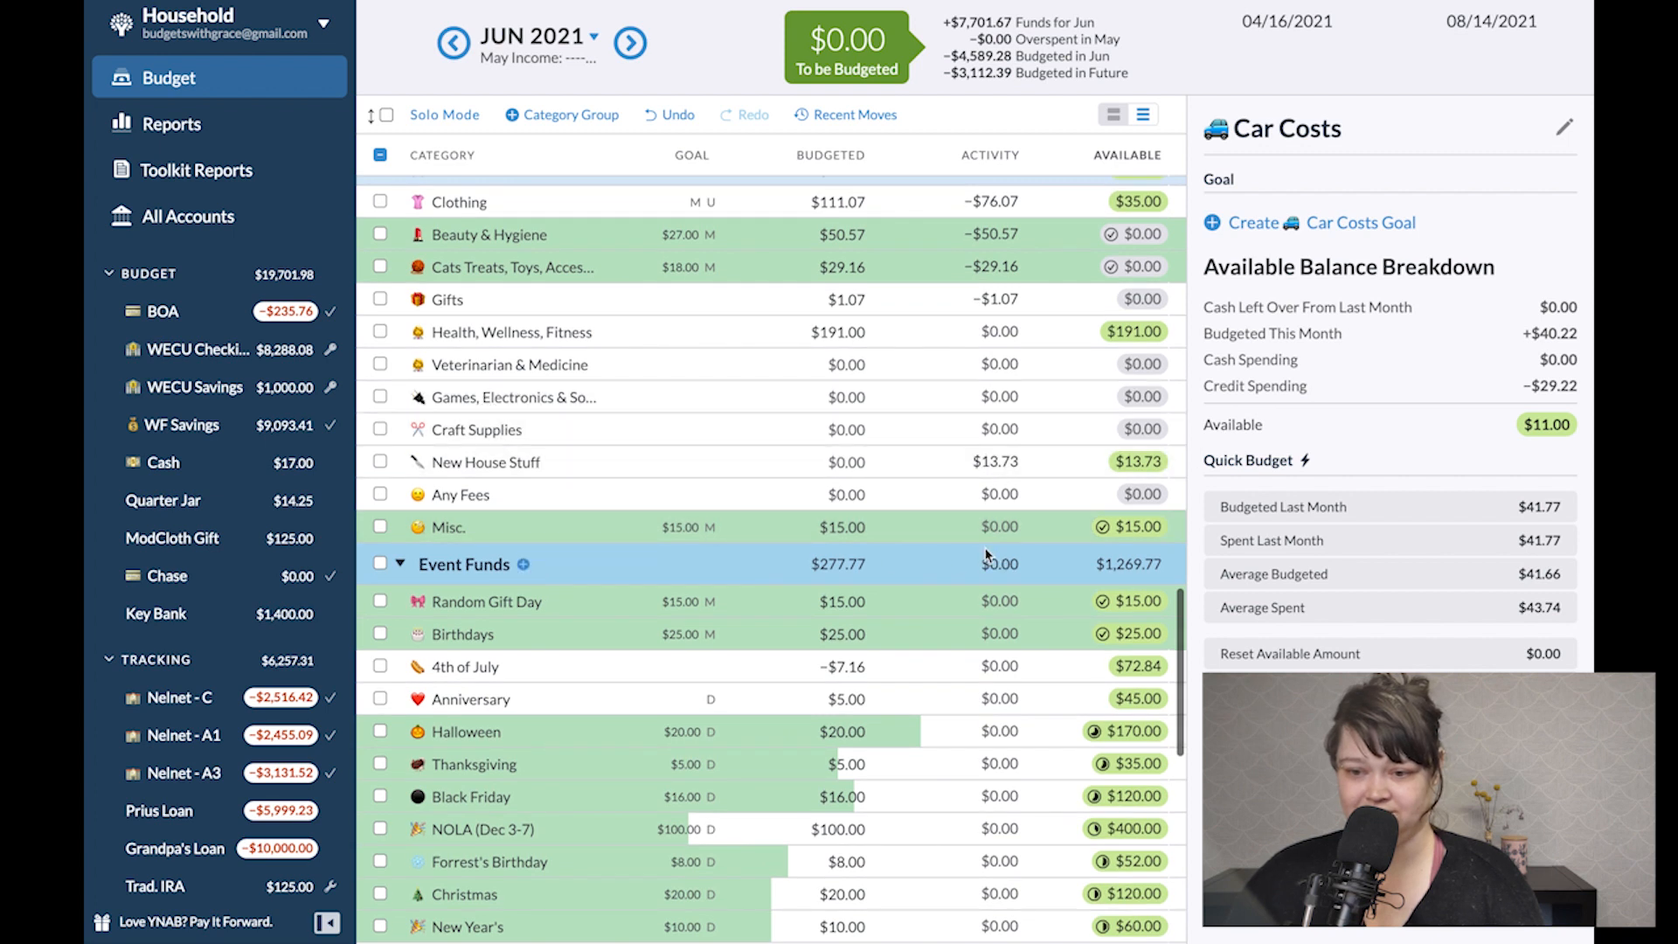
scroll(down, 3)
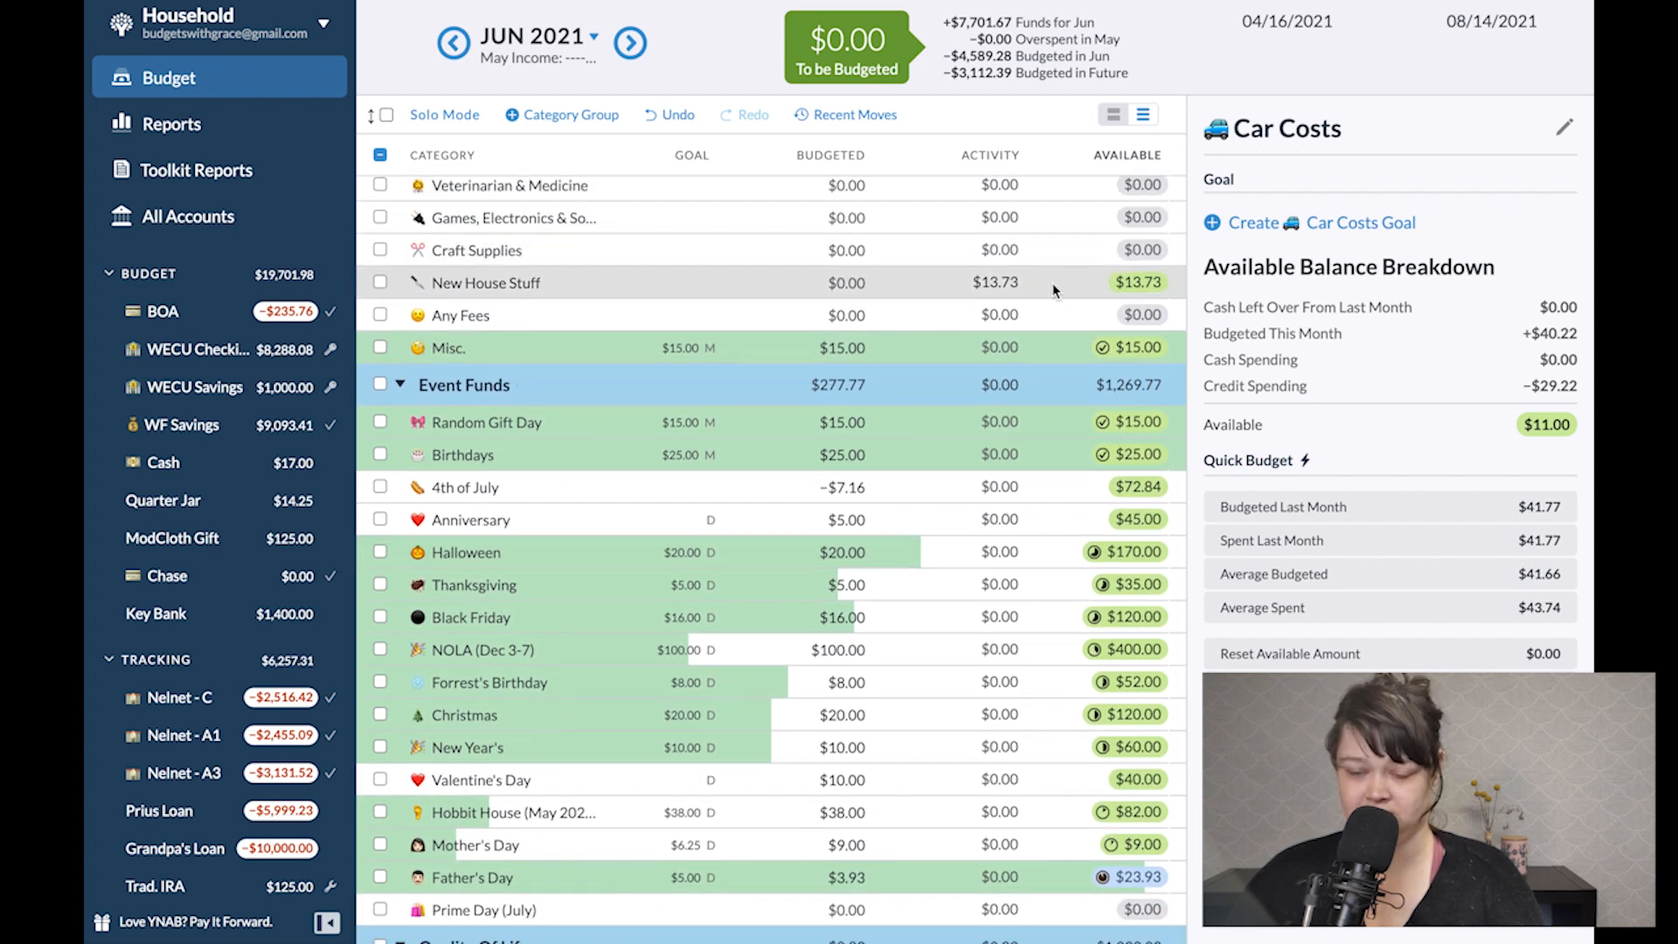
Review New House Stuff's transactions before clearing its $13.73 leftover.
click(995, 283)
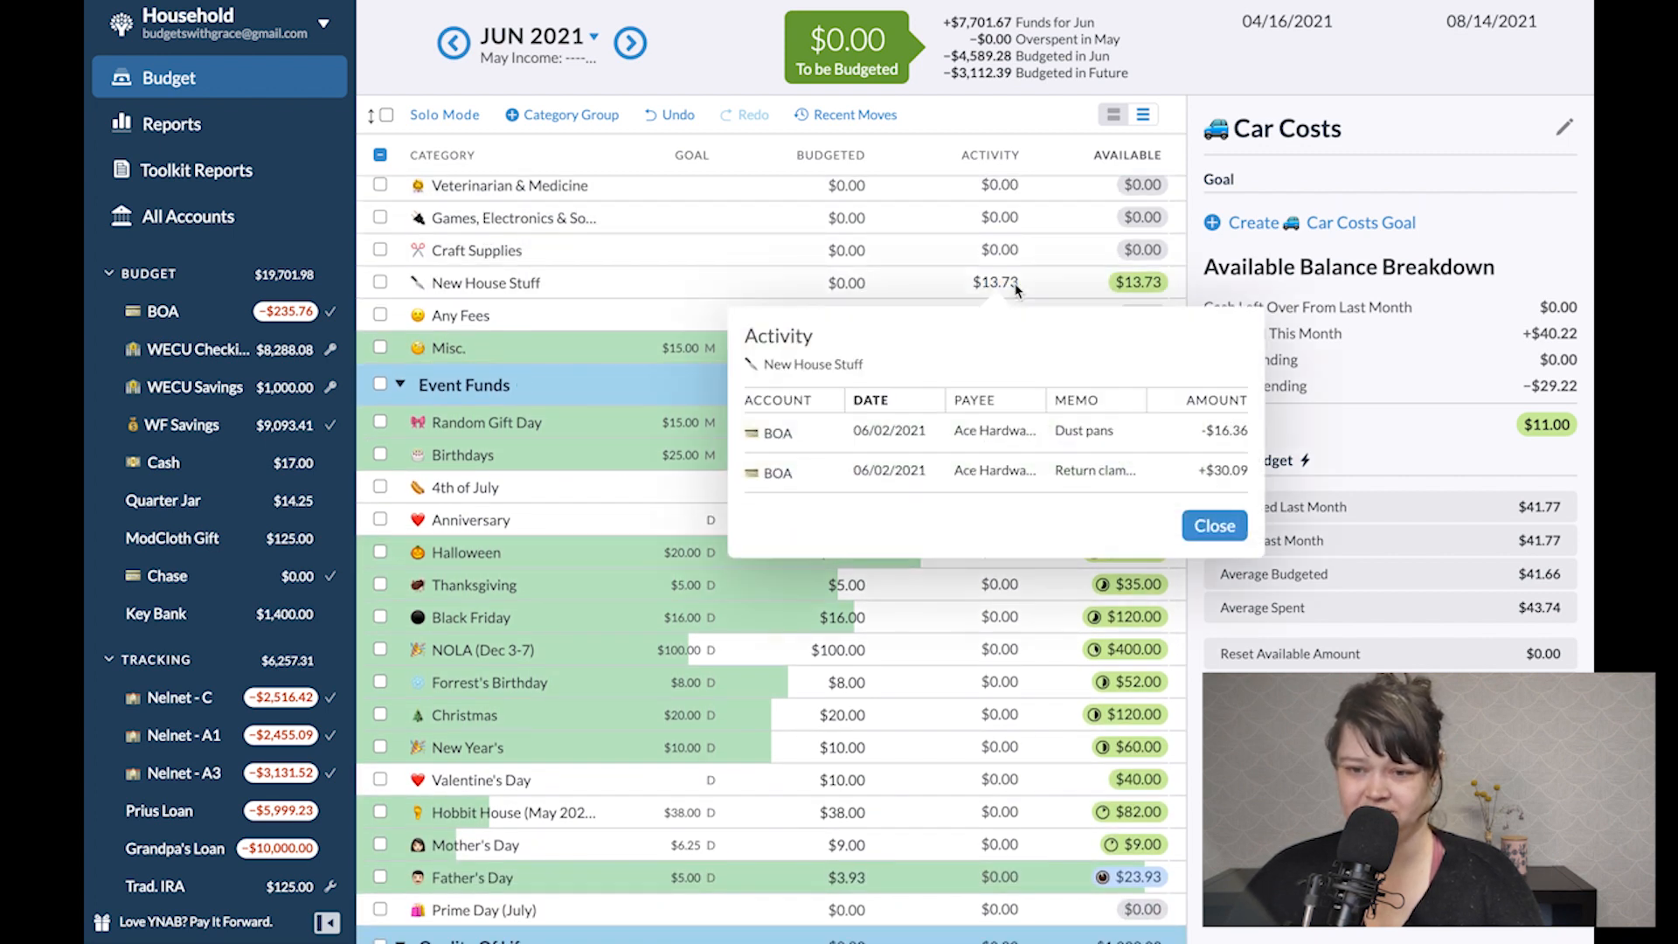
click(1214, 526)
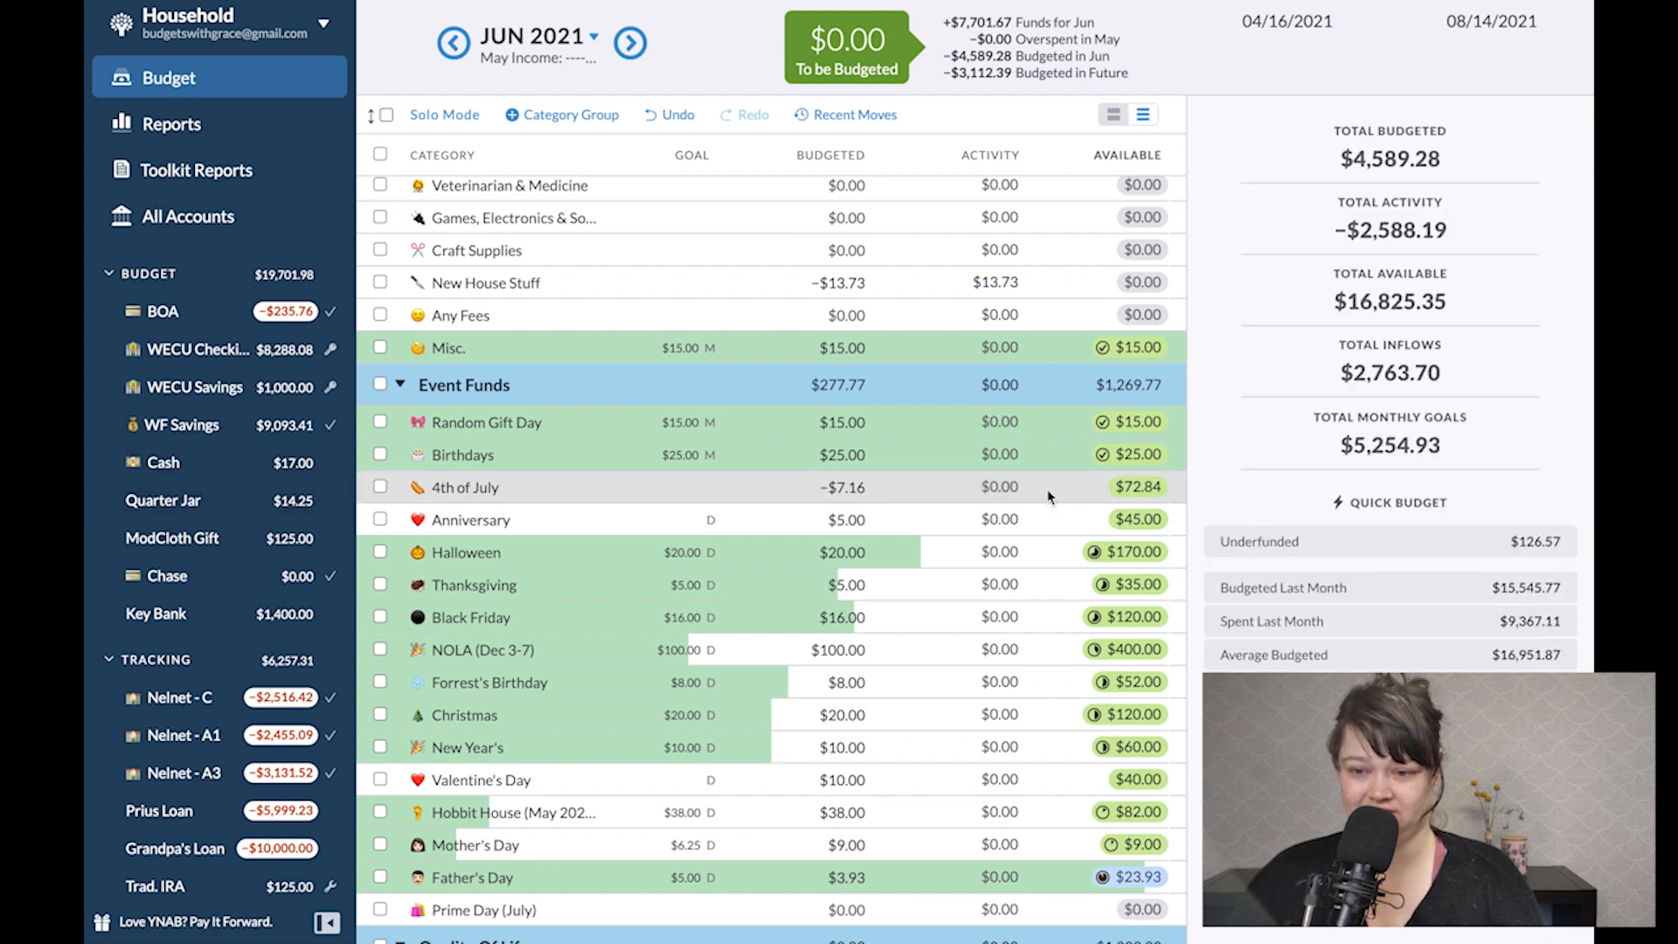
scroll(down, 3)
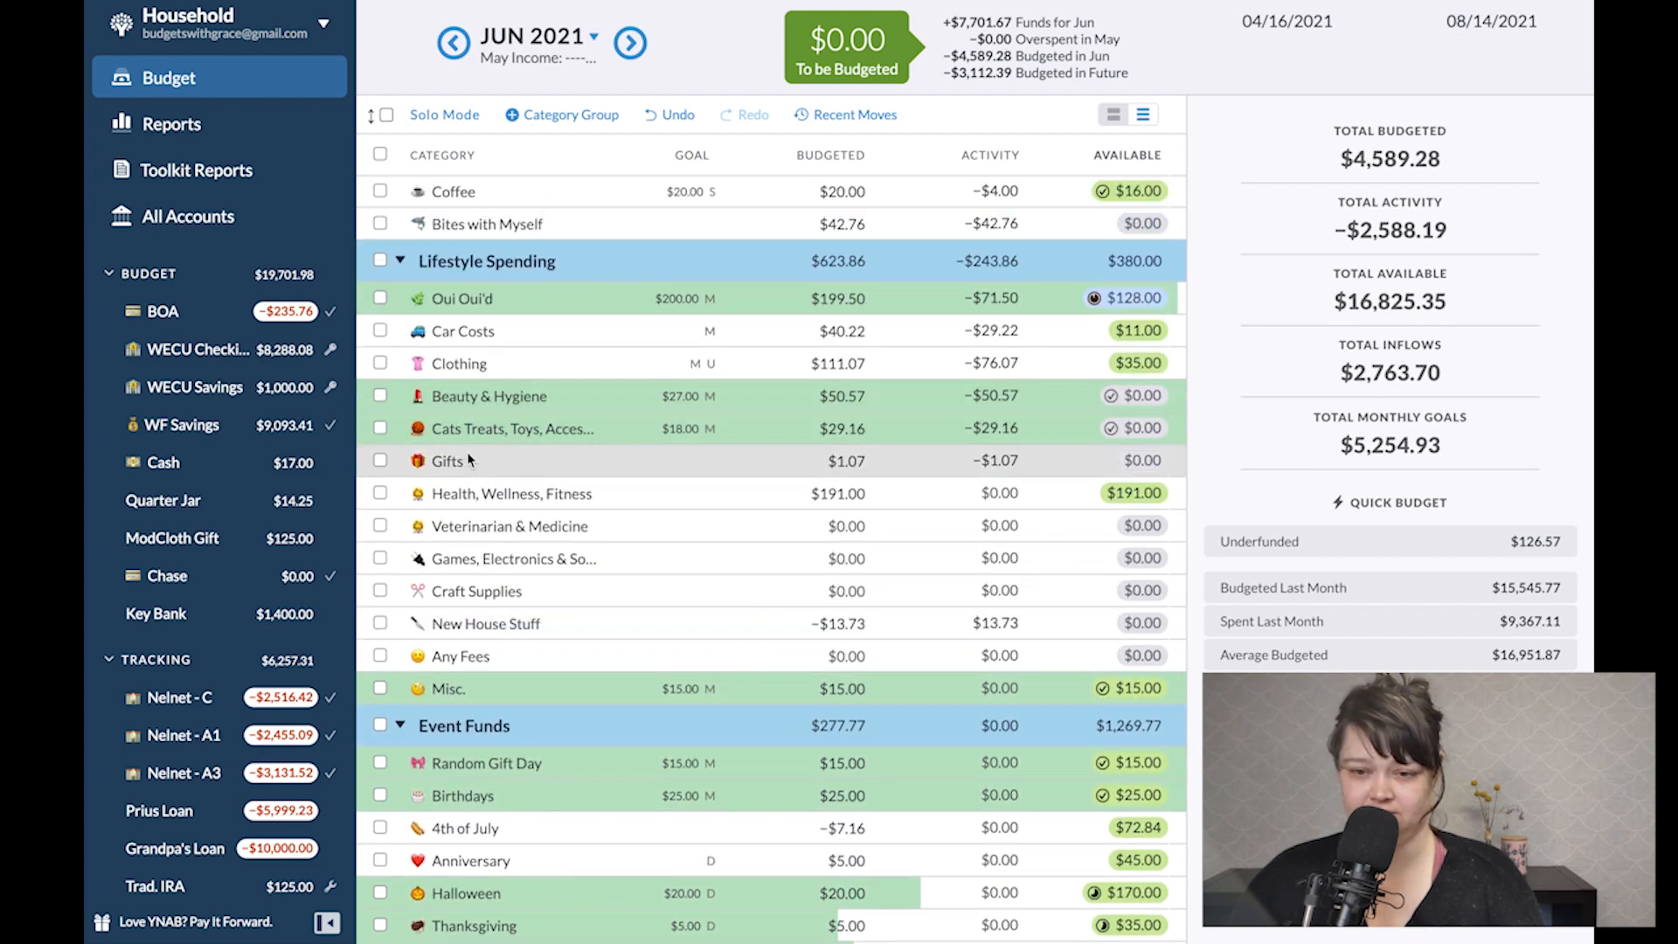
Approve the pending I WANNA MOKA coffee charge in the BOA register.
click(163, 311)
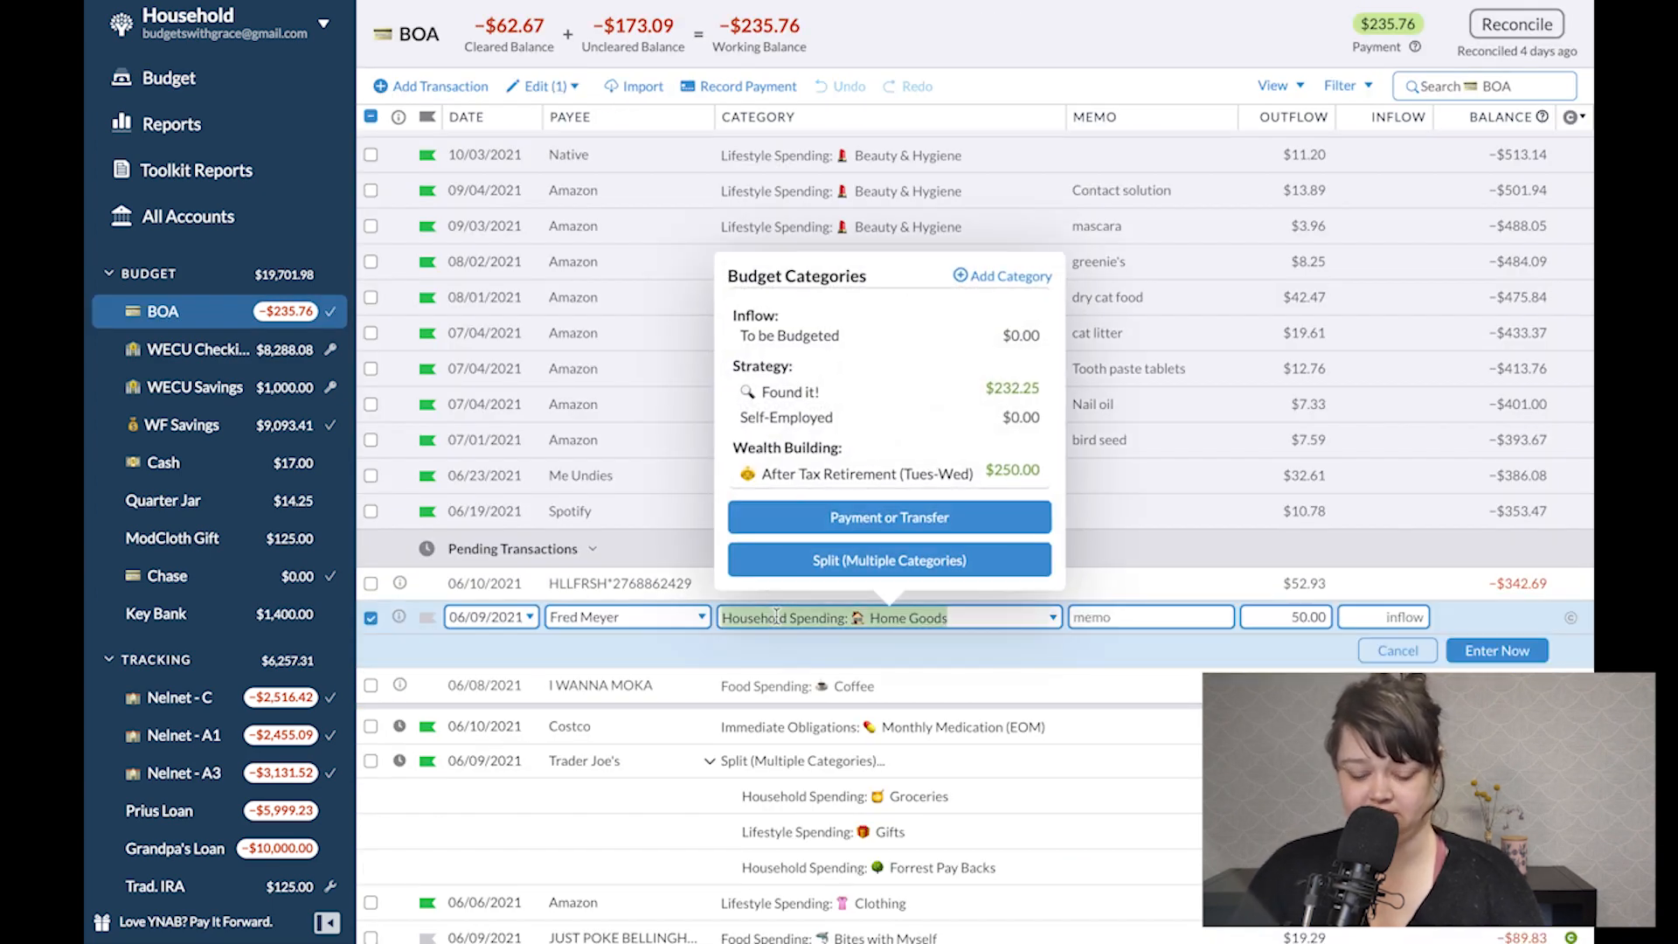
click(1497, 650)
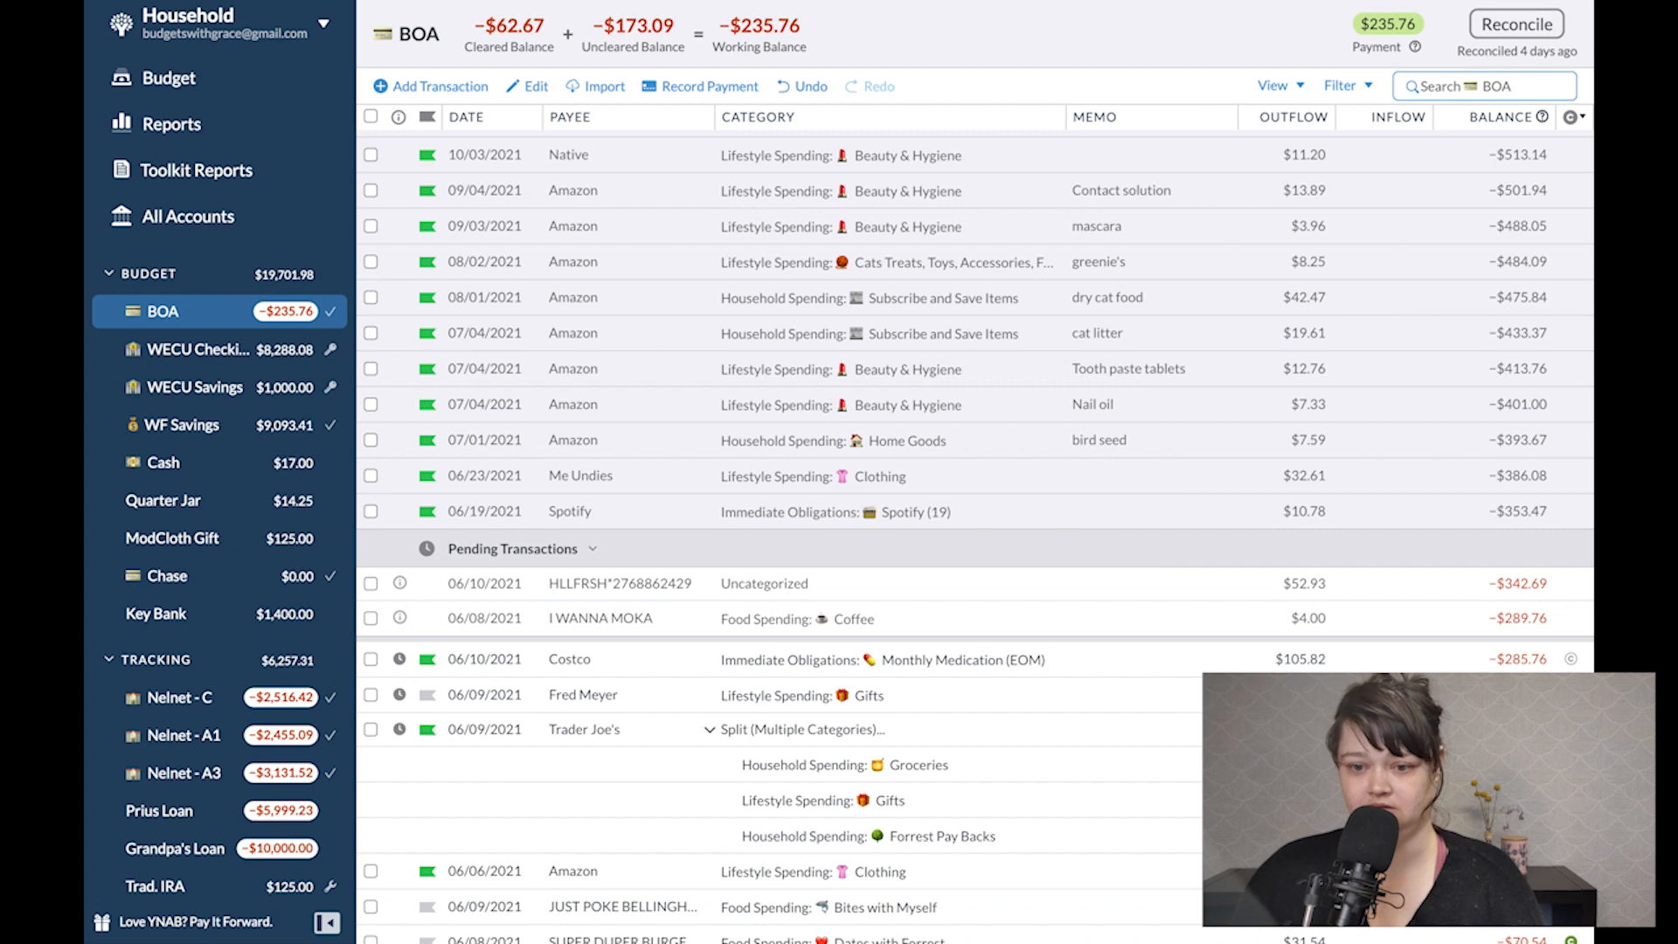
click(621, 617)
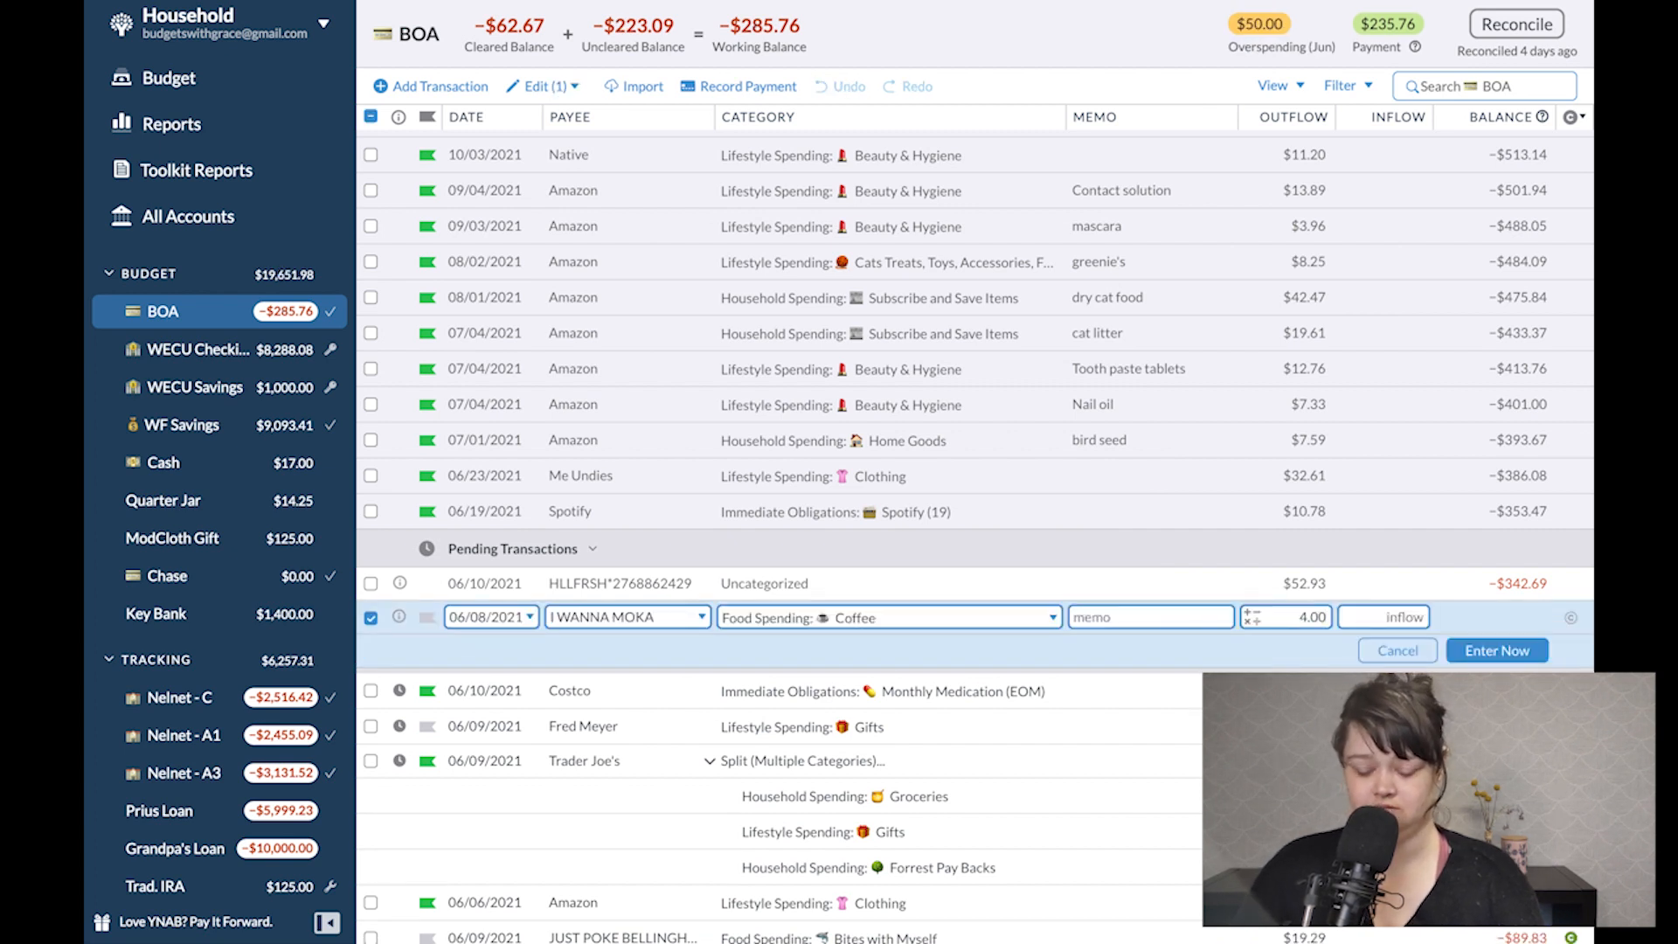
click(1495, 650)
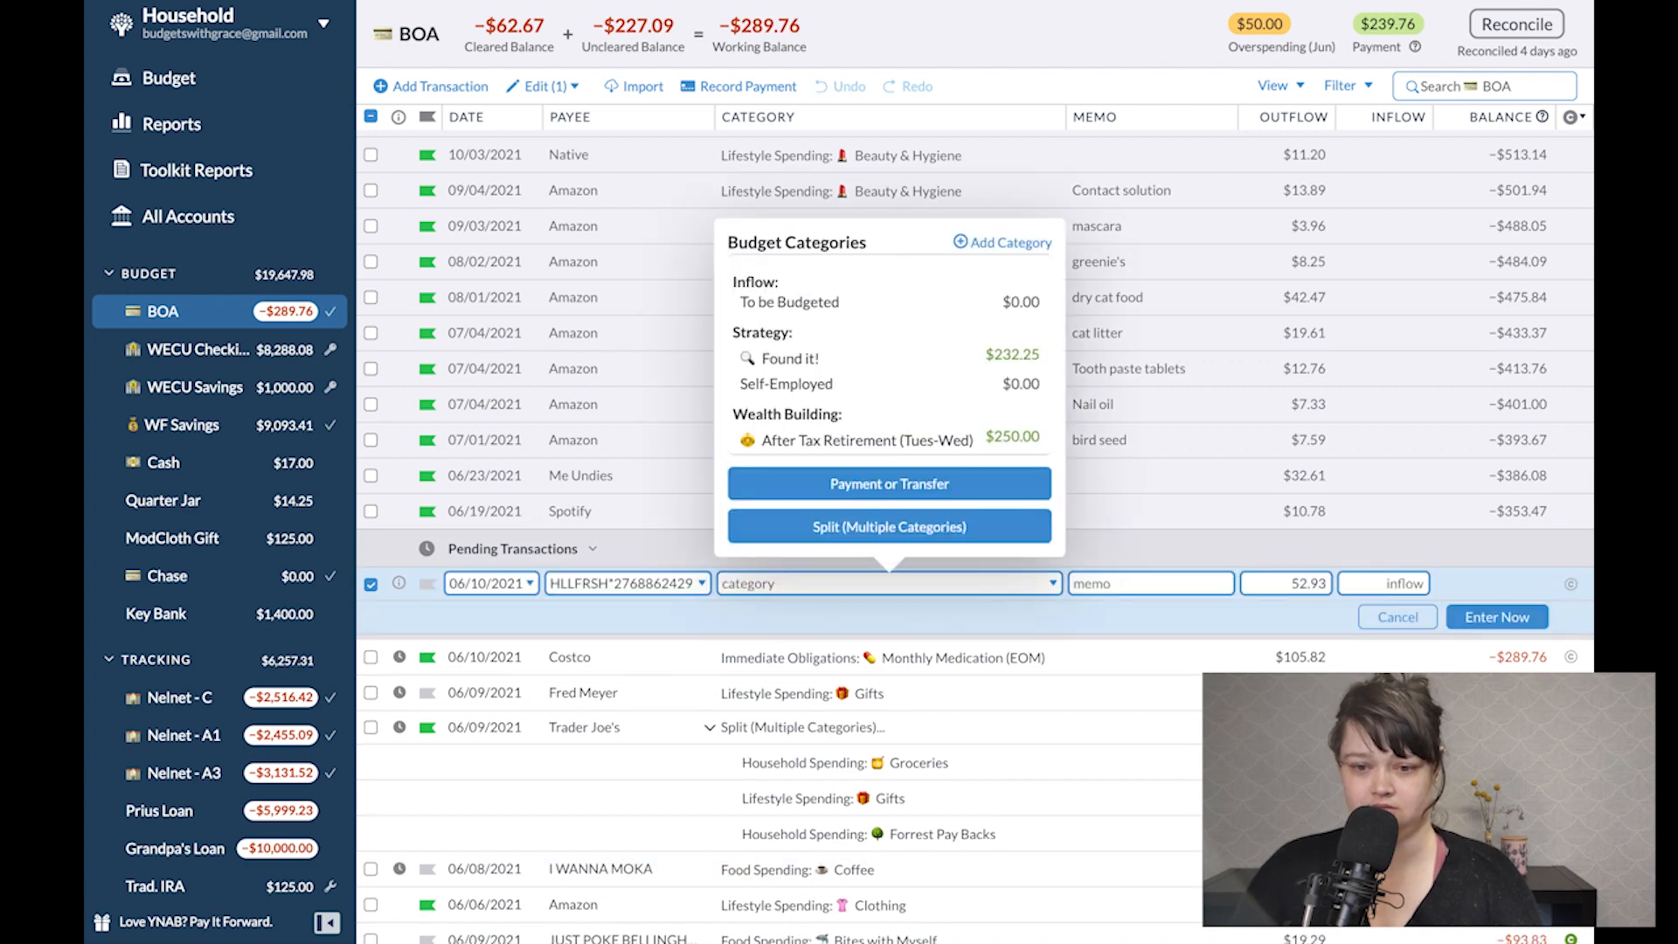
Split the $52.93 HLLFRSH charge between Groceries and Forrest Pay Backs ($26.47), then return to the budget.
click(888, 526)
text(52)
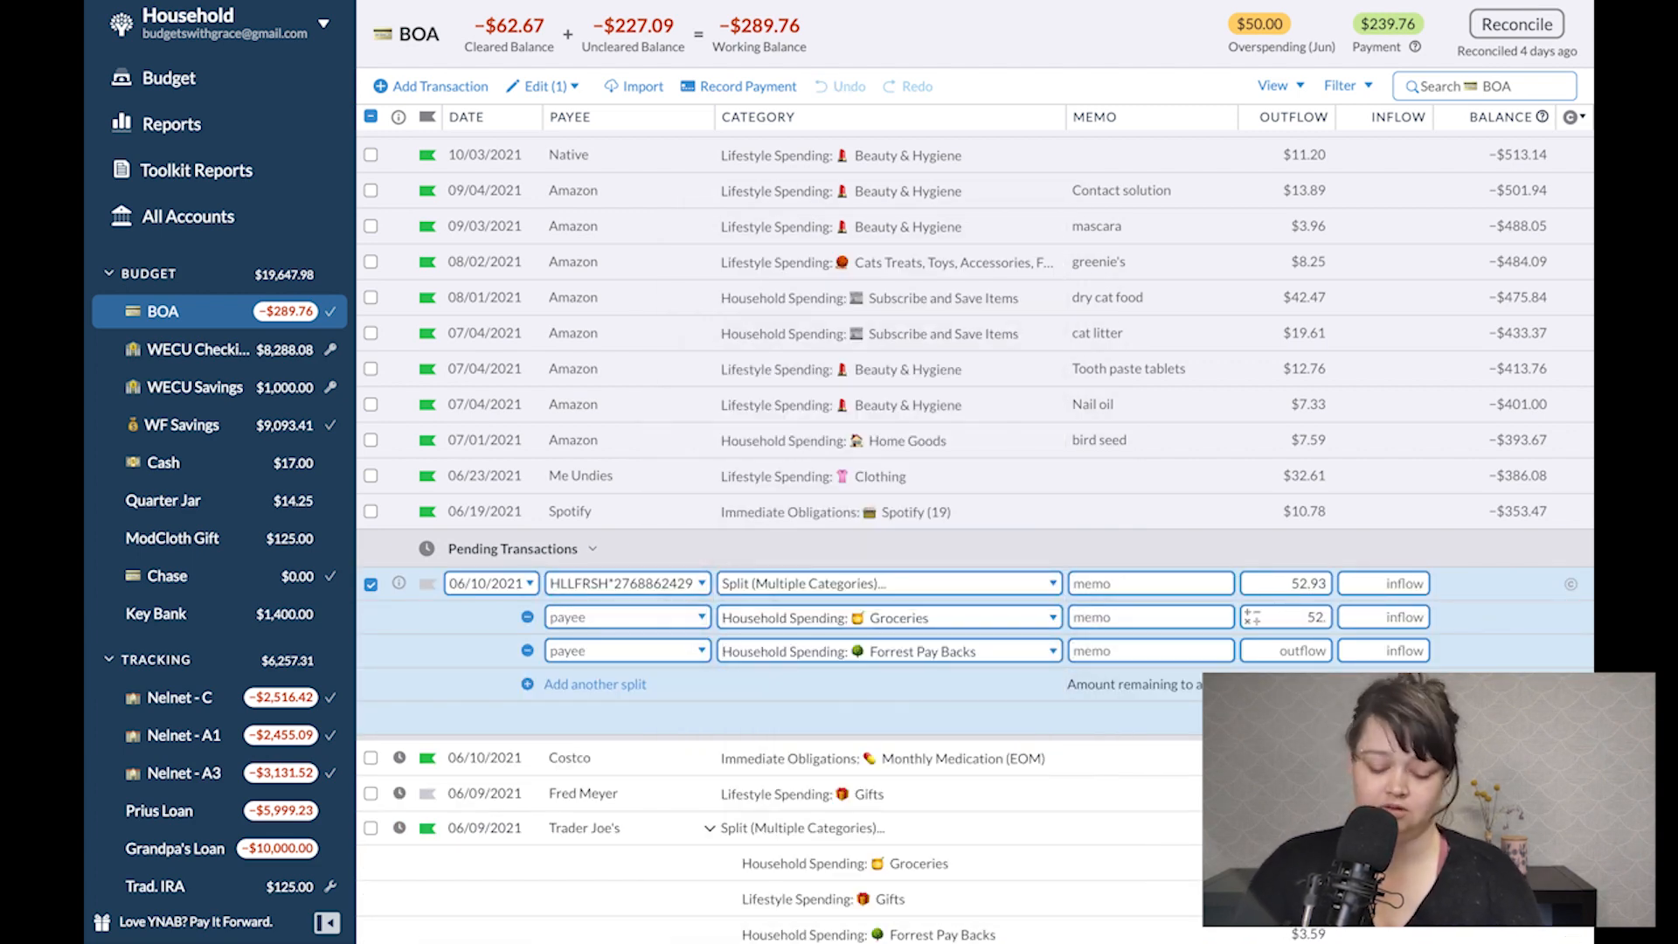
click(626, 651)
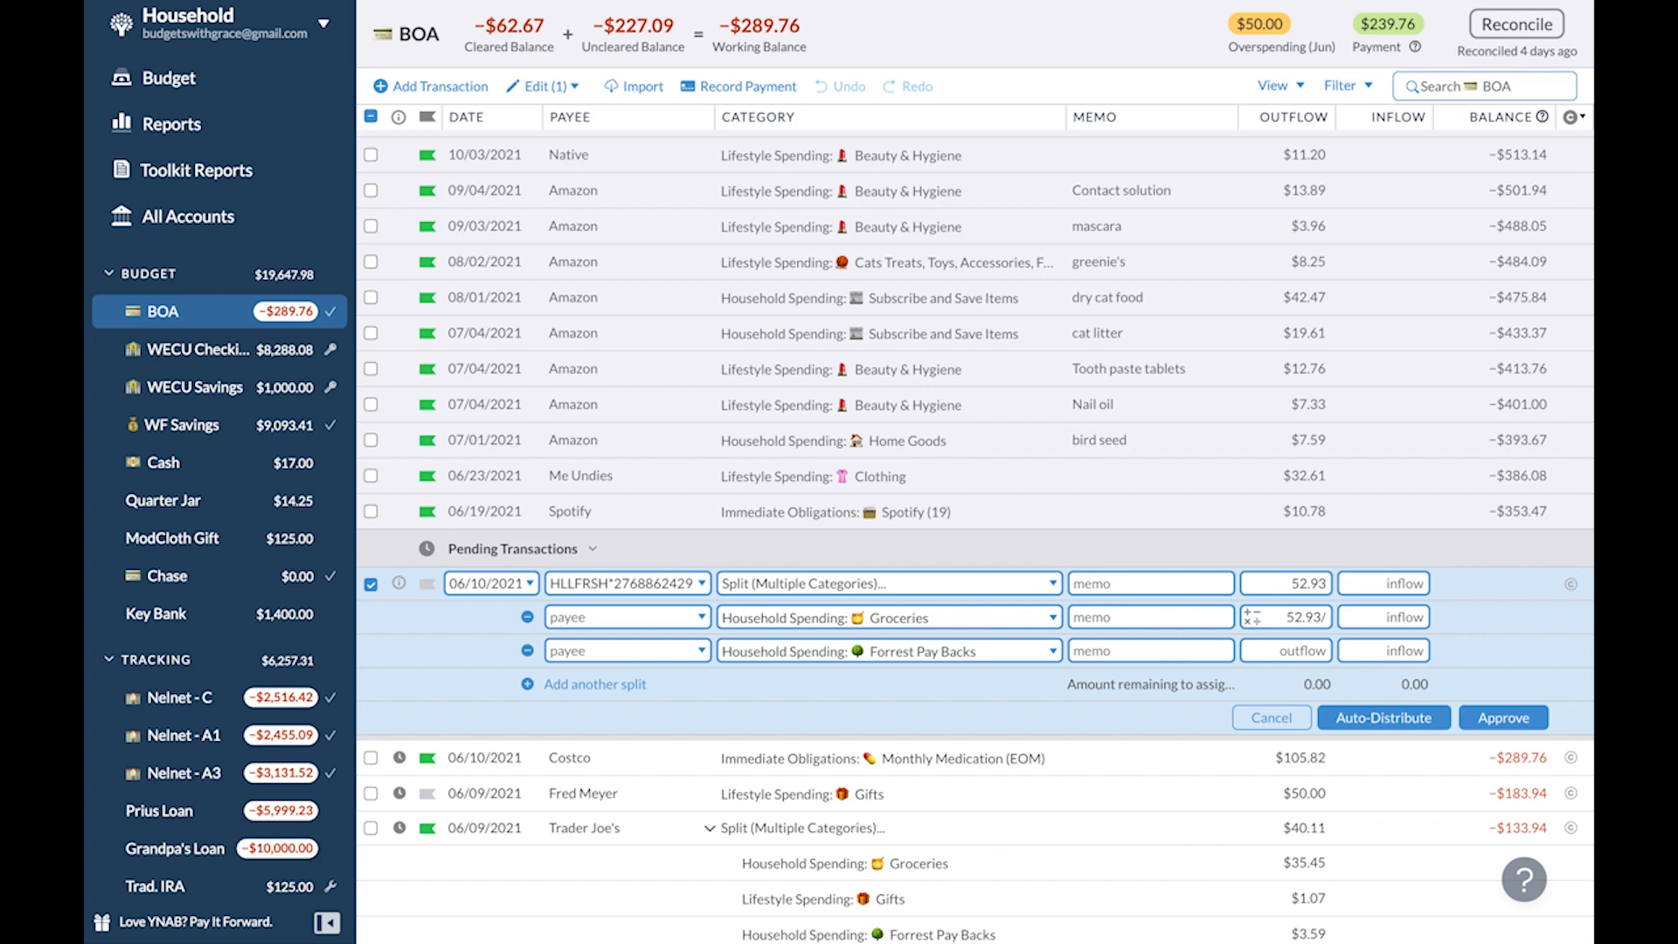
click(628, 650)
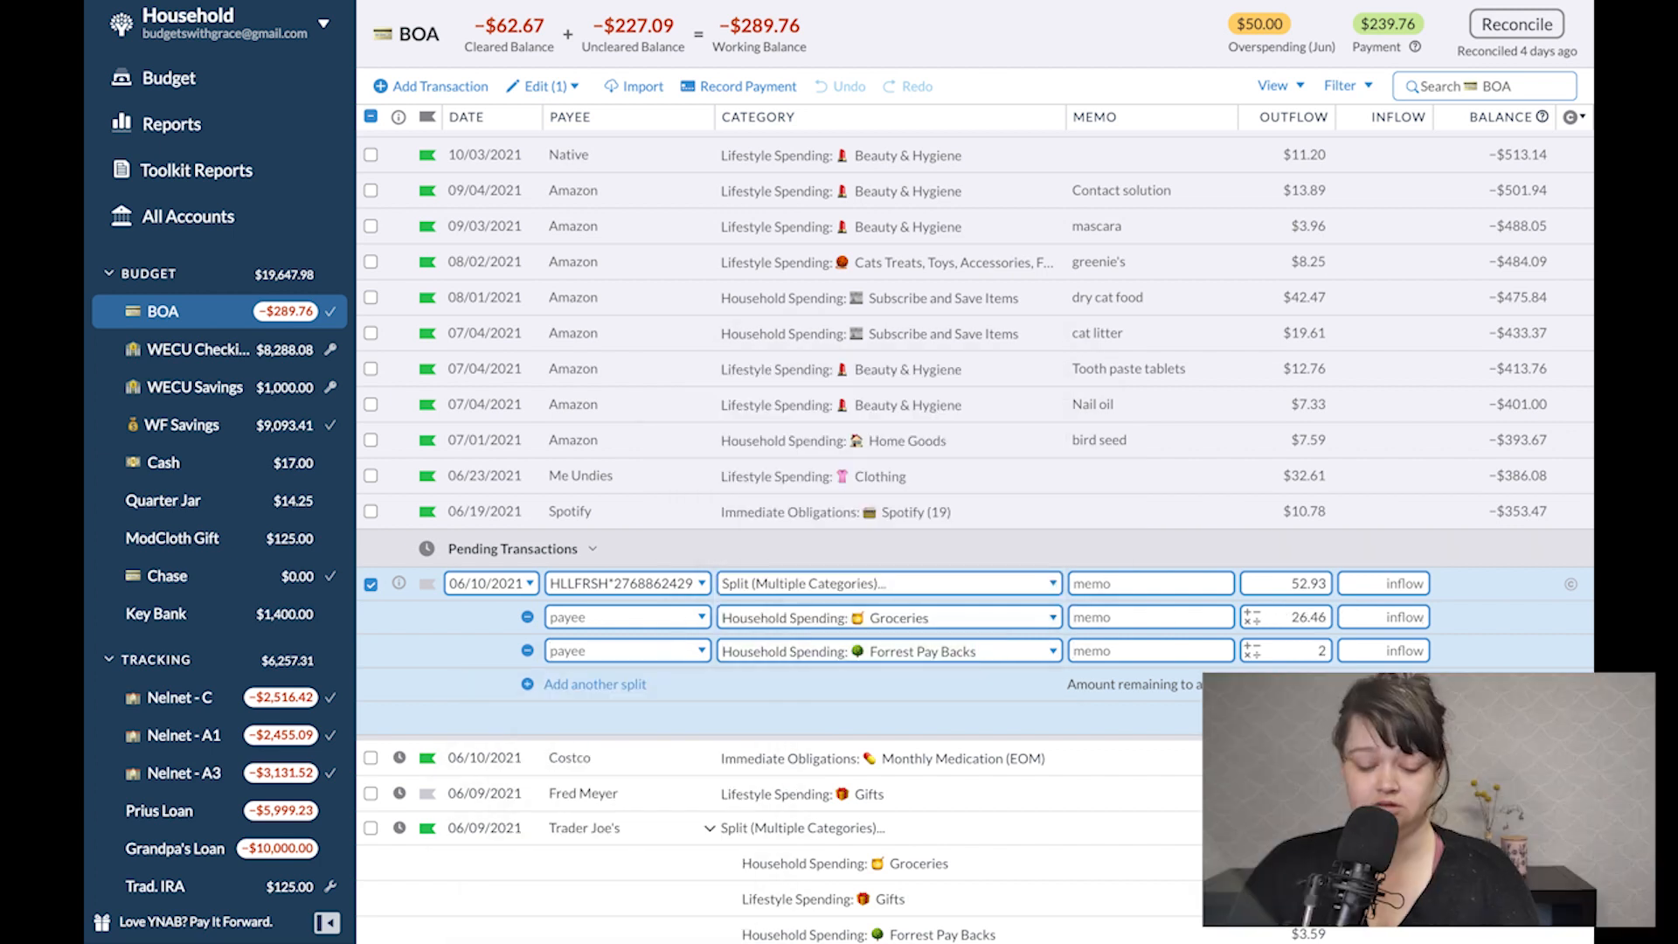
text(26.47)
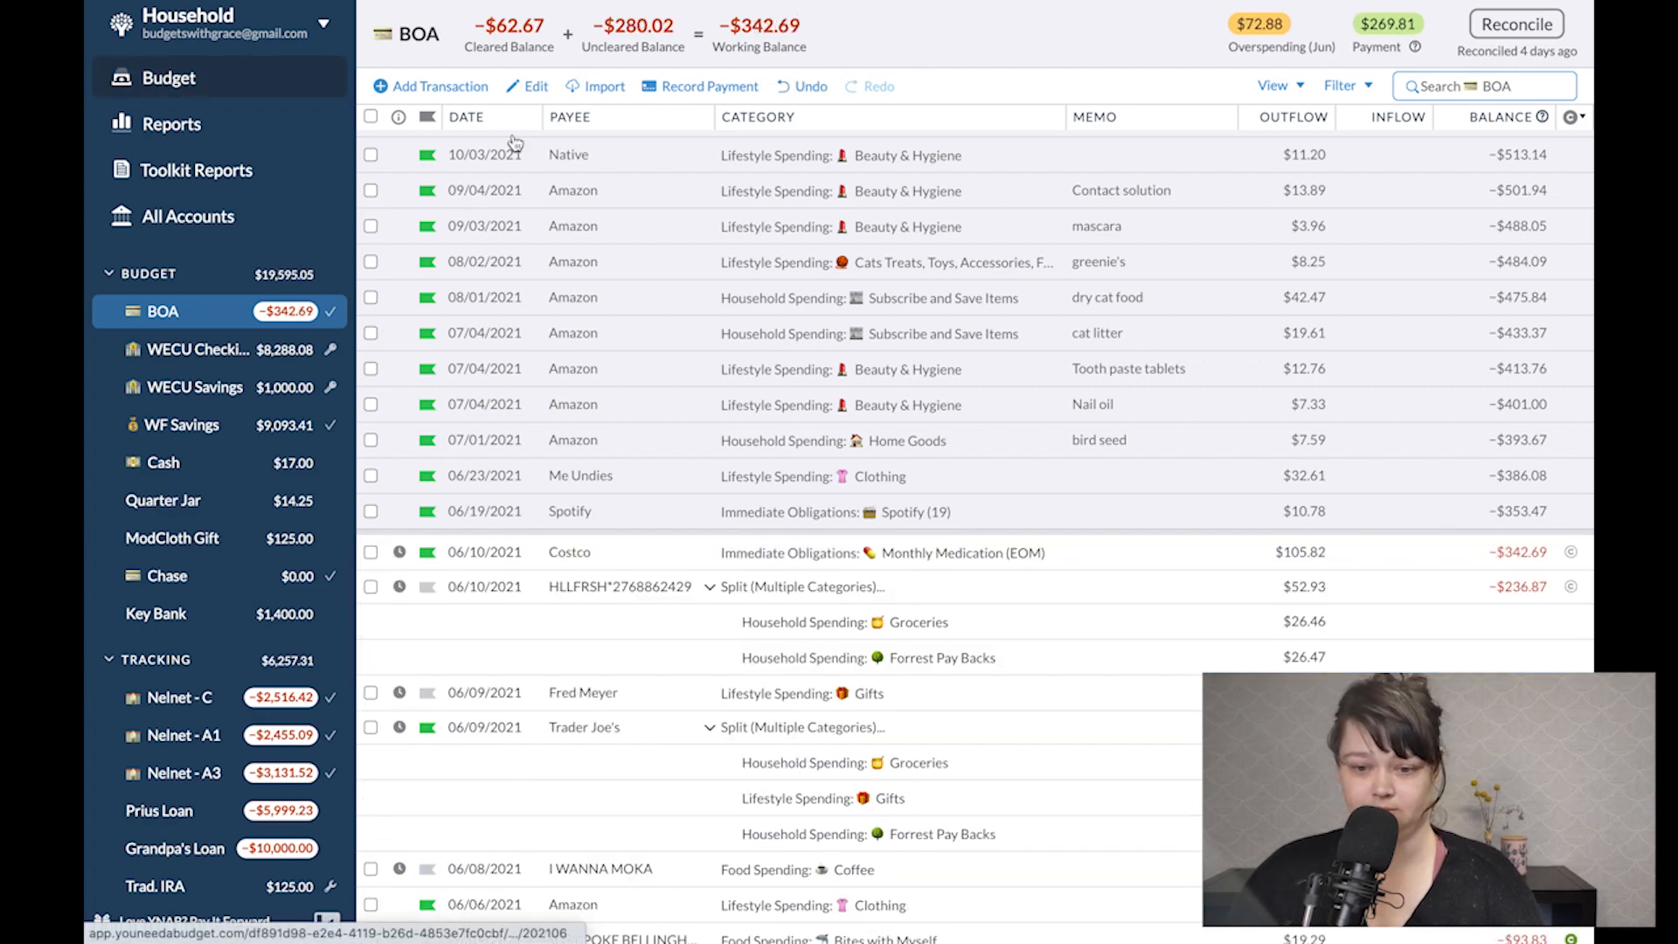
click(168, 77)
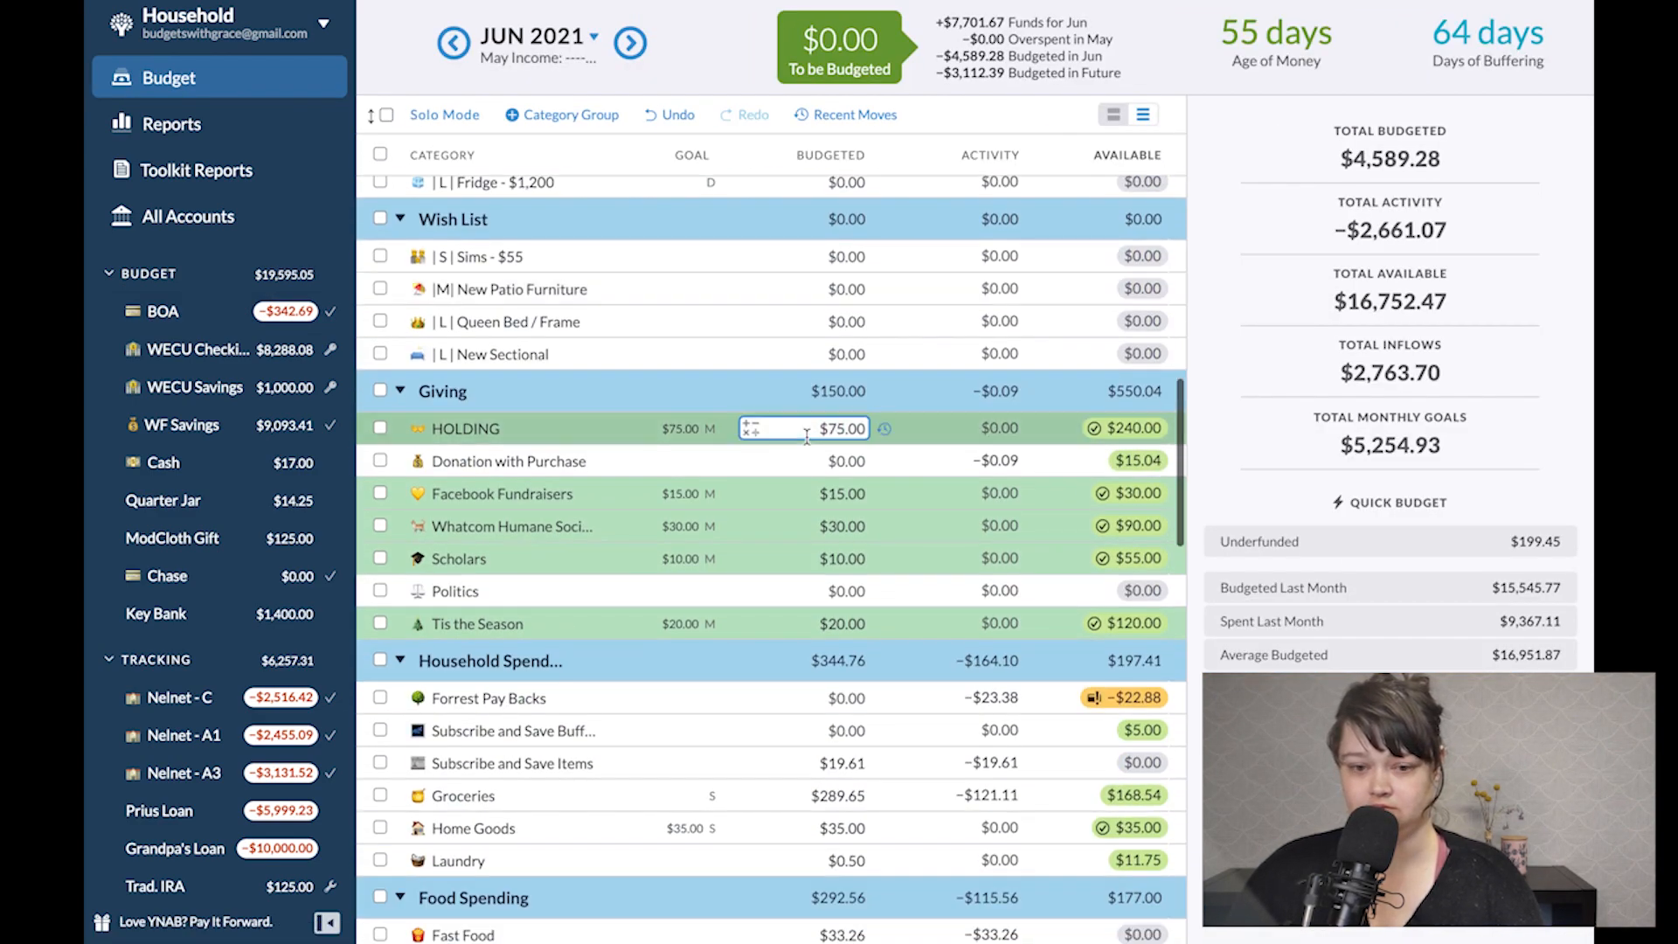
Cover part of the Gifts overspending with money from Birthdays.
scroll(down, 3)
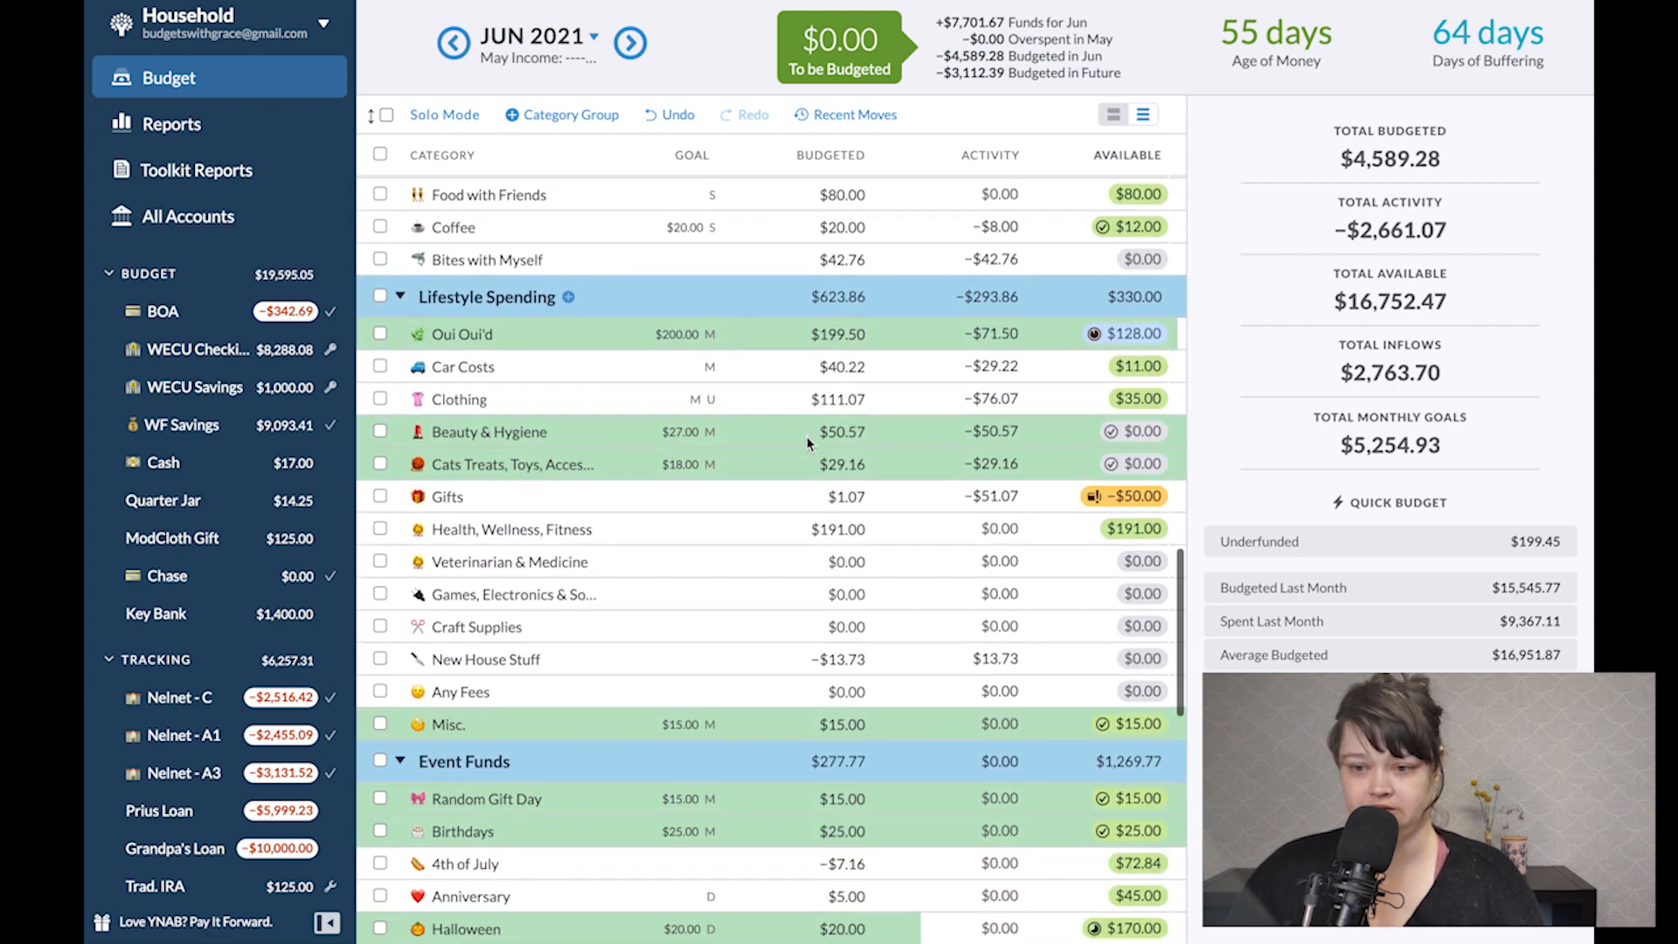
click(1126, 495)
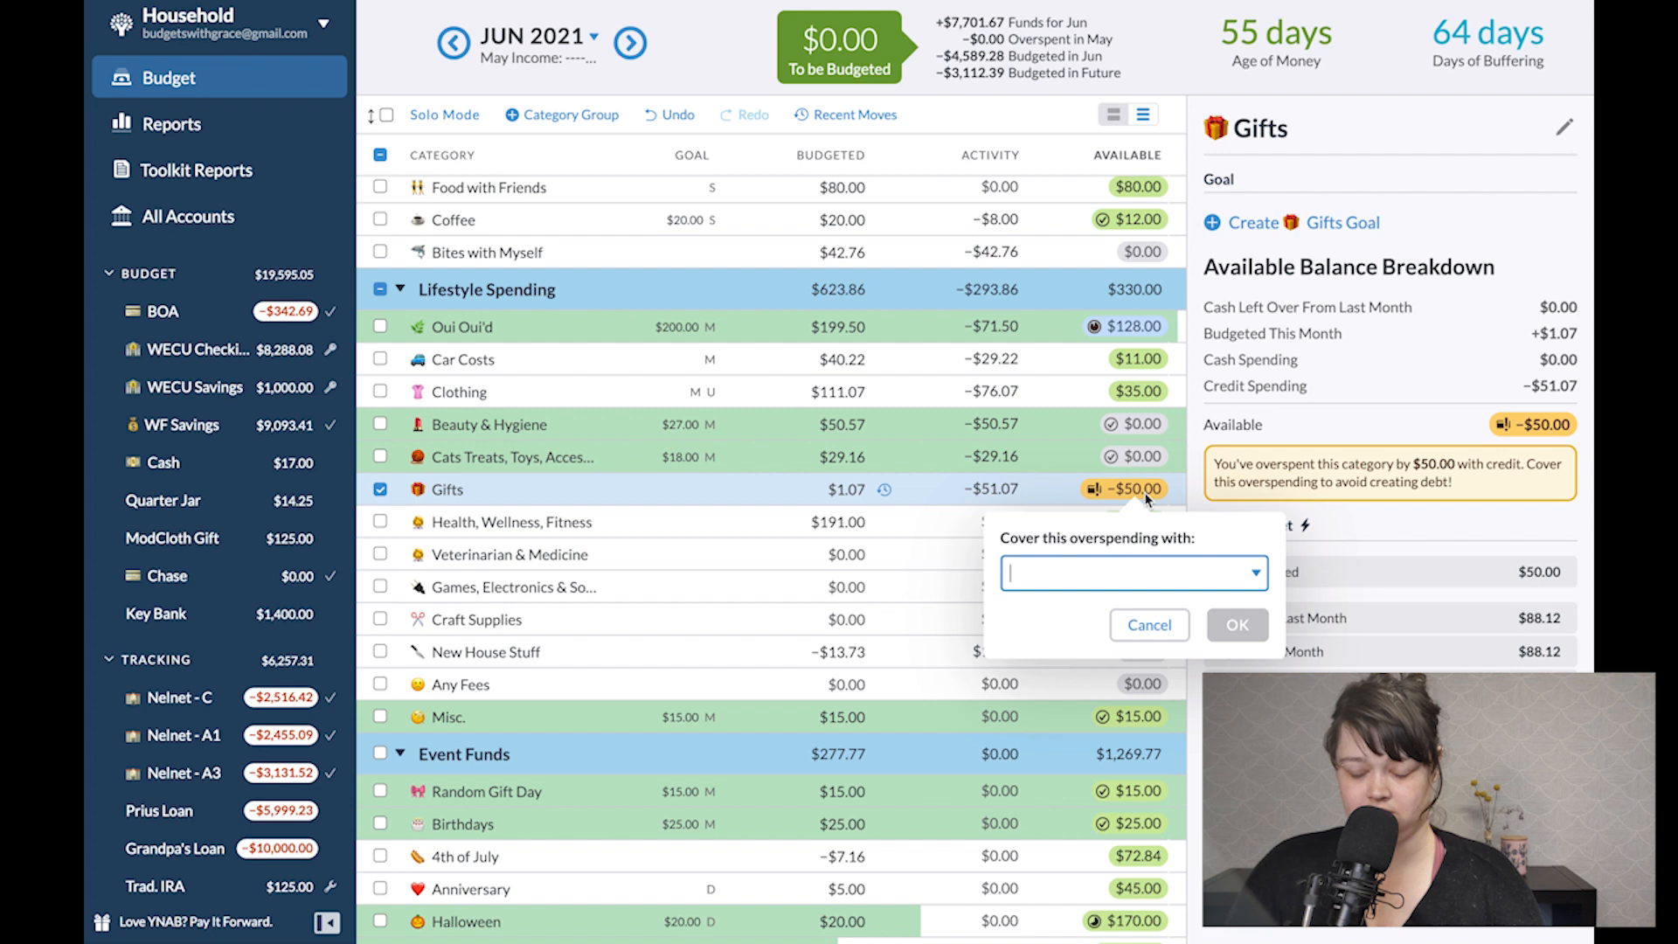
text(gif)
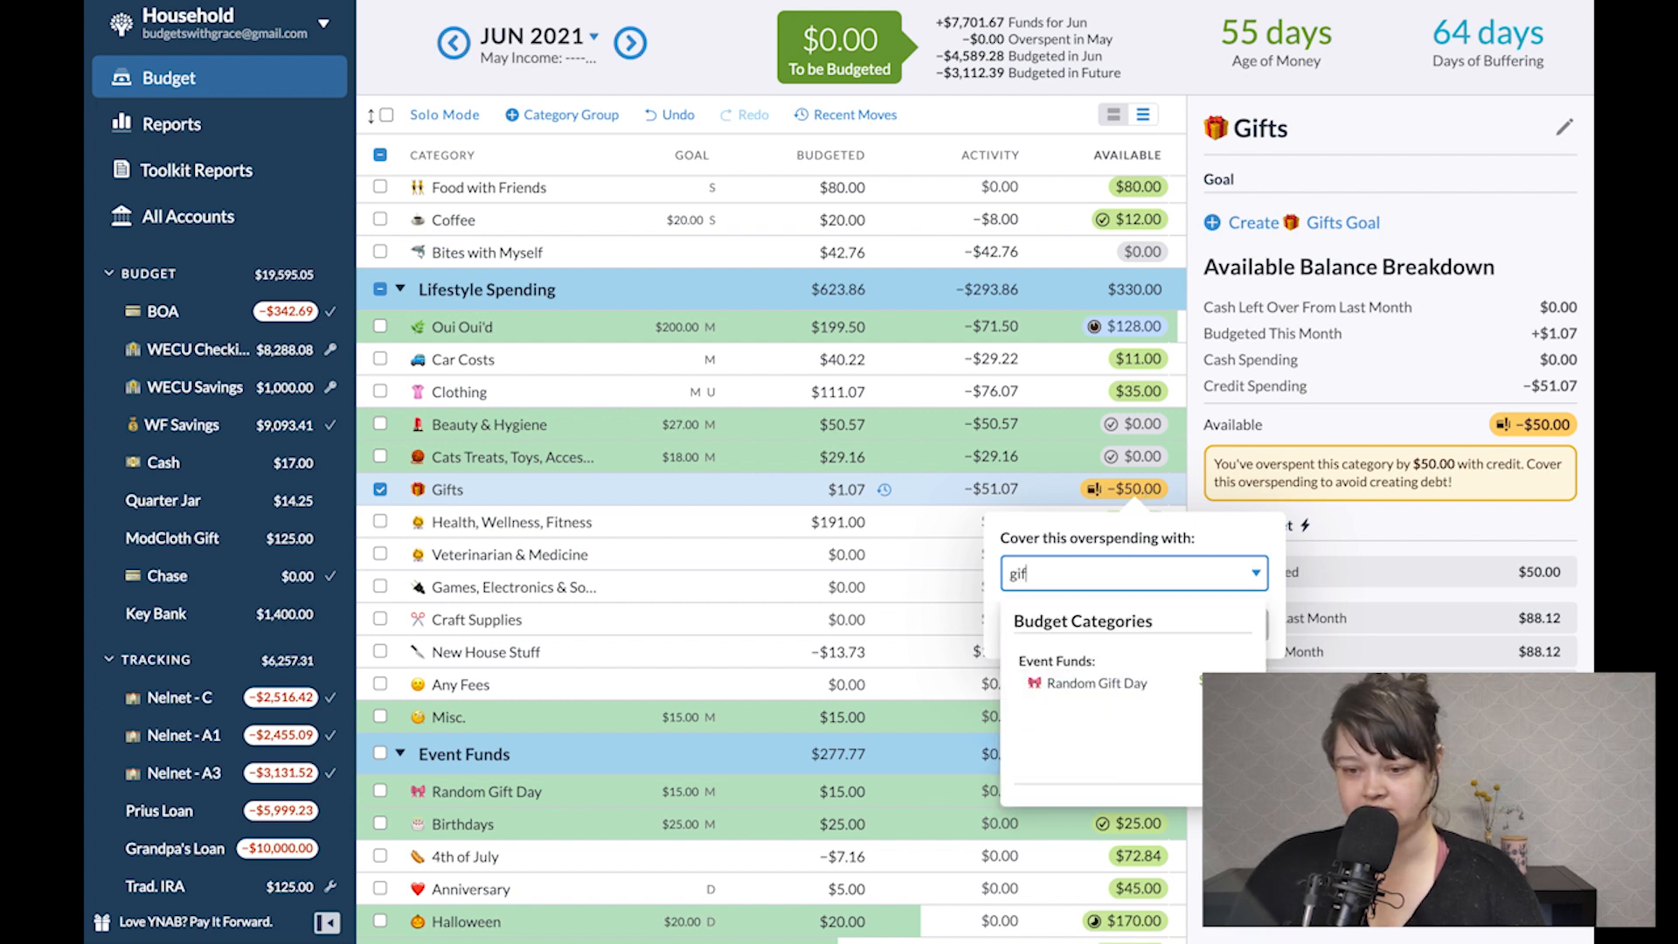
text(bir)
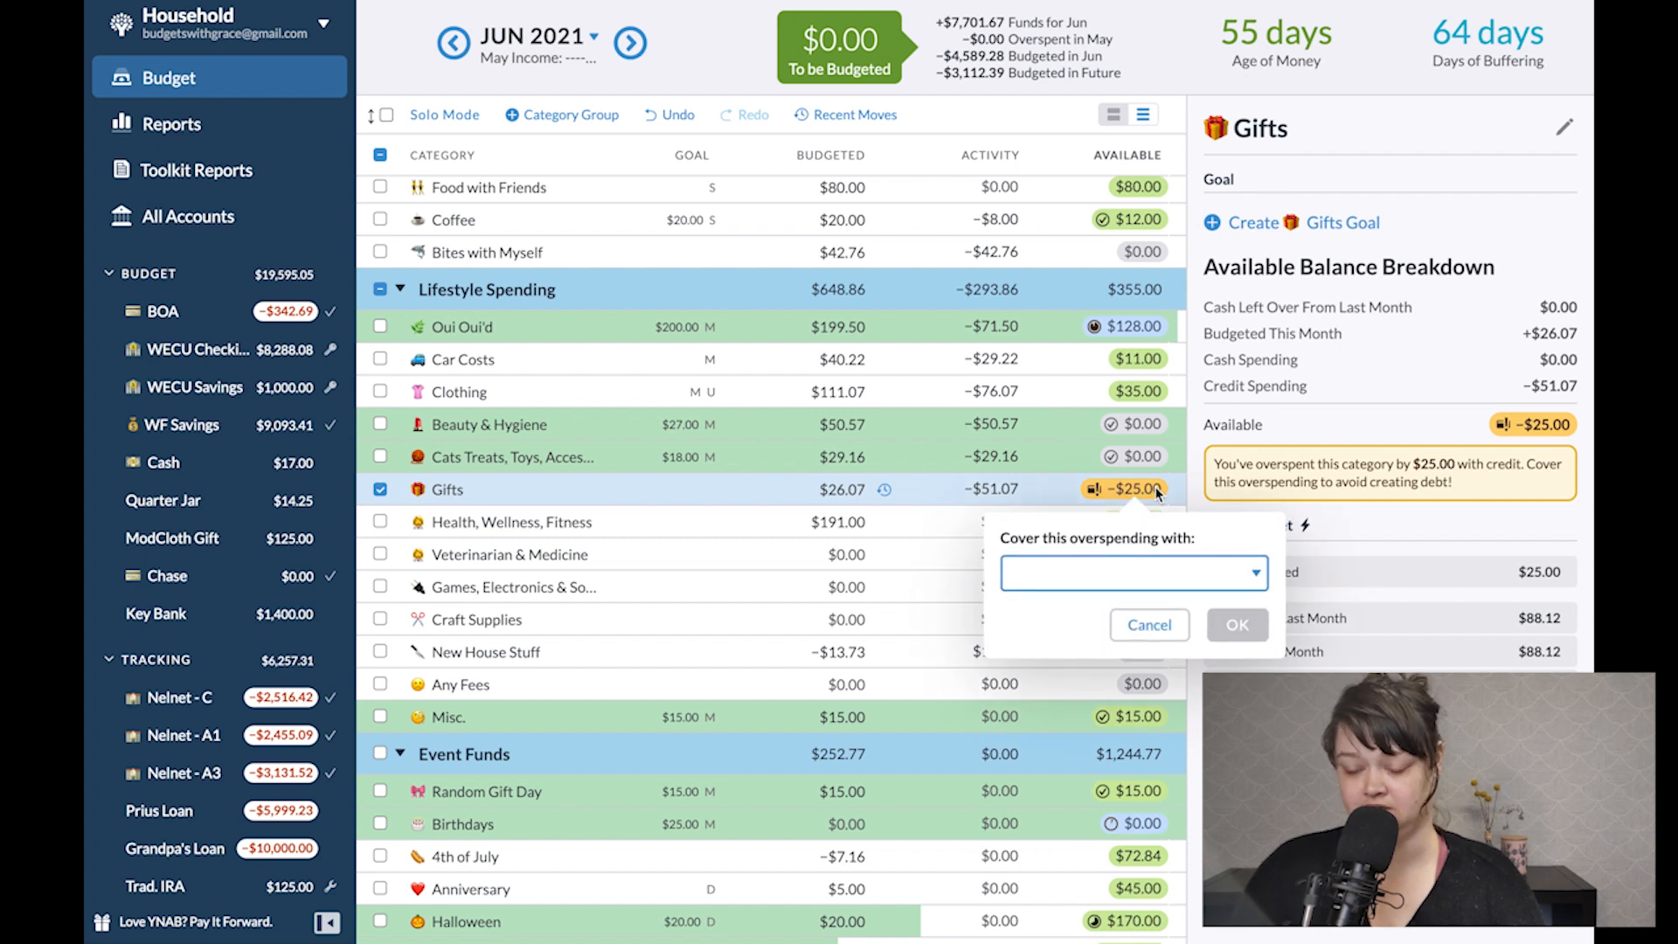
Cover more of Gifts from Father's Day, leaving it $1.07 short.
click(1133, 574)
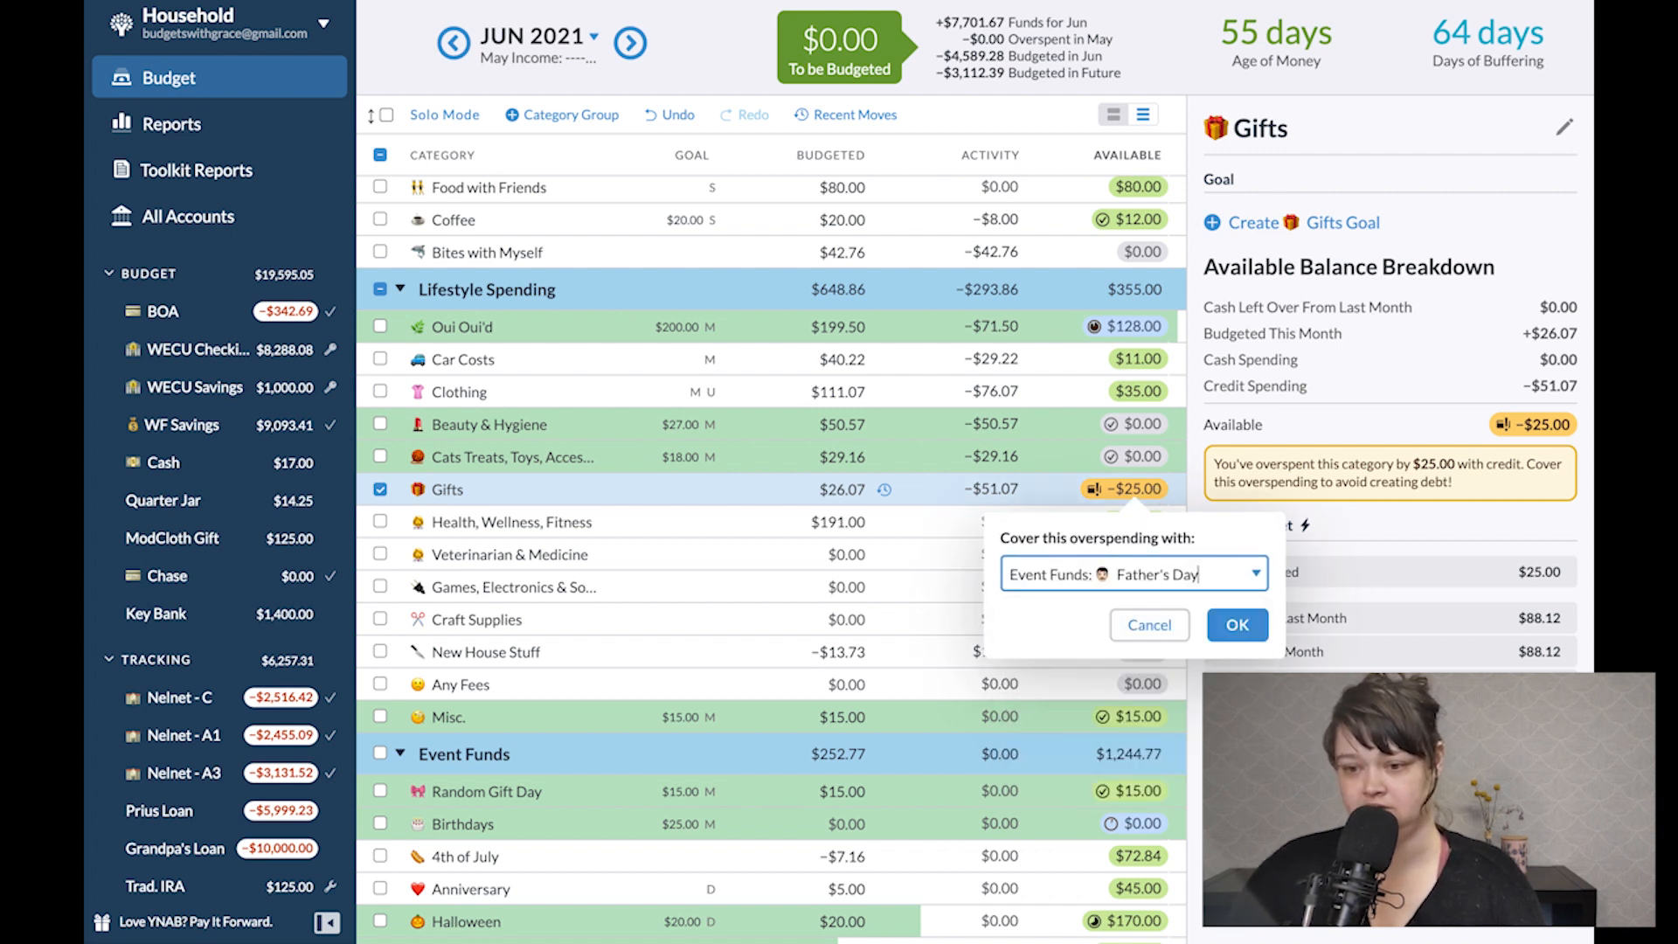
click(1238, 624)
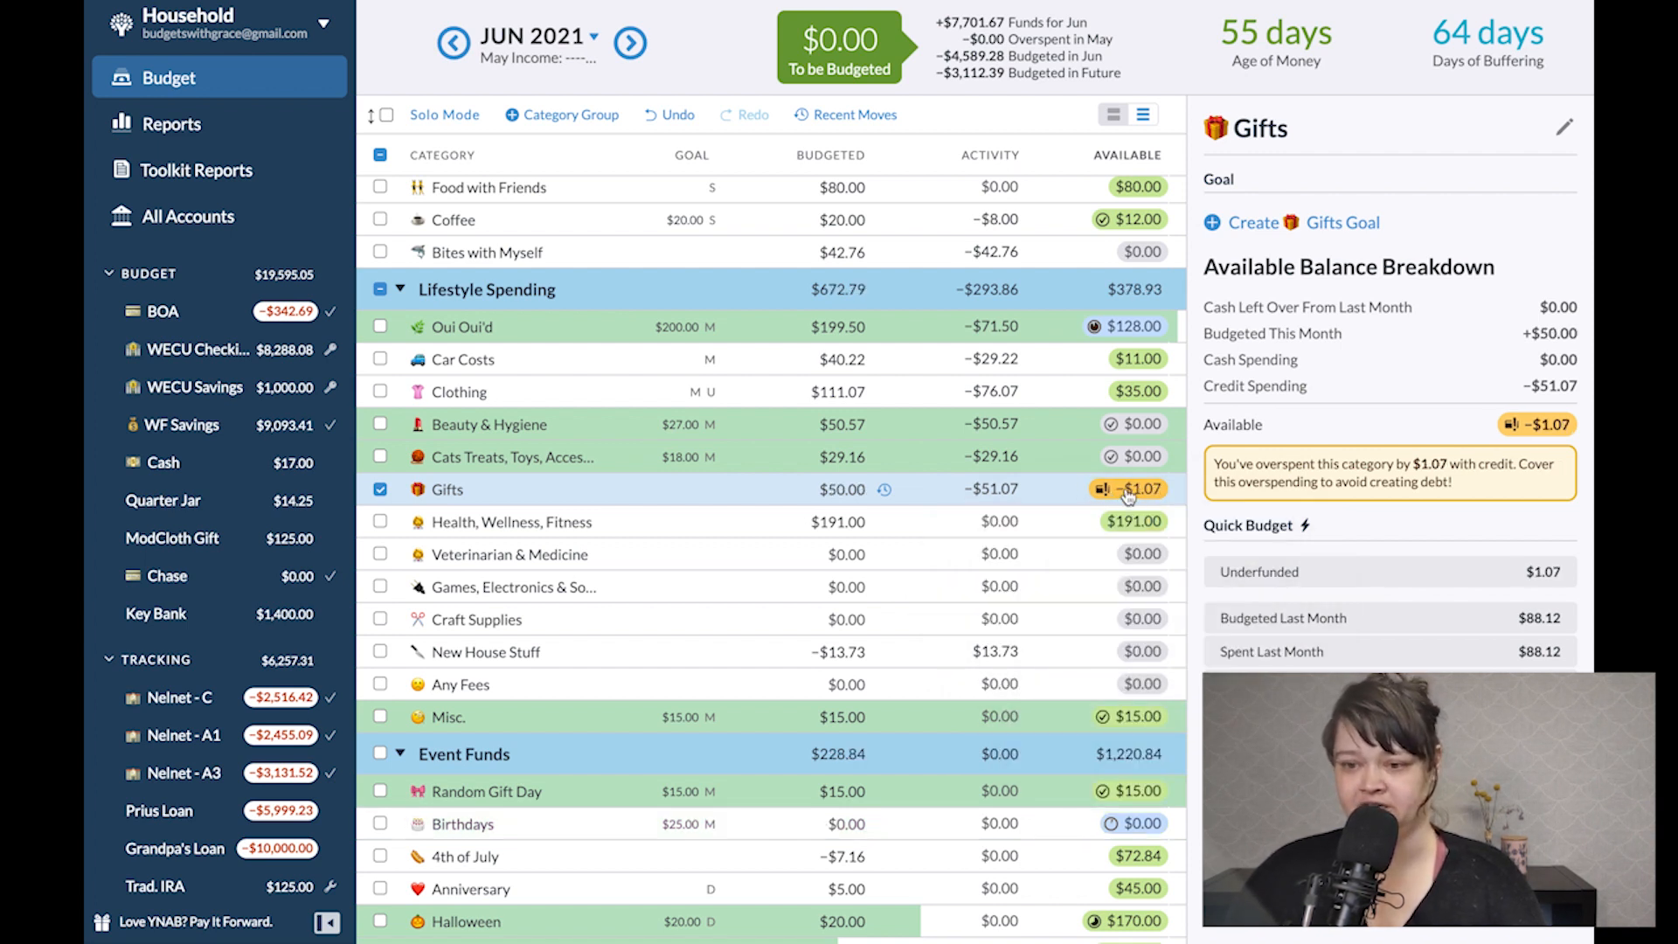
click(1129, 490)
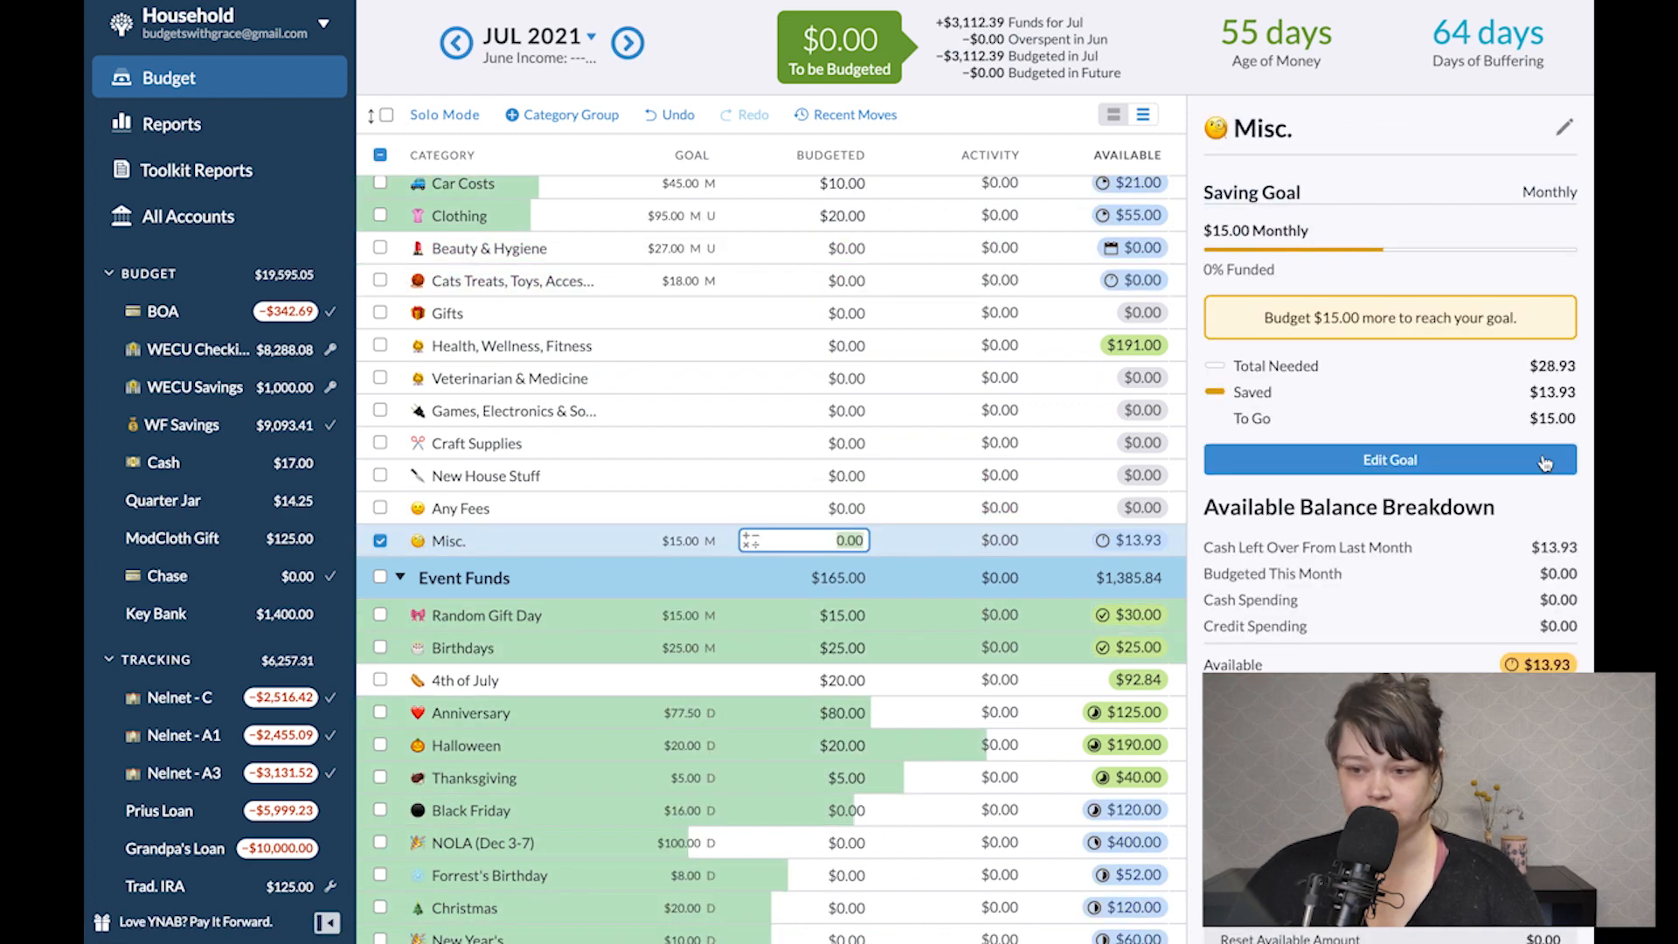
Check Father's Day in June and July and start retargeting its goal year.
click(885, 648)
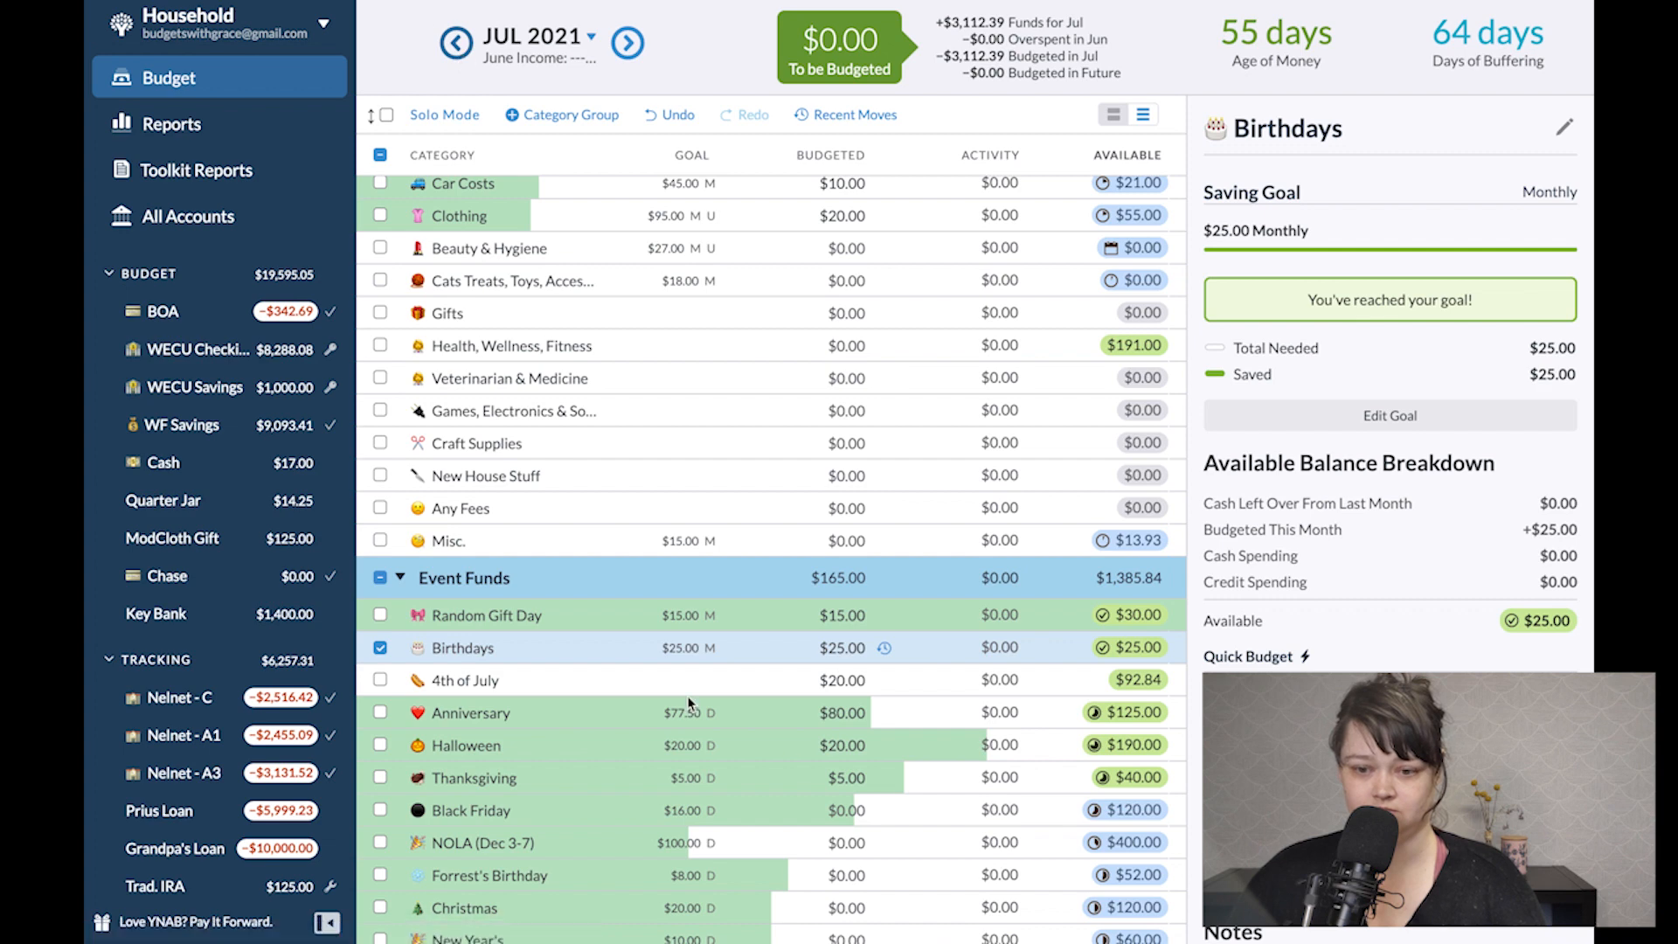
click(454, 42)
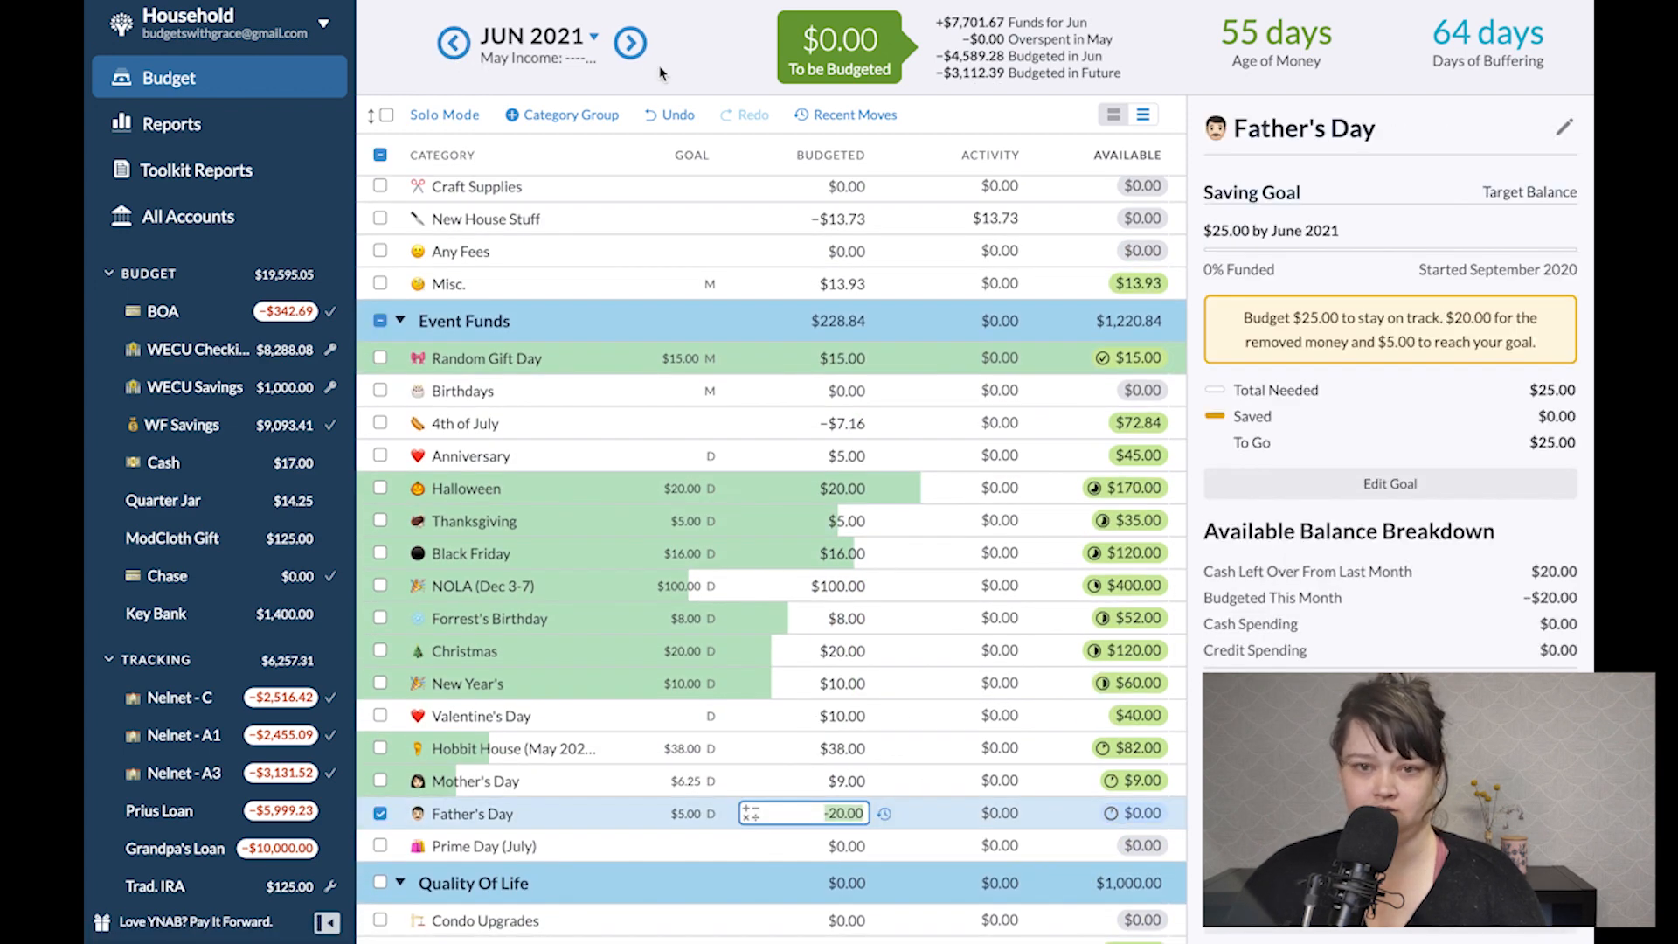
click(630, 42)
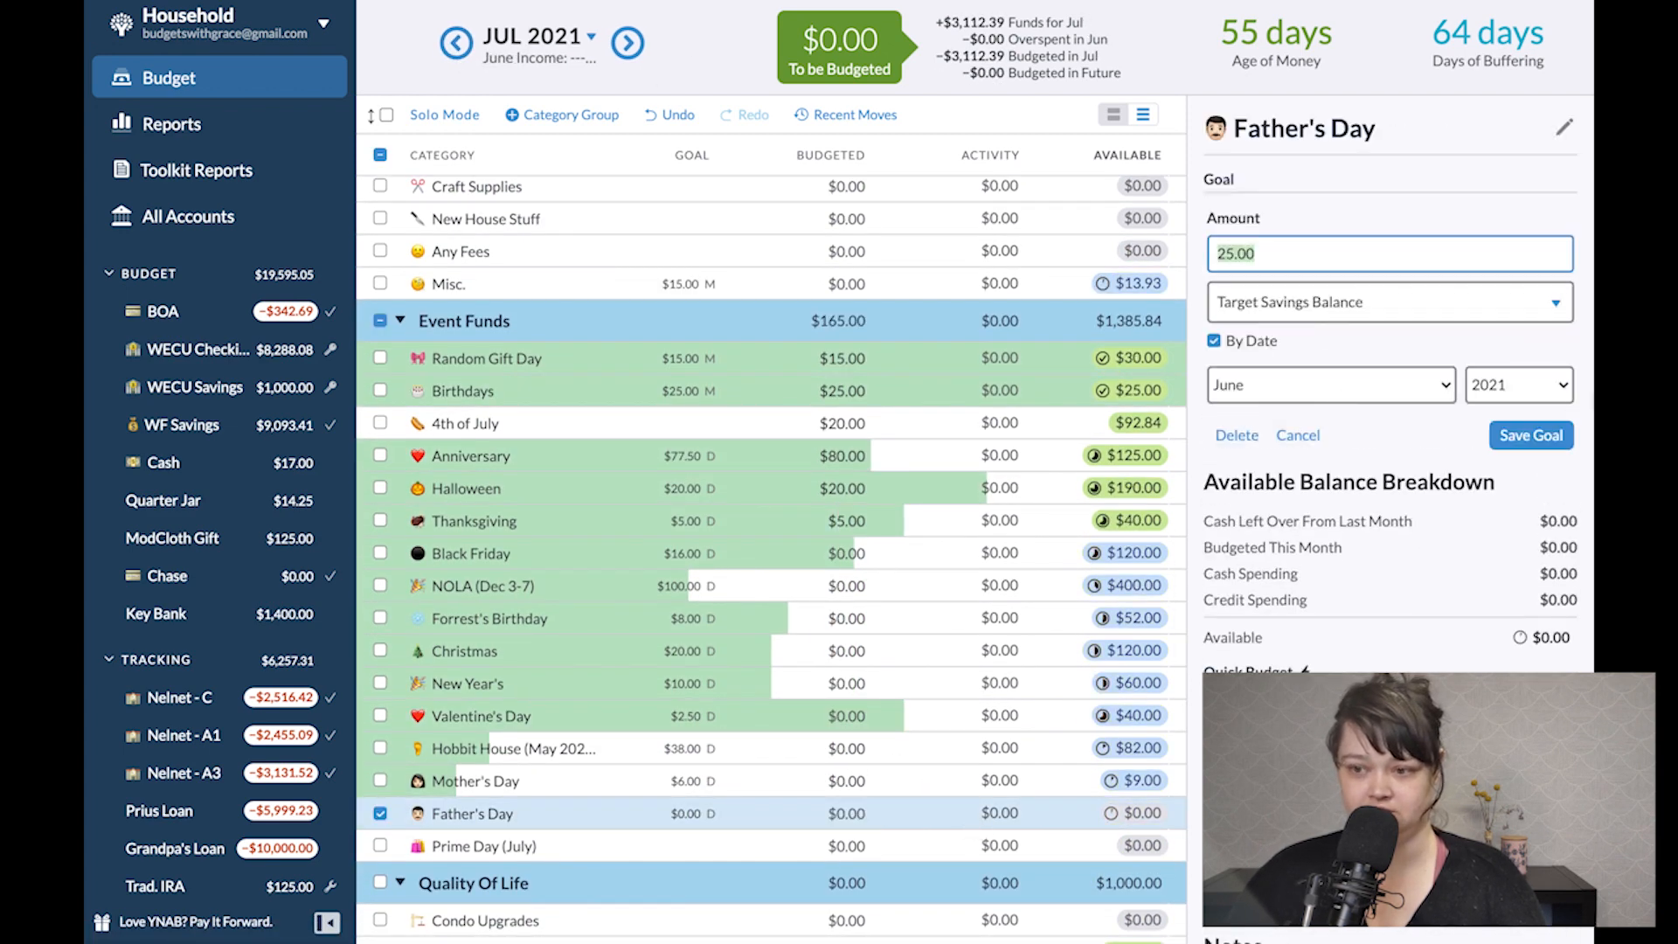
click(1517, 385)
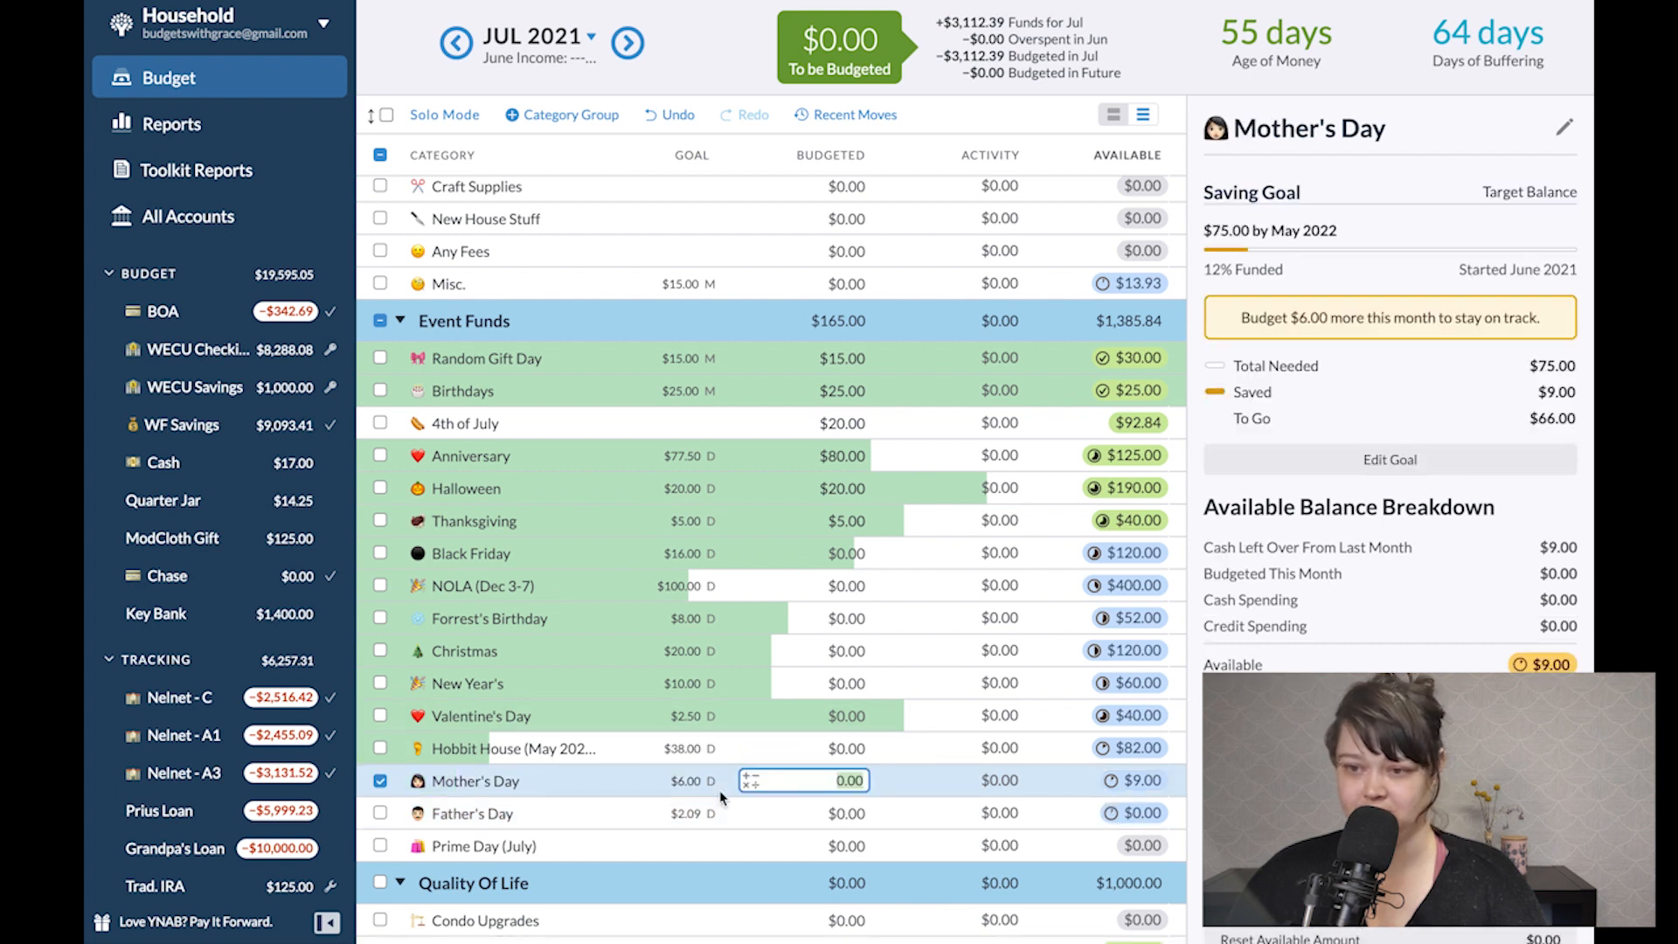
Set the Father's Day goal to $75 by June 2022 and save it.
click(471, 813)
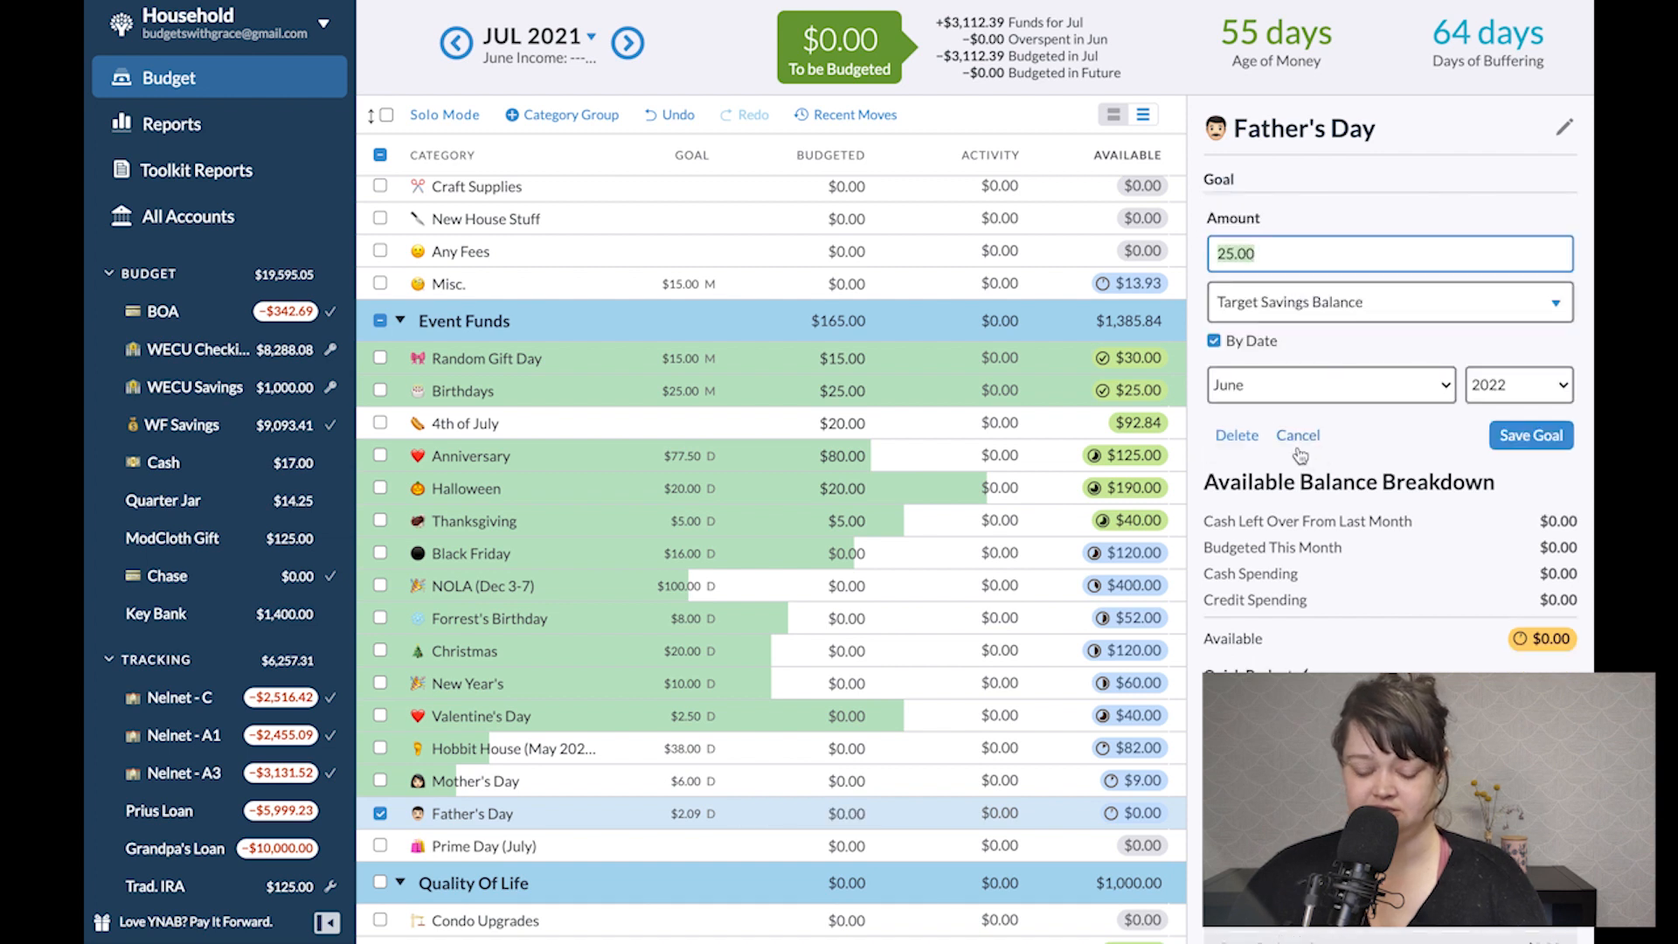
text(75)
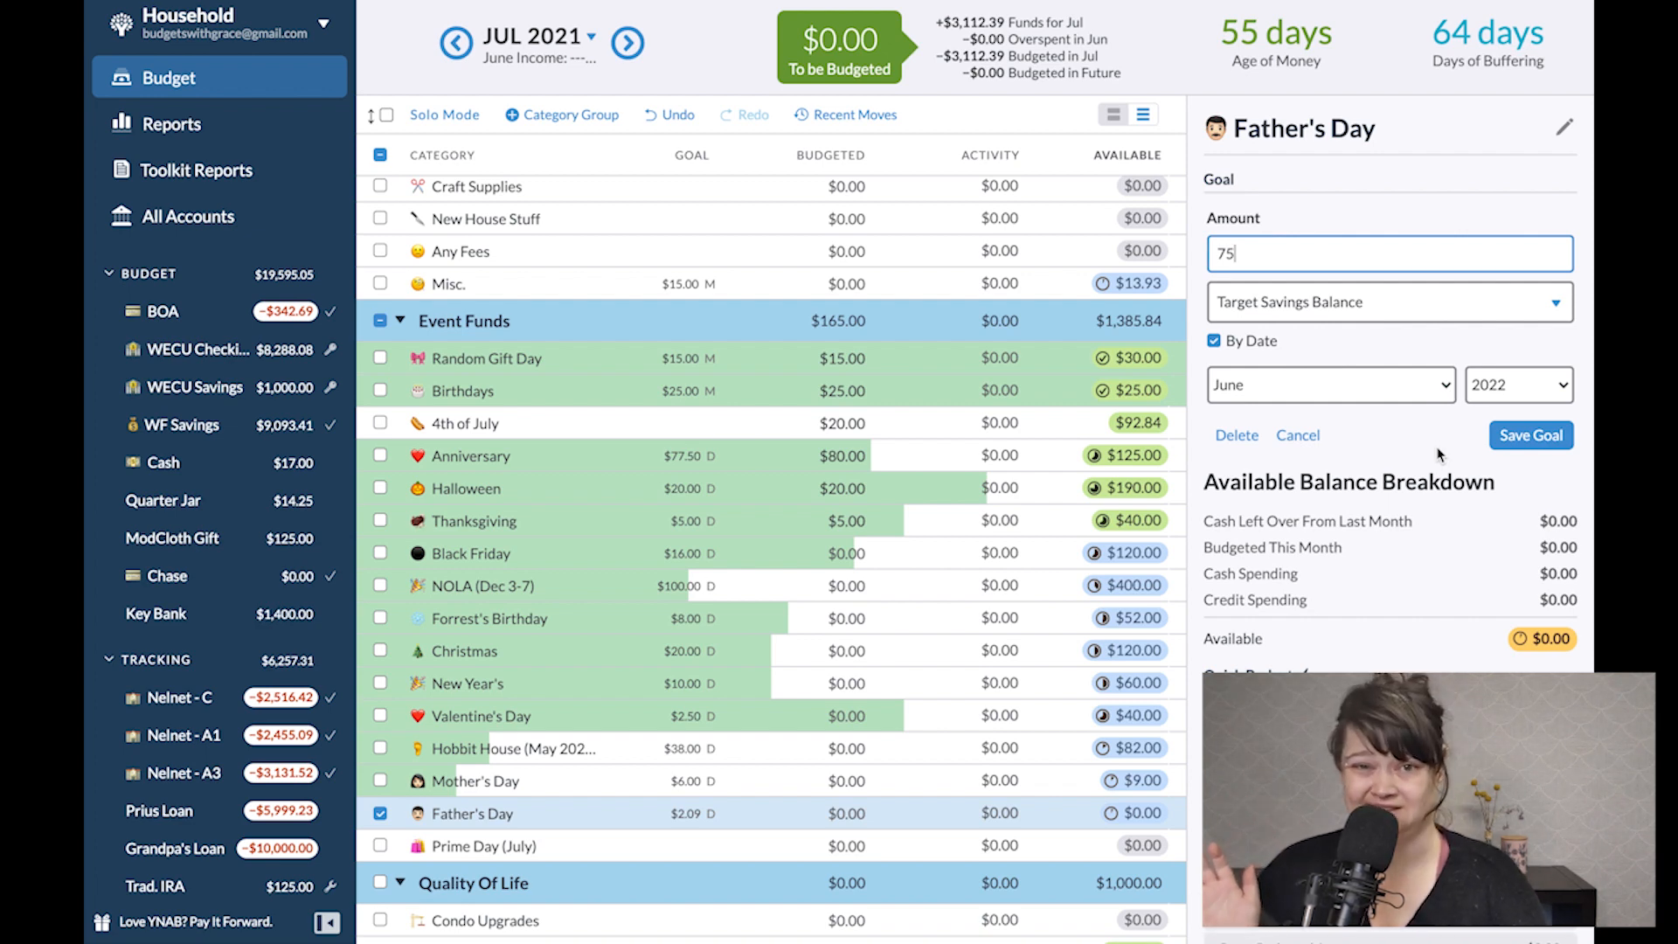
click(455, 42)
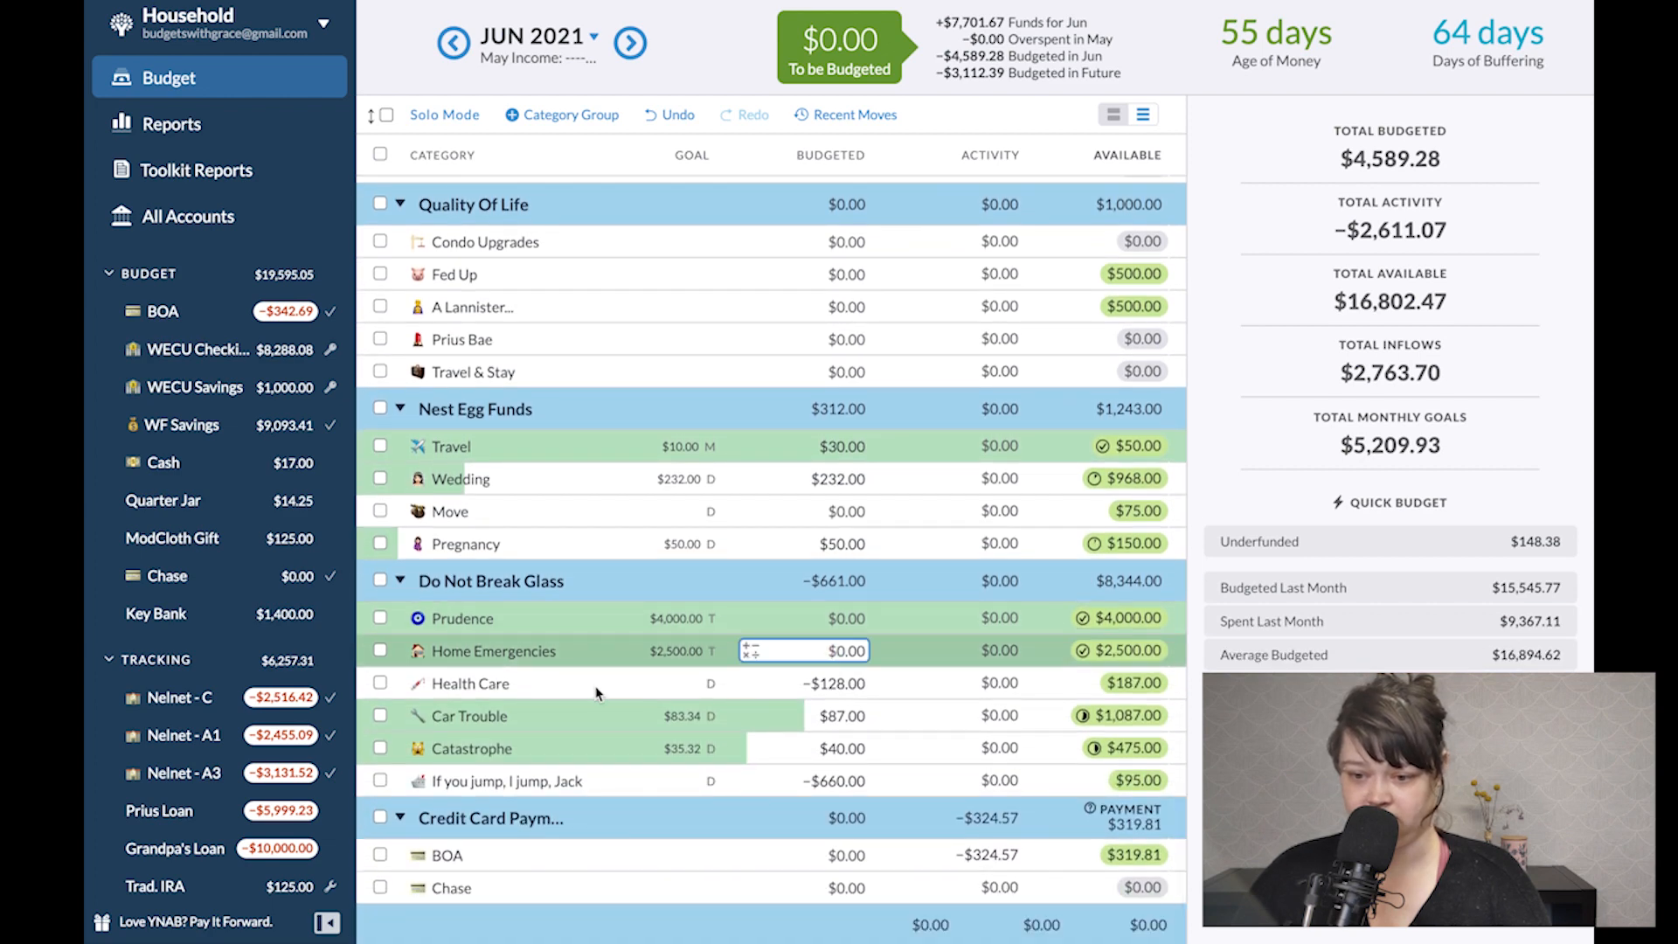
Zero out June's Found it! assignment so $232.25 carries to July as to-be-budgeted.
scroll(down, 3)
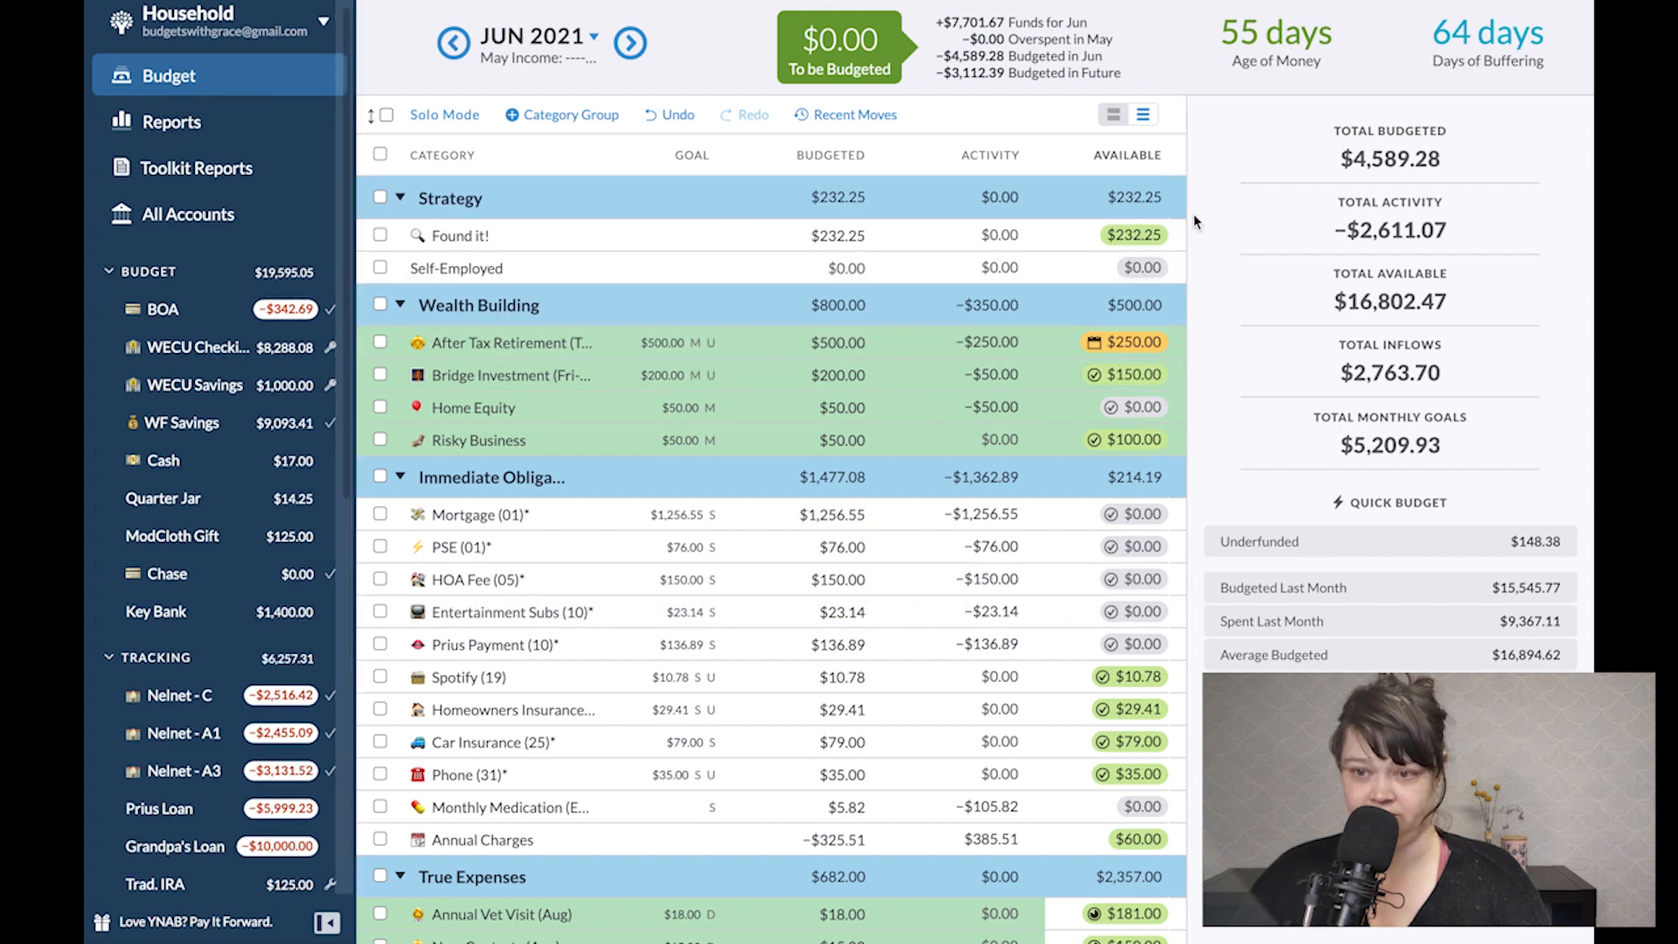
click(1131, 235)
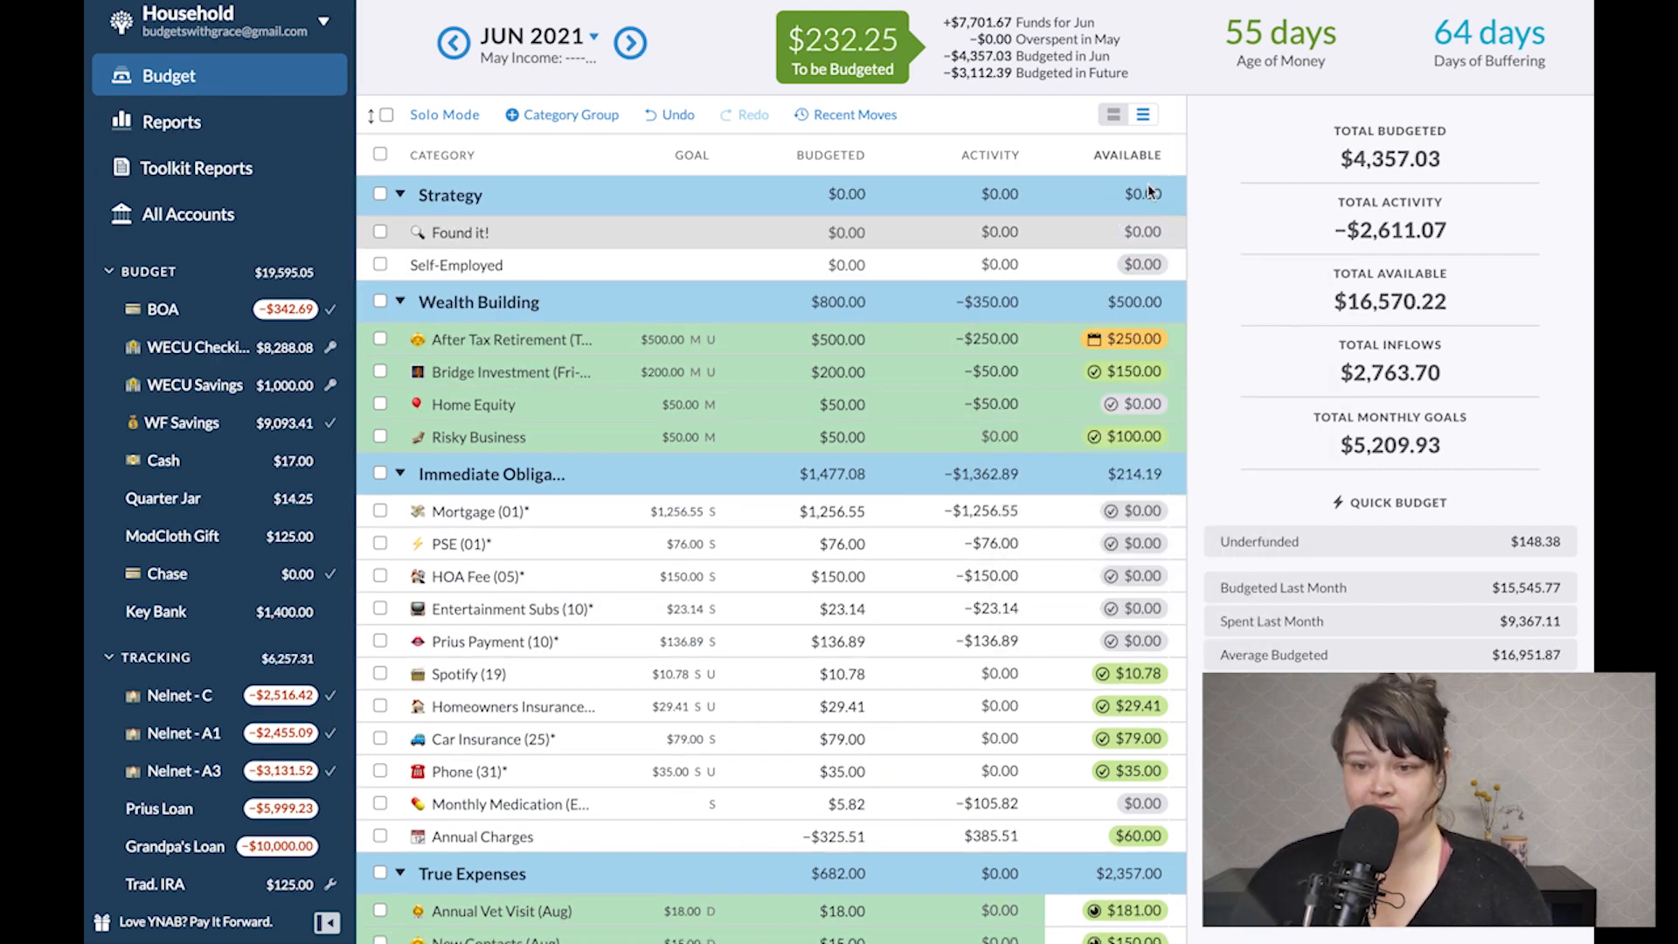
click(629, 42)
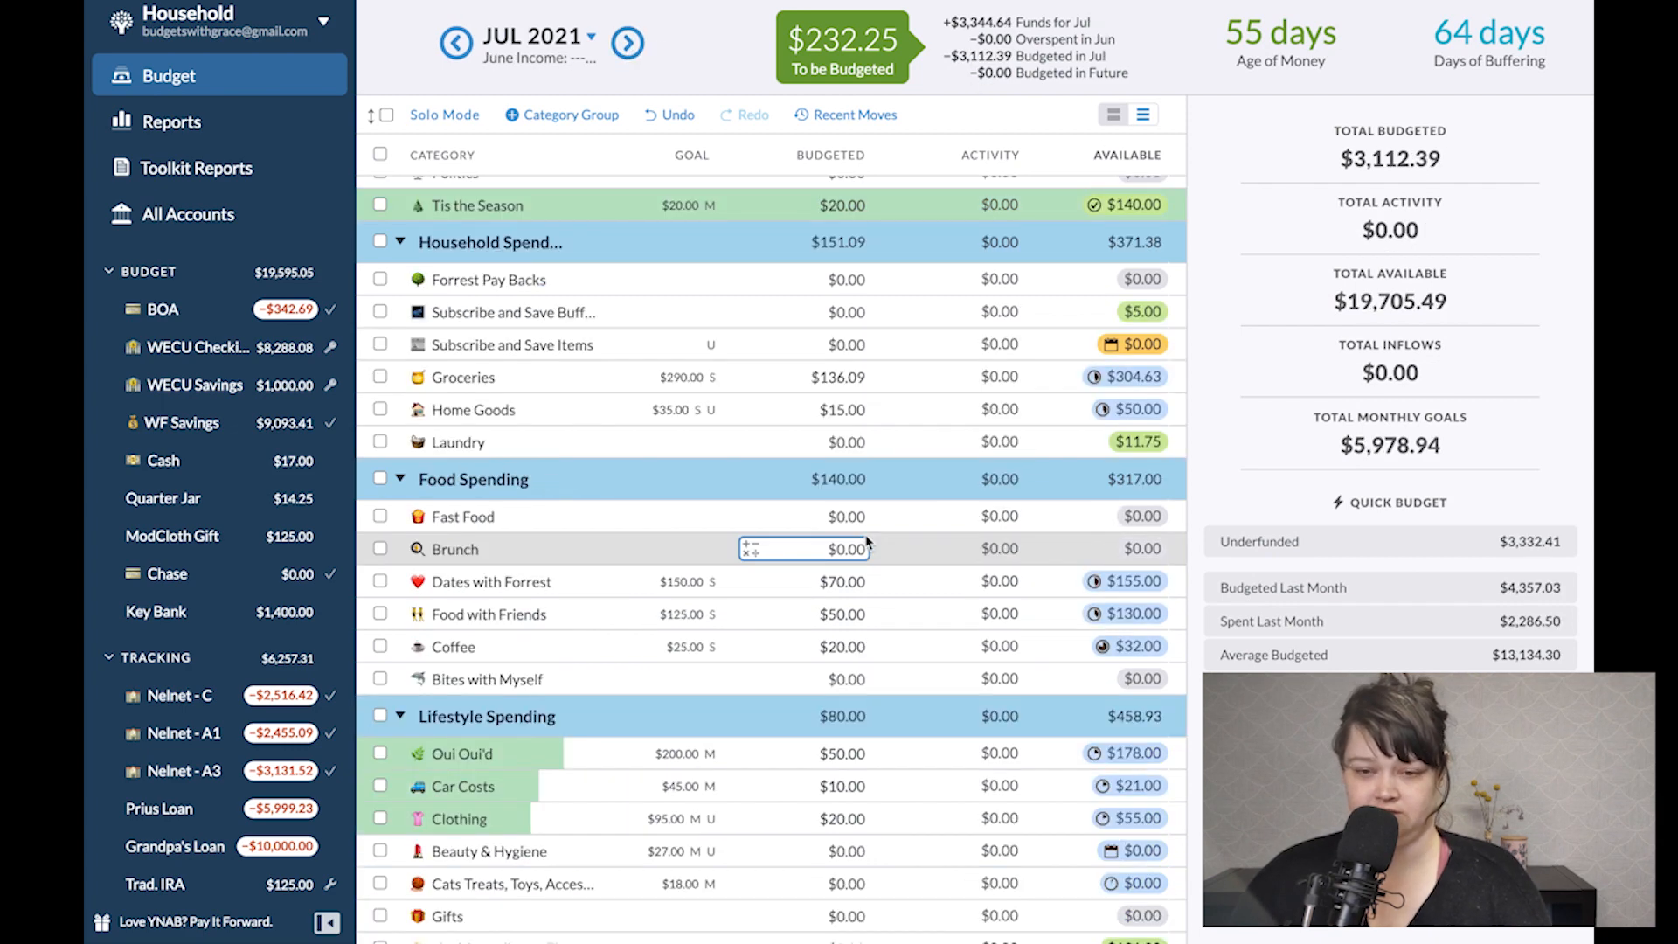
Budget $50 to Pregnancy for July, checking August twice and returning to July.
scroll(down, 3)
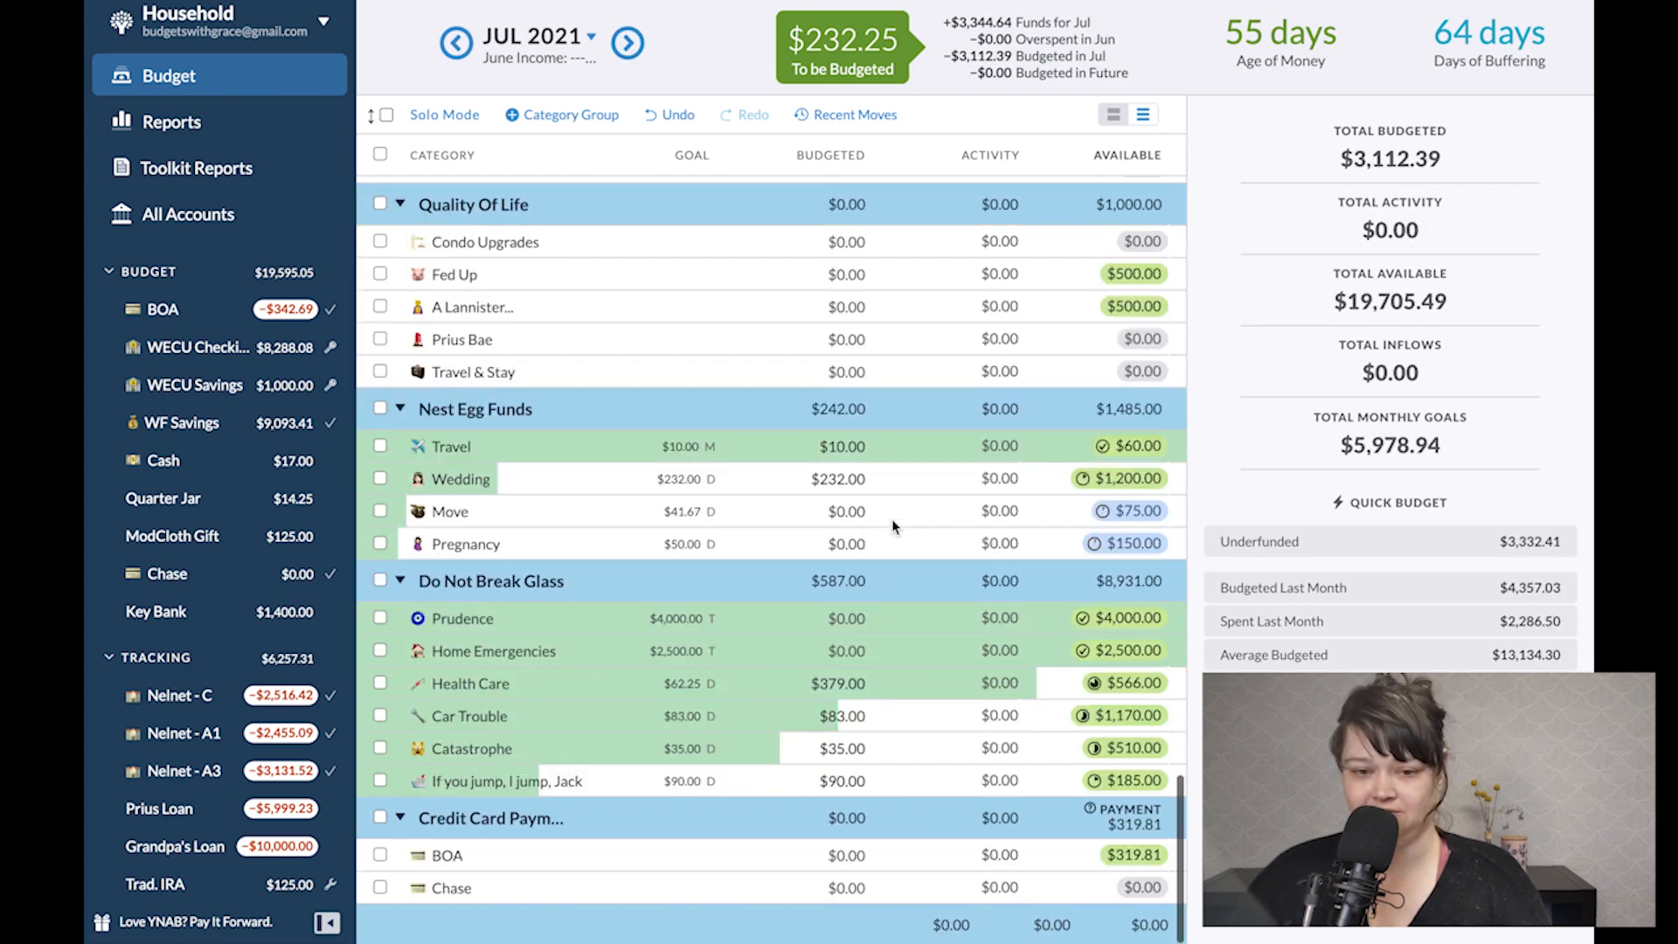
click(465, 543)
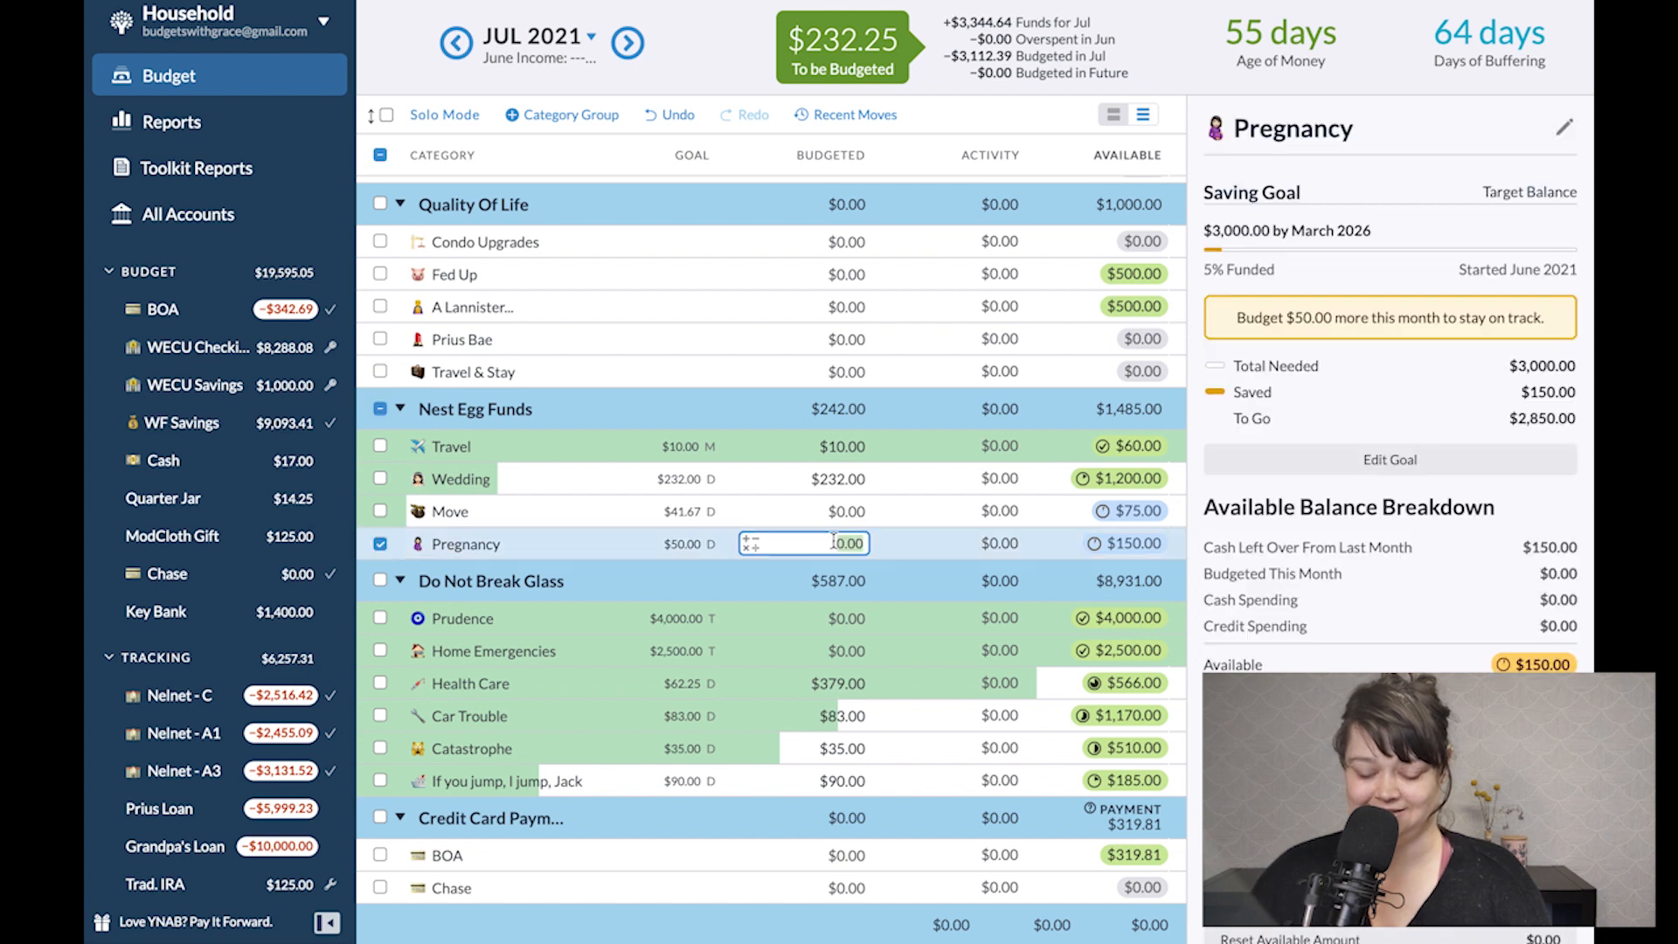
text(50)
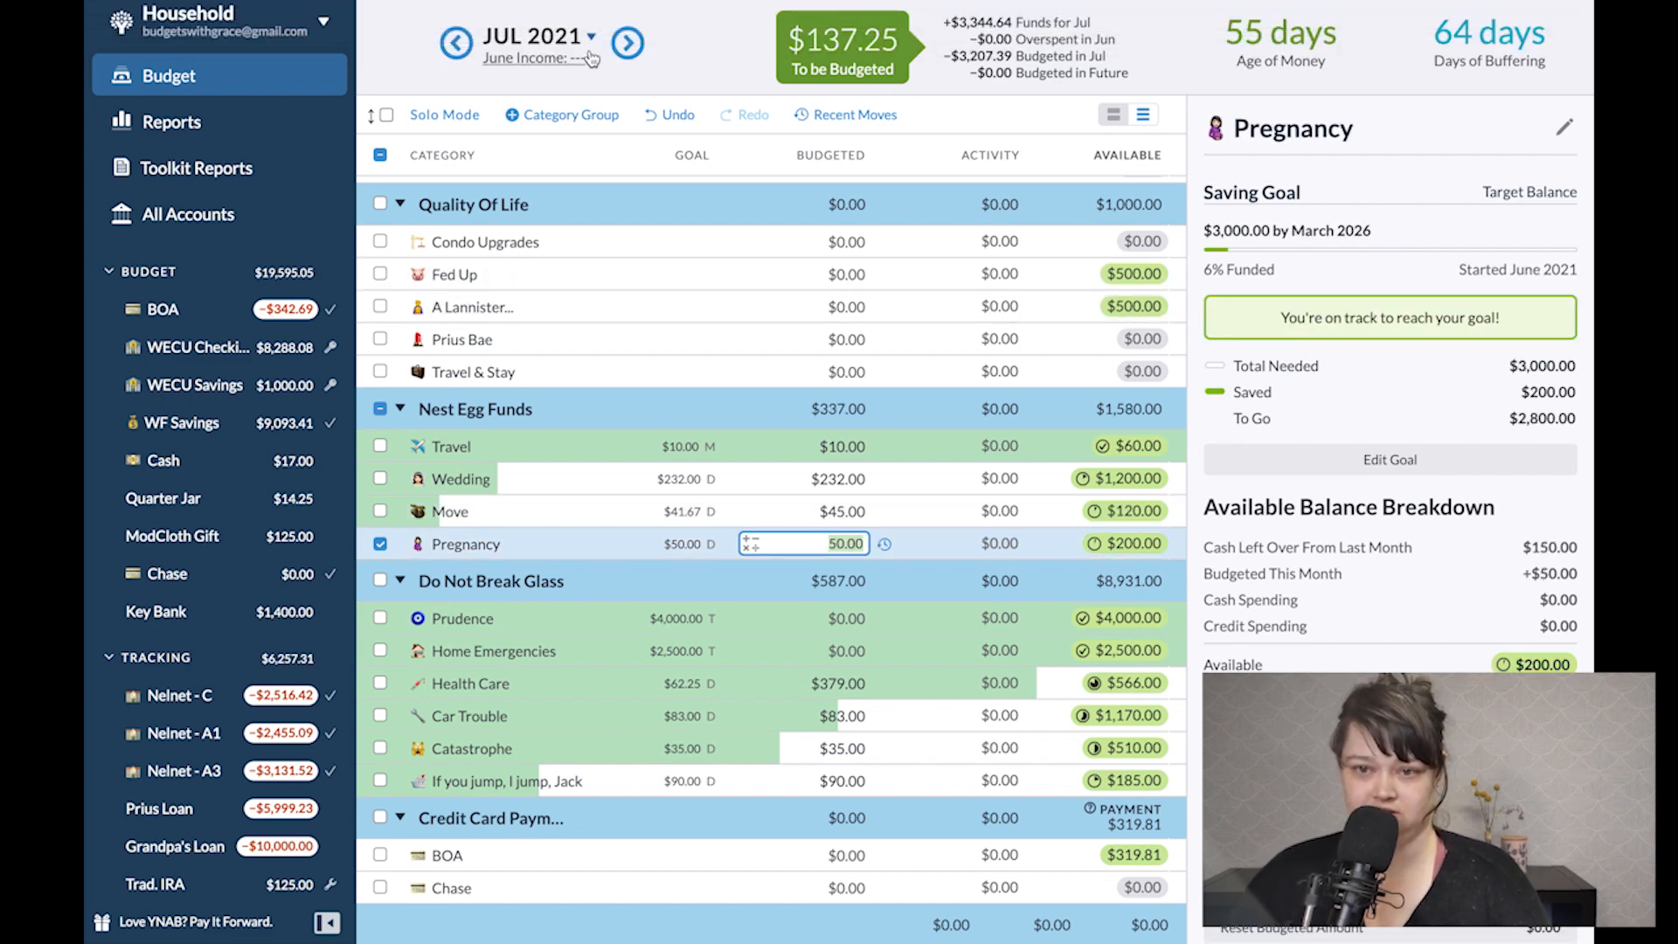
click(626, 42)
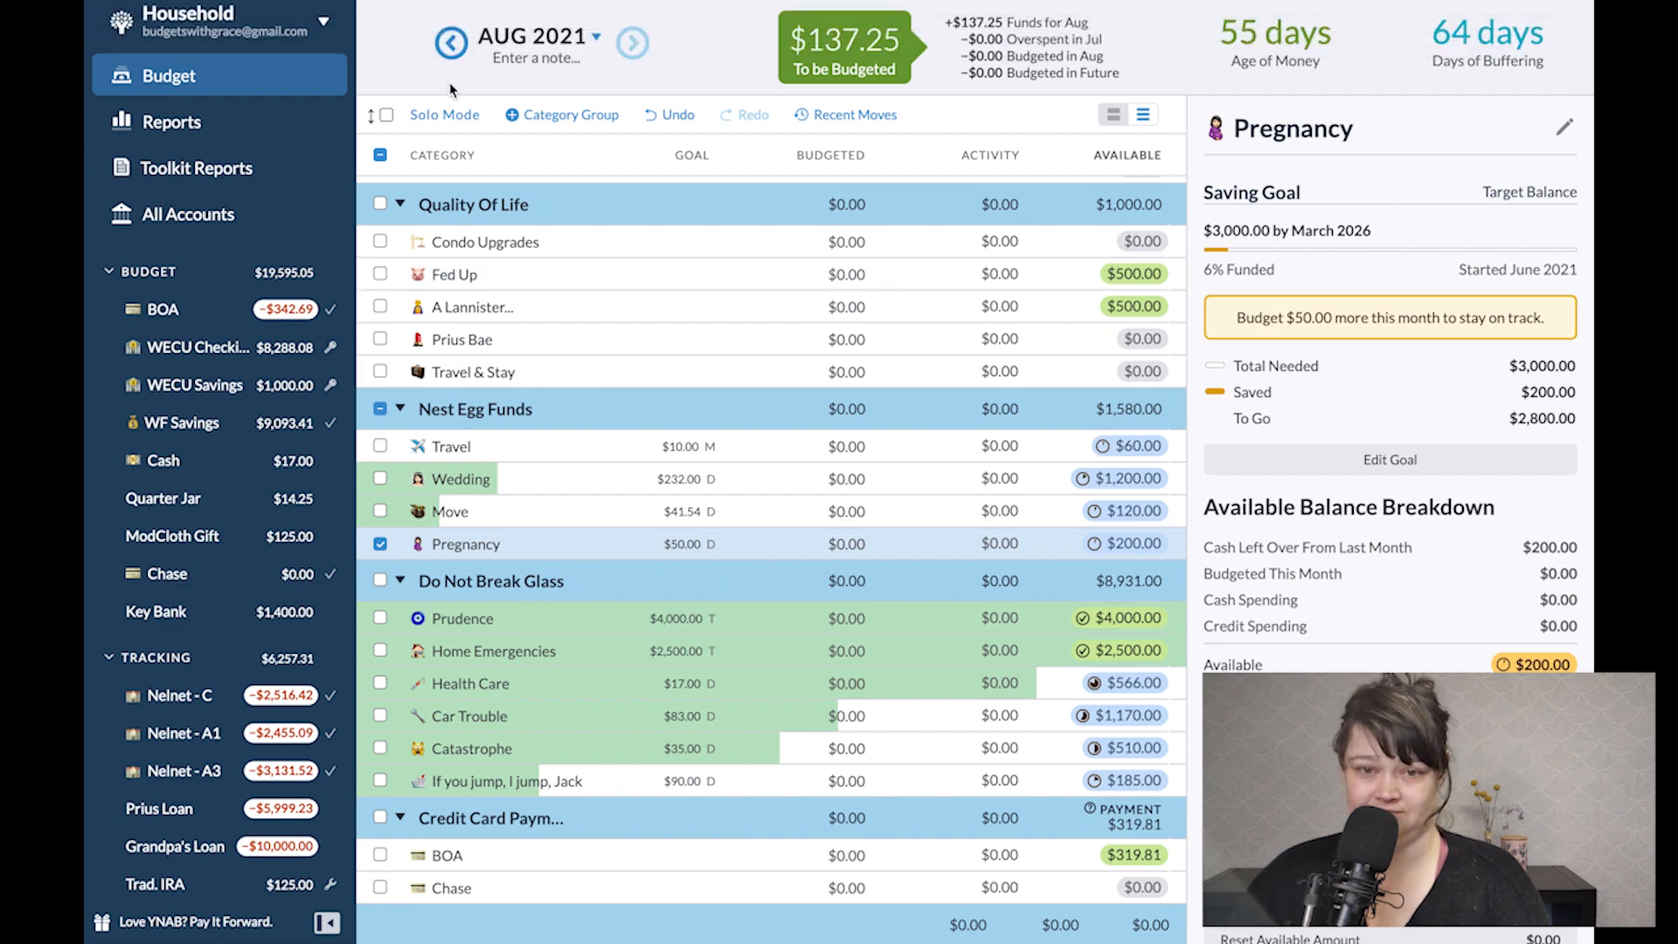
click(451, 42)
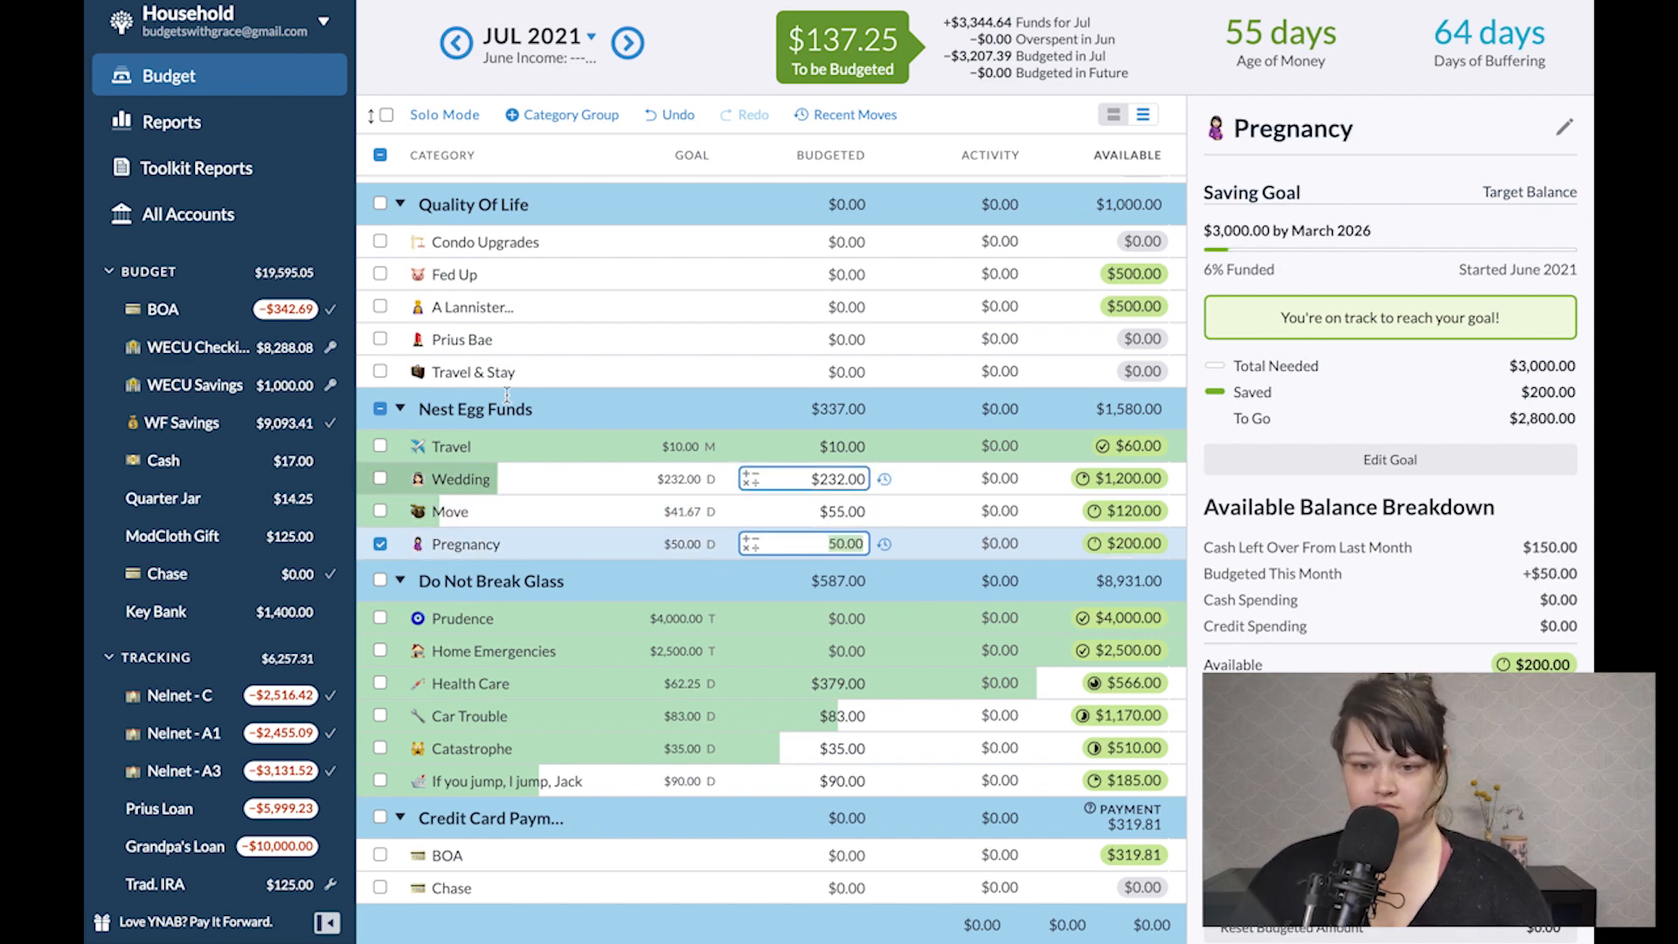
click(628, 42)
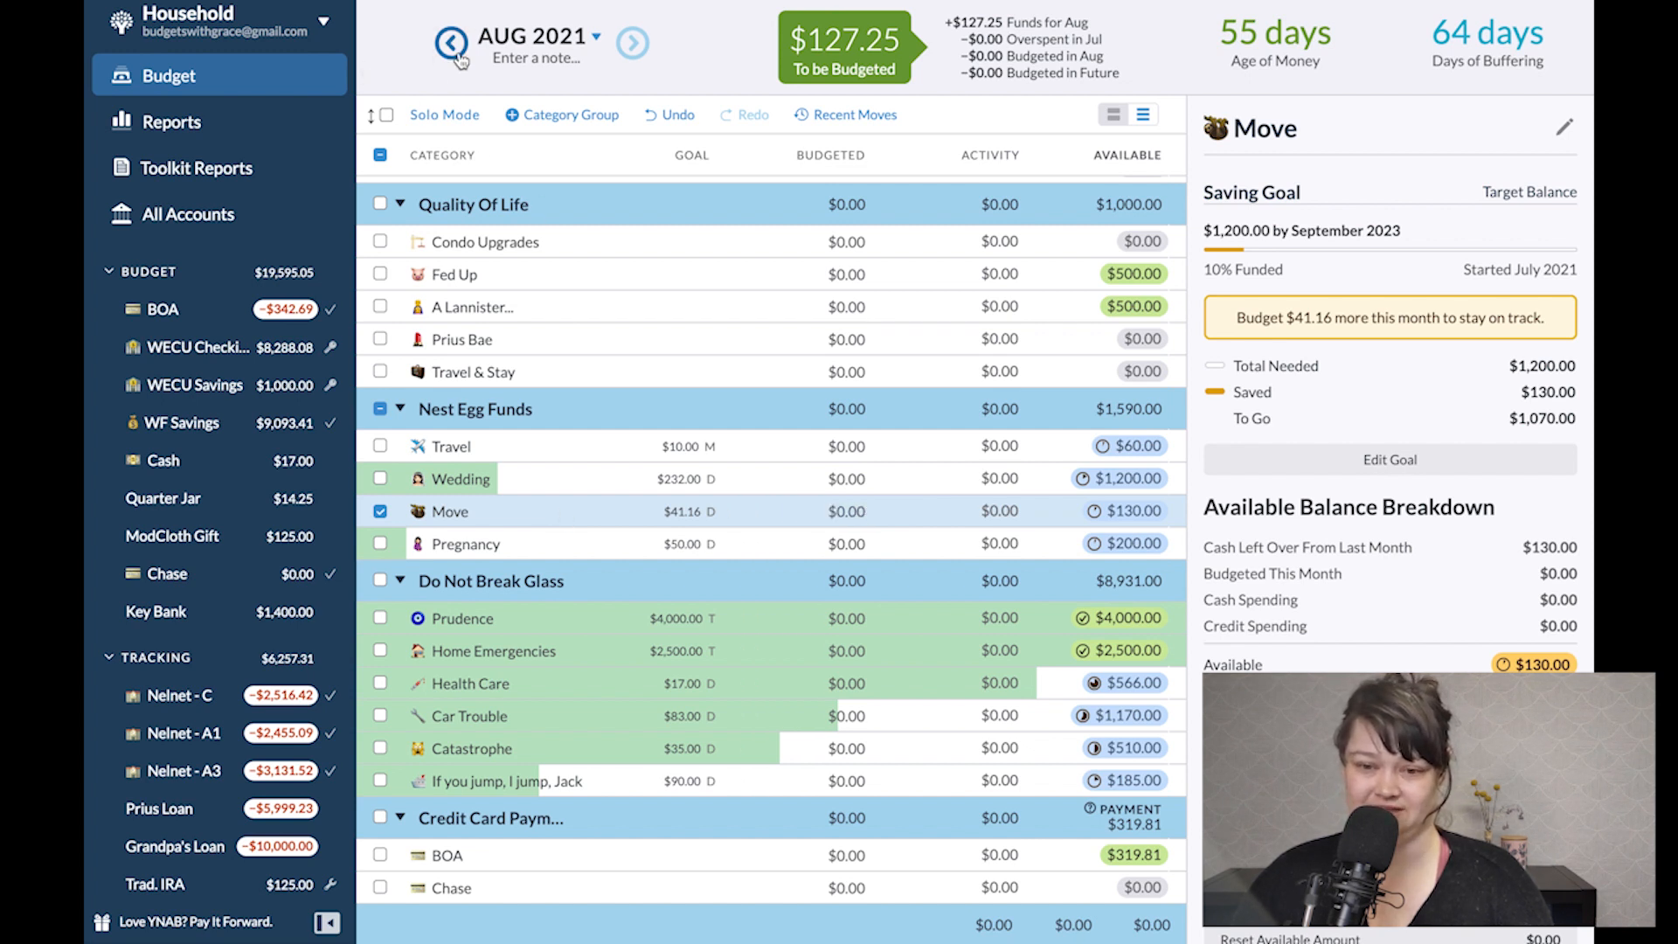
click(453, 41)
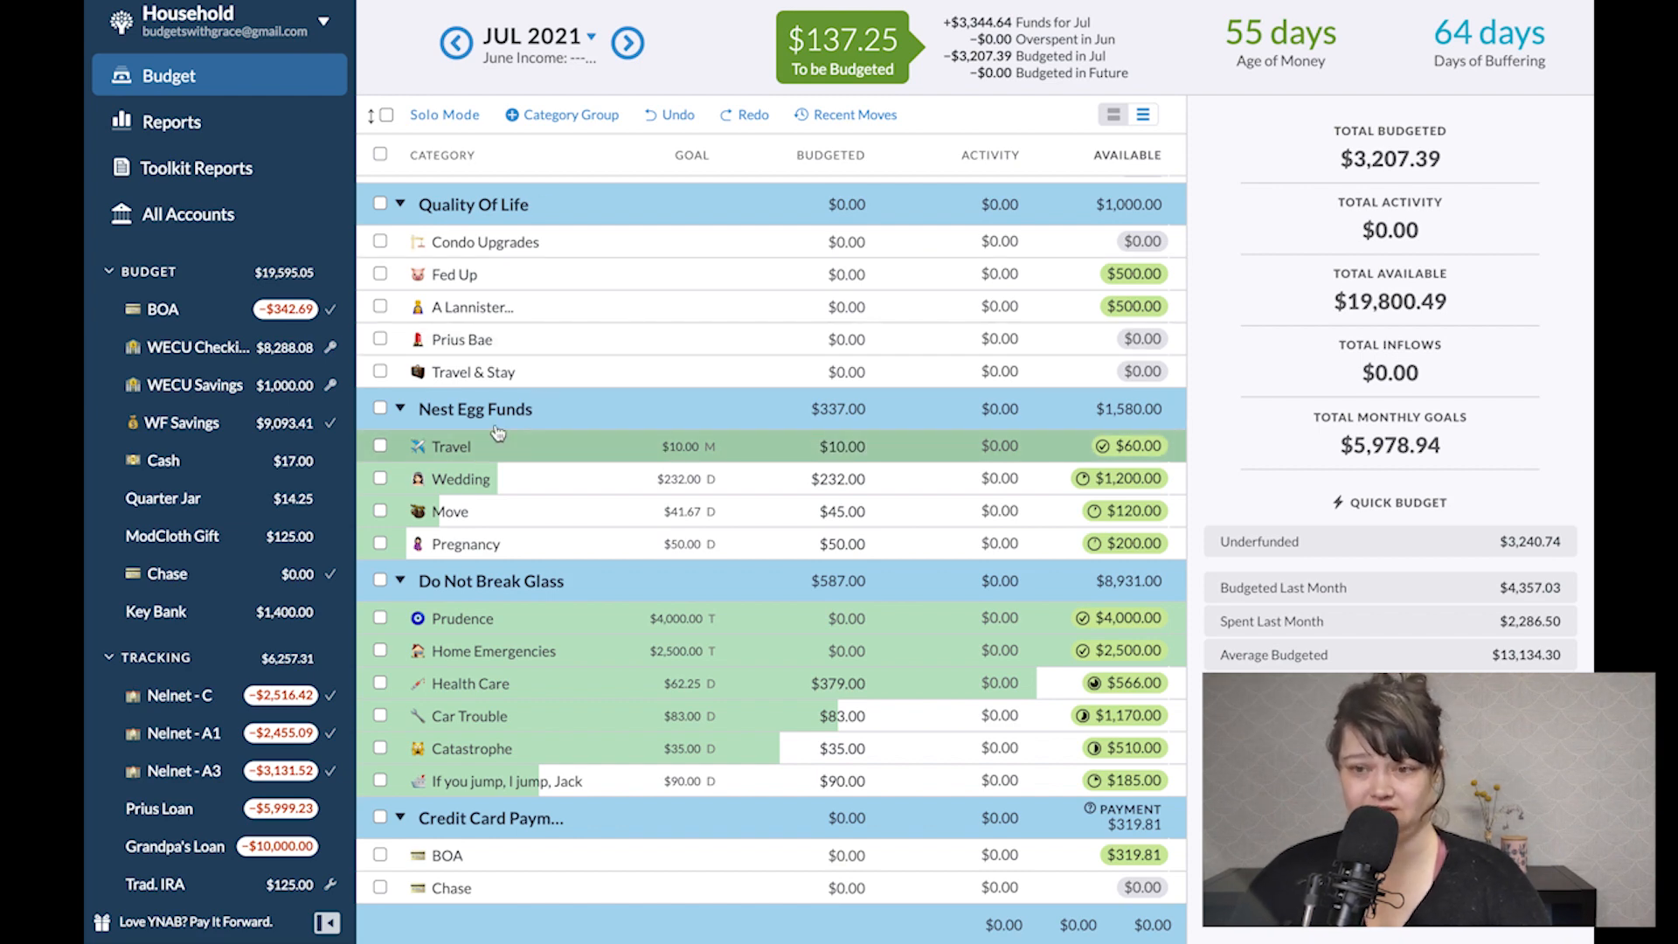
Scroll down to Tires with $130 budgeted and start assigning the leftover from To be Budgeted.
scroll(down, 3)
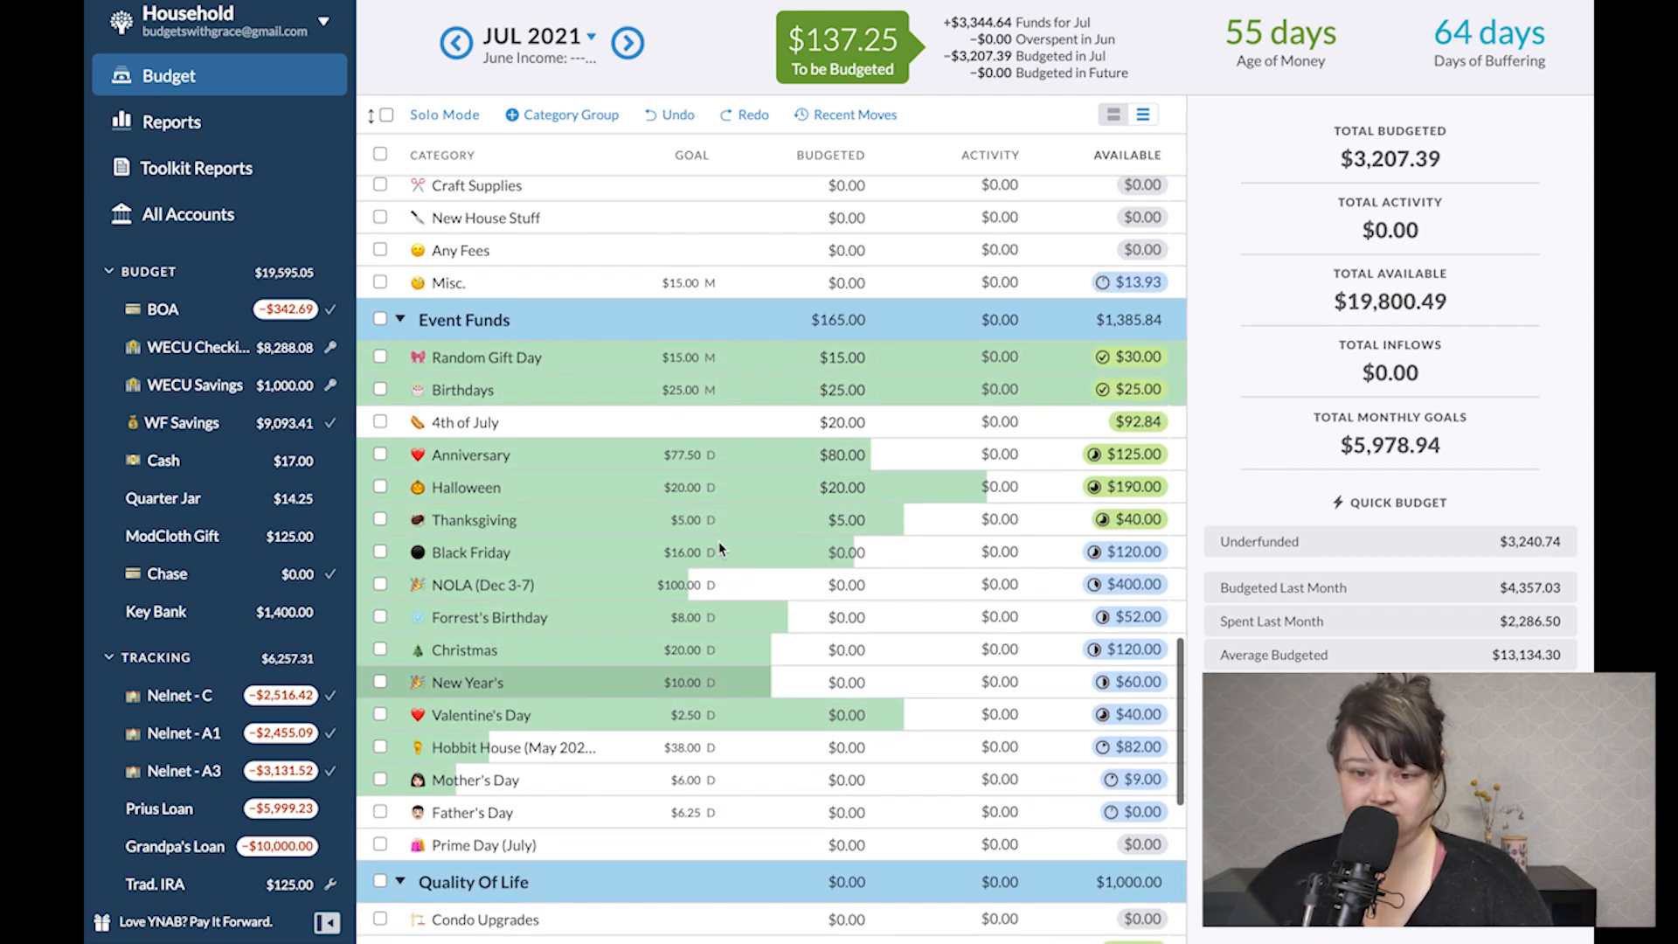
scroll(down, 3)
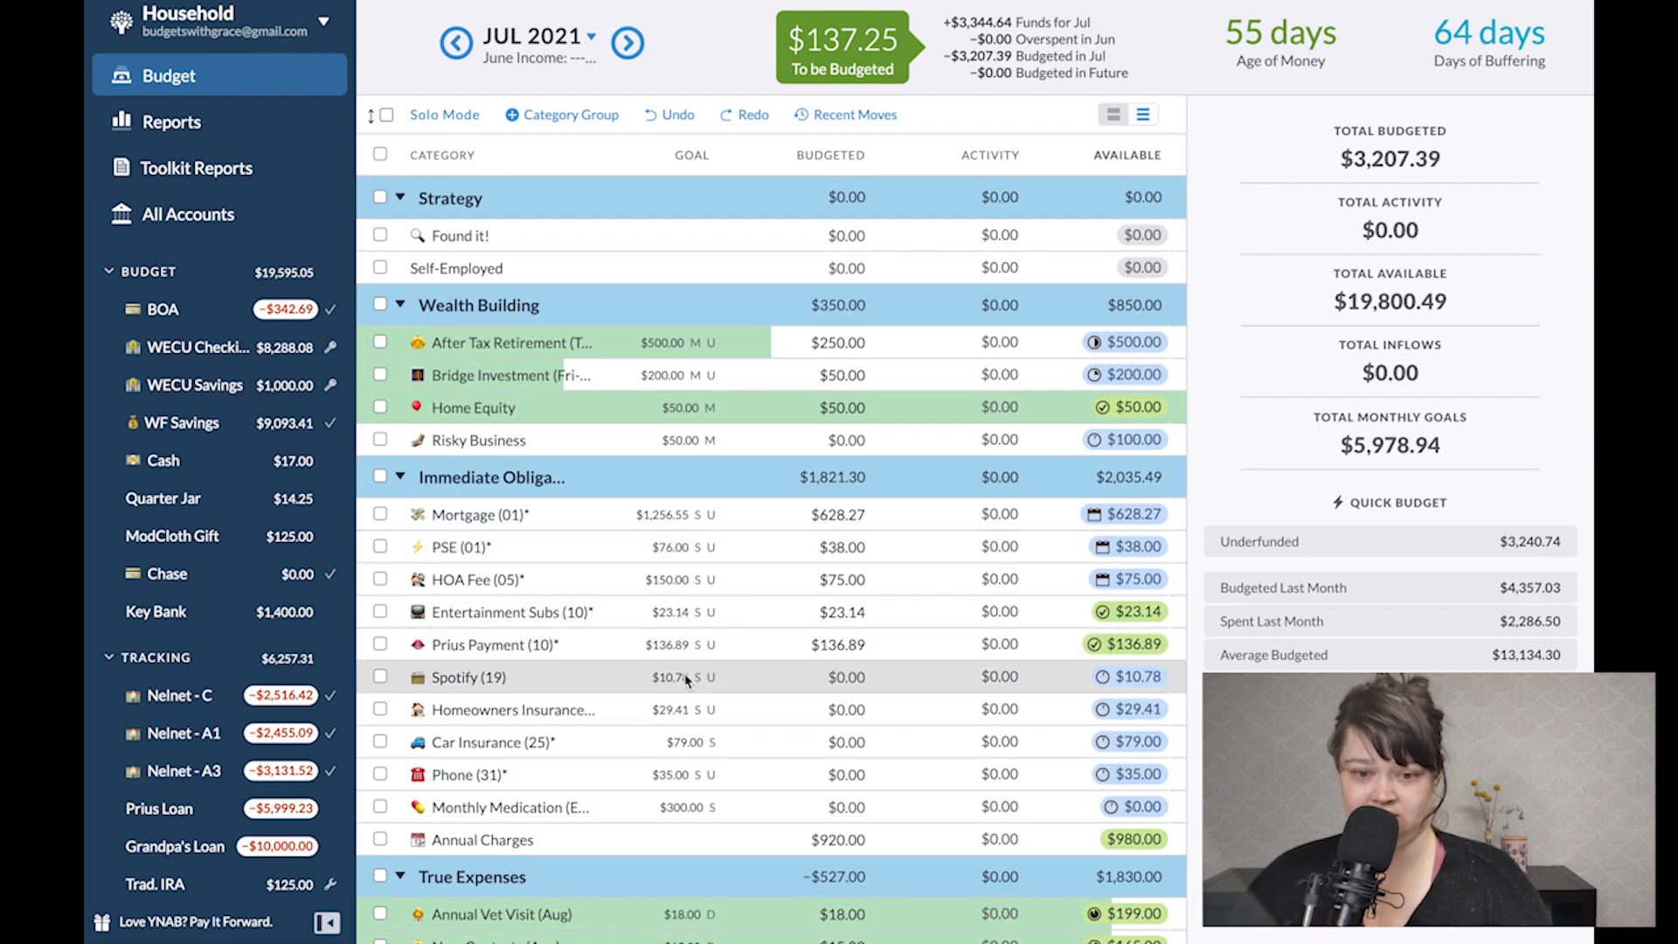
scroll(down, 3)
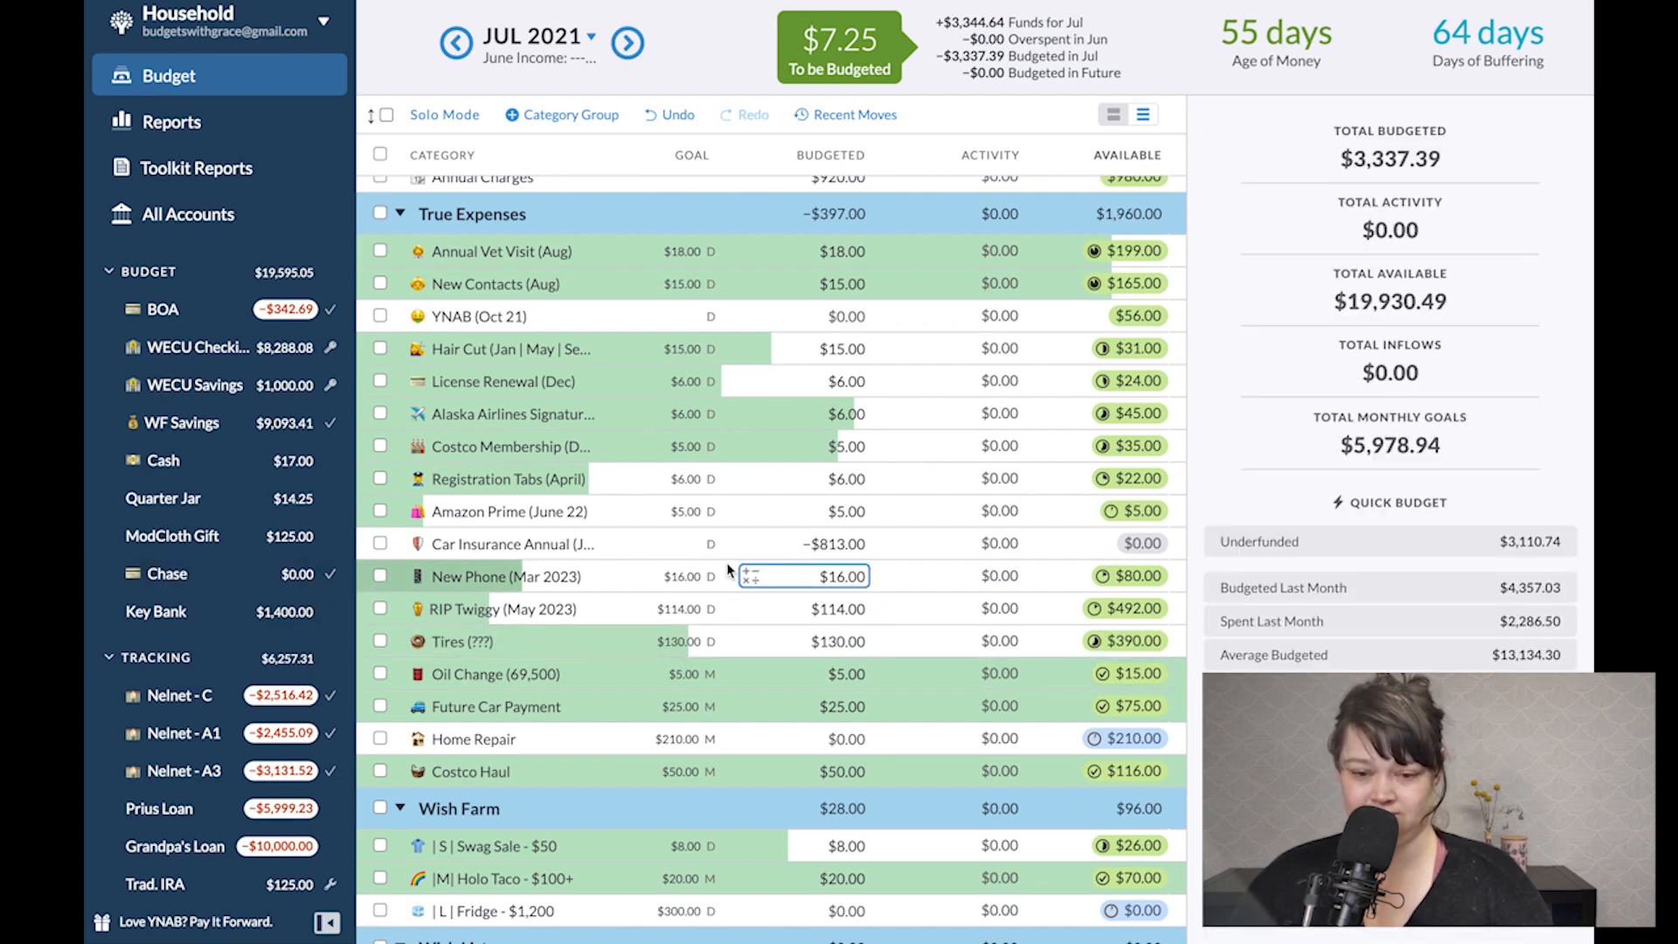
scroll(down, 3)
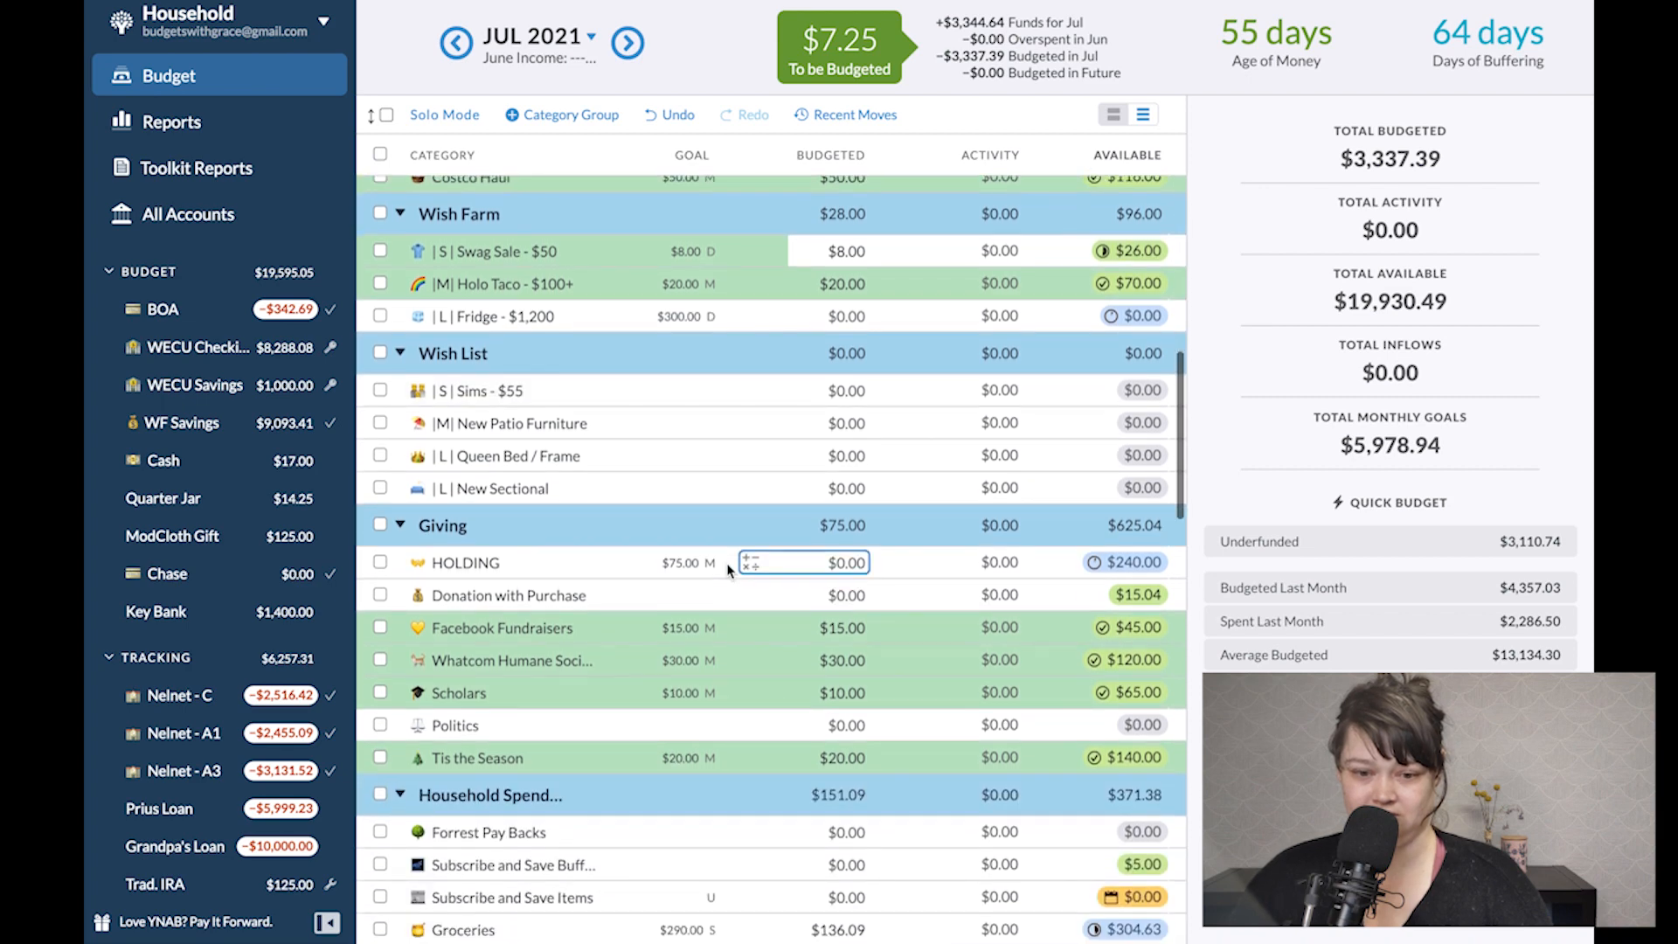
scroll(down, 3)
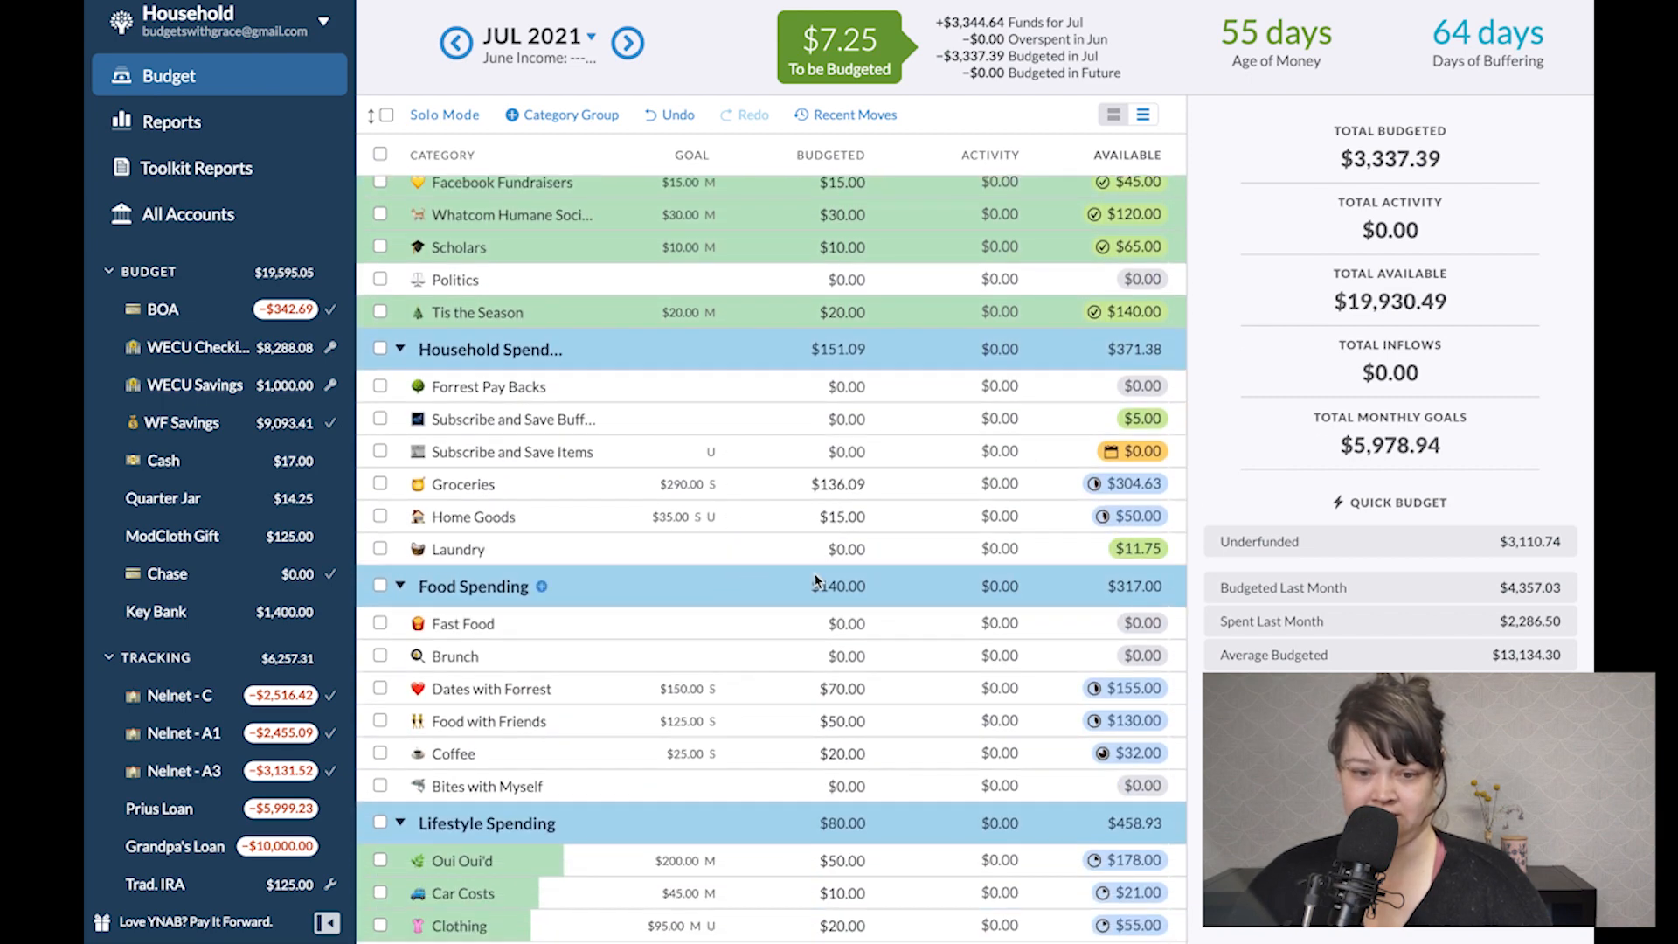
click(843, 516)
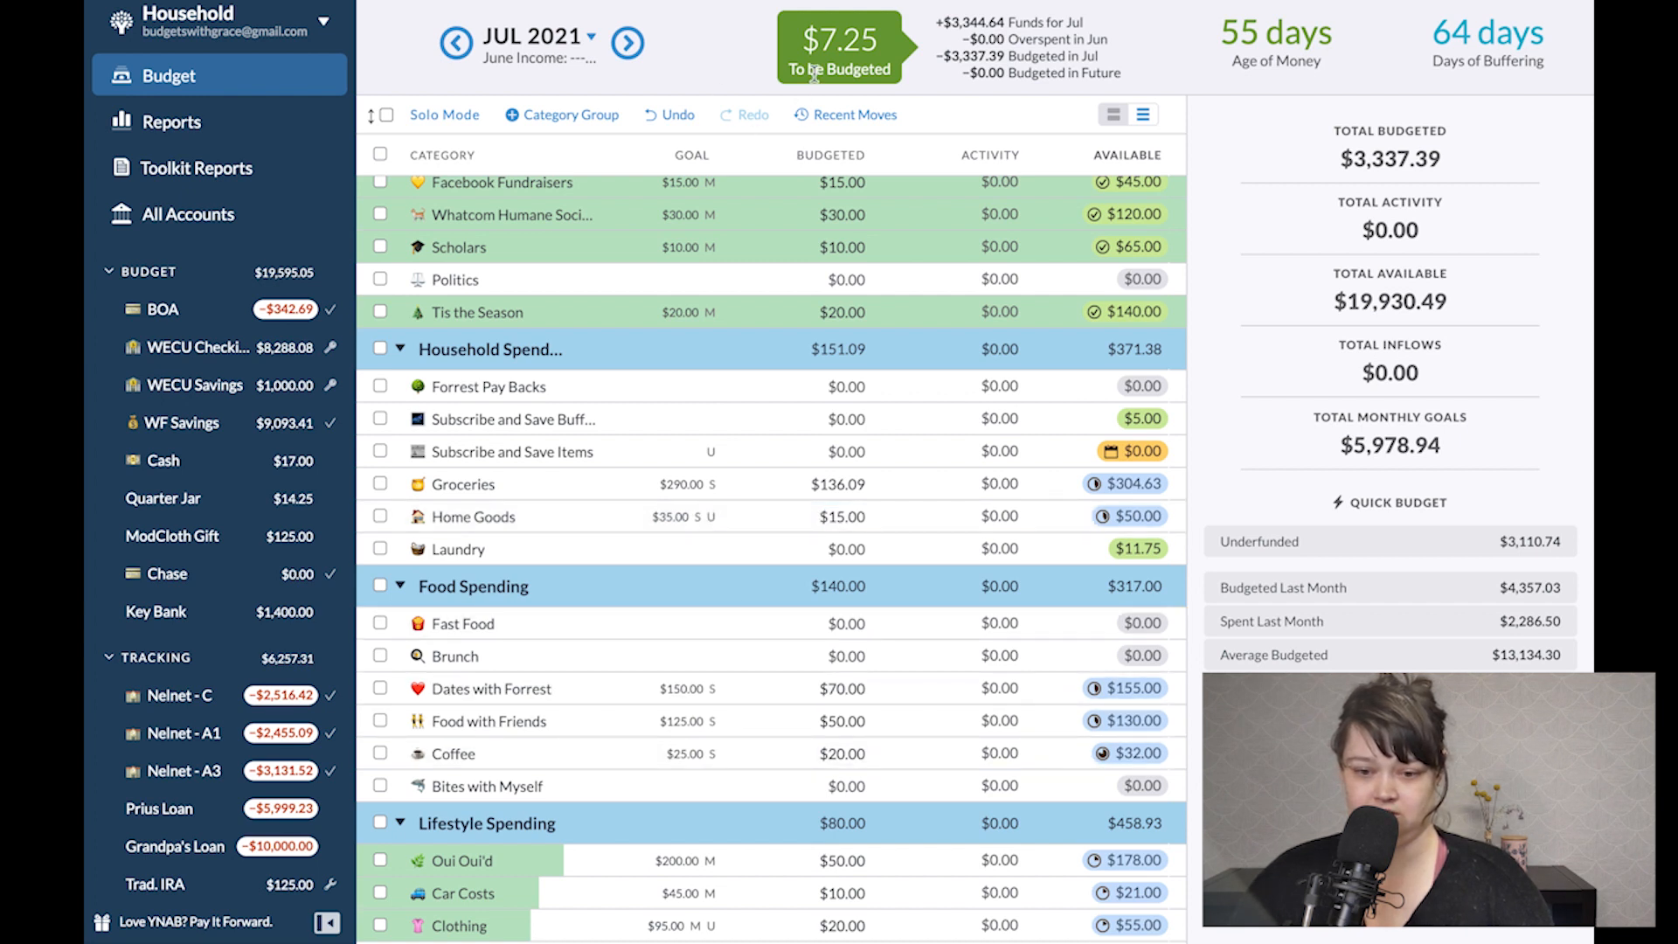
Move $5 to Coffee and the remaining $2.25 to Groceries, zeroing To be Budgeted.
text(5)
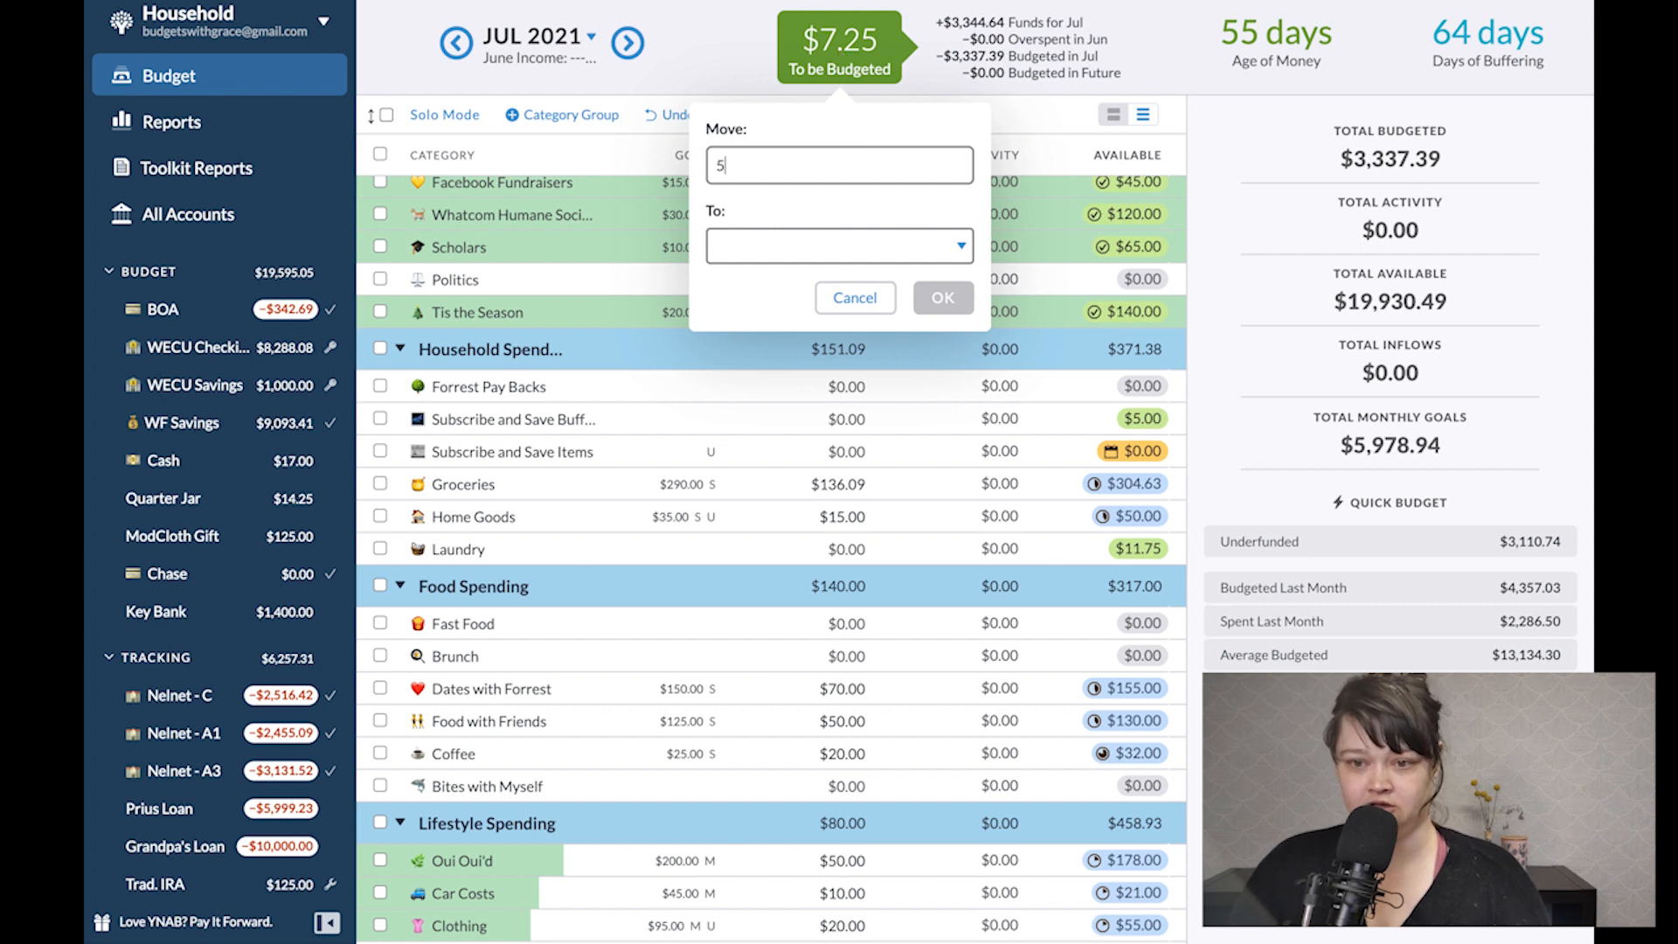
text(c)
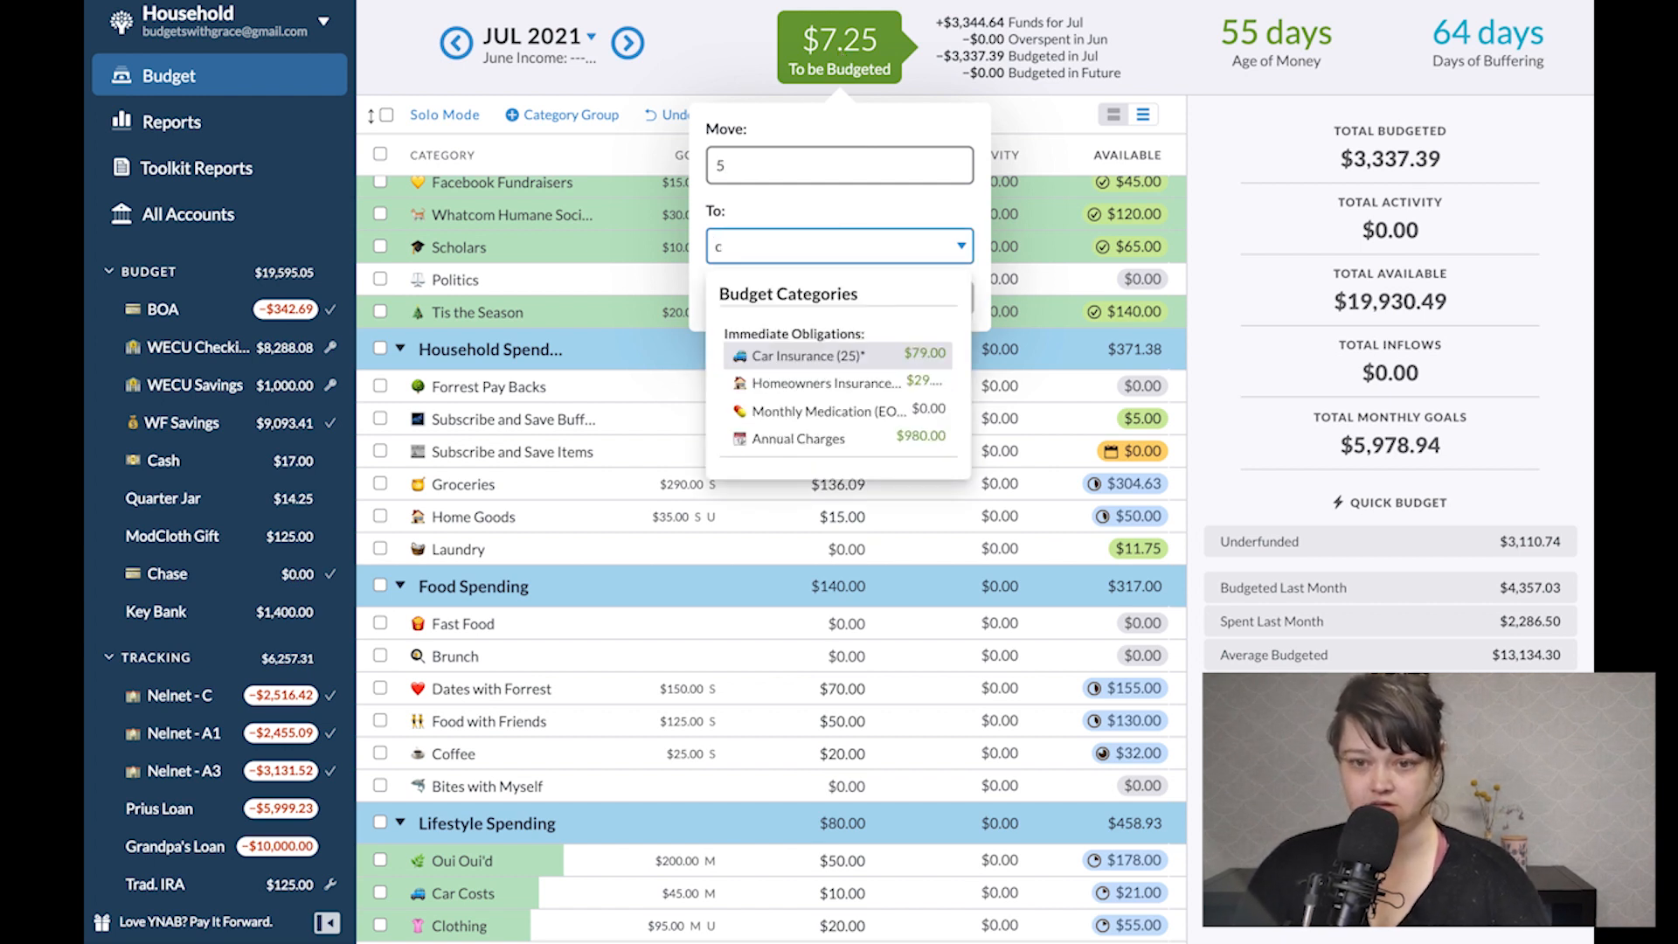
click(805, 354)
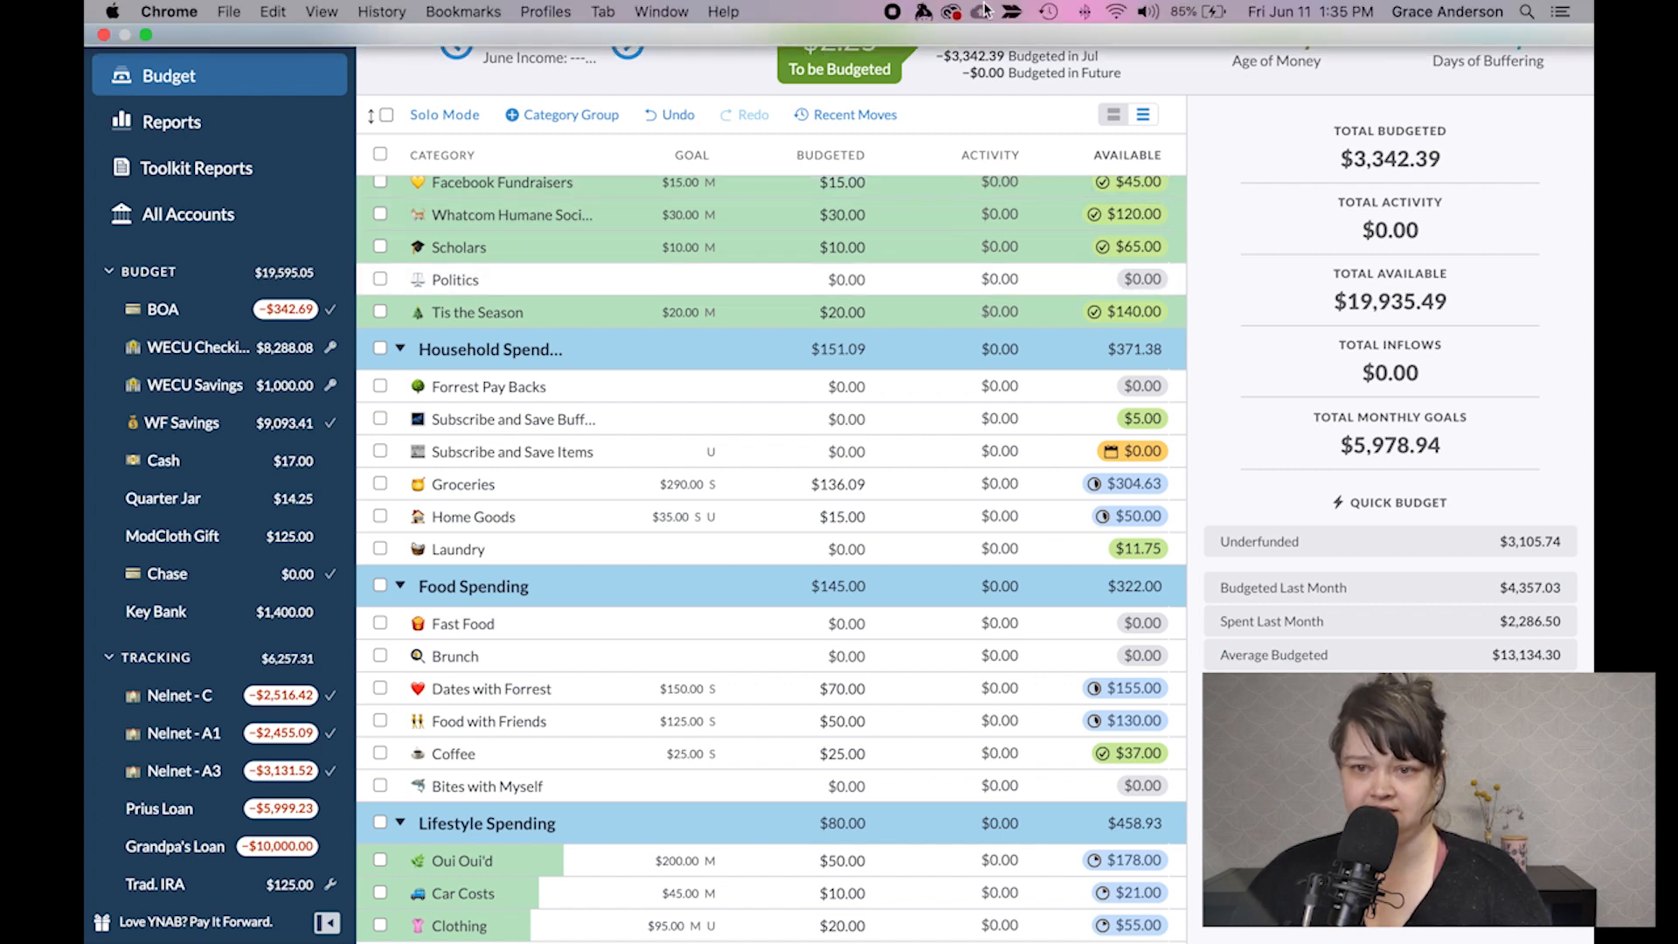
click(839, 49)
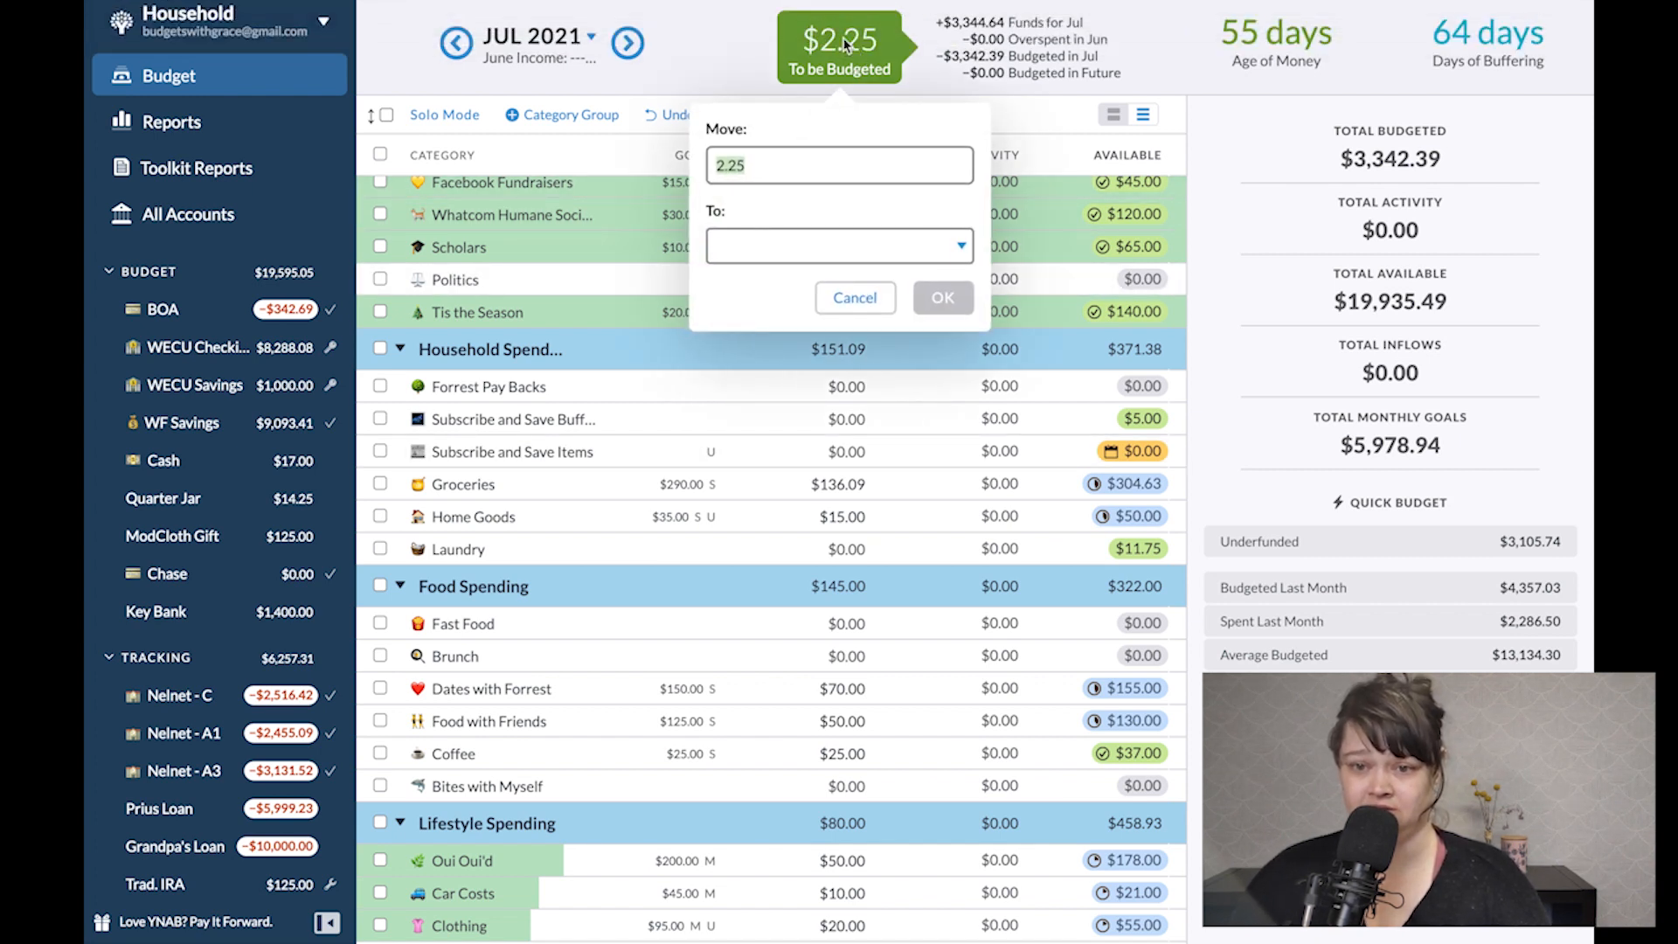
click(838, 247)
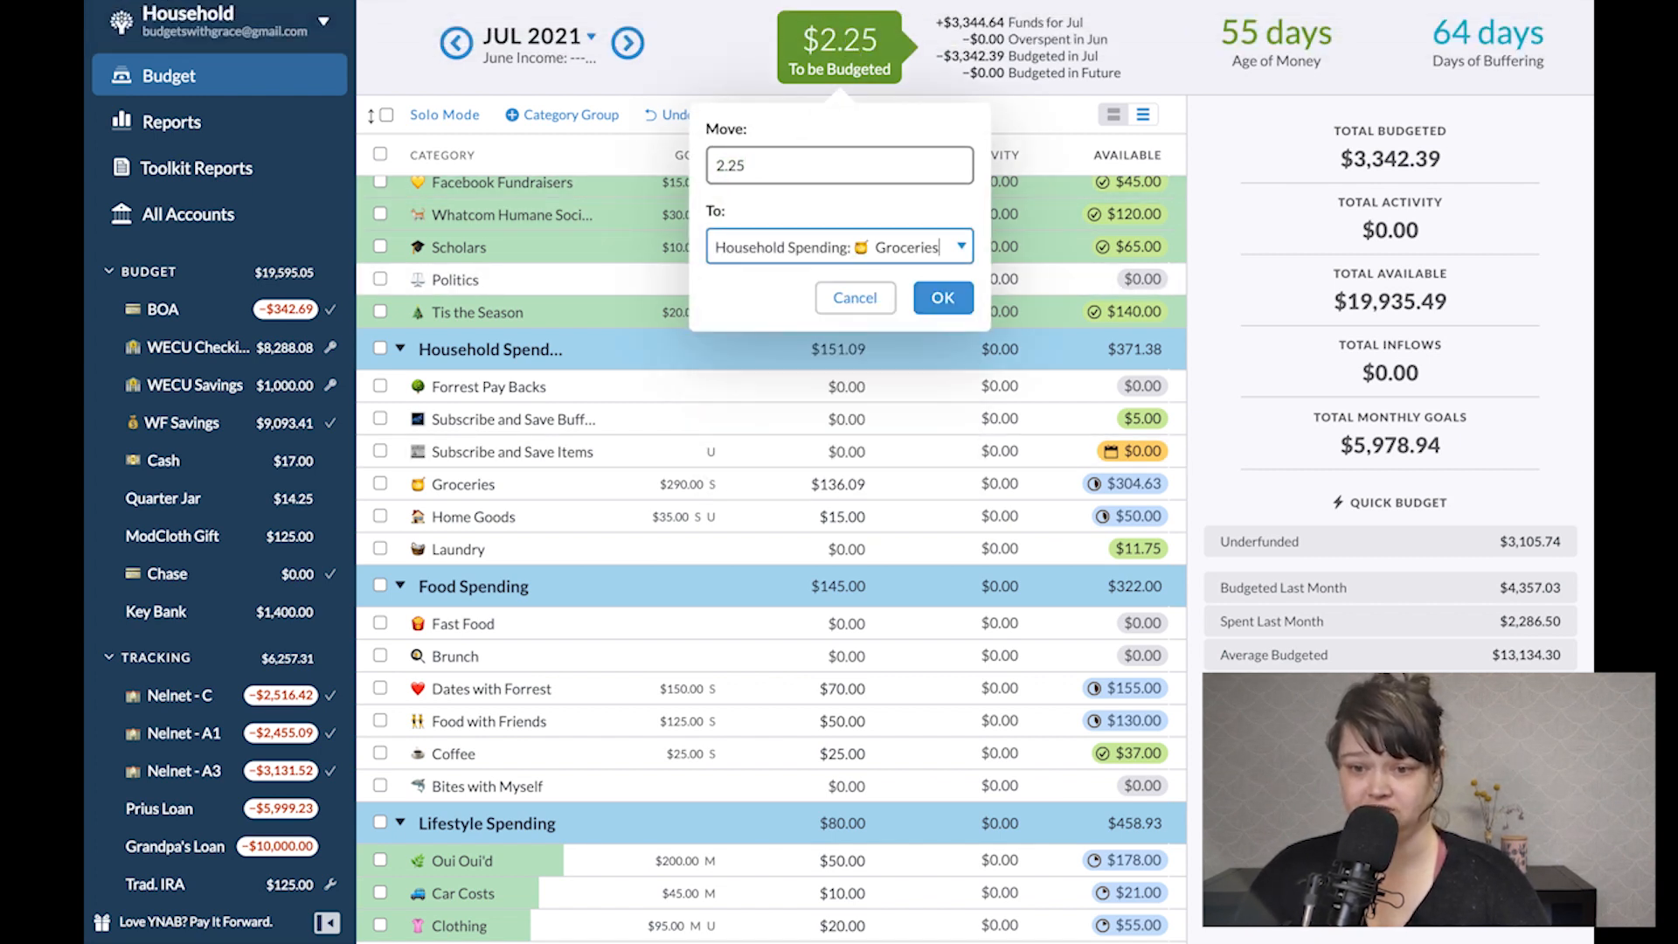
click(941, 297)
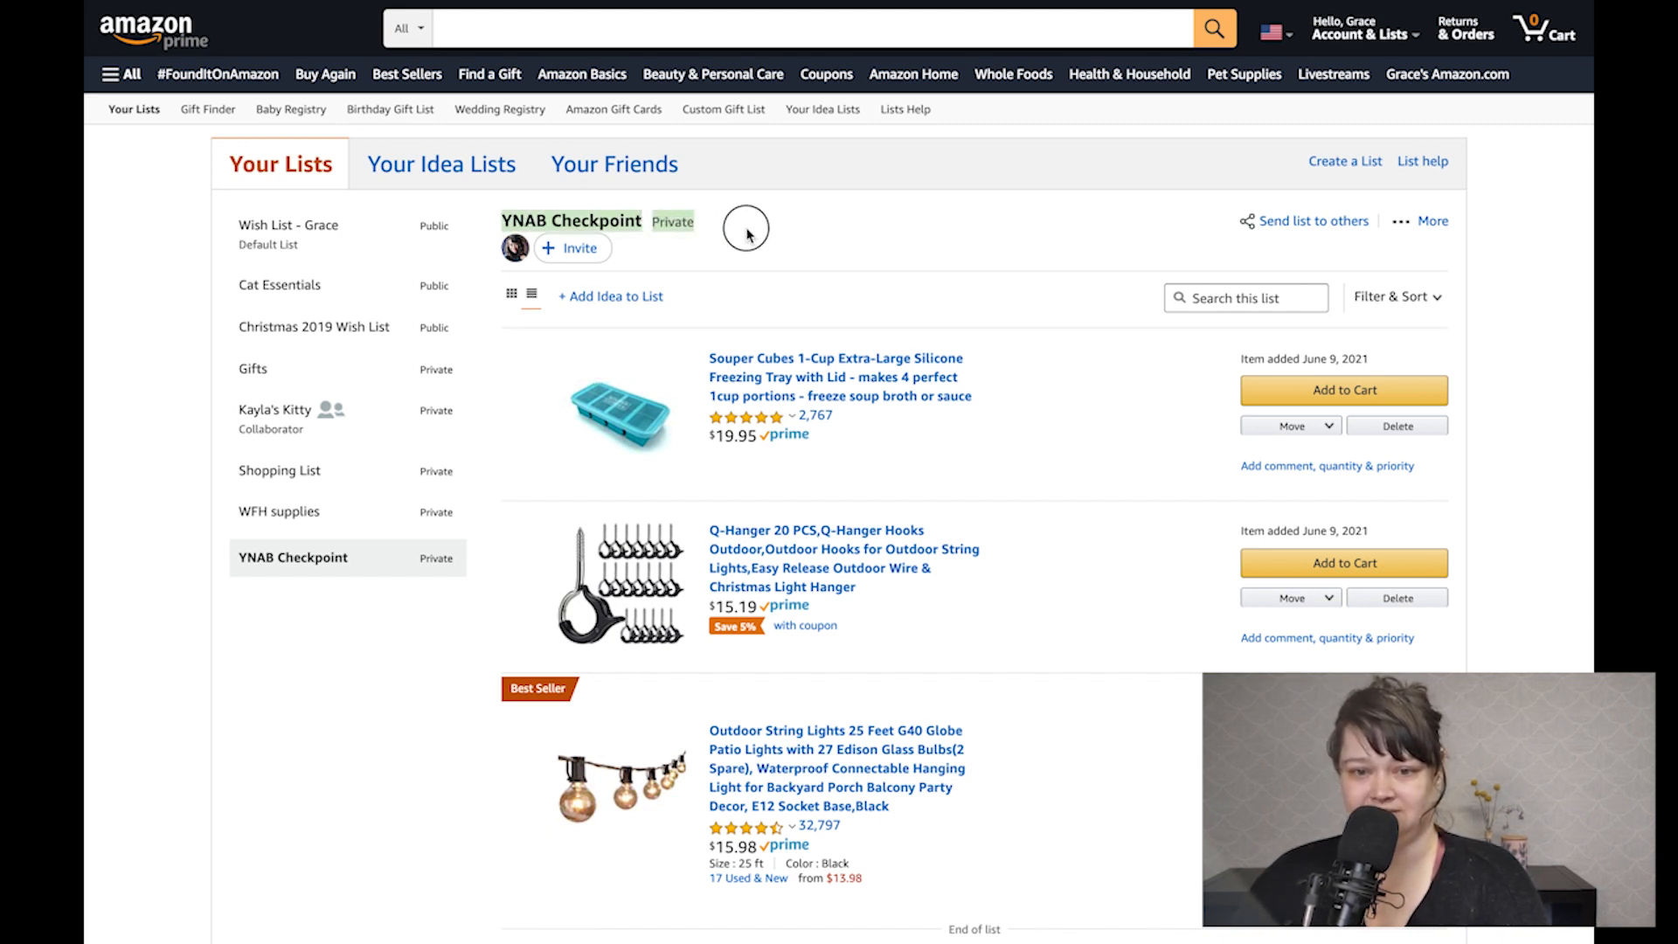
mouse_move(280, 285)
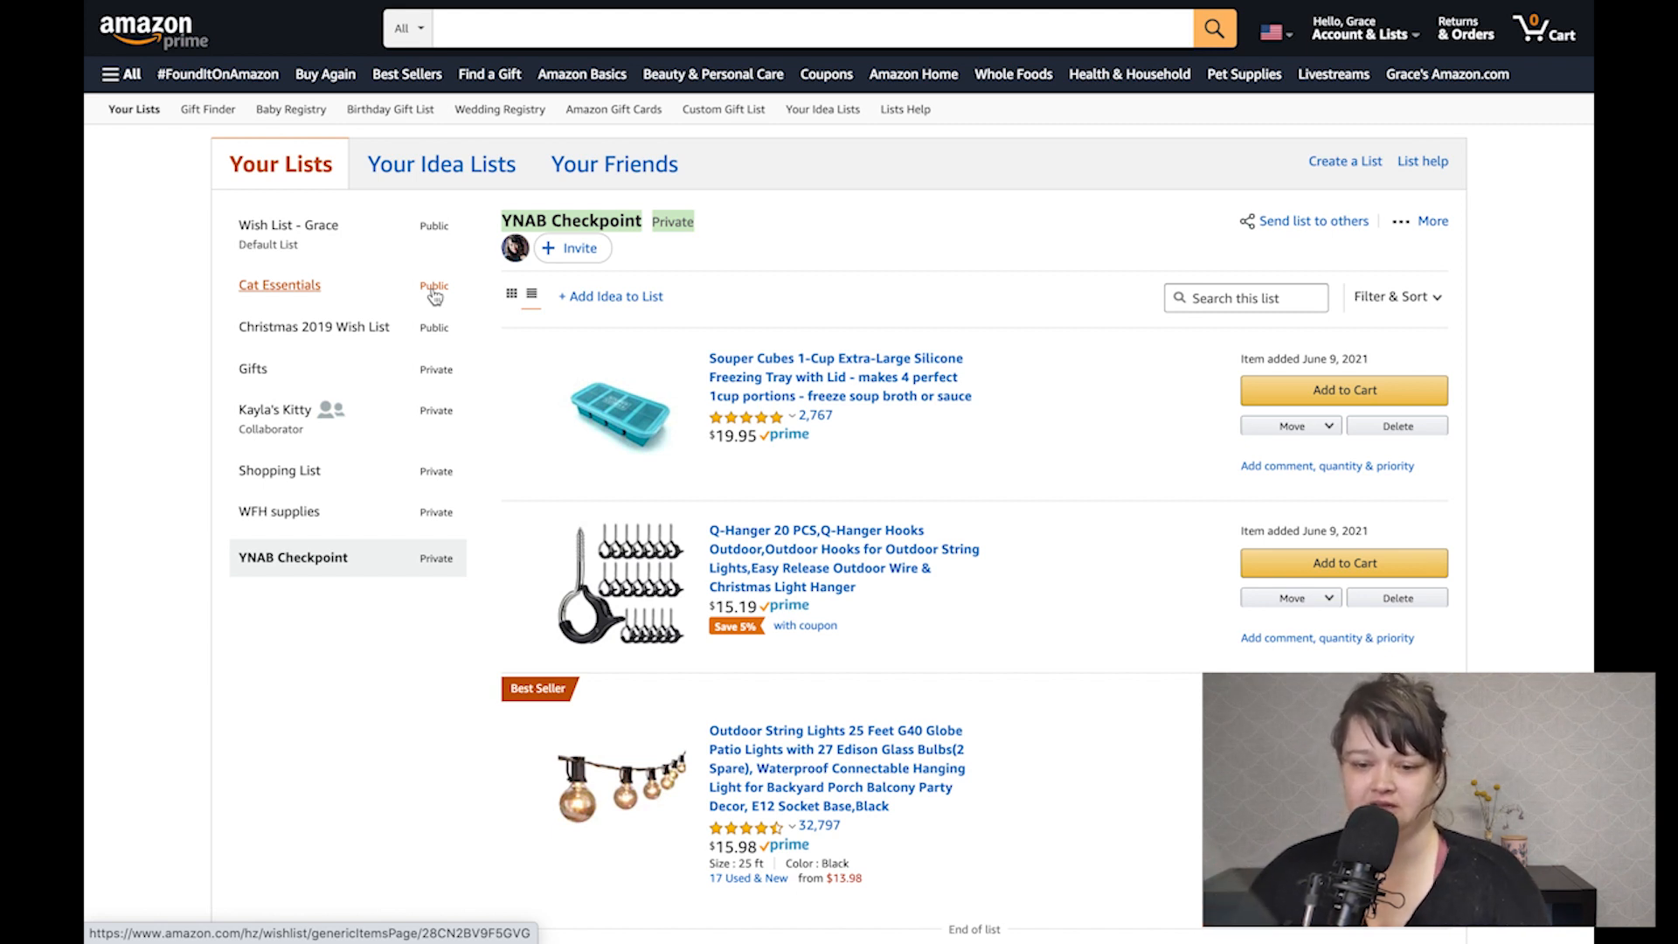
Scroll through the YNAB Checkpoint list's freezer tray, outdoor hooks and string lights.
scroll(down, 3)
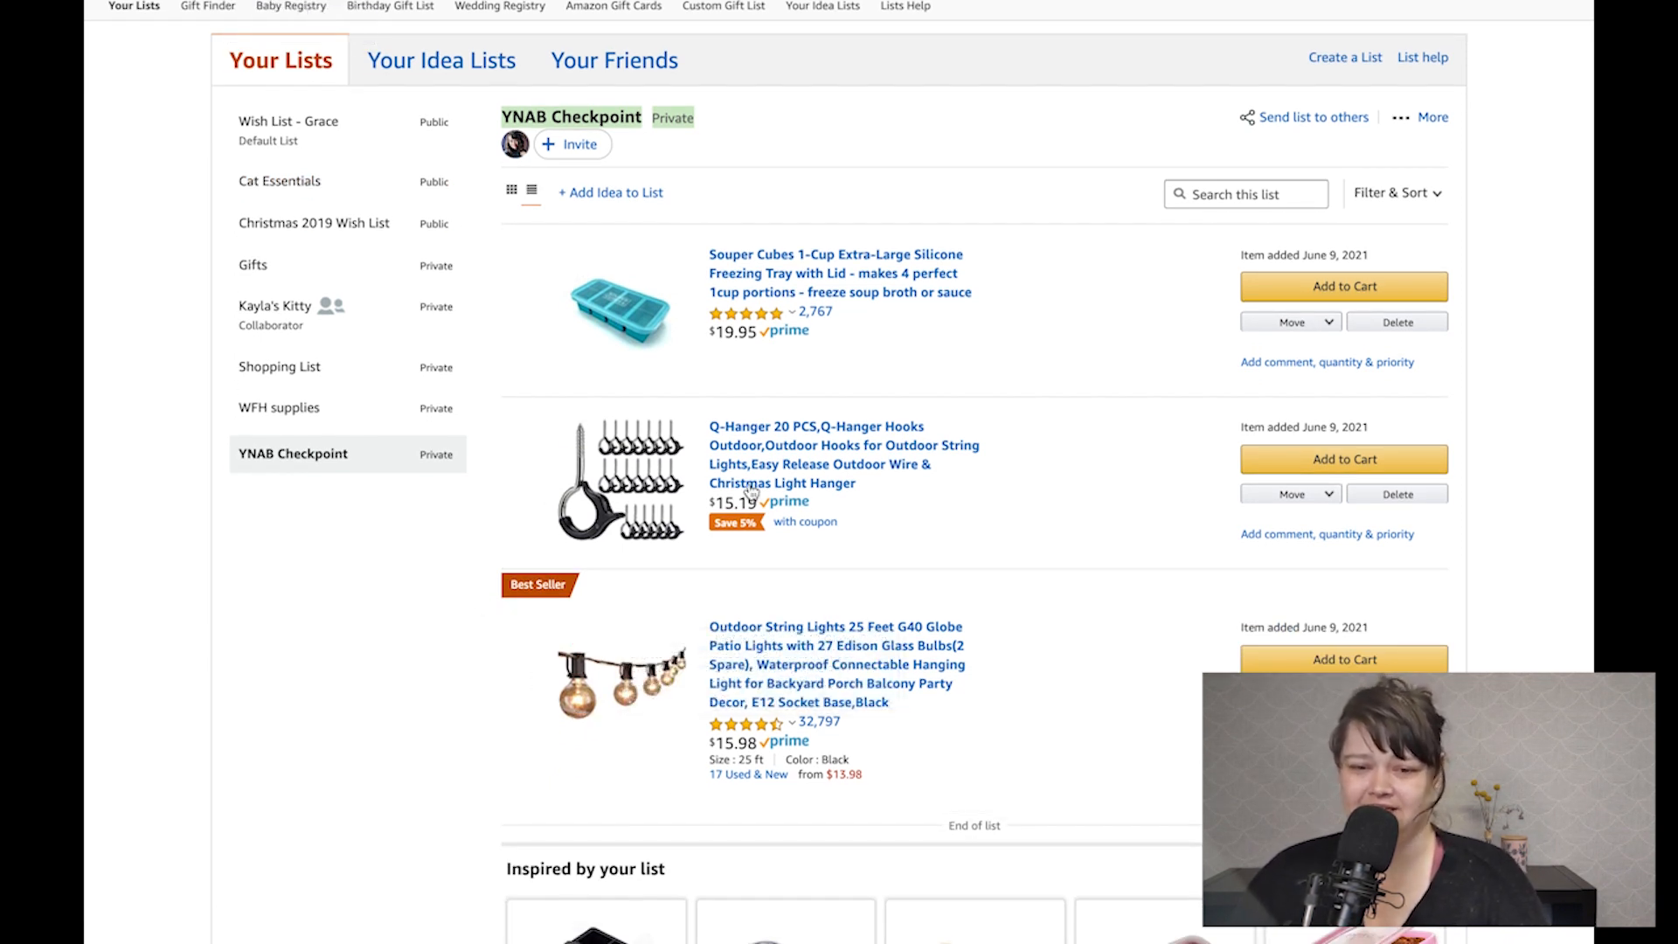
mouse_move(624, 564)
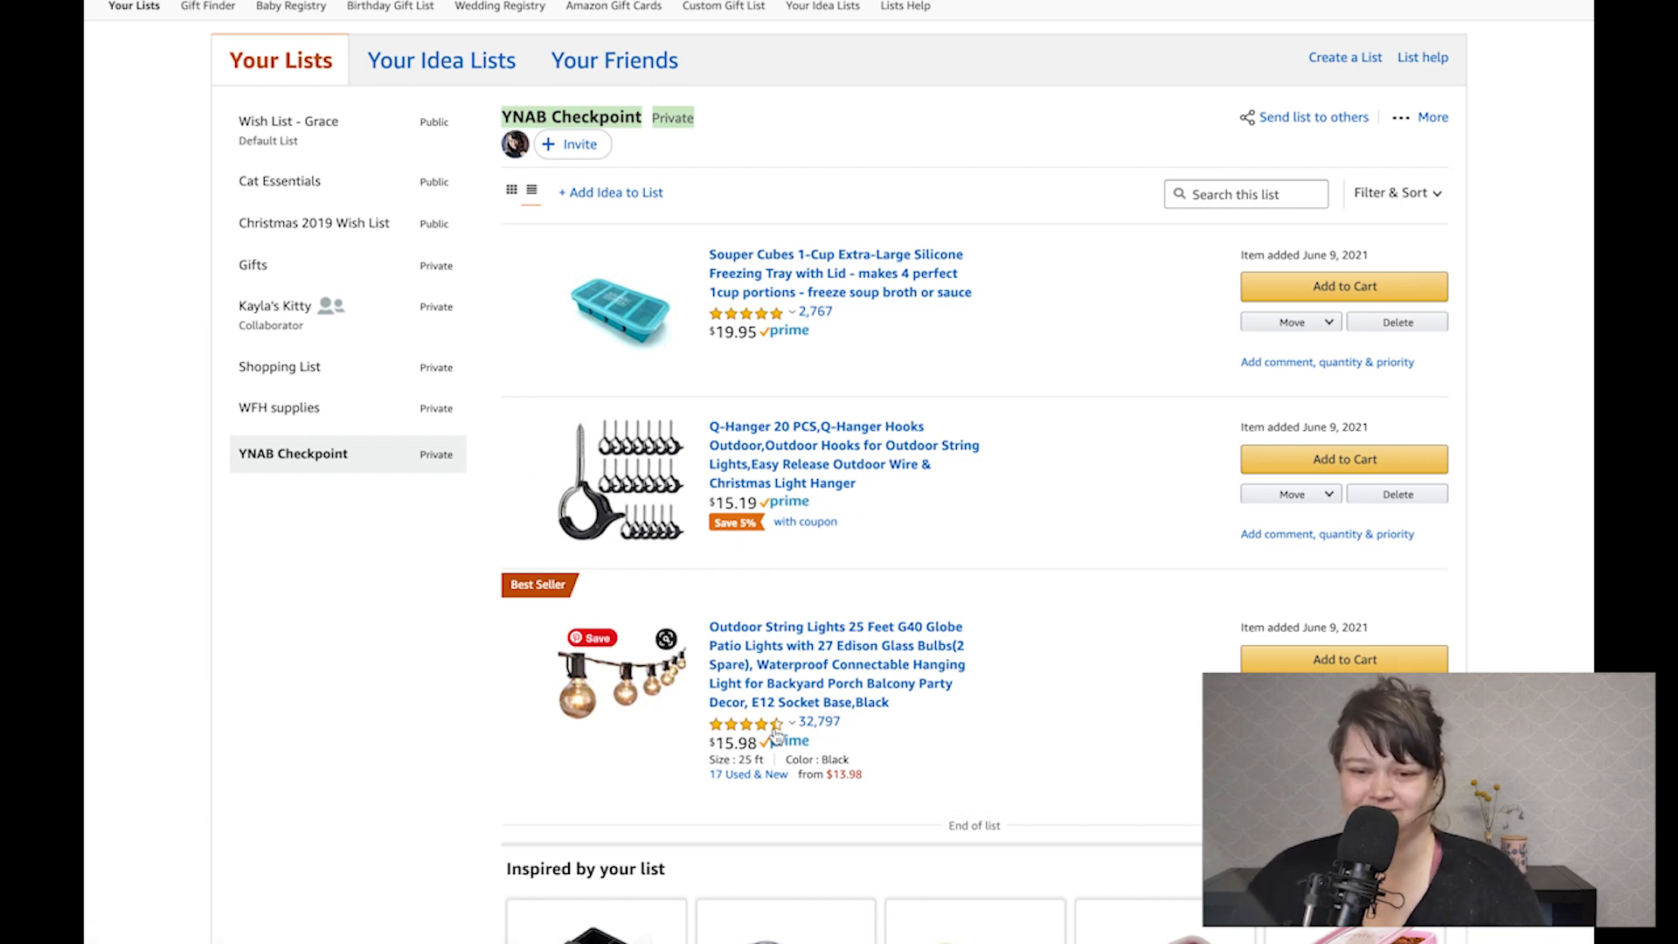
mouse_move(968, 764)
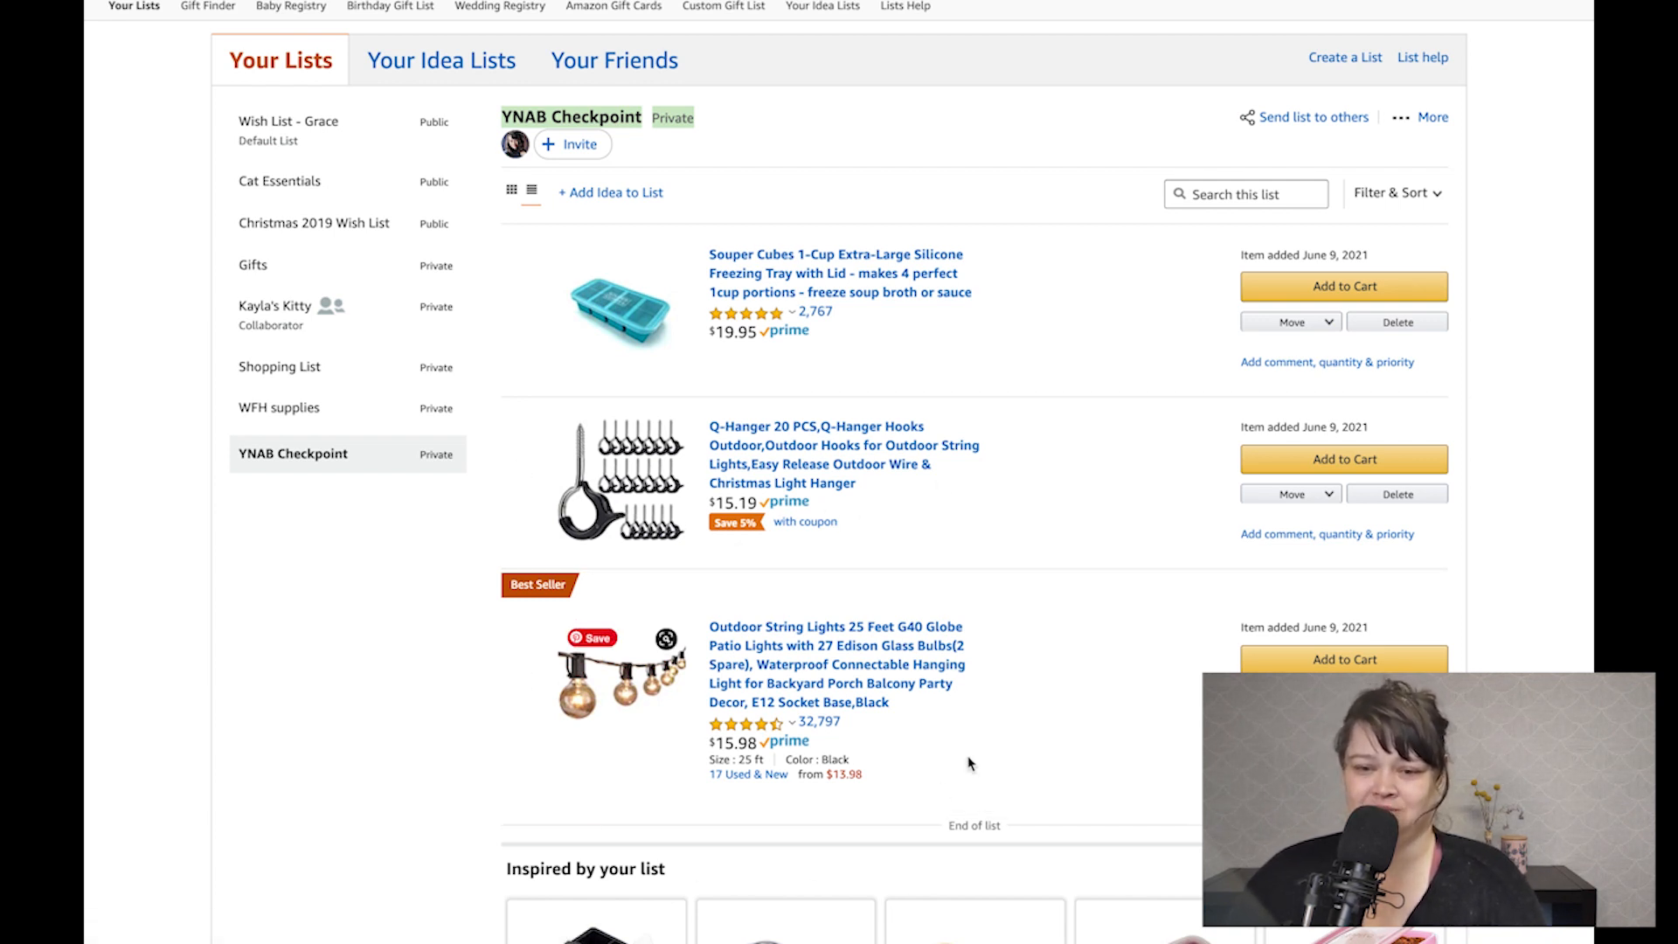
mouse_move(528, 736)
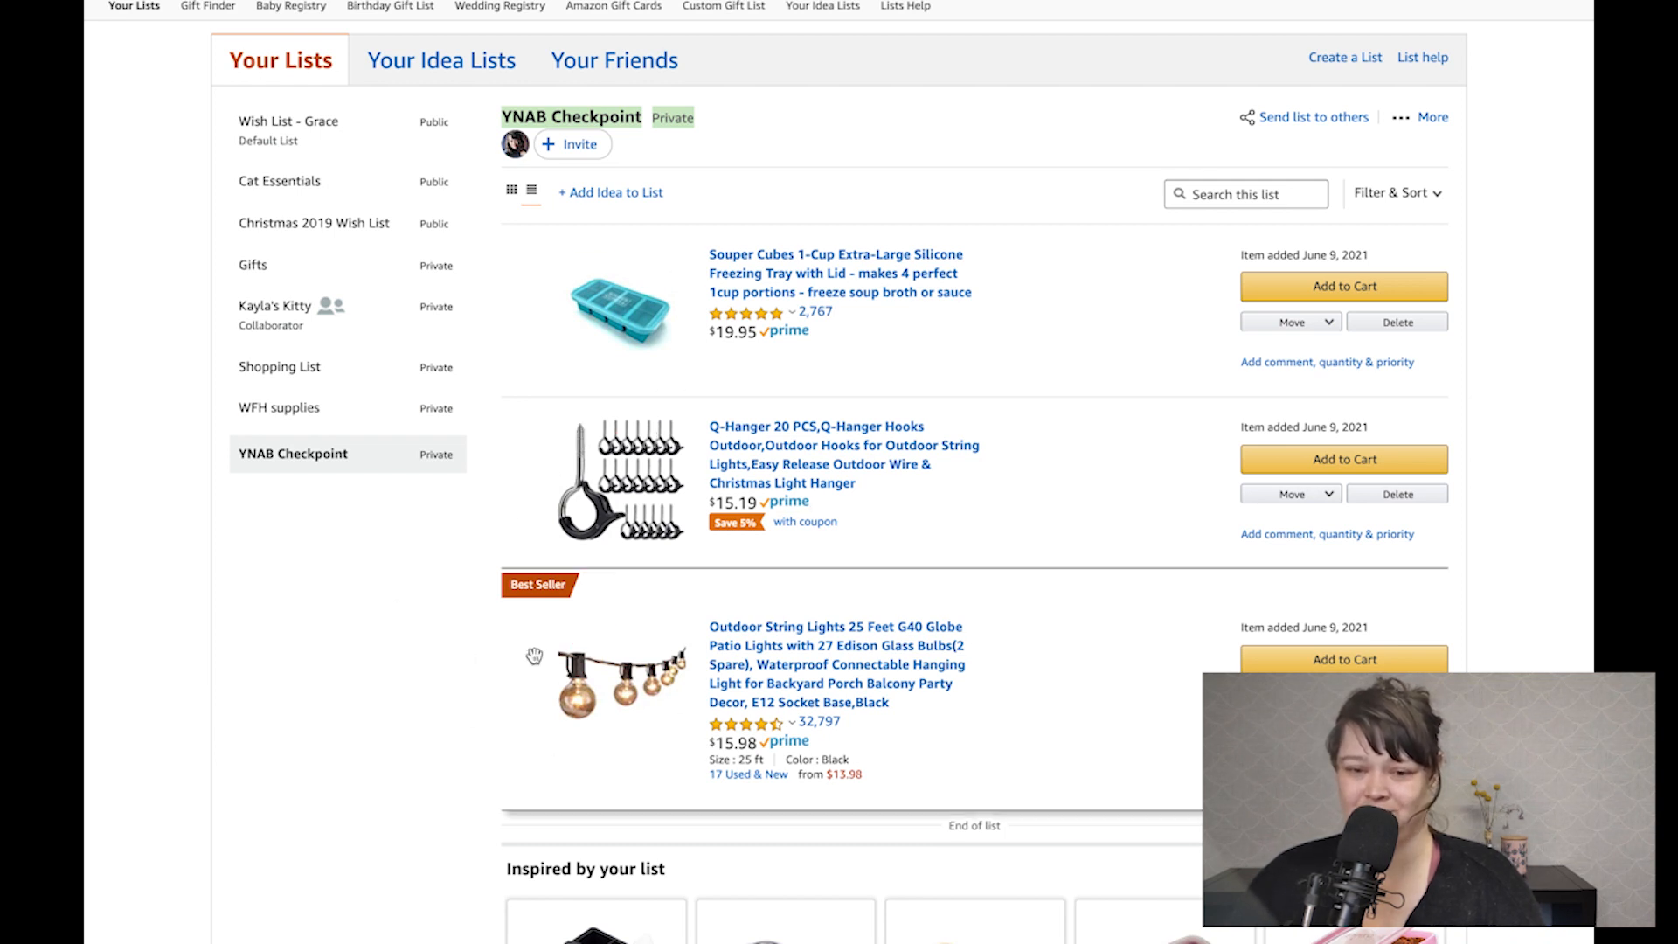
mouse_move(619, 479)
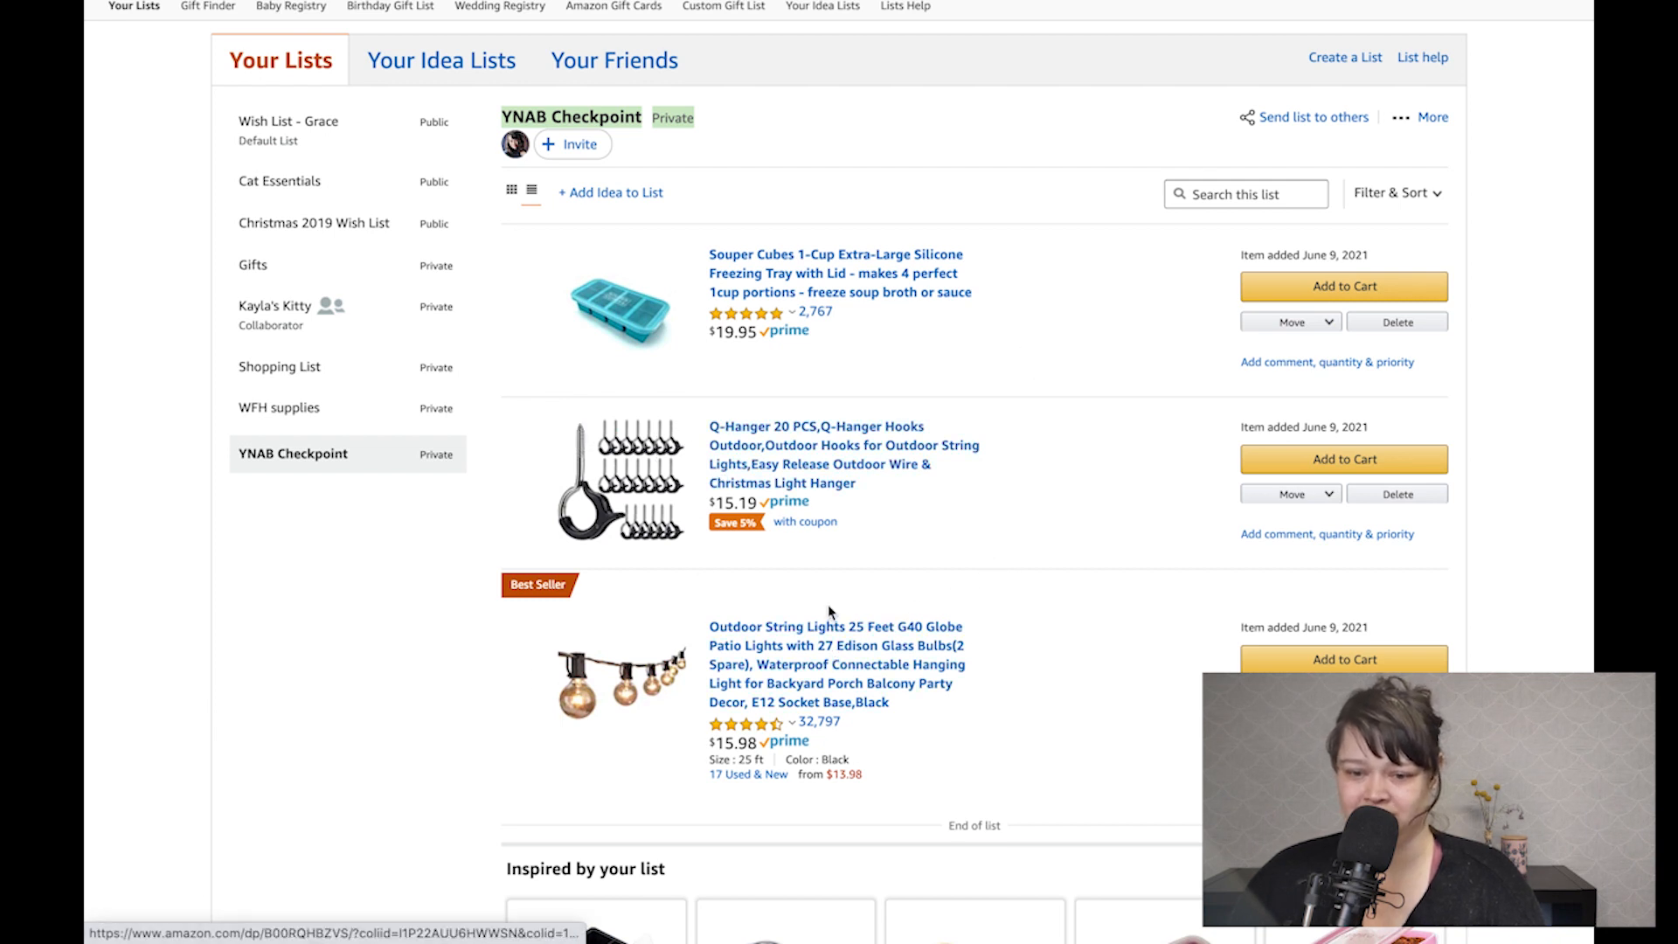
mouse_move(835, 272)
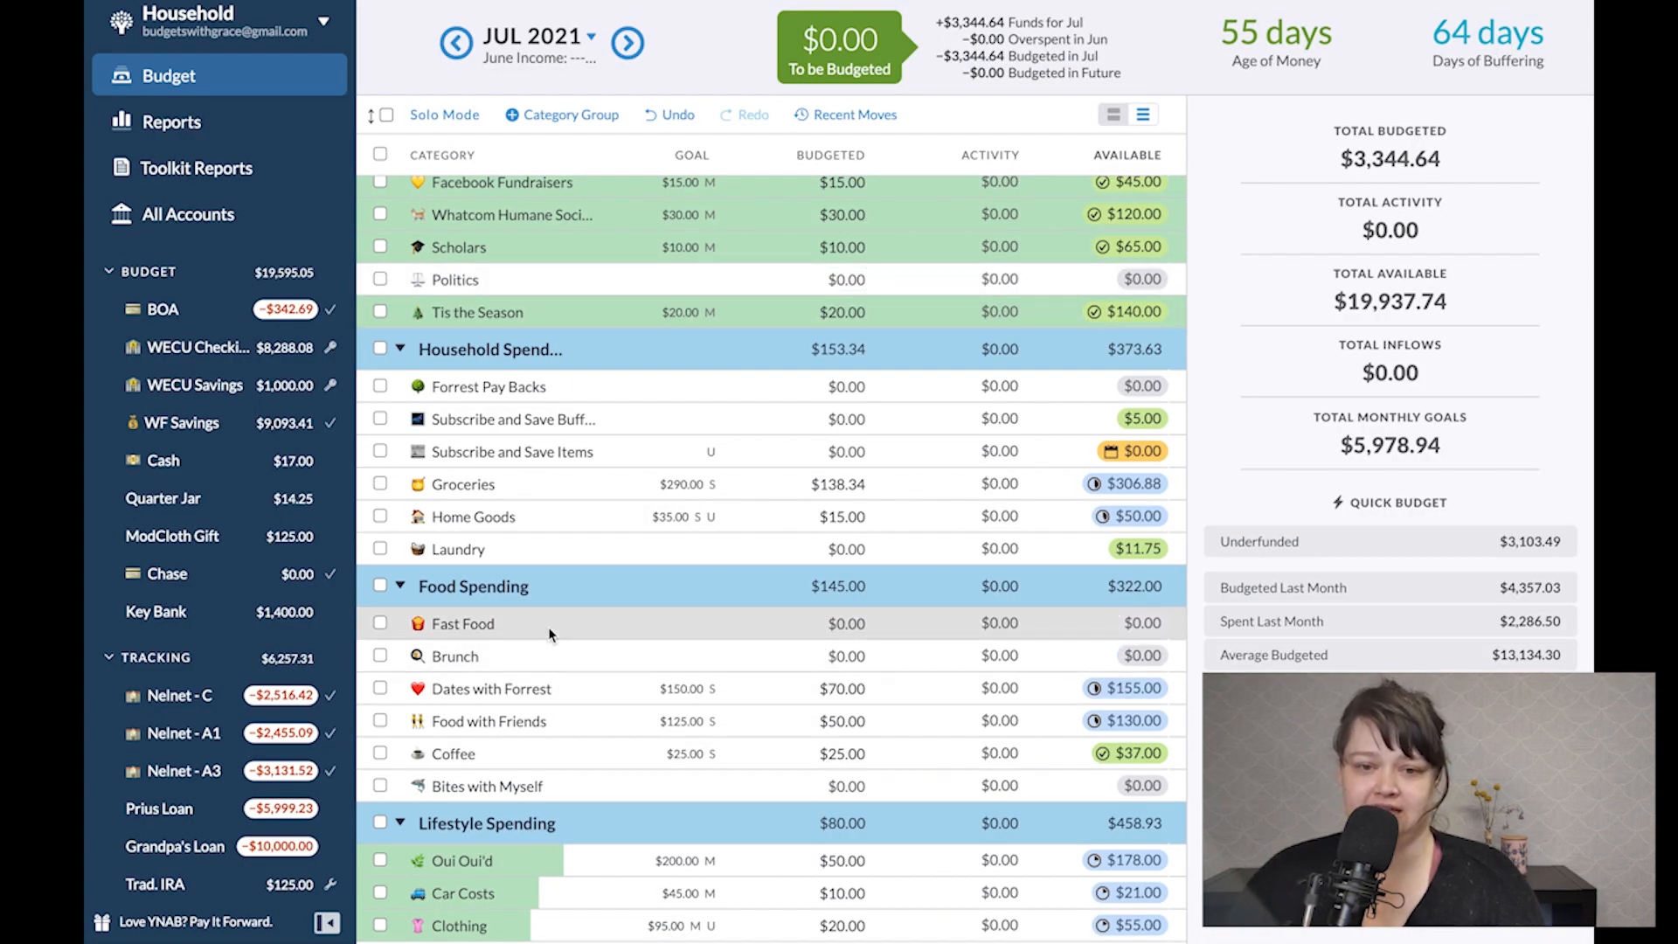
scroll(up, 3)
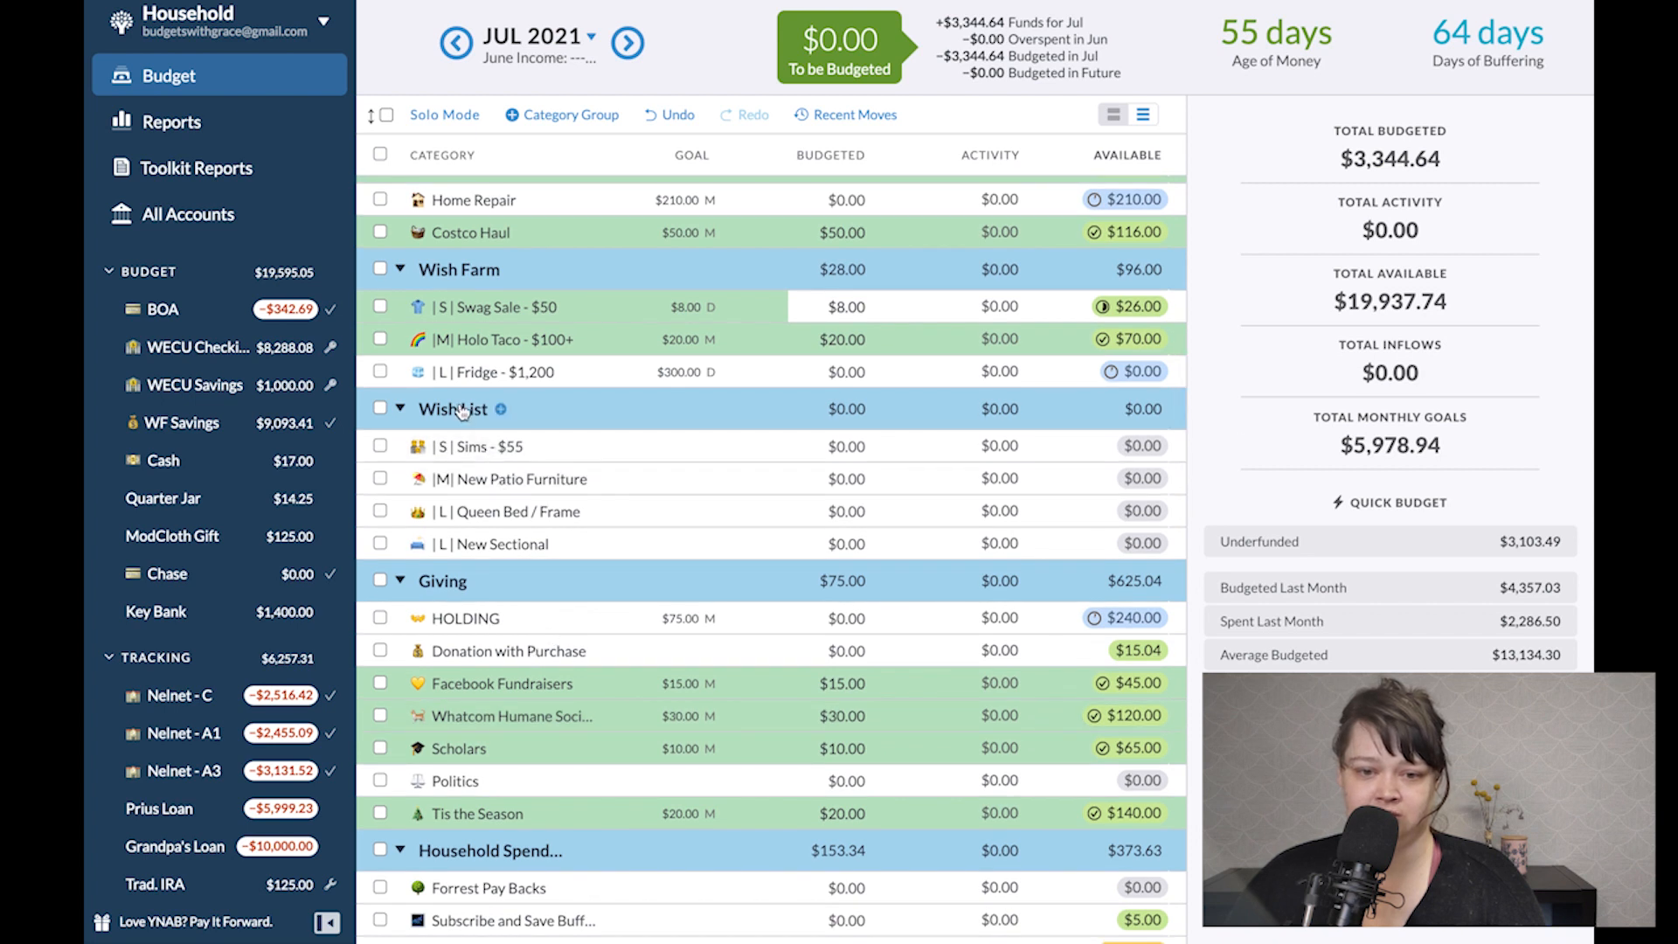
mouse_move(505, 414)
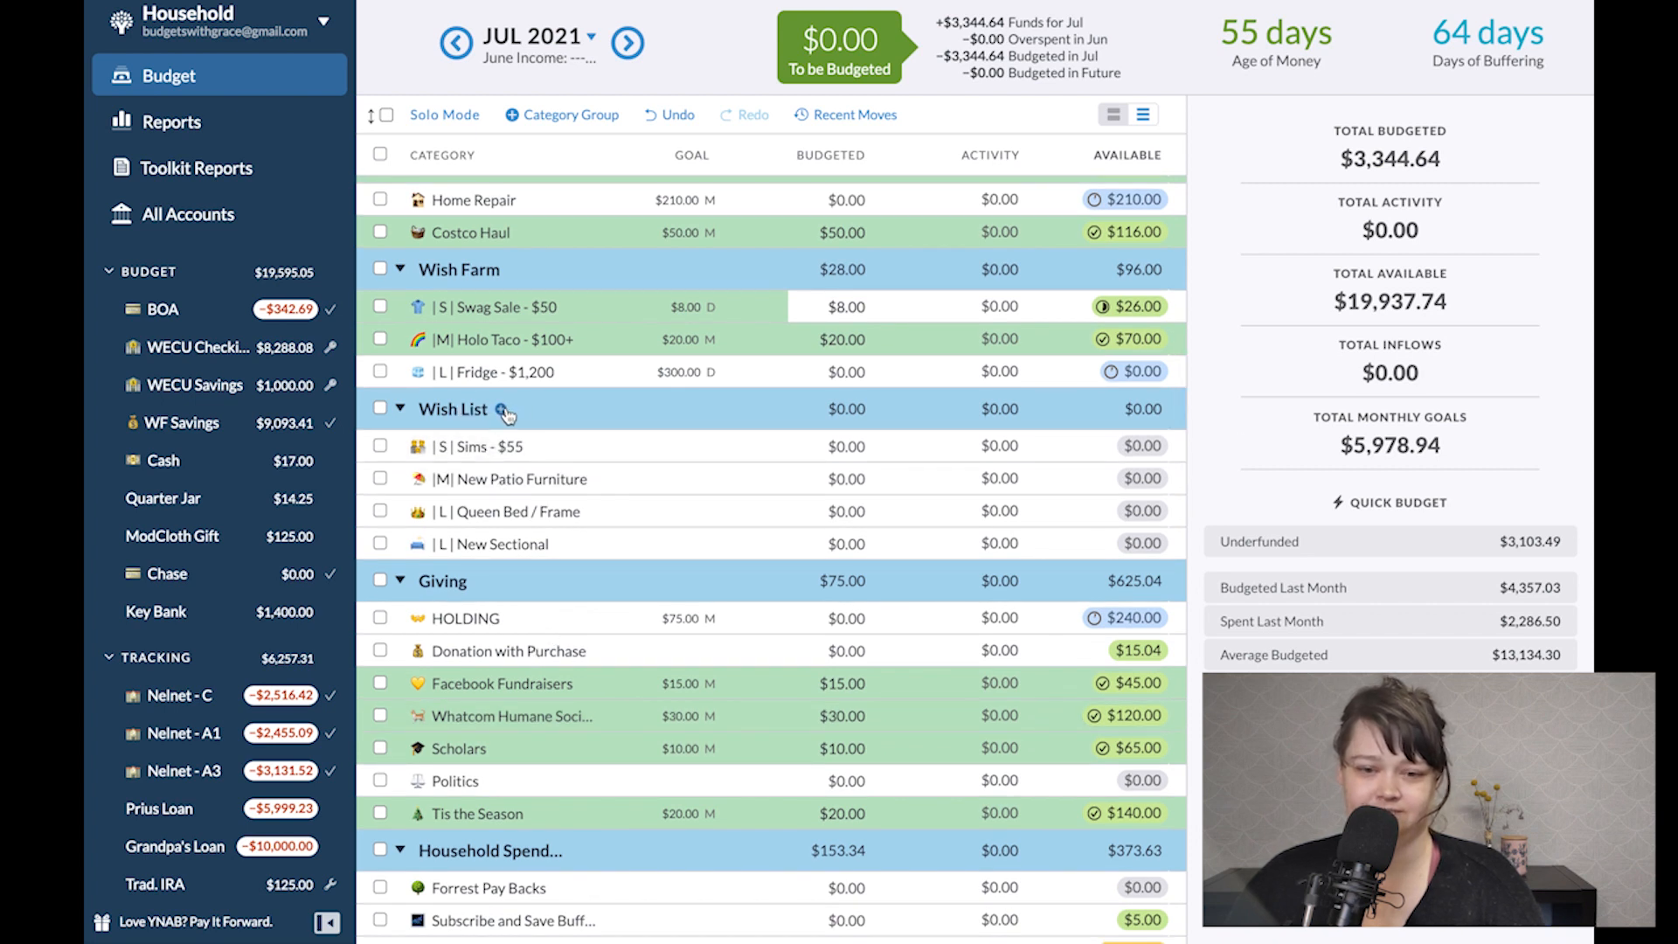
click(502, 414)
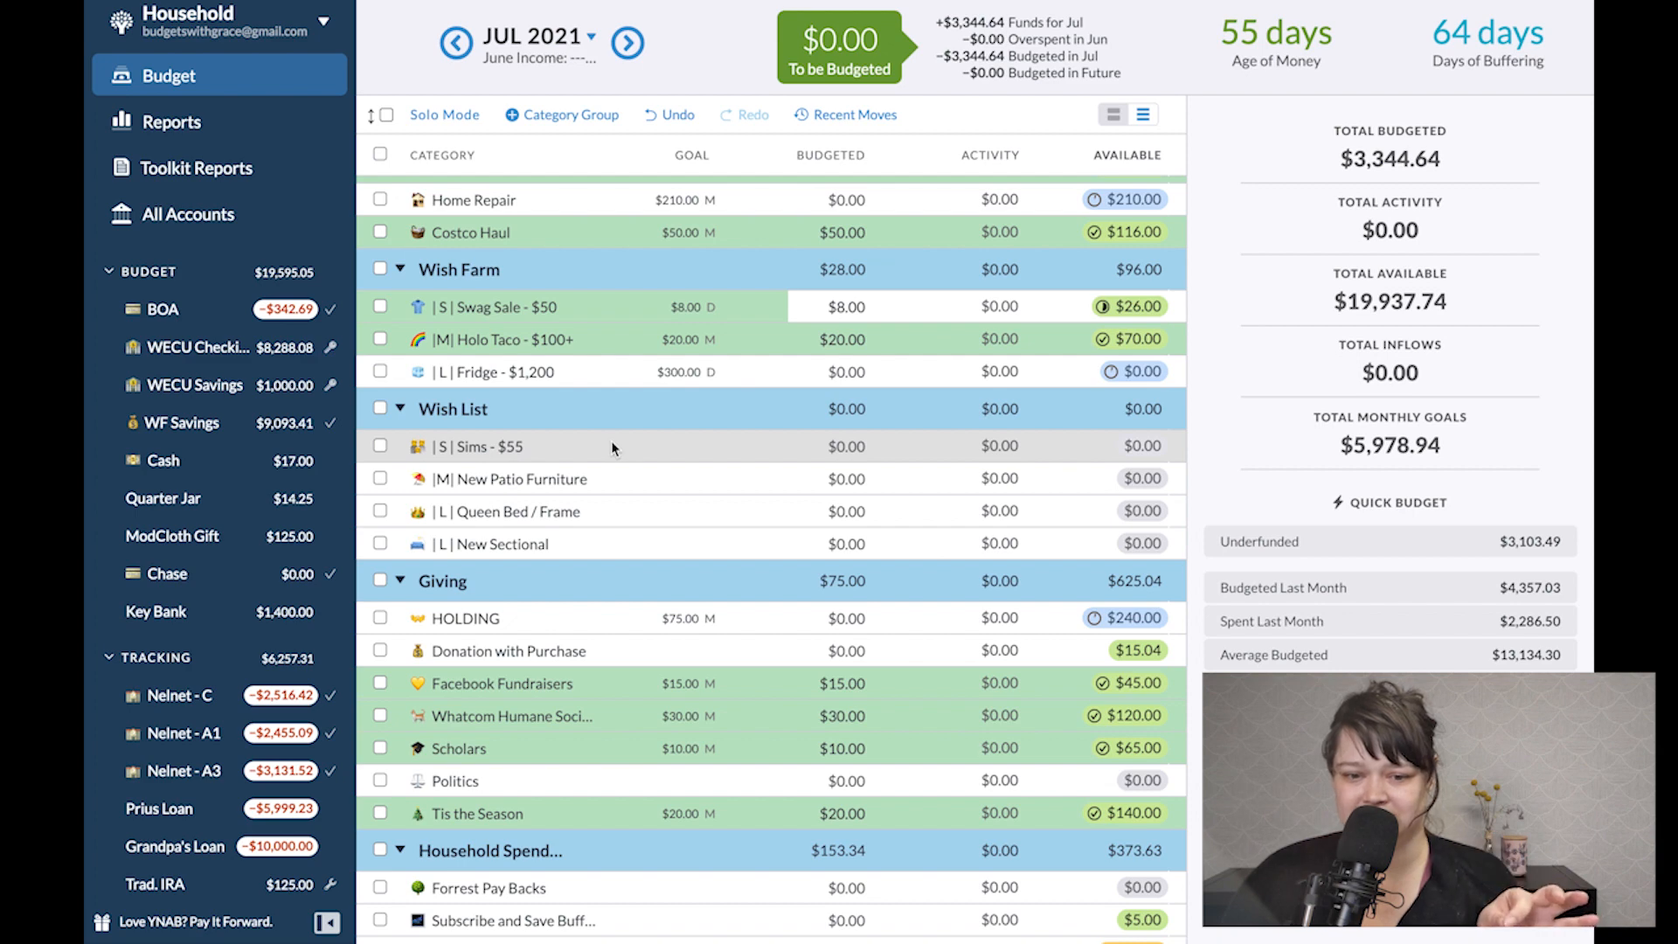
scroll(down, 3)
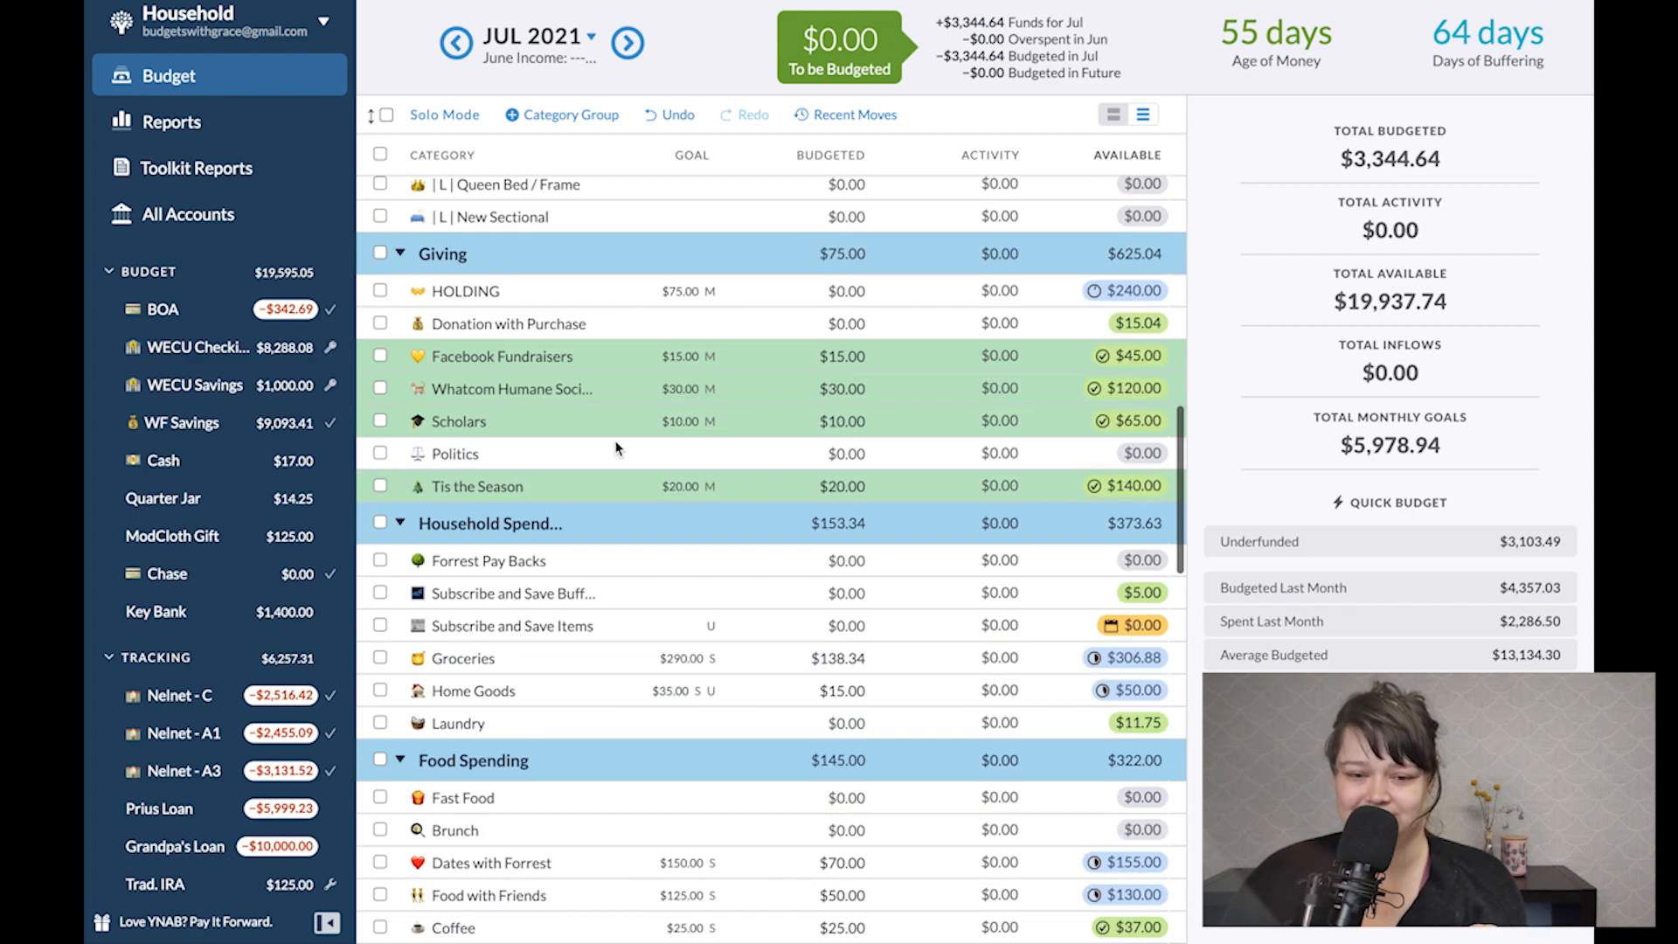
scroll(down, 3)
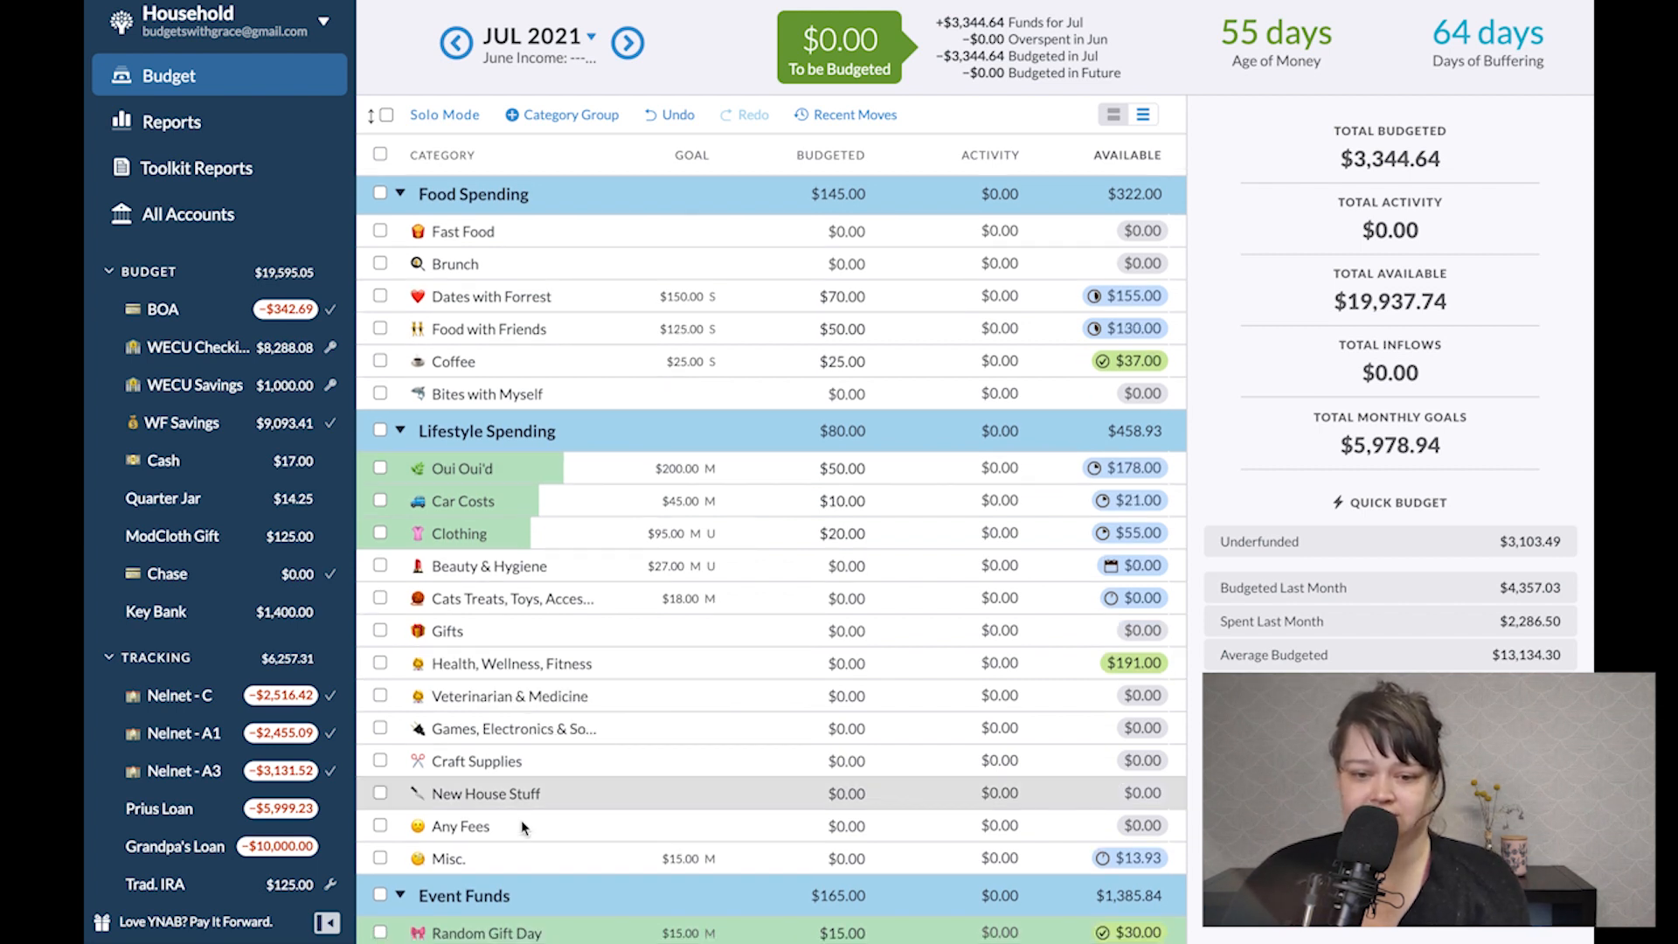
click(486, 793)
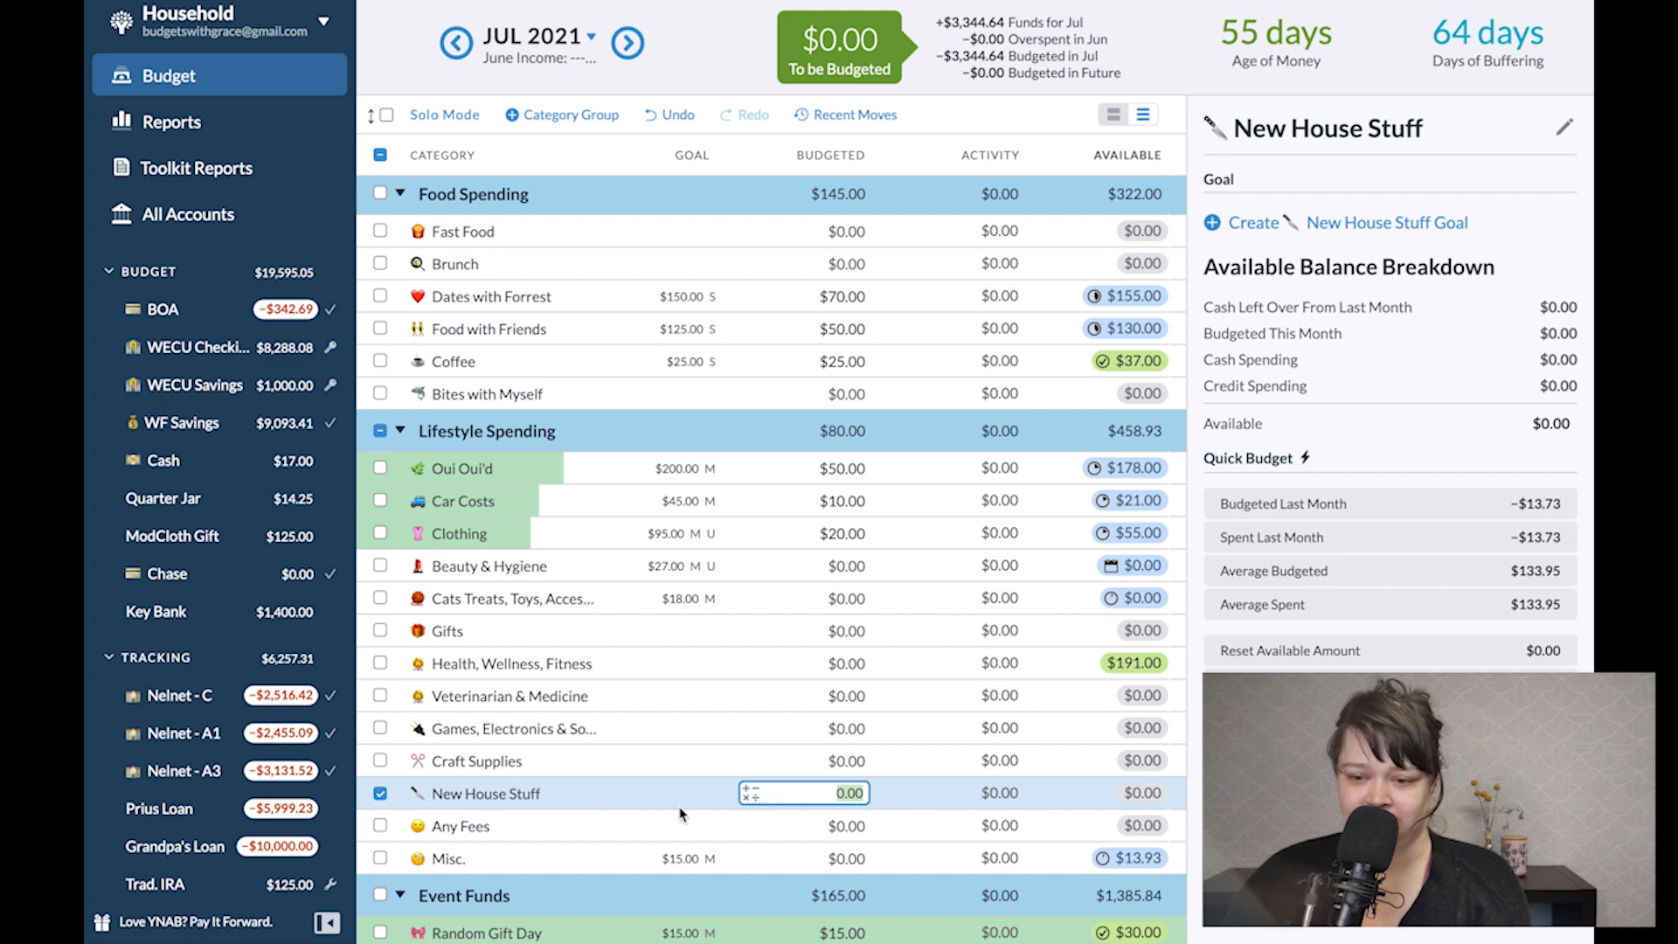
mouse_move(500, 302)
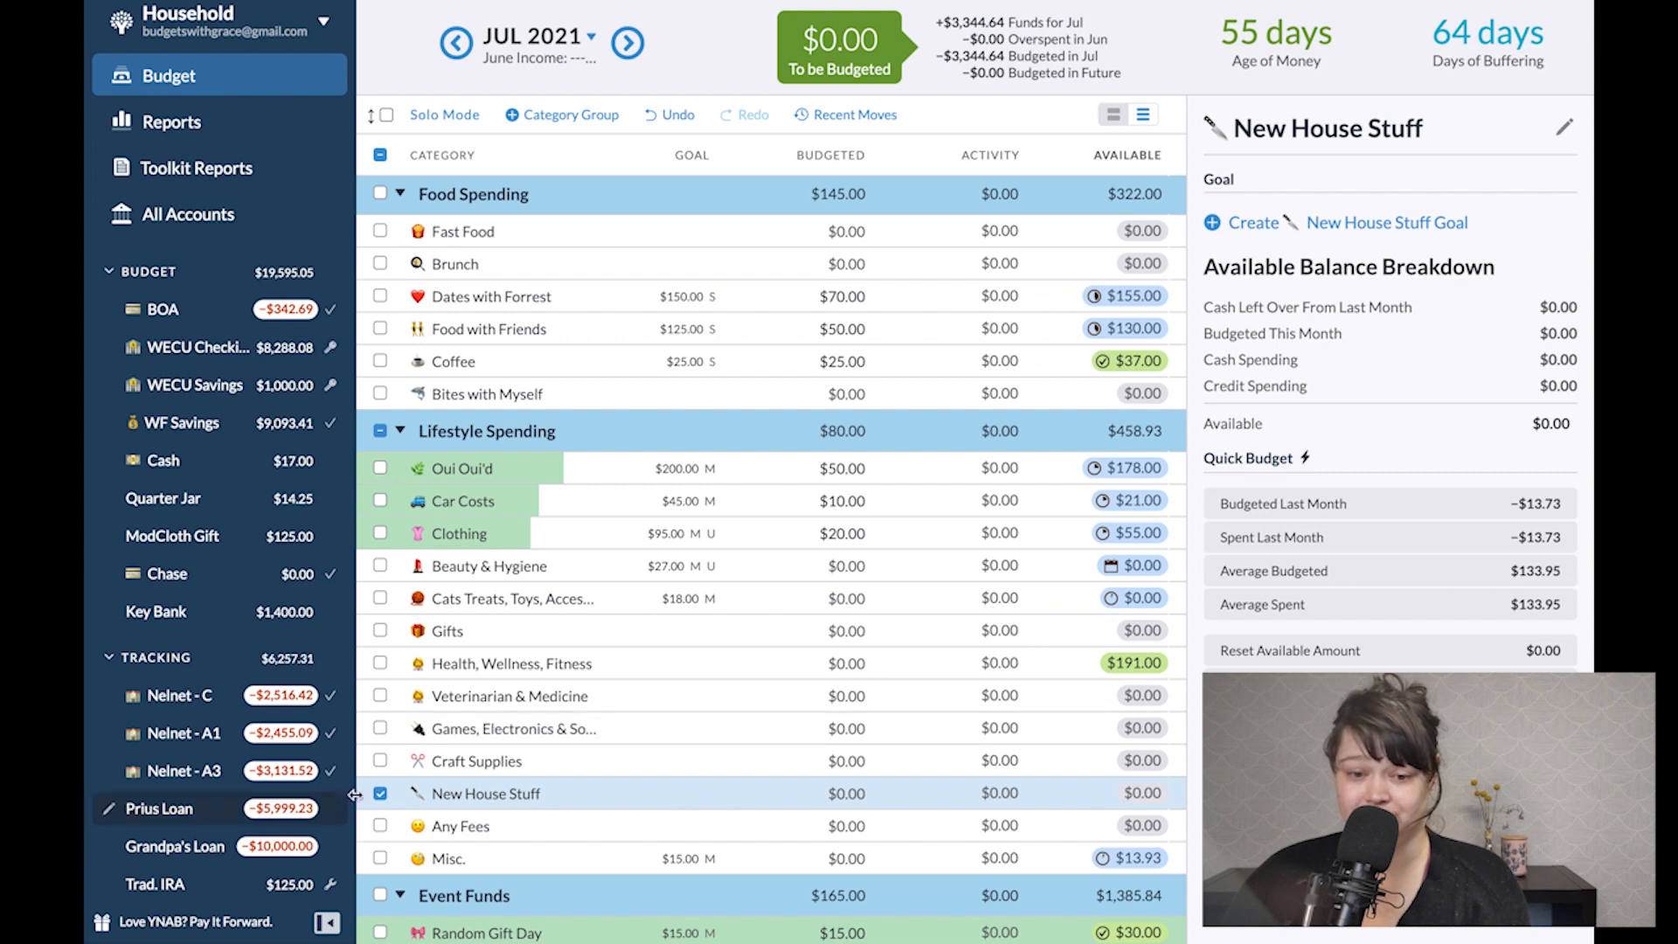
click(379, 797)
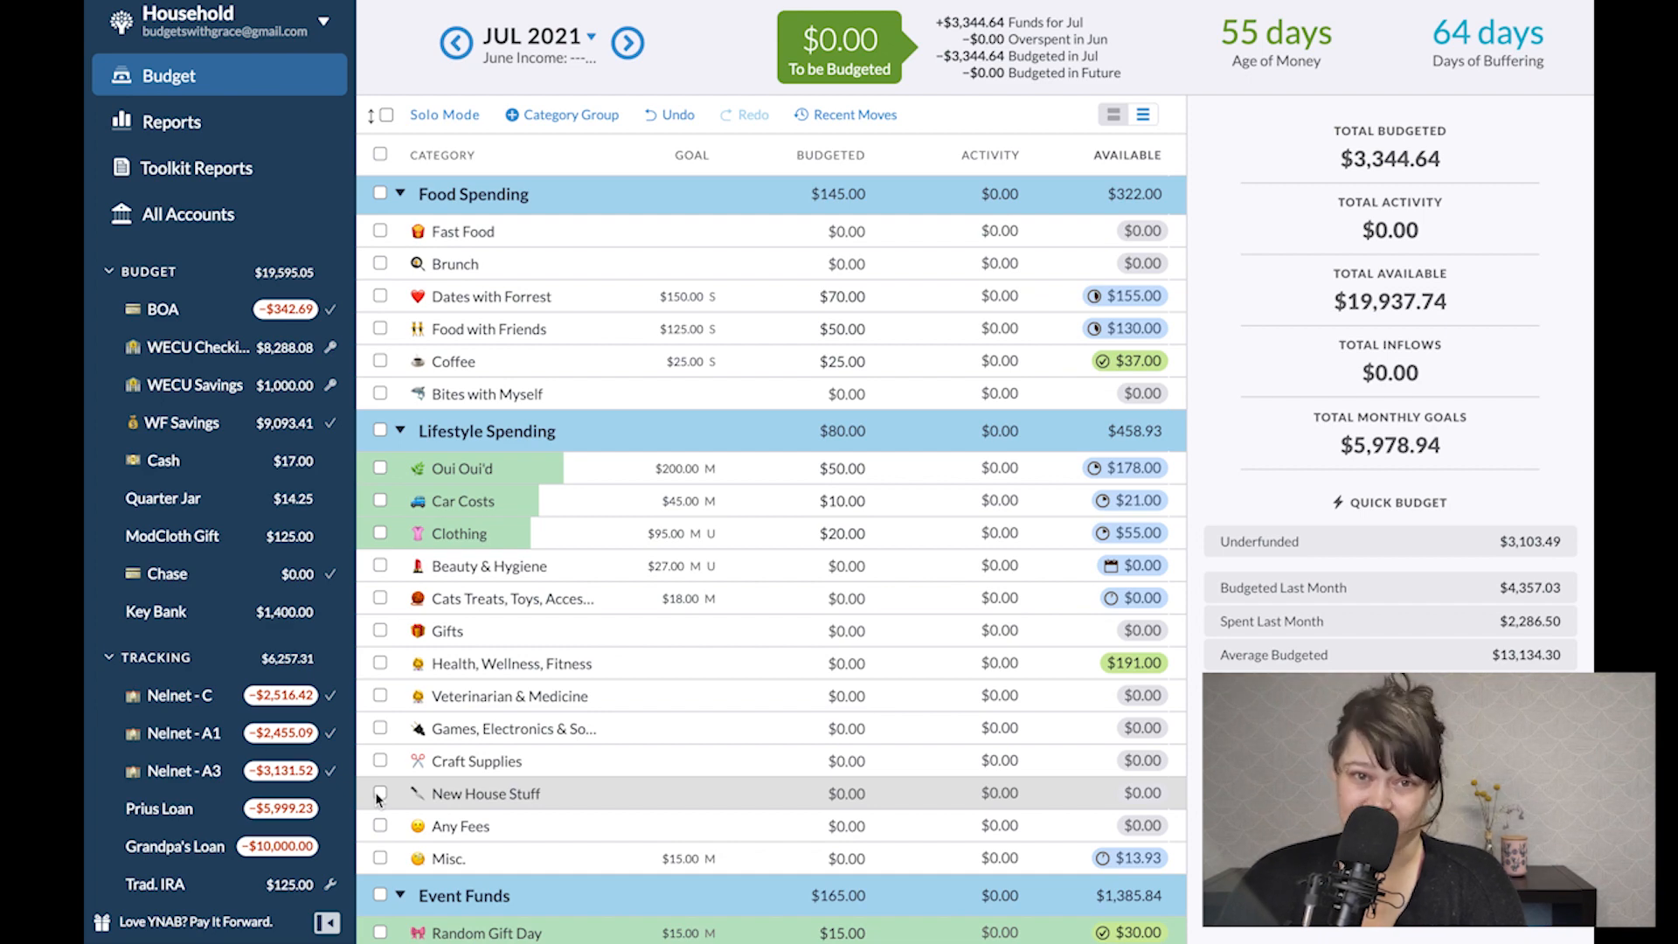
scroll(down, 3)
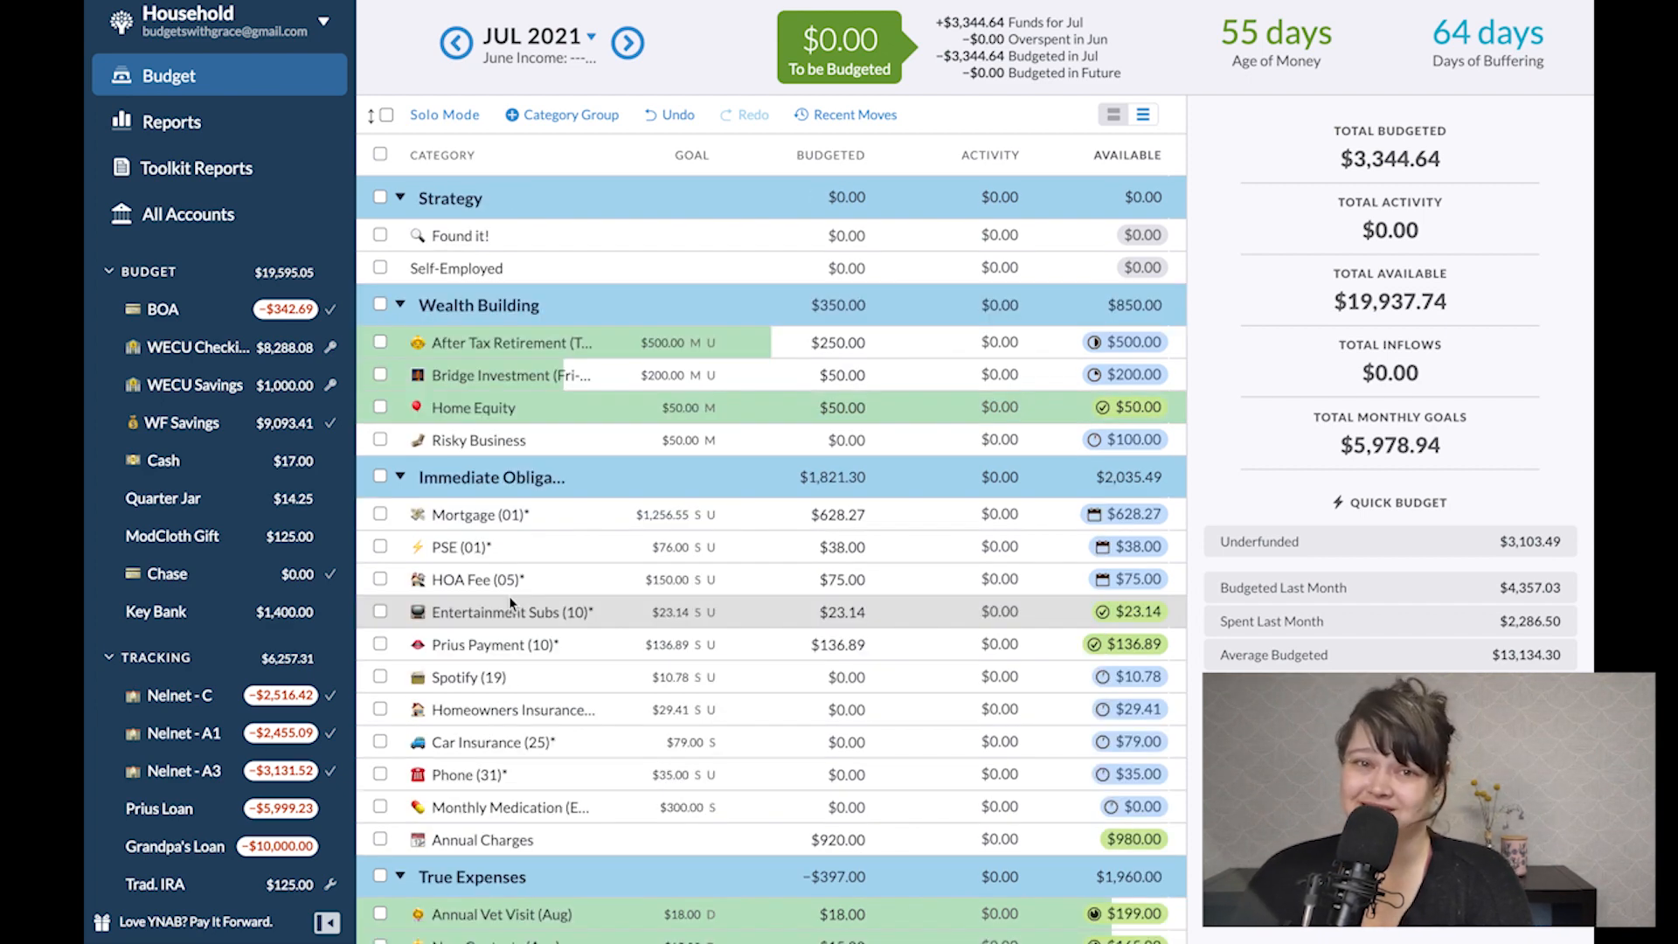